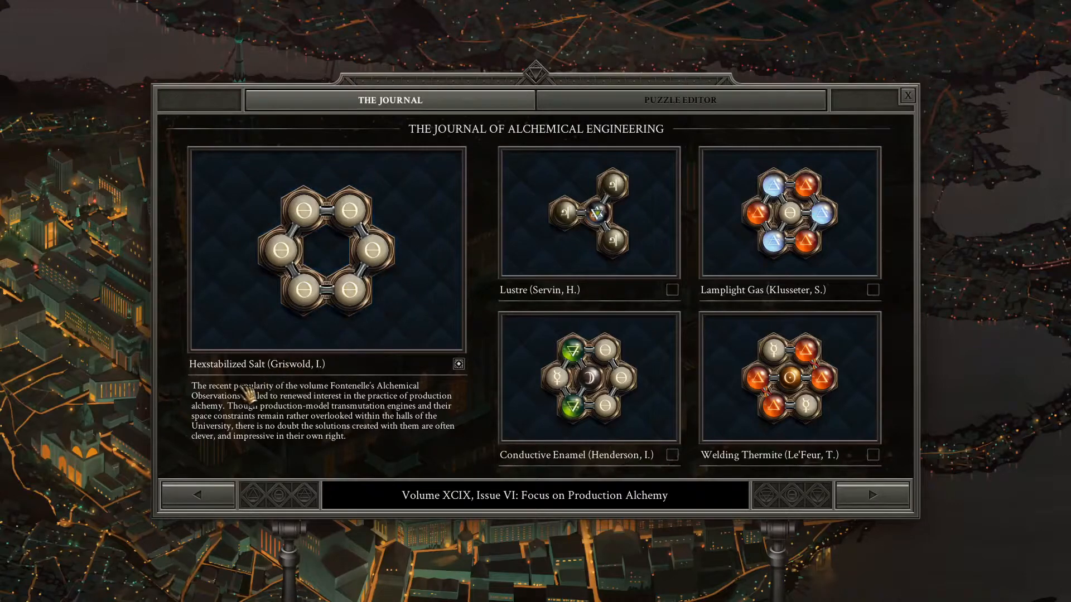
mouse_move(416, 406)
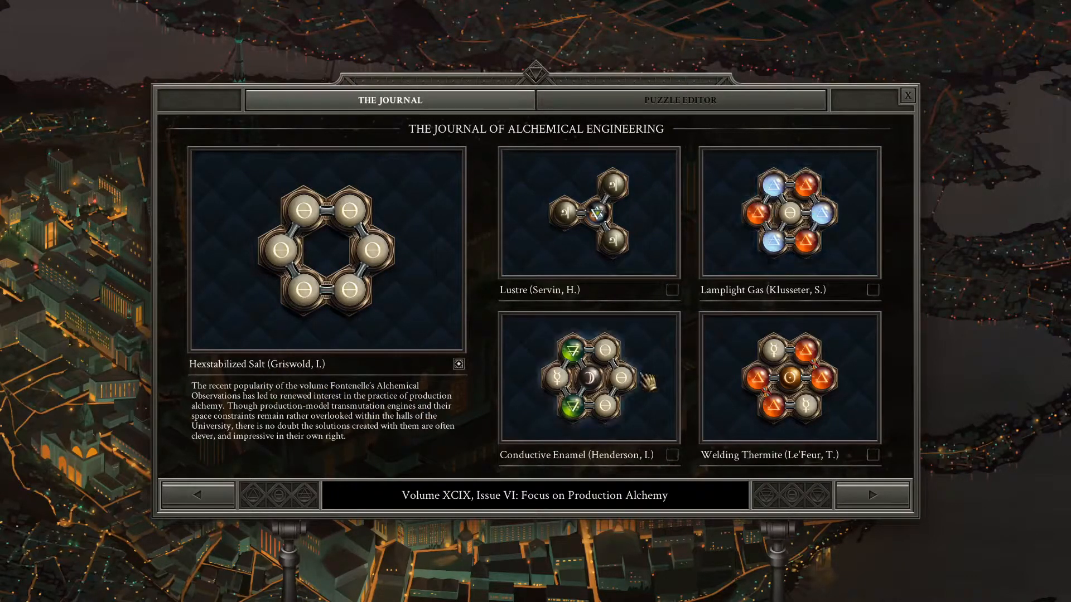
mouse_move(496, 509)
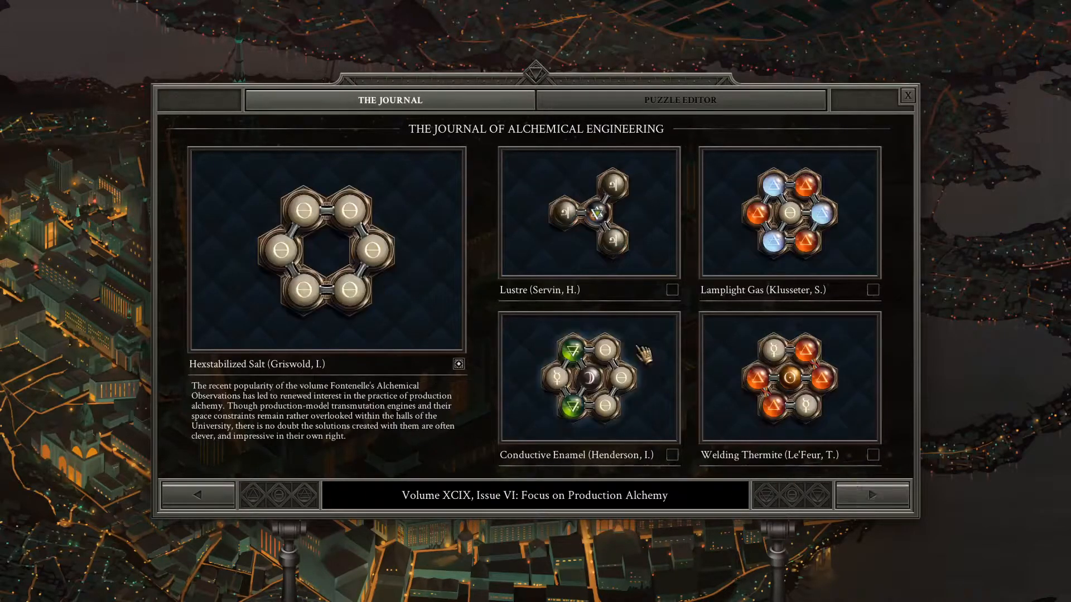
Choose the Lustre (Servin, H.) puzzle from the journal to show its solutions
click(588, 212)
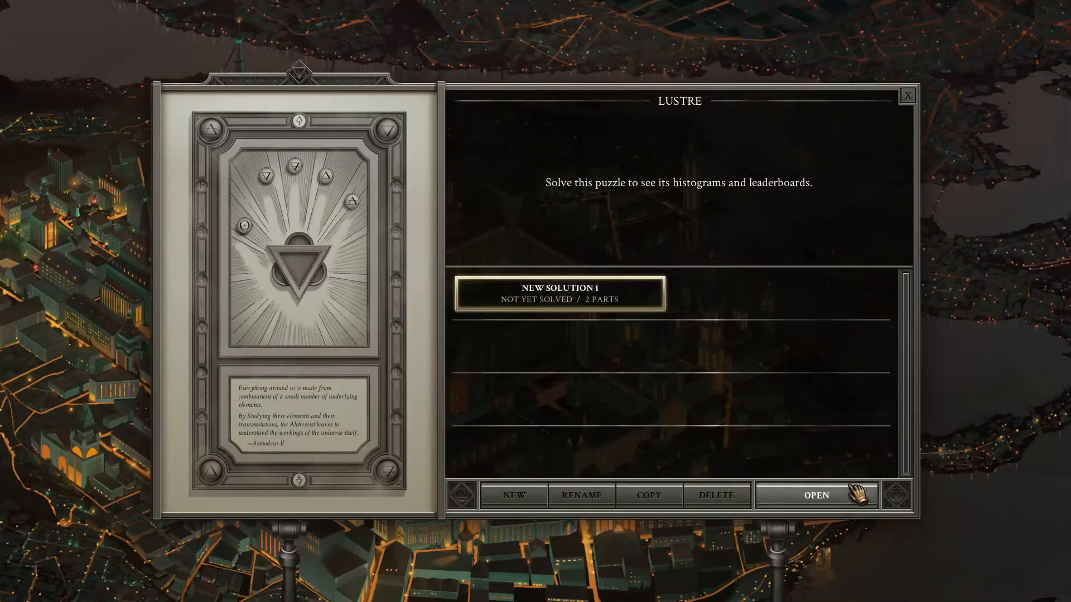
Enter New Solution 1 and drop the Lustre product onto the right board
click(814, 495)
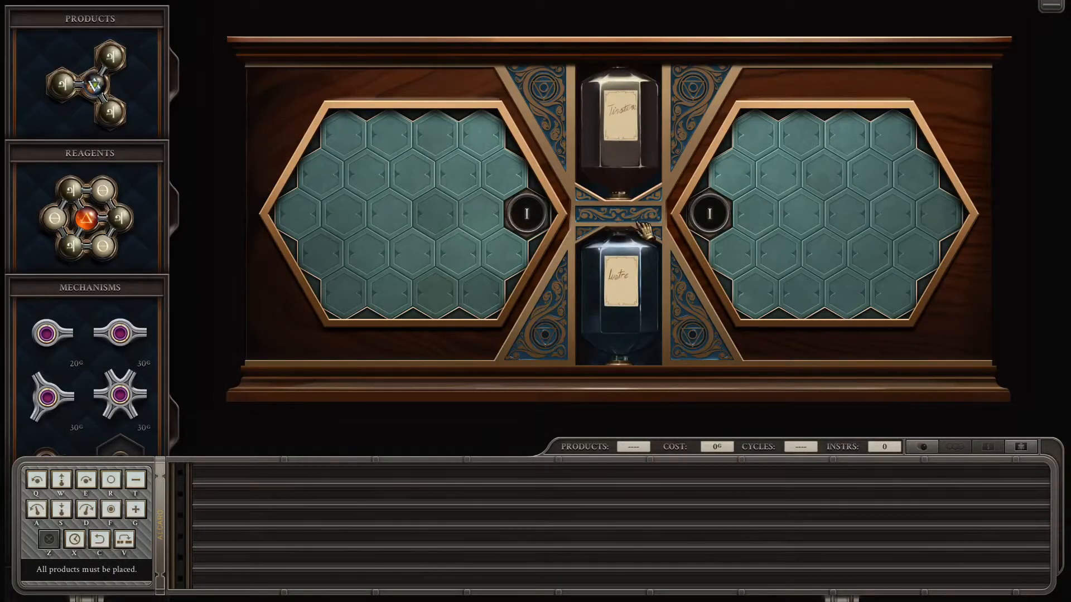
mouse_move(92, 82)
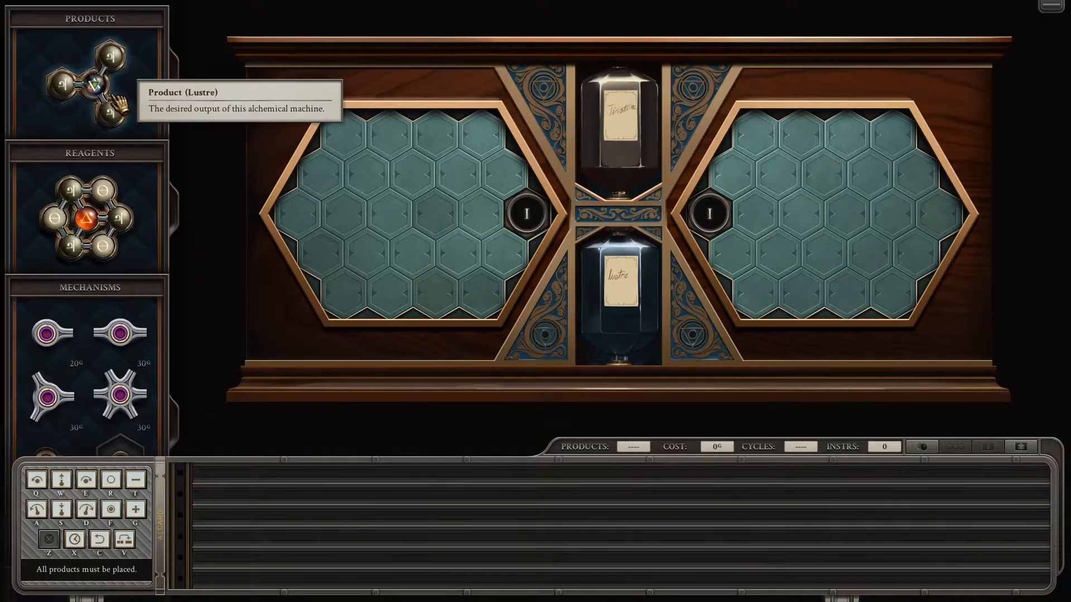
drag(89, 75, 668, 231)
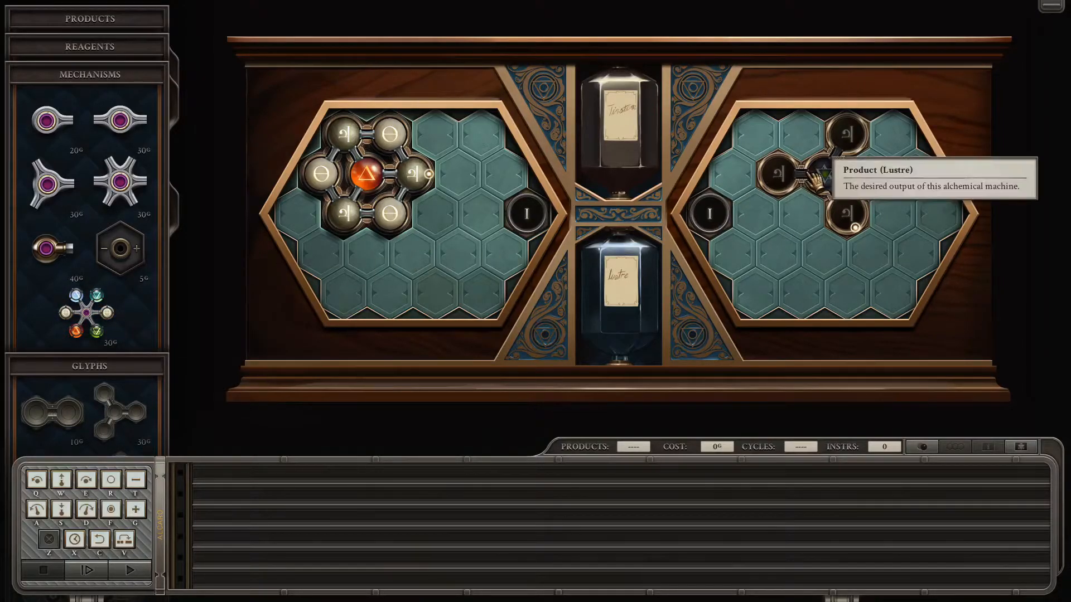
mouse_move(416, 217)
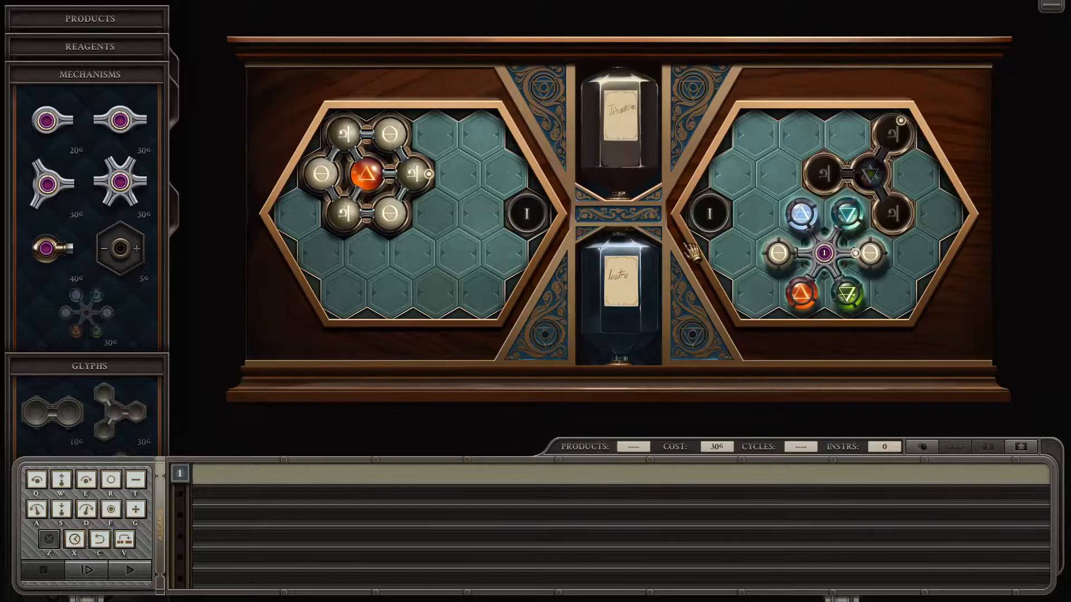
mouse_move(788, 257)
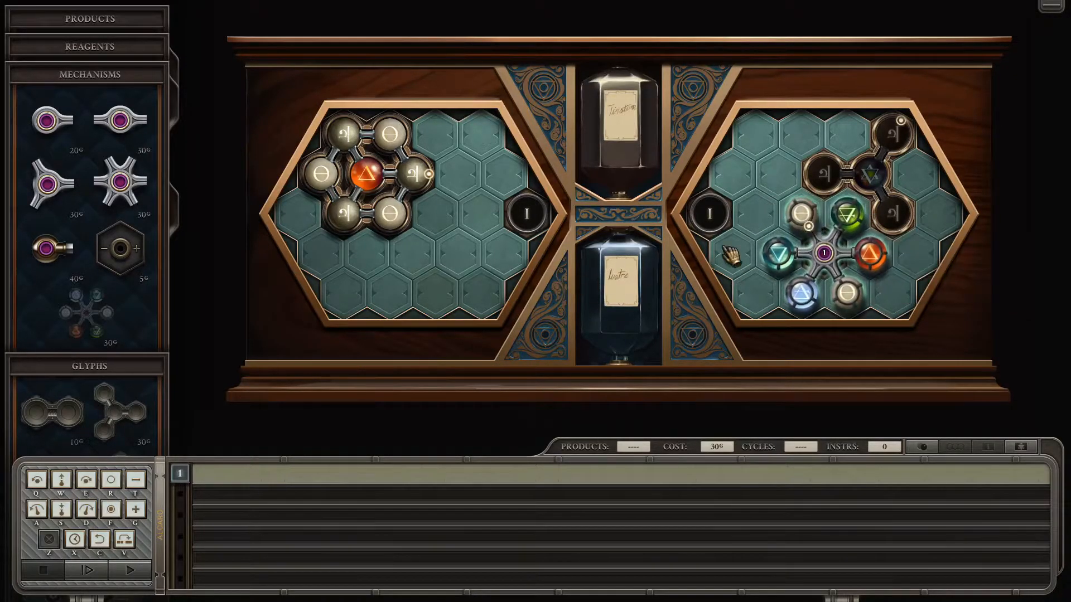
mouse_move(746, 215)
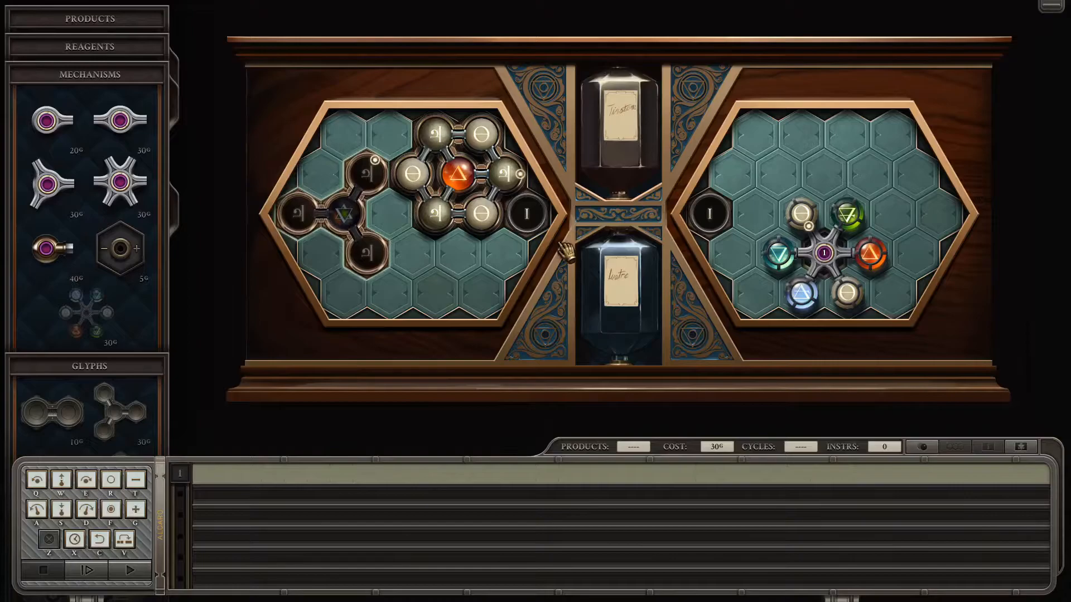
mouse_move(505, 267)
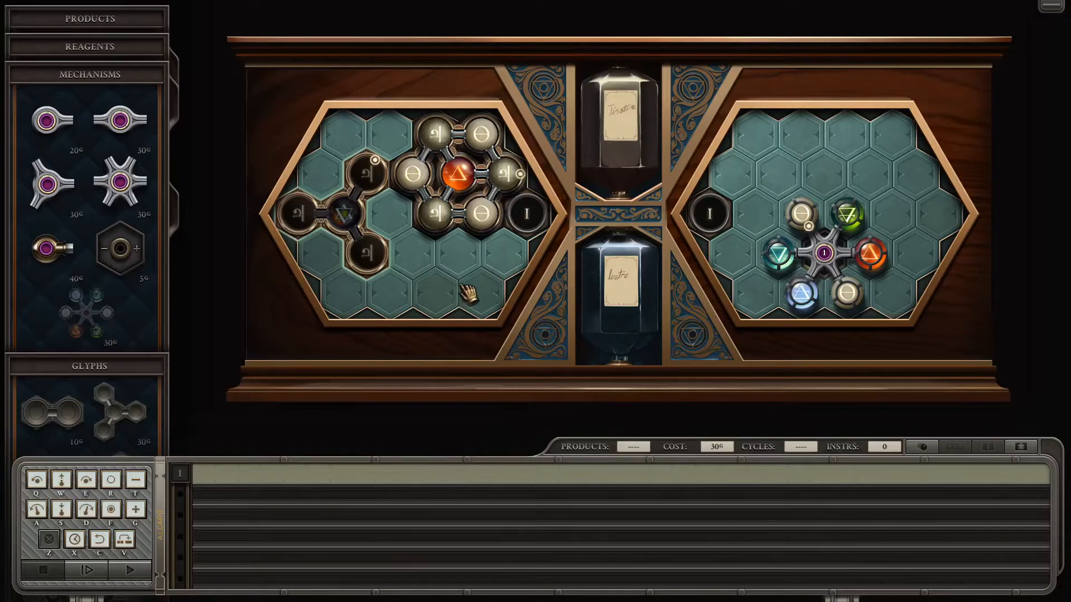
mouse_move(498, 266)
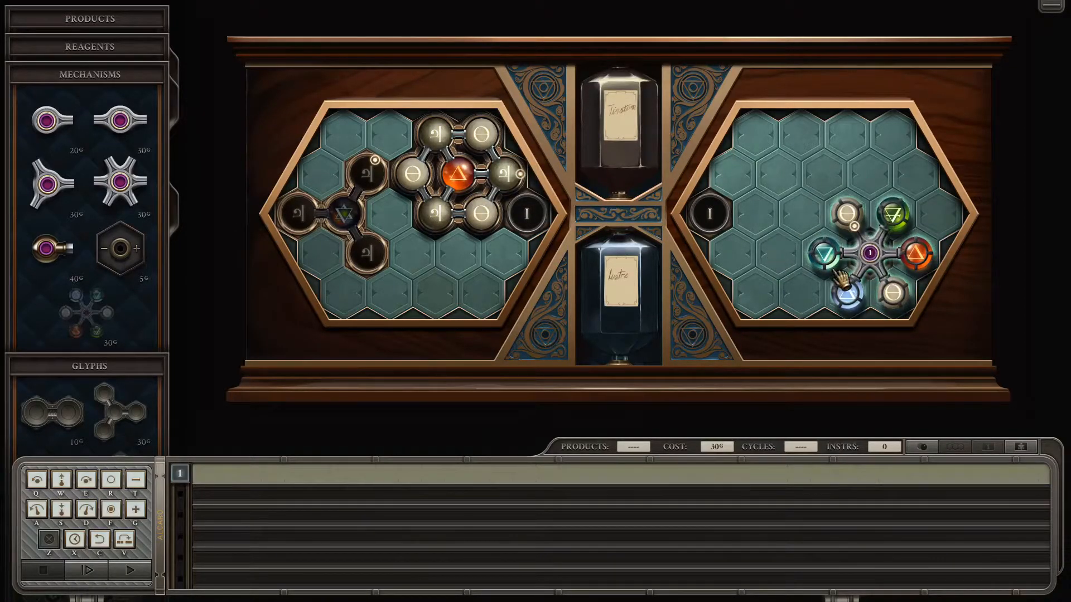
mouse_move(424, 272)
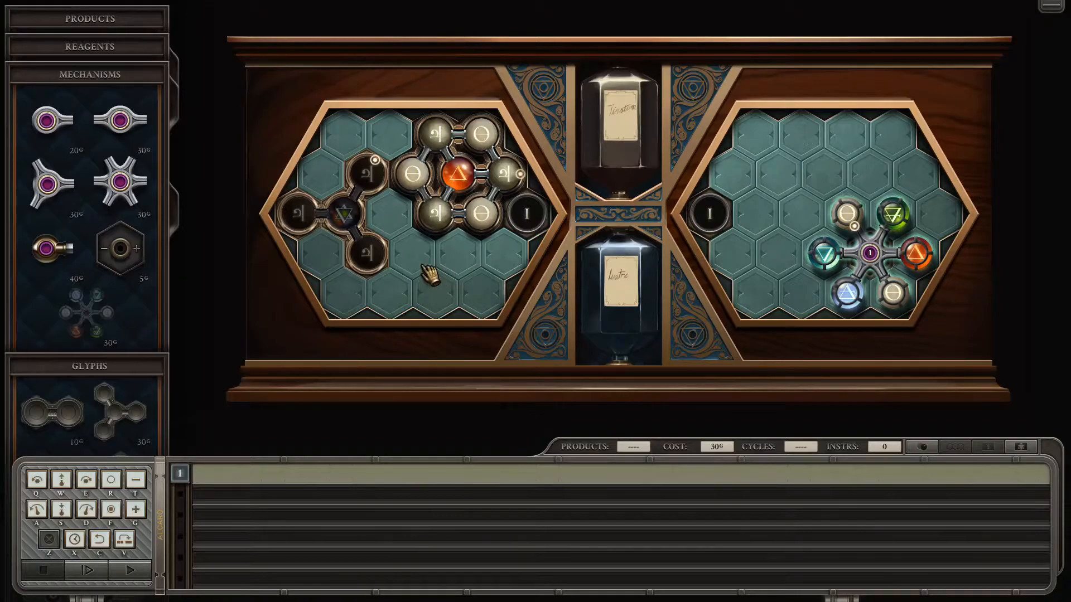
mouse_move(92, 345)
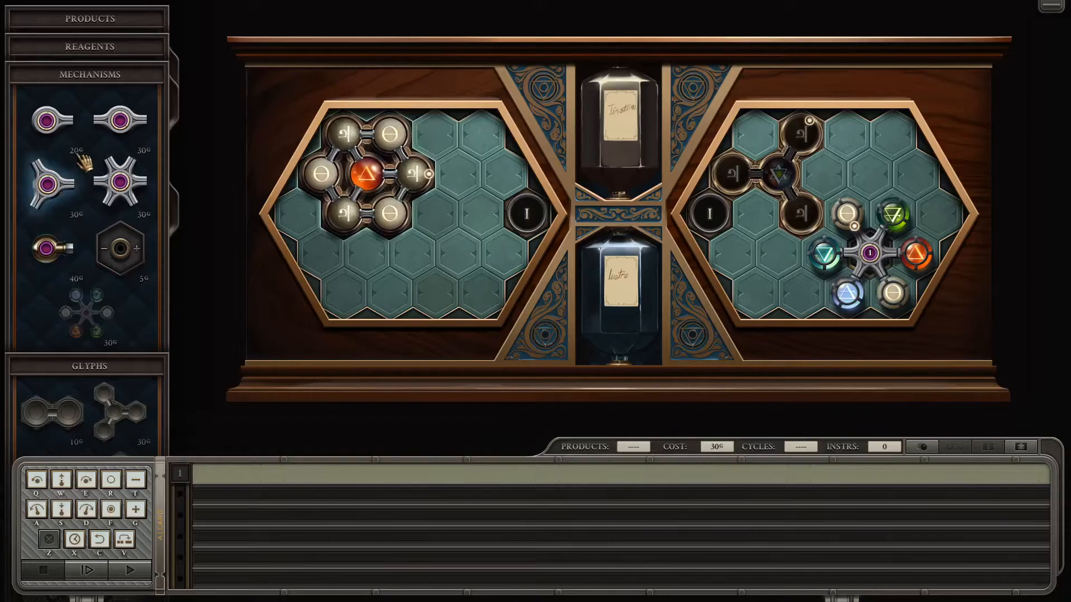
Place a glyph below the reagent, test the arm's first instructions and dismiss the atoms-leaving-chambers error
drag(361, 177, 450, 177)
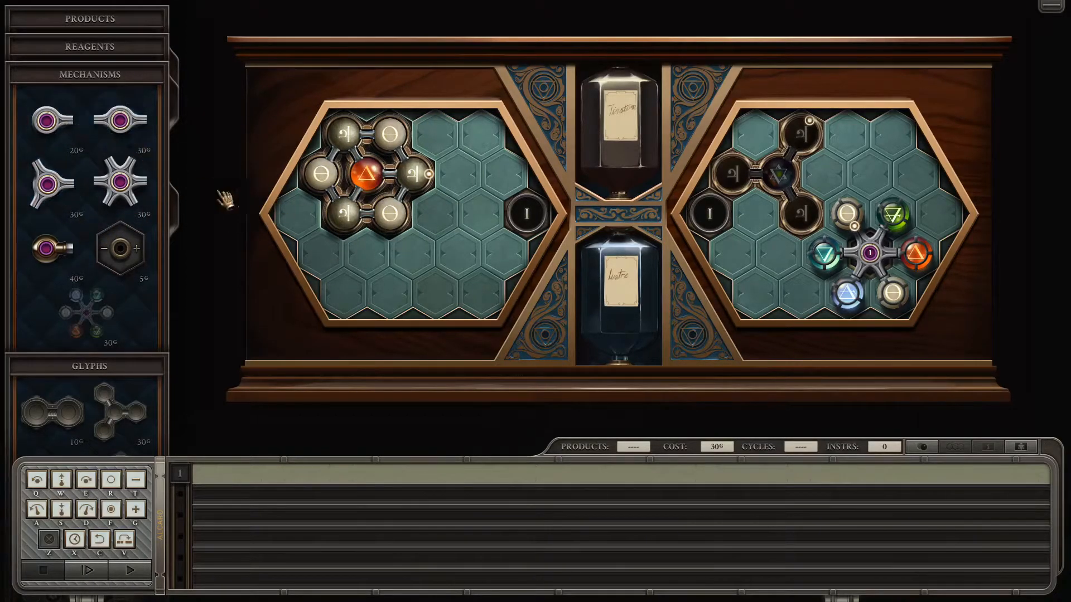
mouse_move(48, 293)
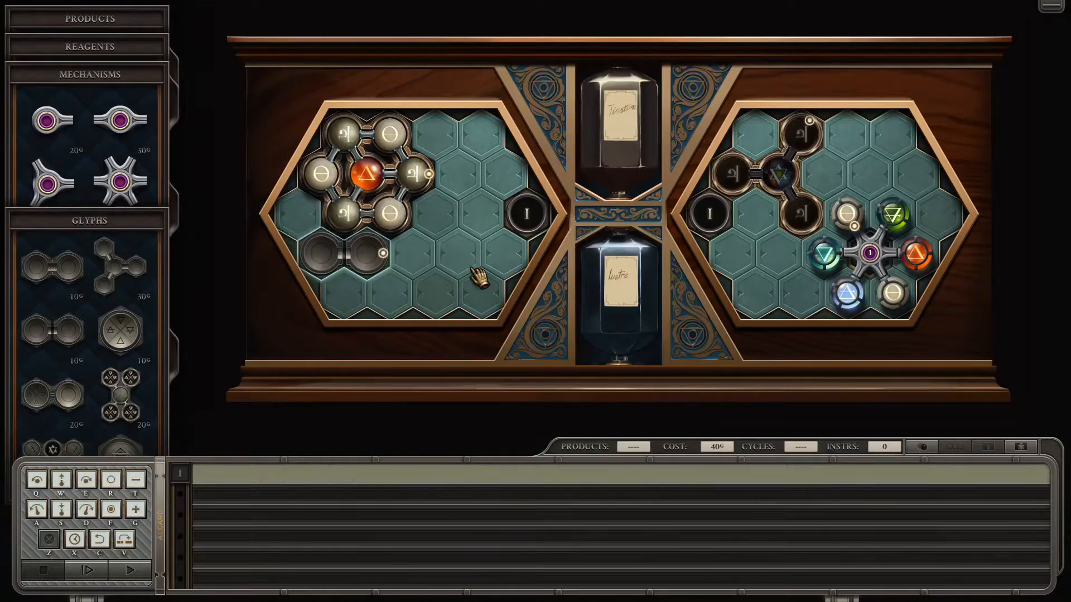
mouse_move(48, 120)
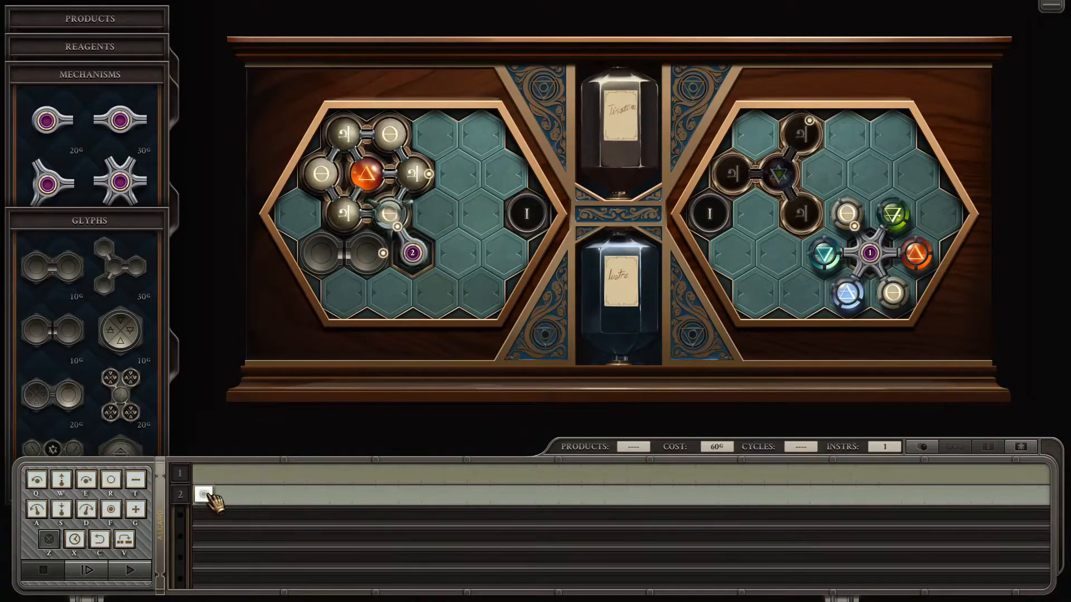
click(85, 570)
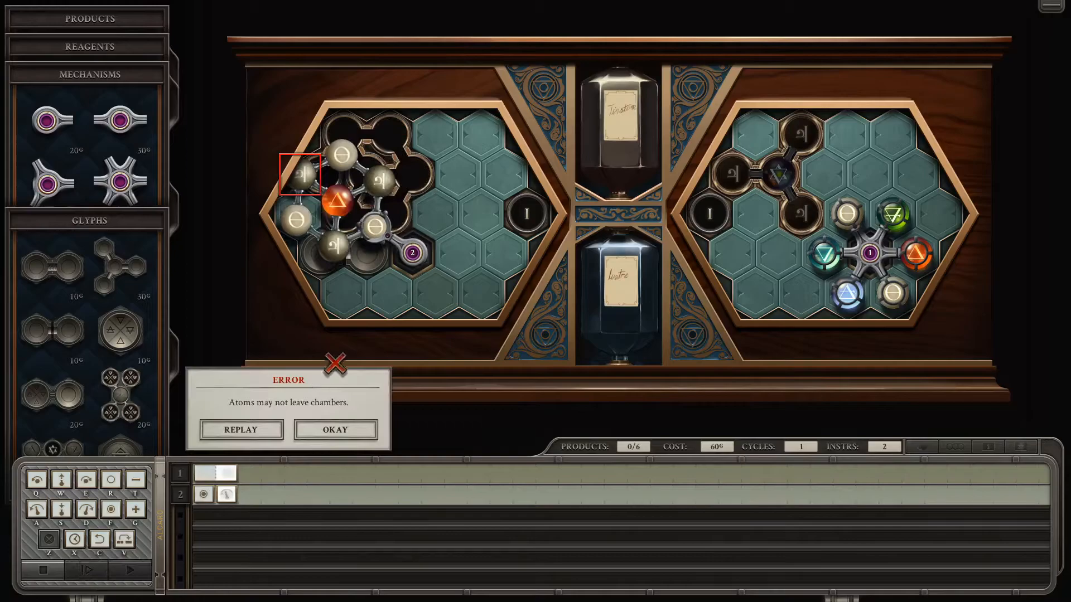
click(335, 430)
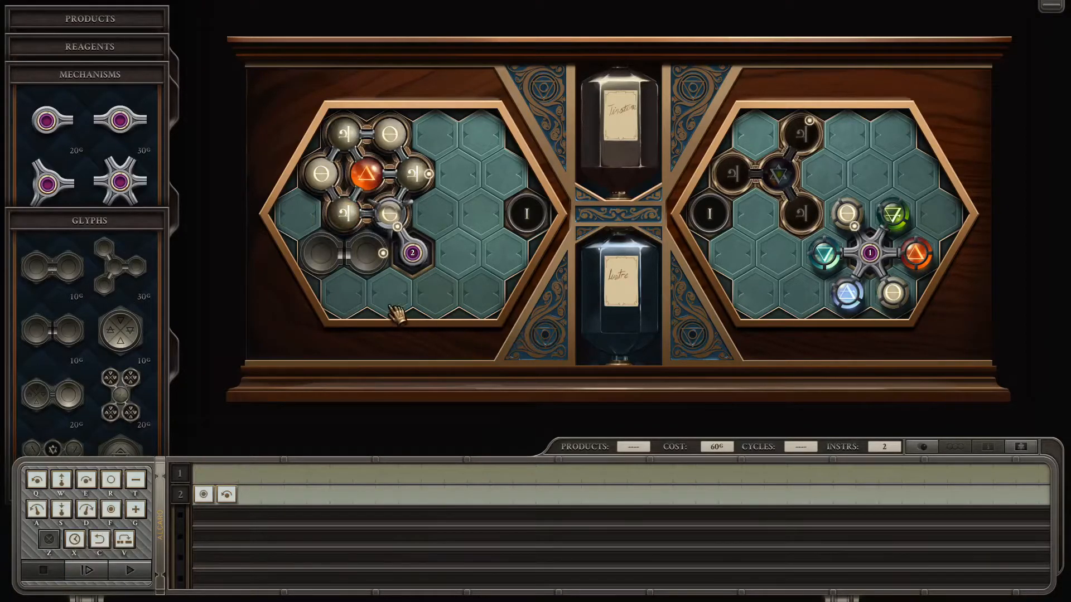
mouse_move(129, 236)
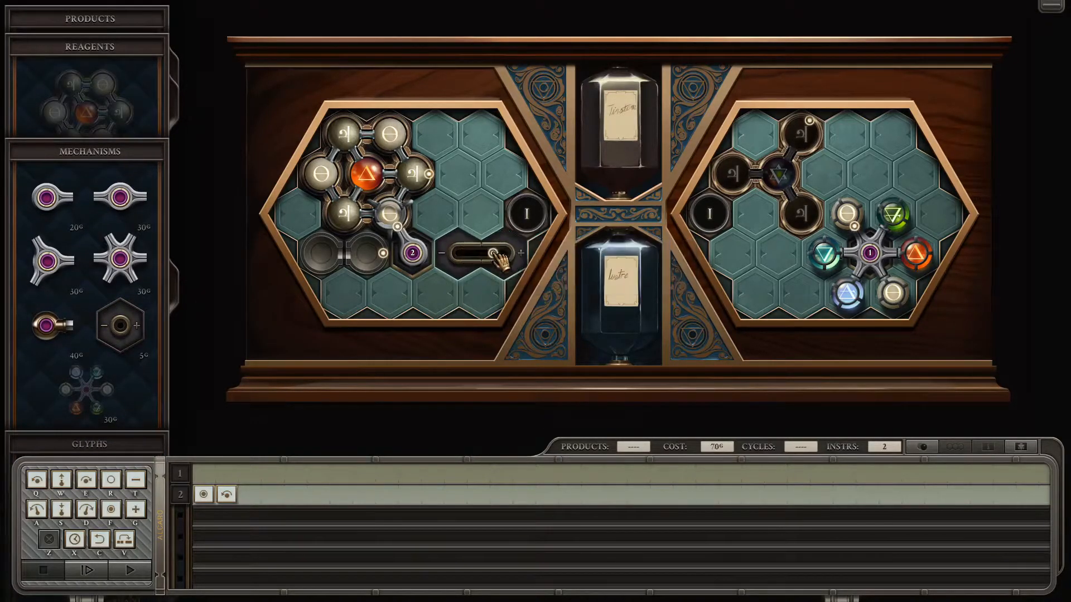
Extend the track right of the arm, step and reset the machine, add an instruction and run it again
drag(498, 254, 519, 254)
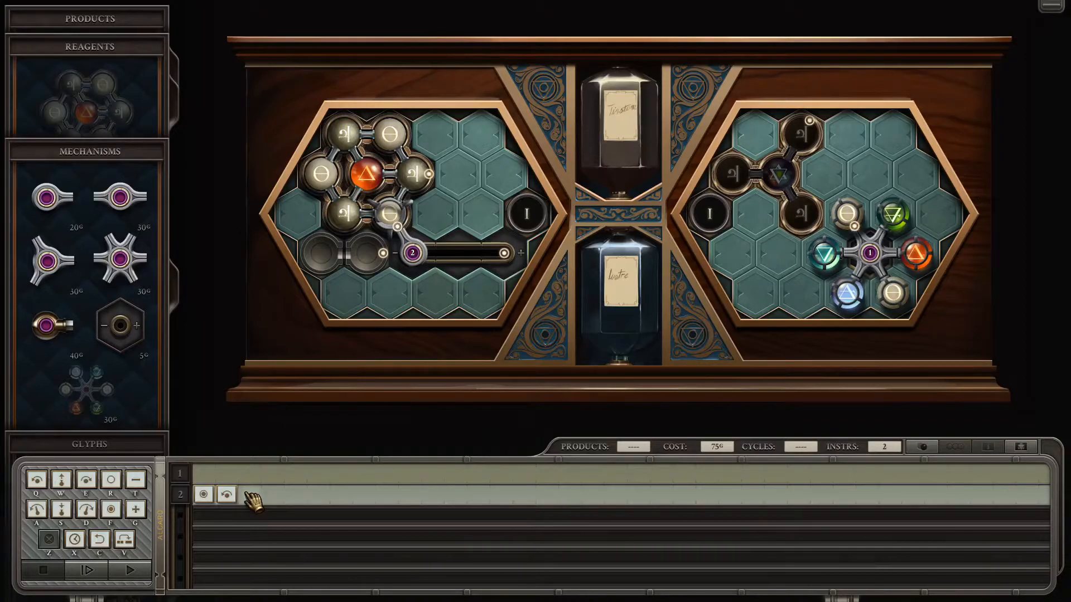
mouse_move(253, 499)
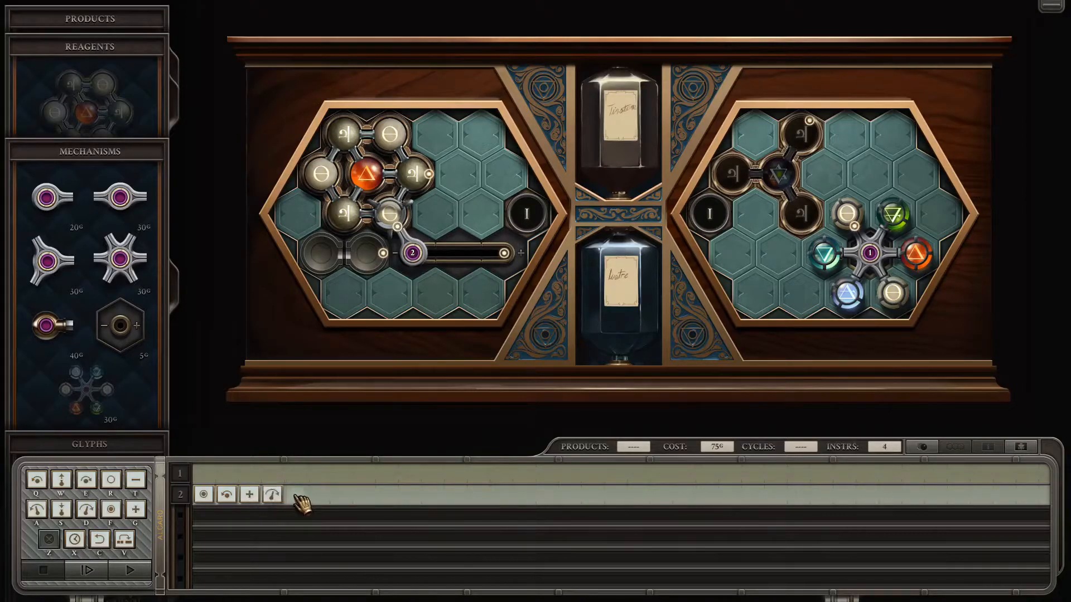
click(87, 570)
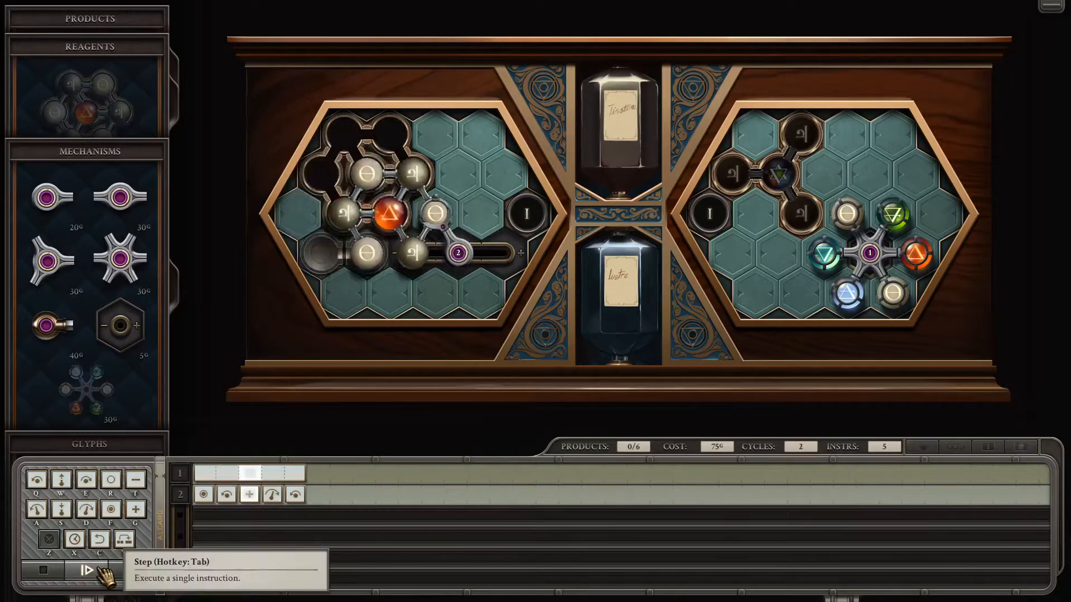
click(87, 571)
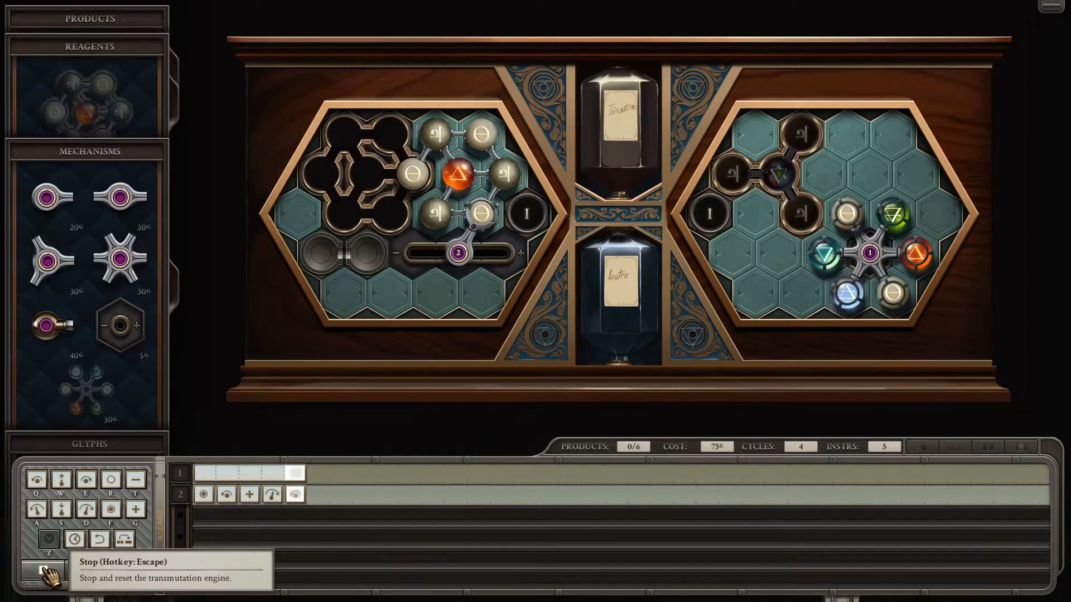
click(37, 570)
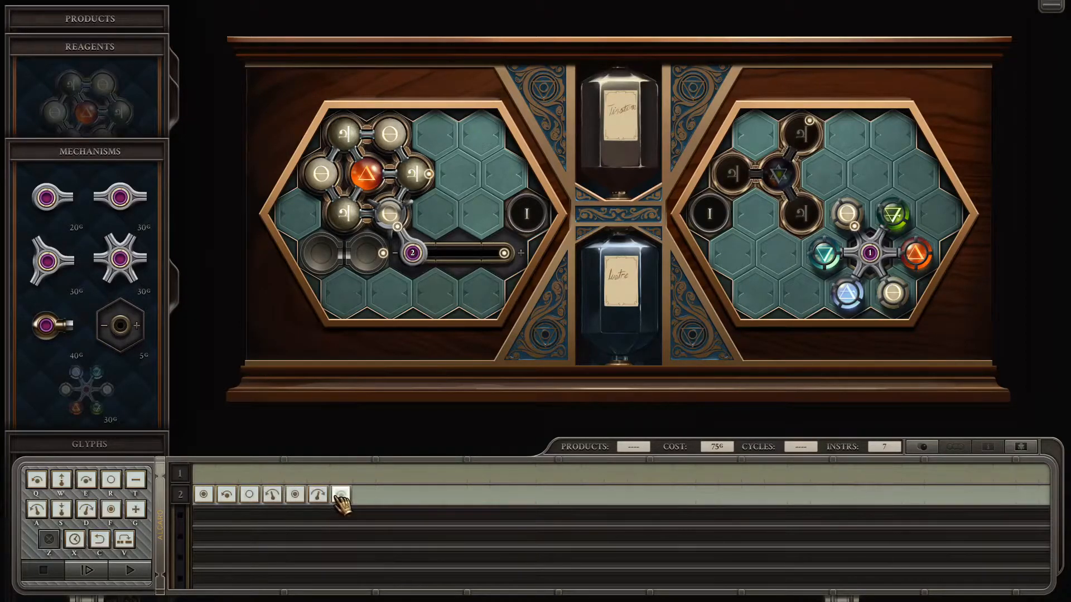
click(85, 570)
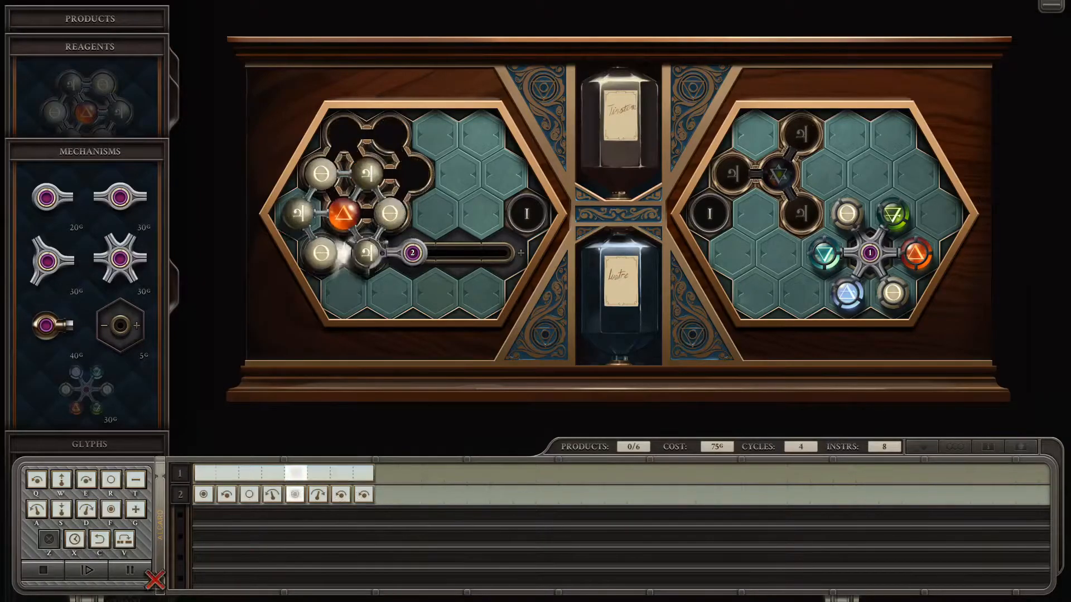
click(86, 570)
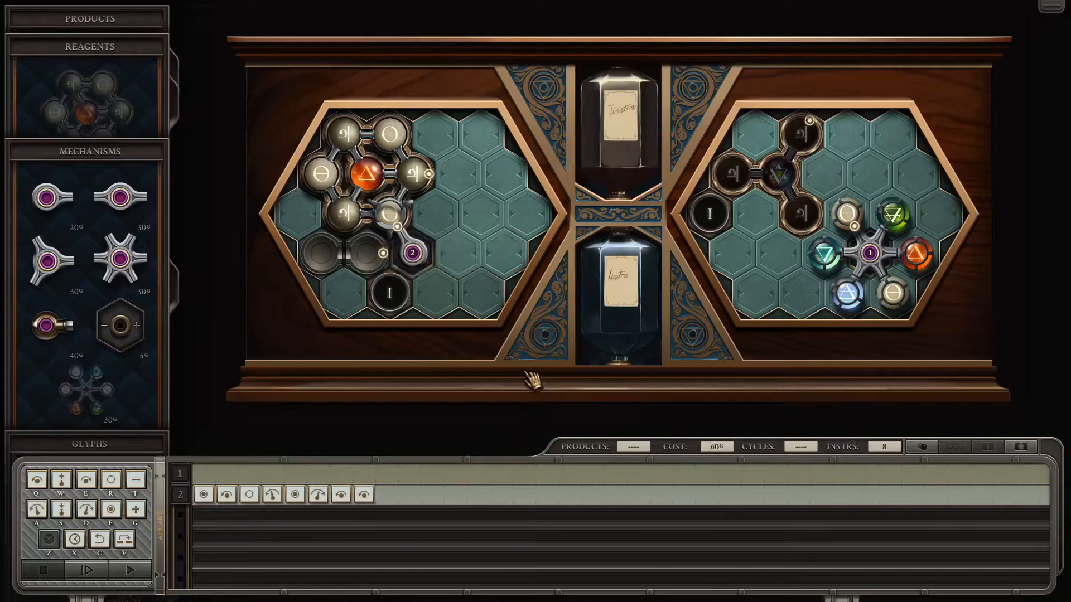
mouse_move(257, 471)
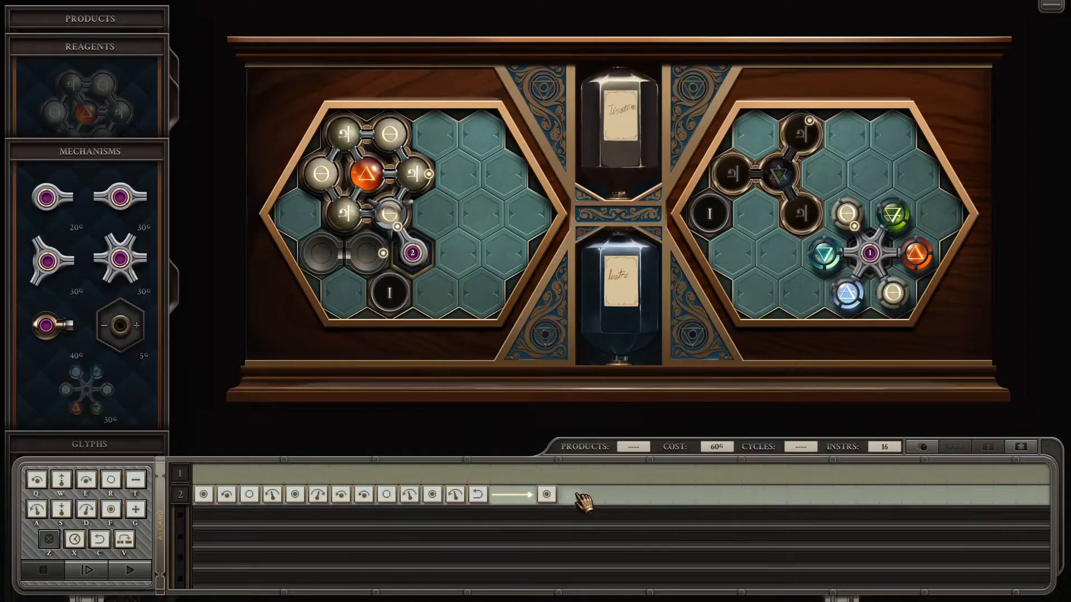
mouse_move(577, 502)
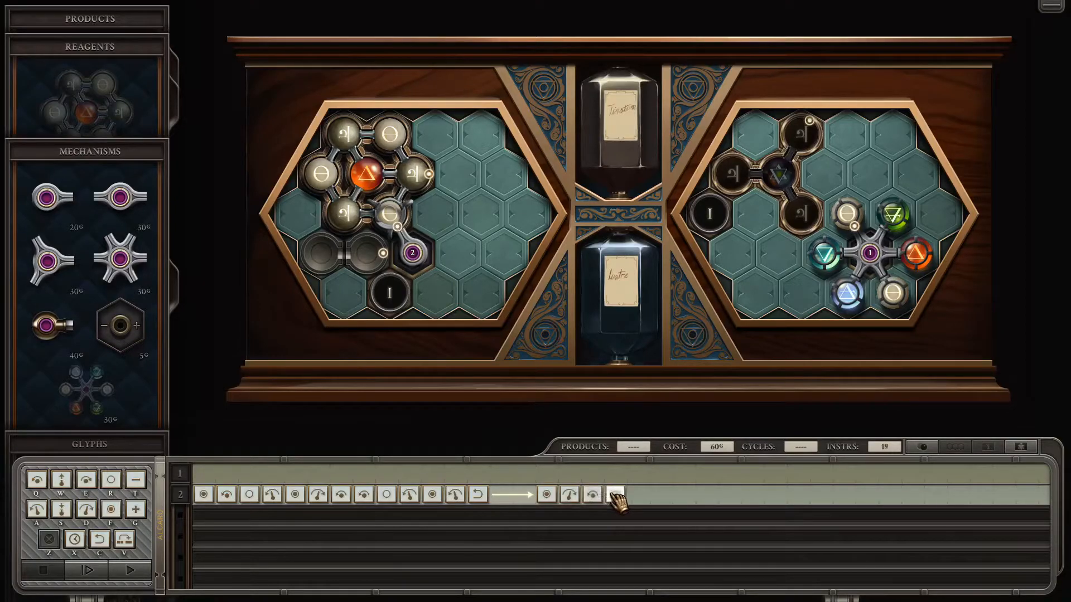
Step the machine through six instructions to check the arm's motion
click(87, 570)
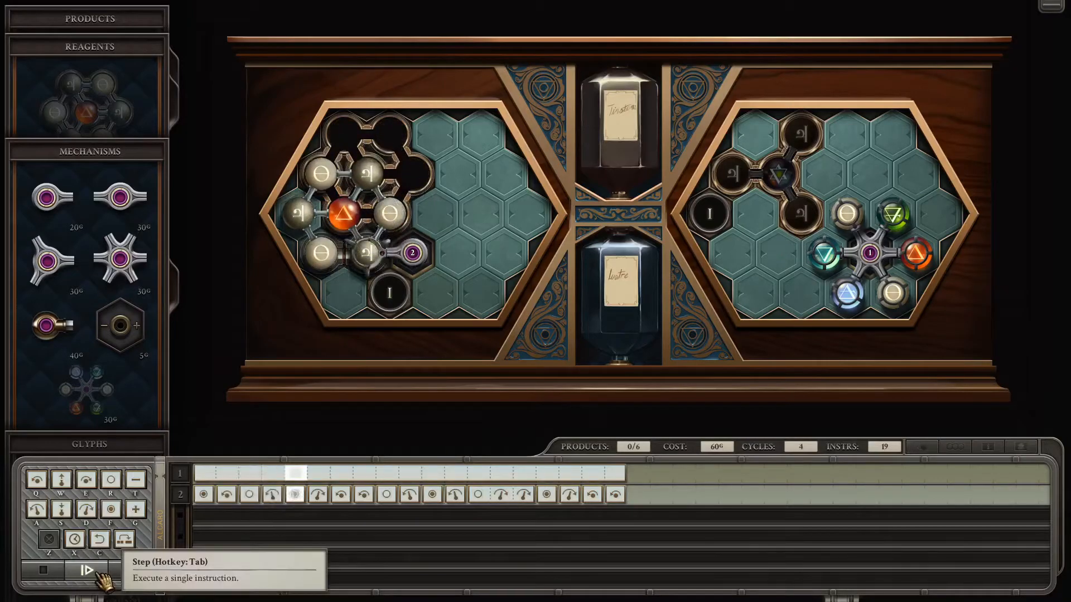
click(85, 570)
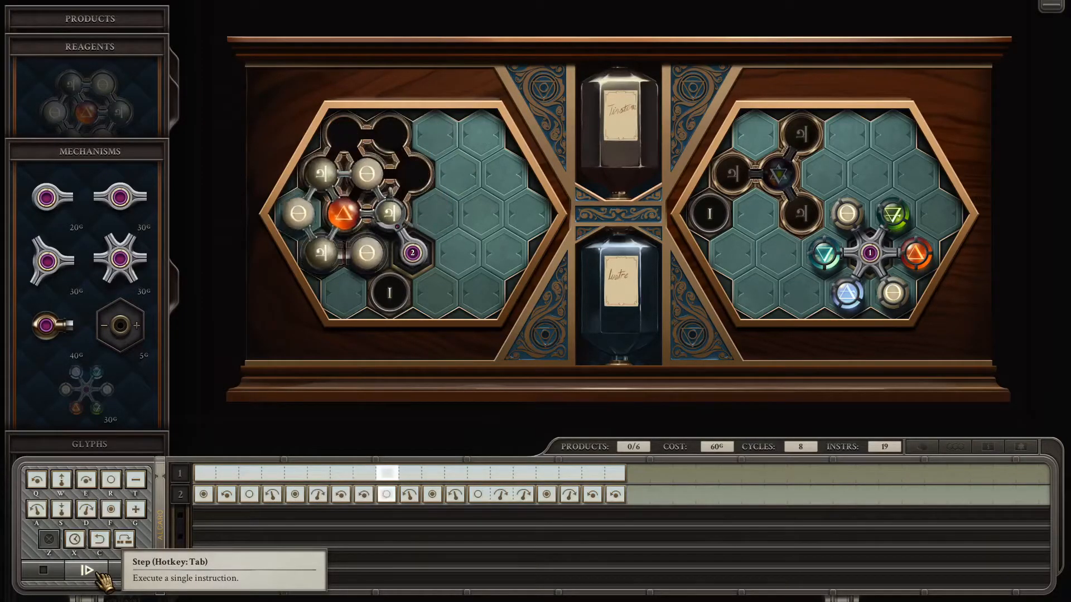
click(87, 569)
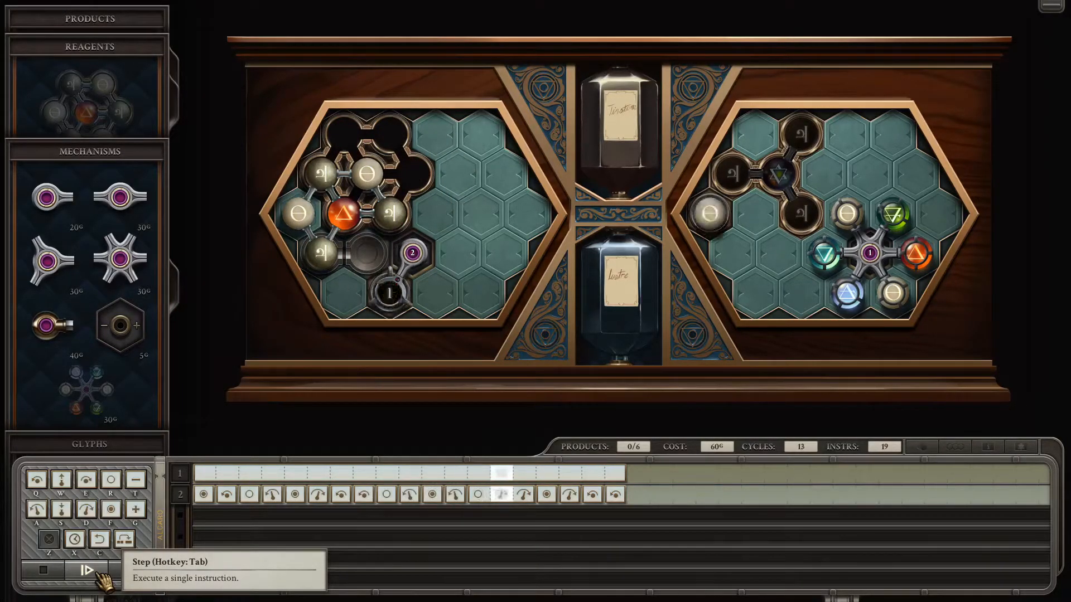
click(87, 570)
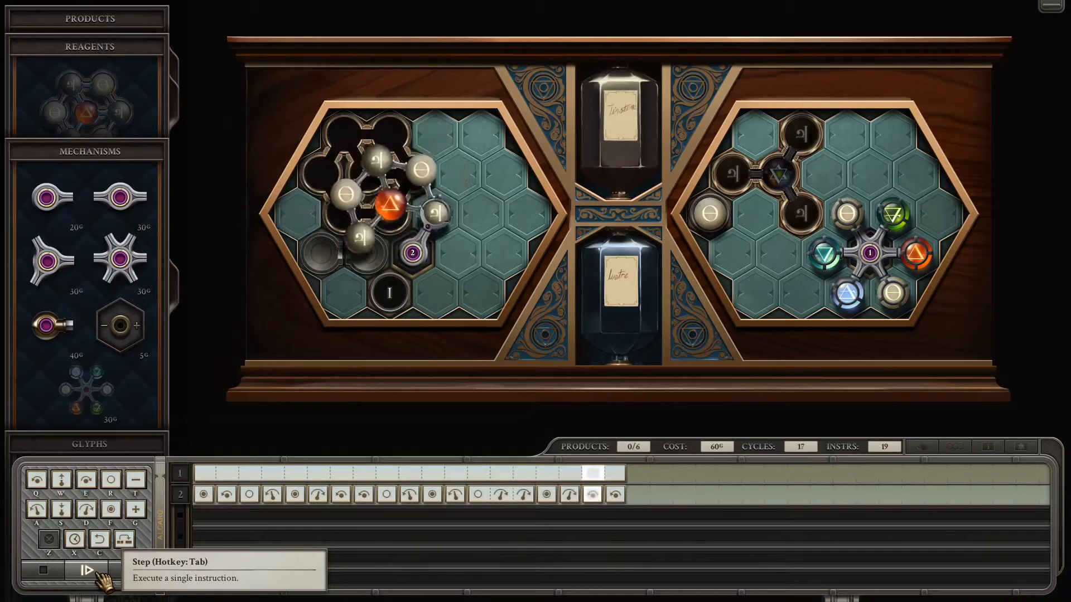
click(86, 569)
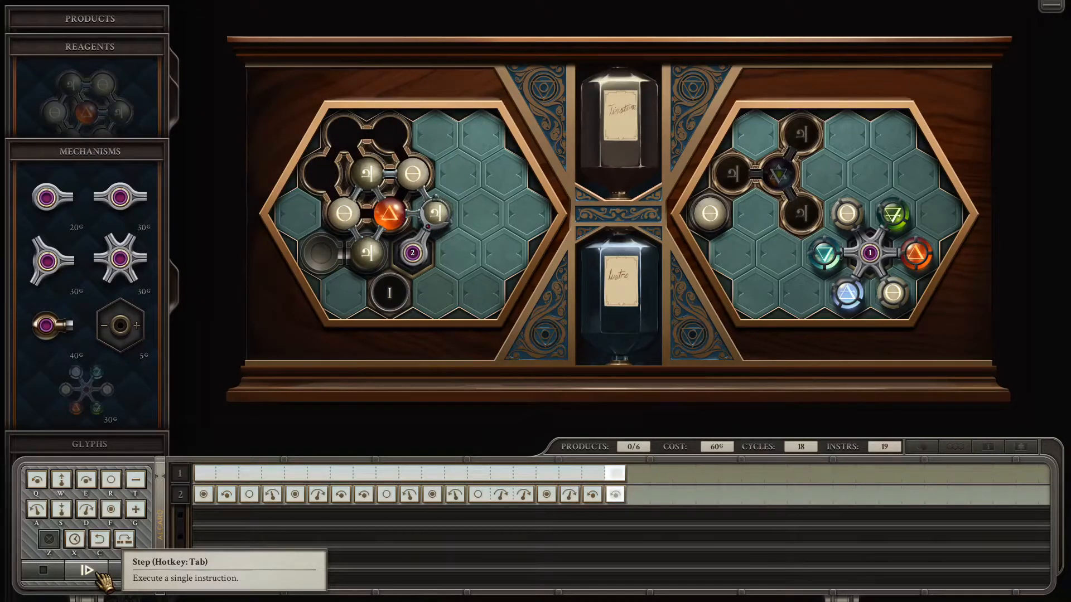
click(86, 570)
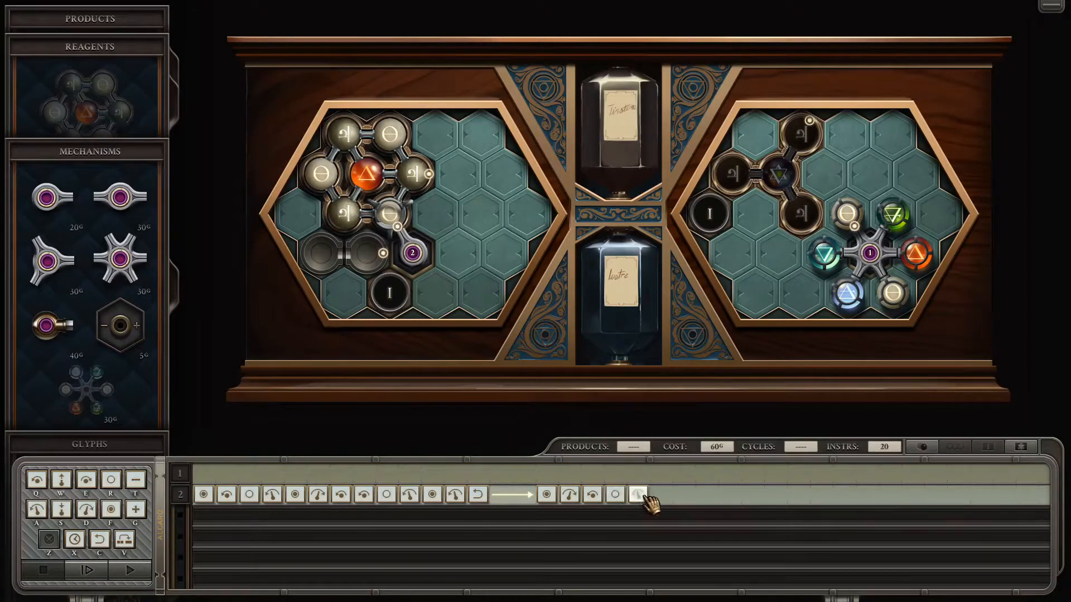
Append two more instructions to the arm's program and step through them
click(637, 494)
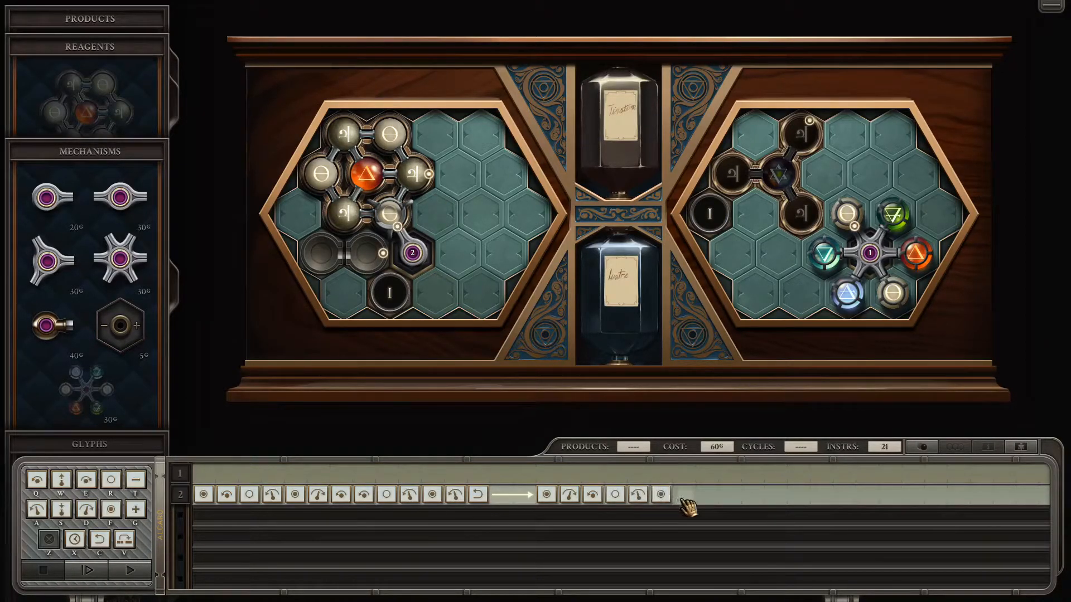
click(84, 570)
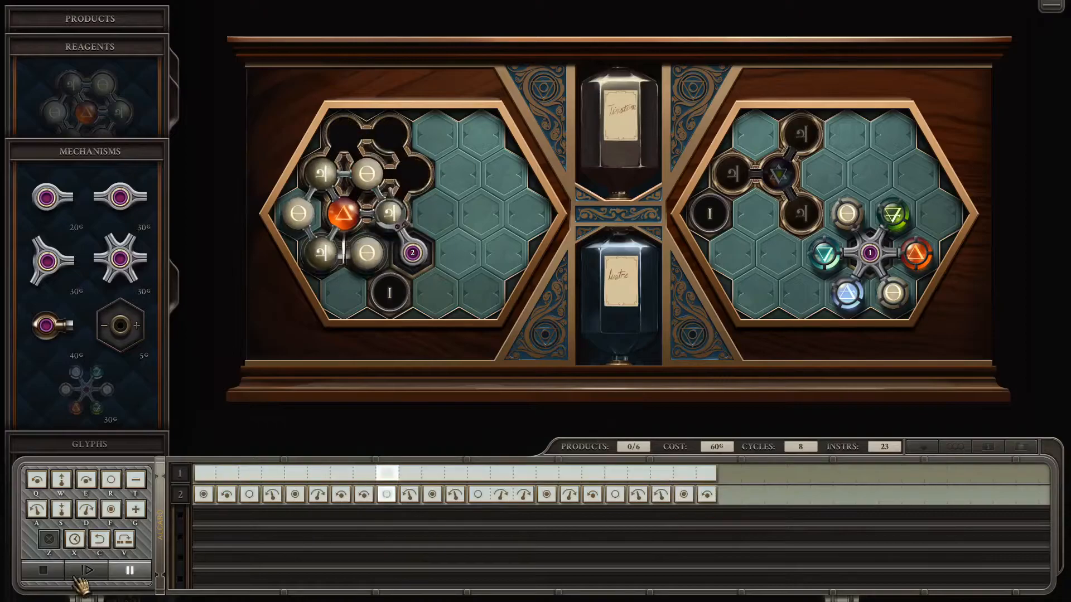
click(86, 571)
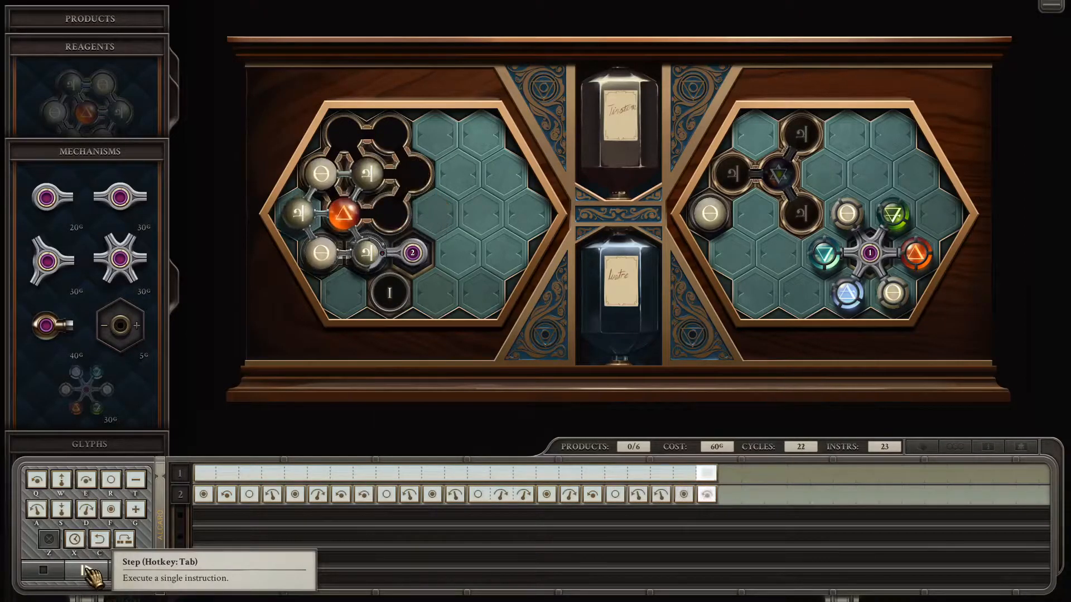
click(71, 572)
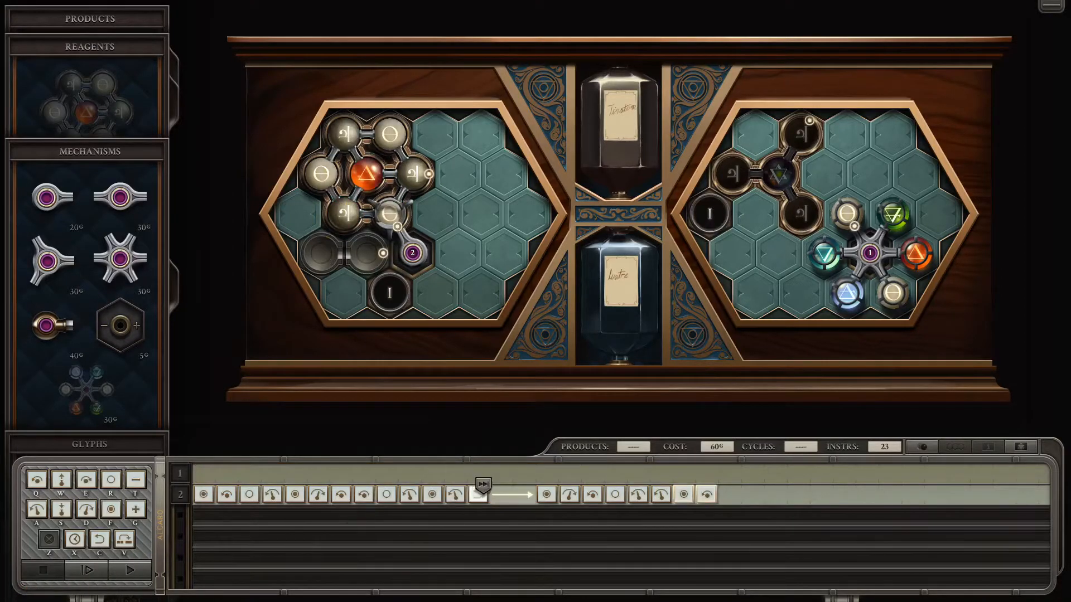
Step through four instructions of the updated program, then add more to the arm's row
click(86, 570)
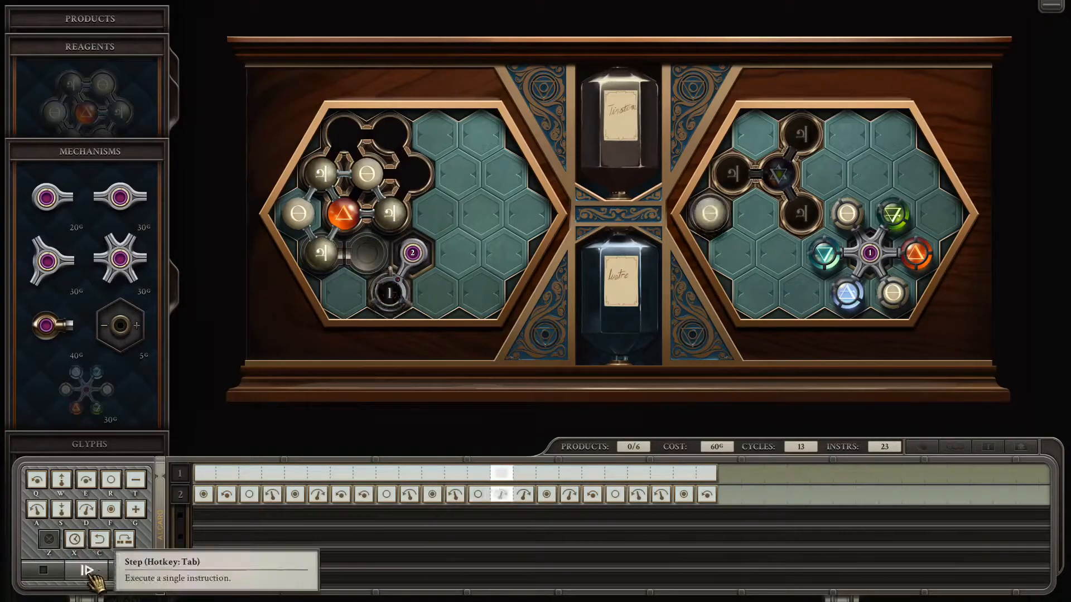
click(86, 570)
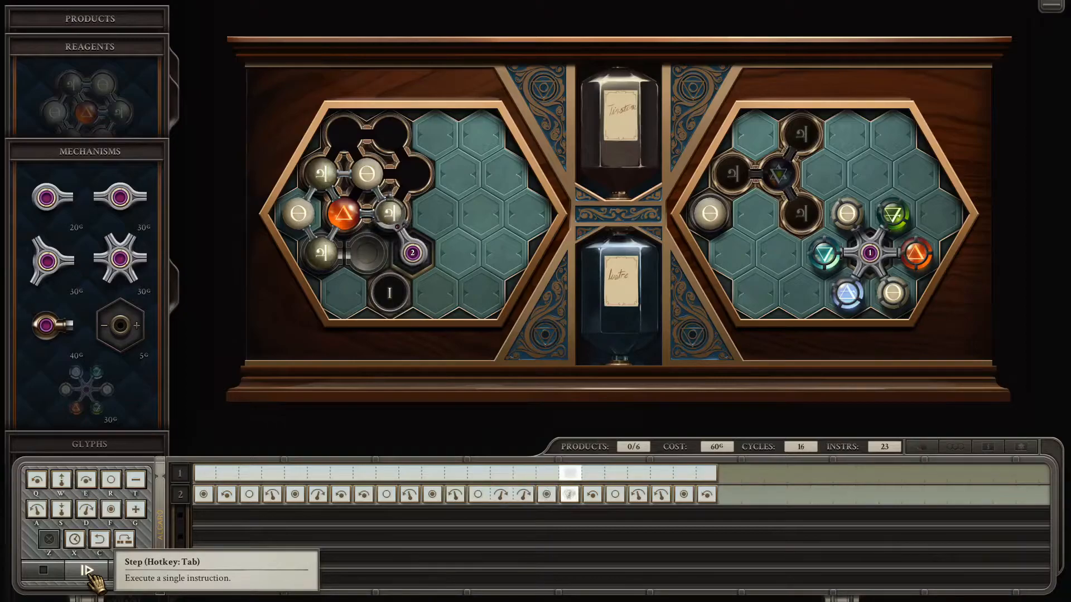
click(87, 571)
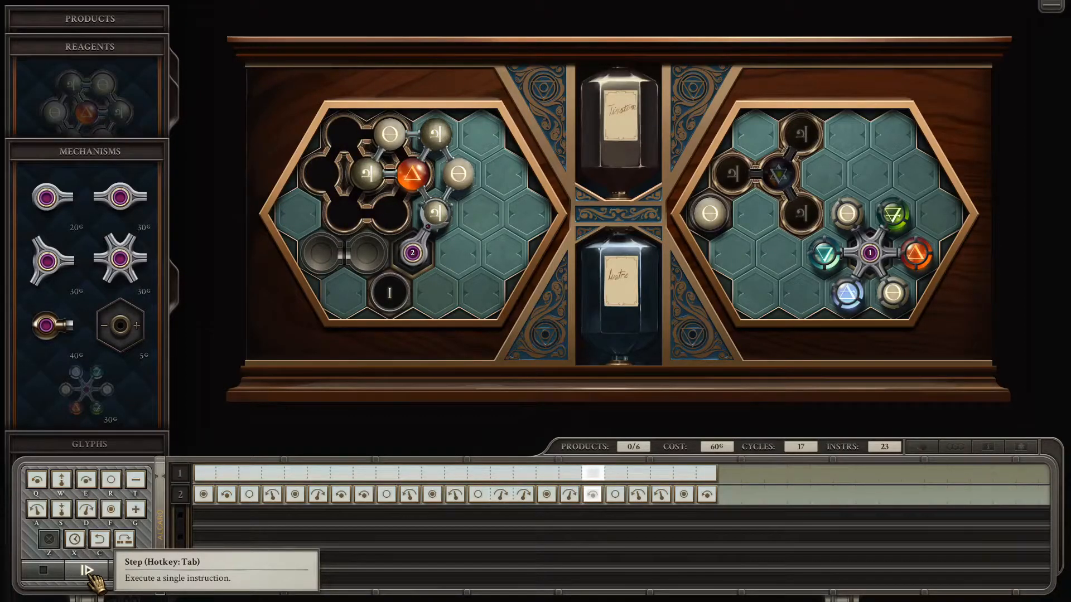
click(88, 570)
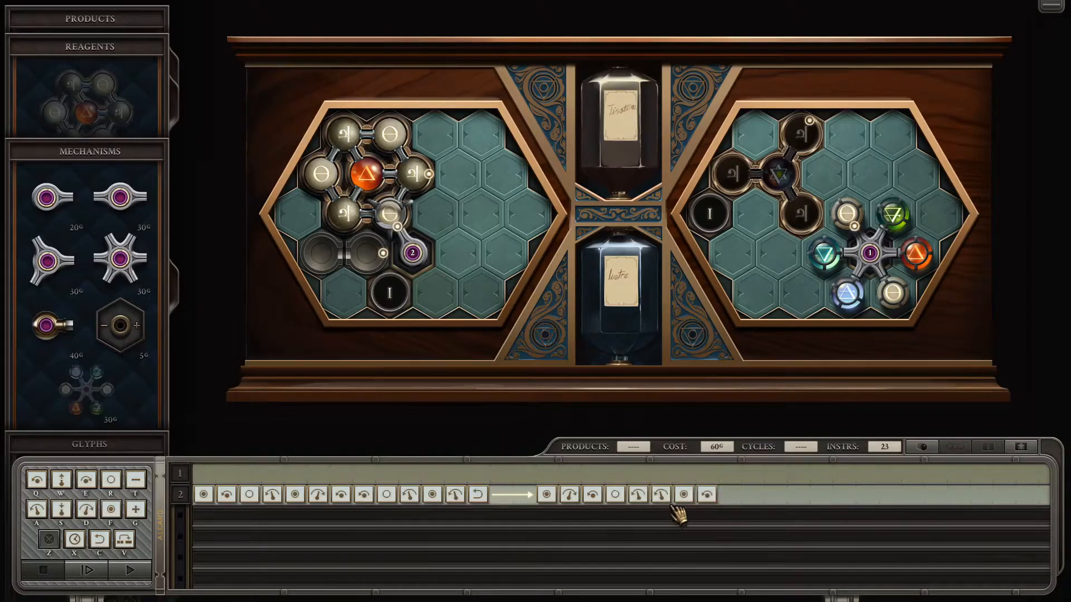
click(727, 495)
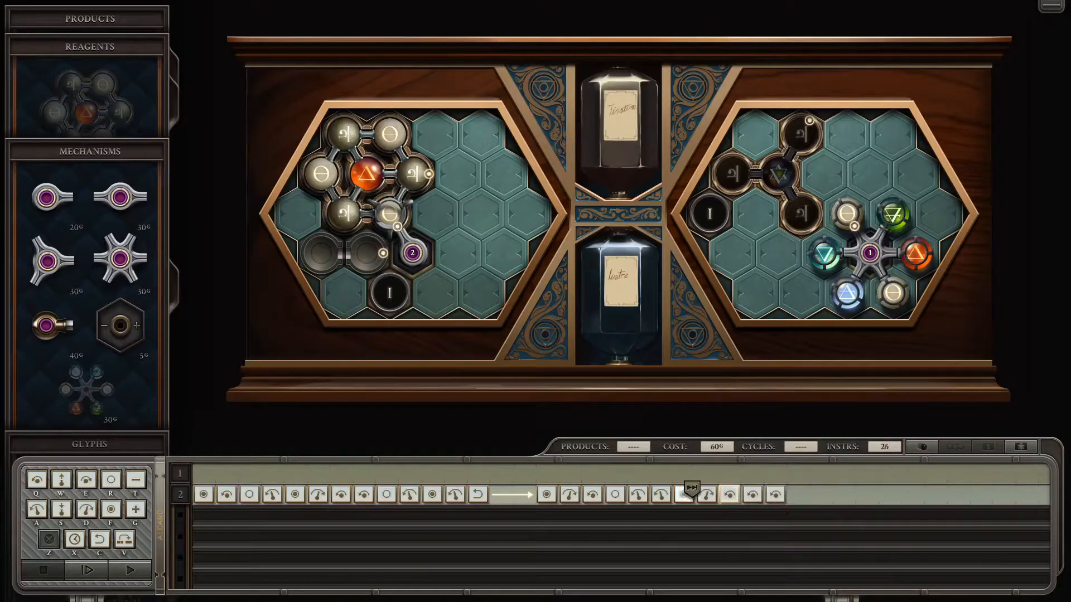
Check the new instructions step by step and append another at the end of the program
click(85, 570)
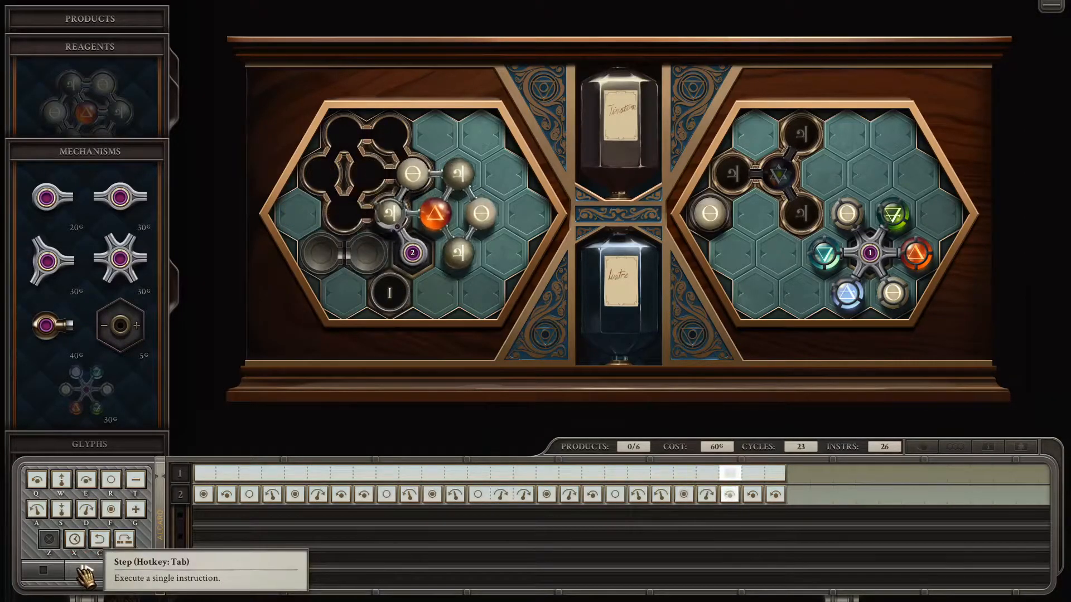
click(76, 574)
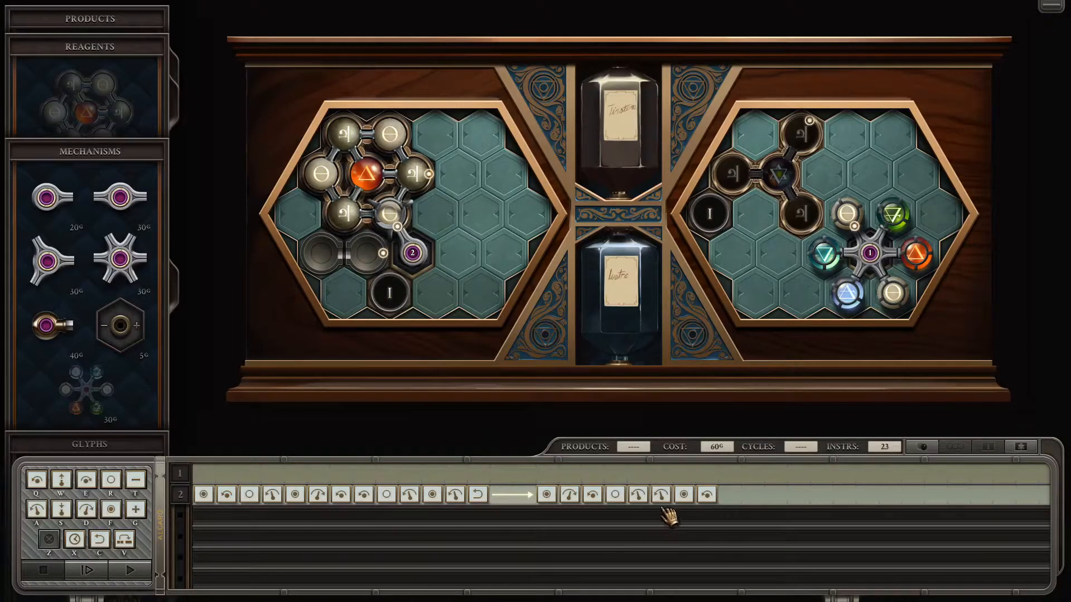
click(85, 570)
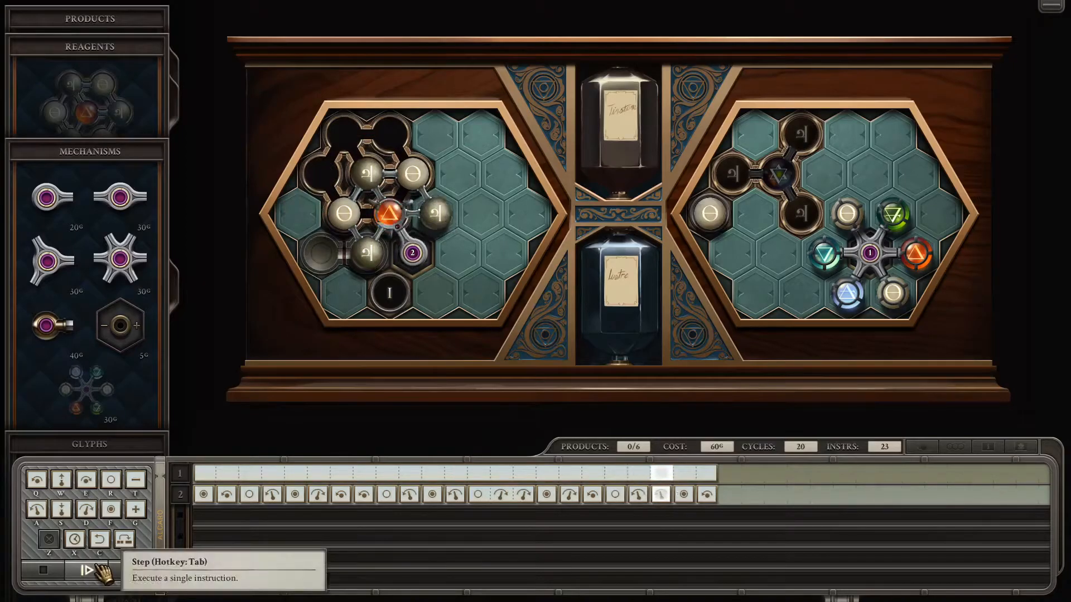
click(77, 570)
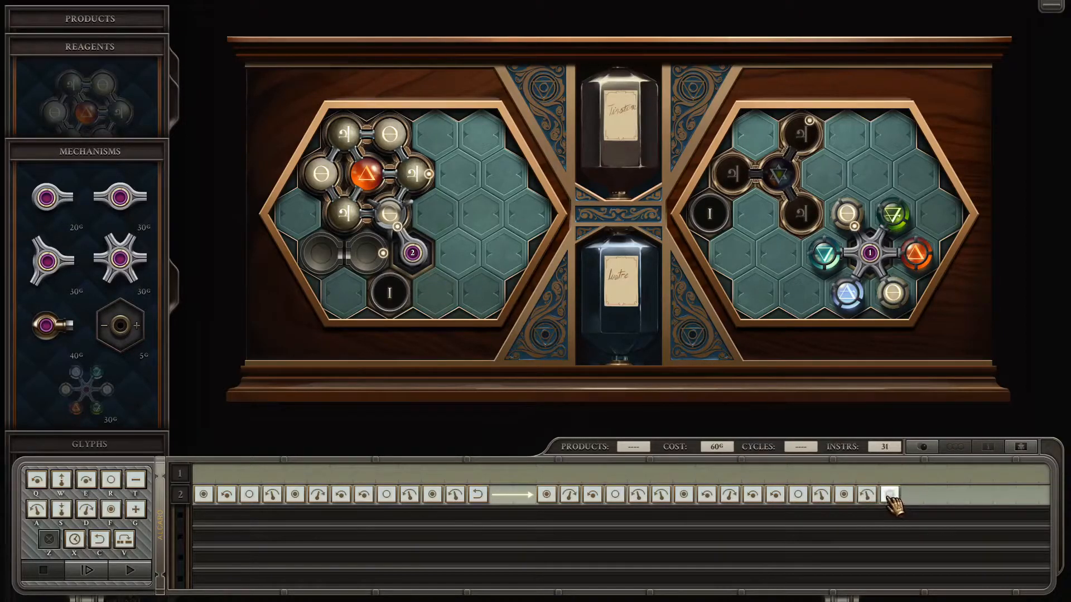
click(892, 494)
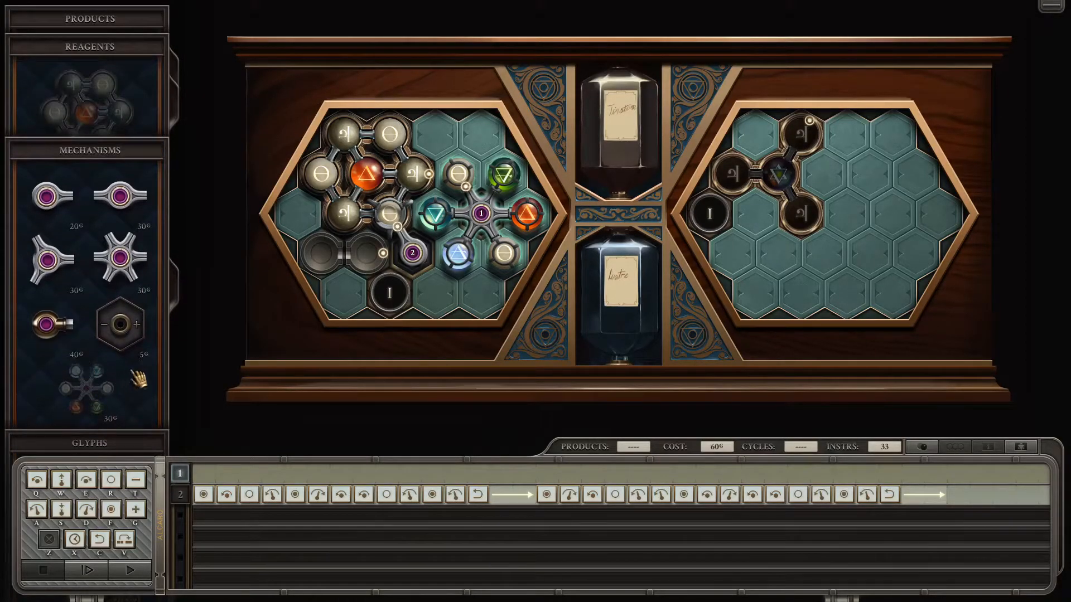
mouse_move(430, 245)
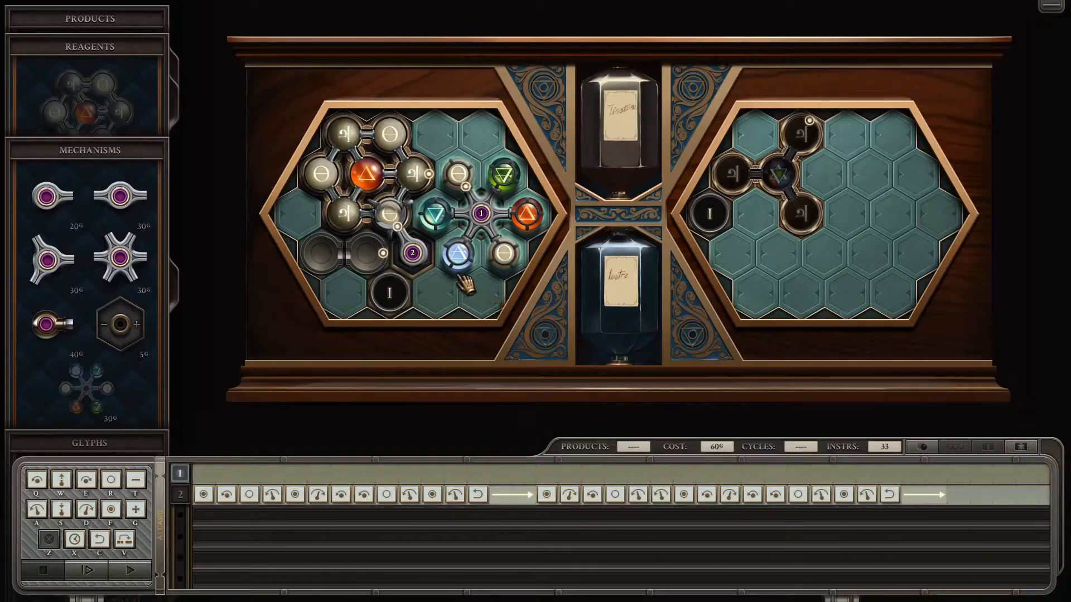
Move the six-atom reagent back to the right board and step the finished 33-instruction program
drag(454, 215, 659, 239)
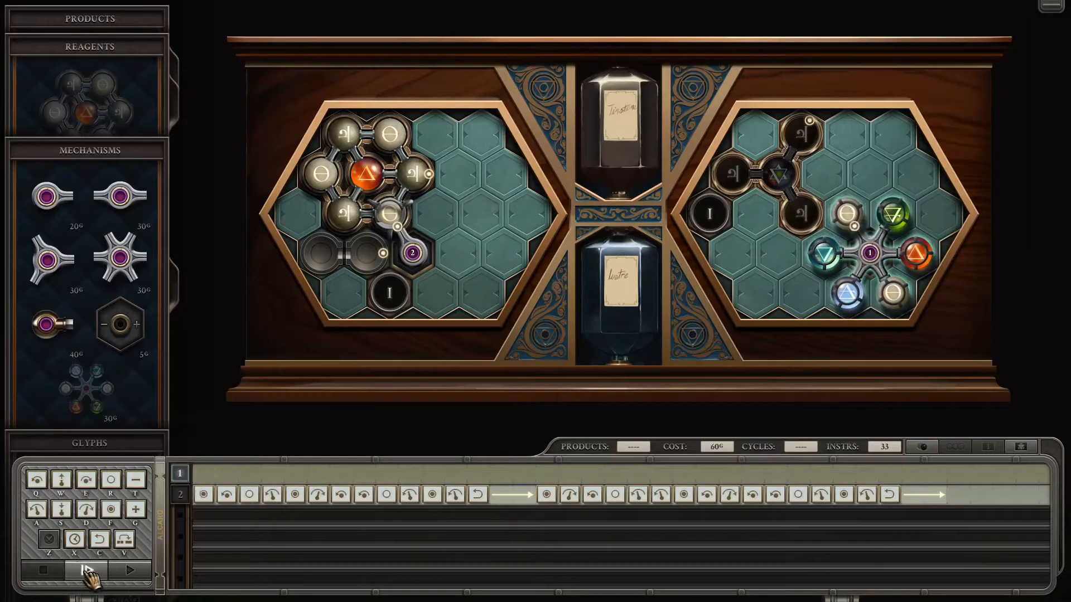
click(86, 571)
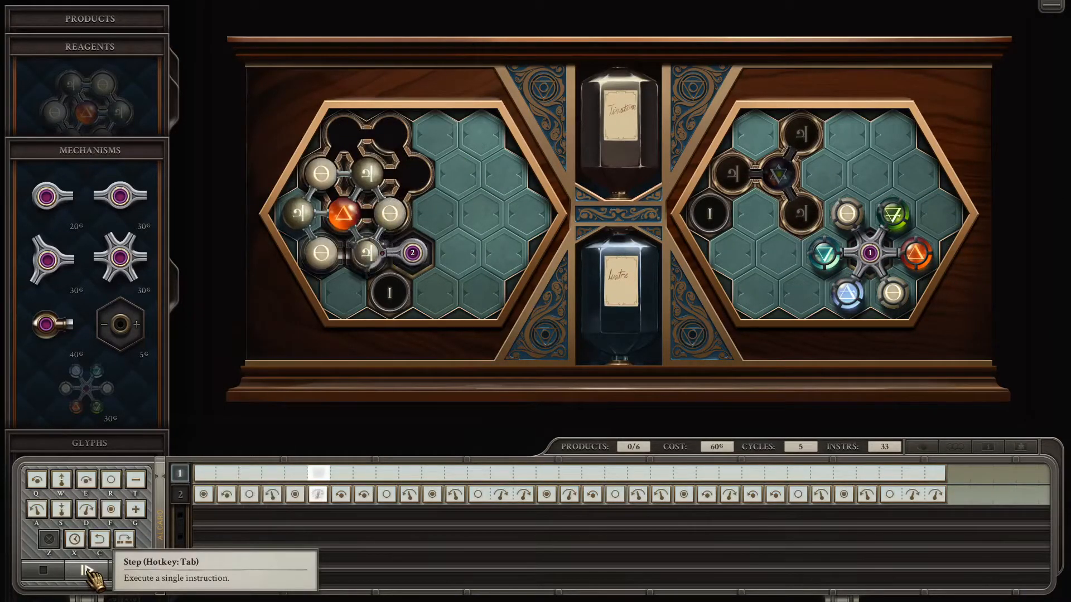
click(87, 570)
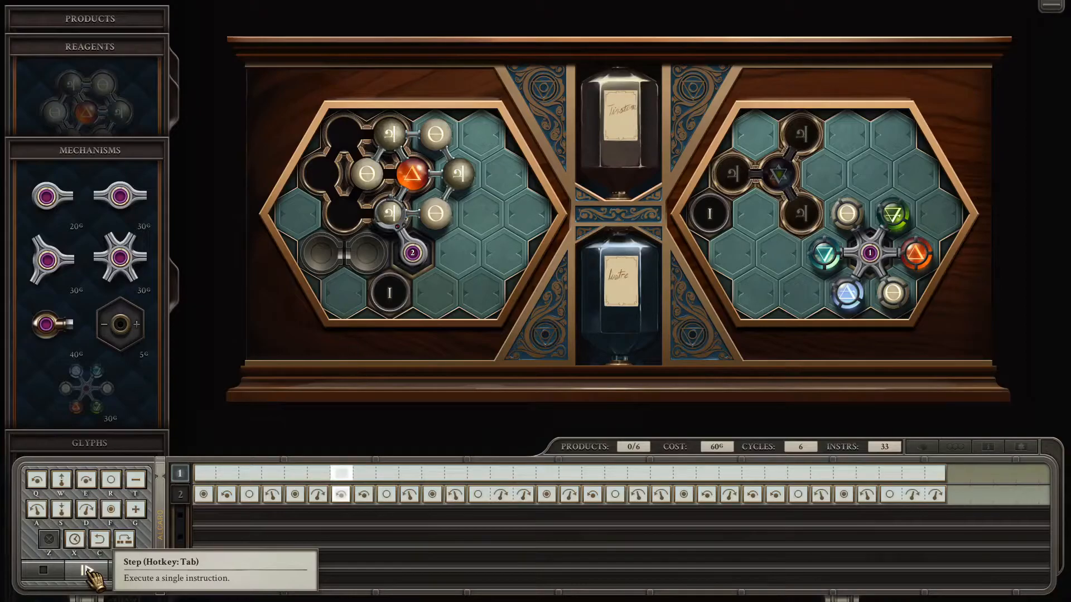
click(85, 570)
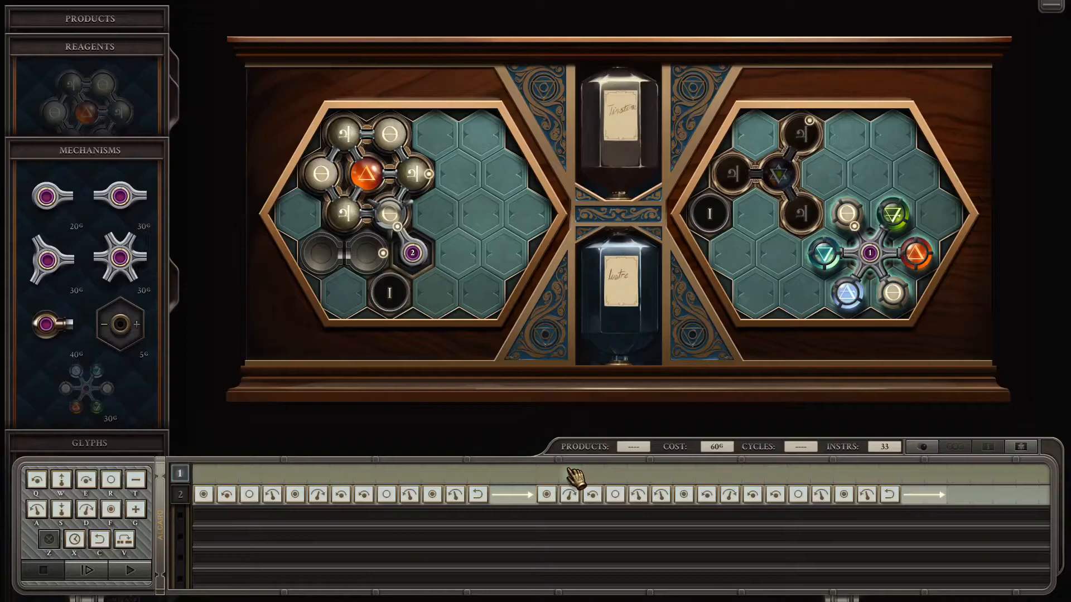
mouse_move(471, 222)
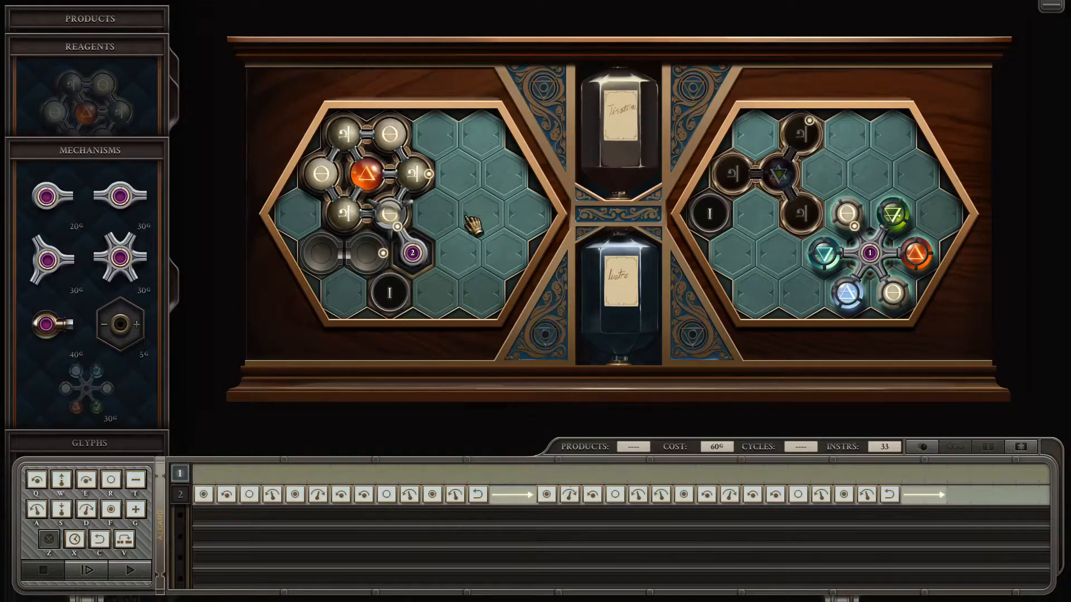
mouse_move(827, 246)
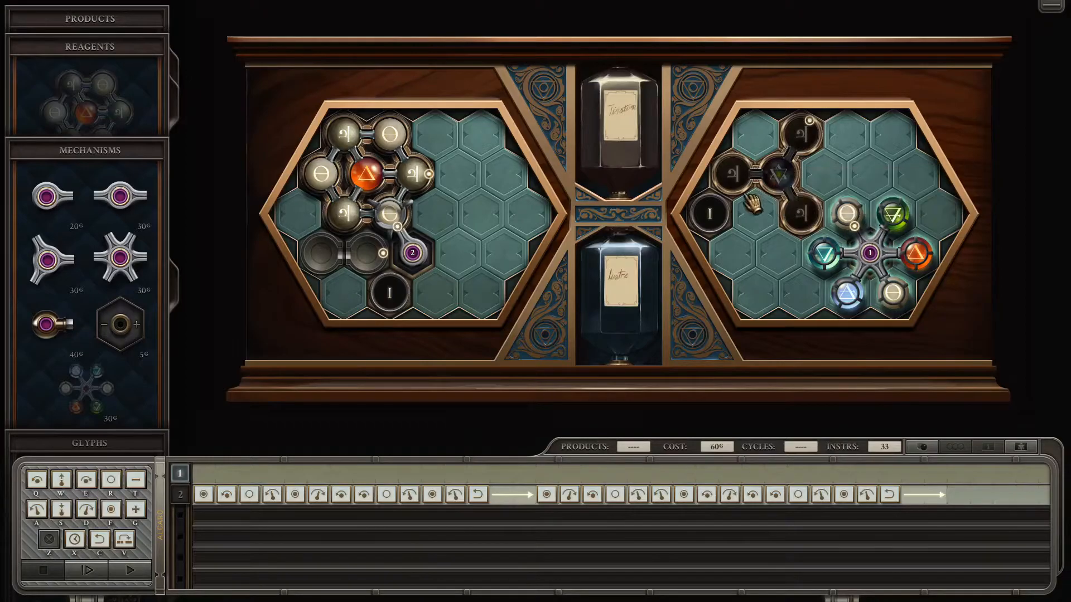
mouse_move(485, 331)
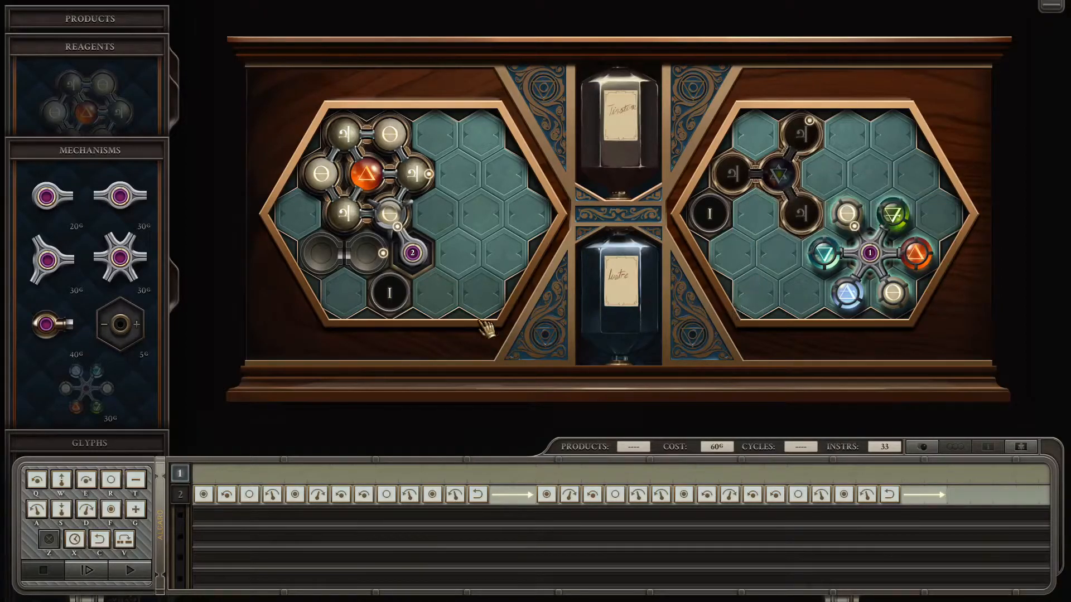
mouse_move(772, 181)
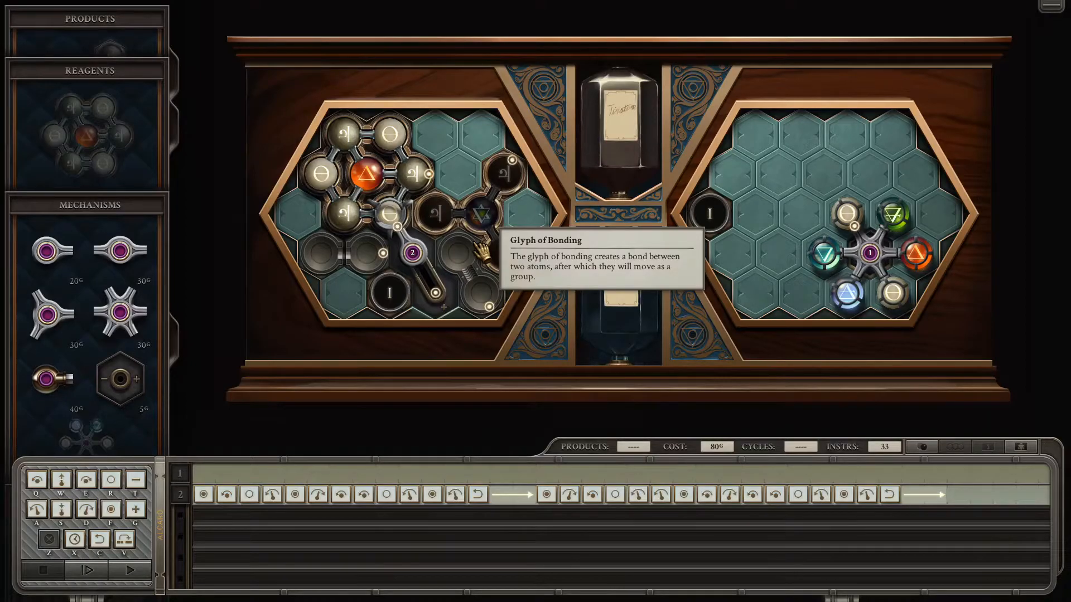
mouse_move(546, 290)
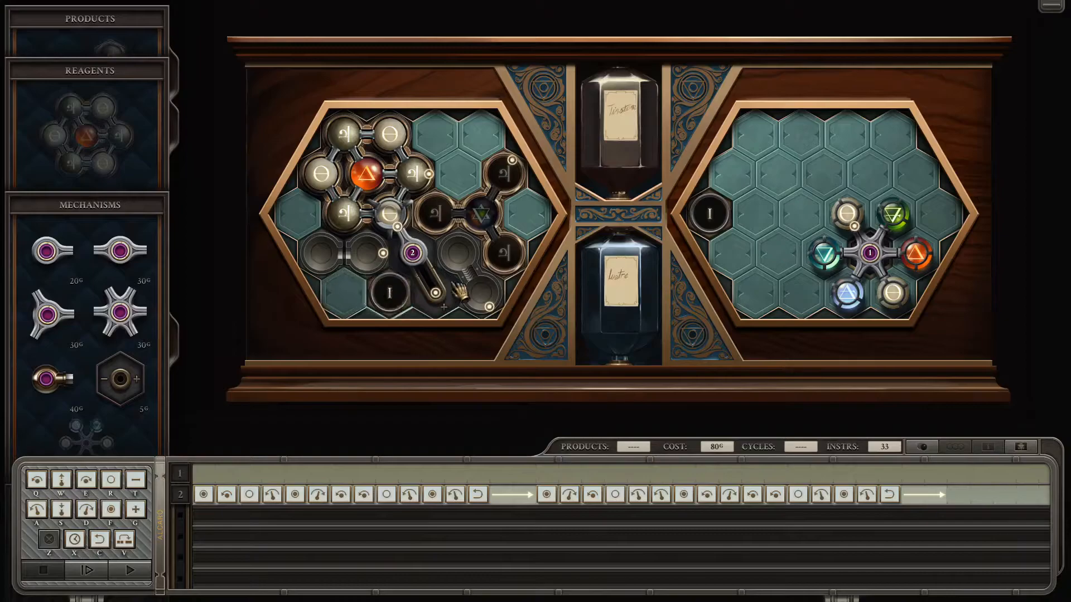
mouse_move(468, 270)
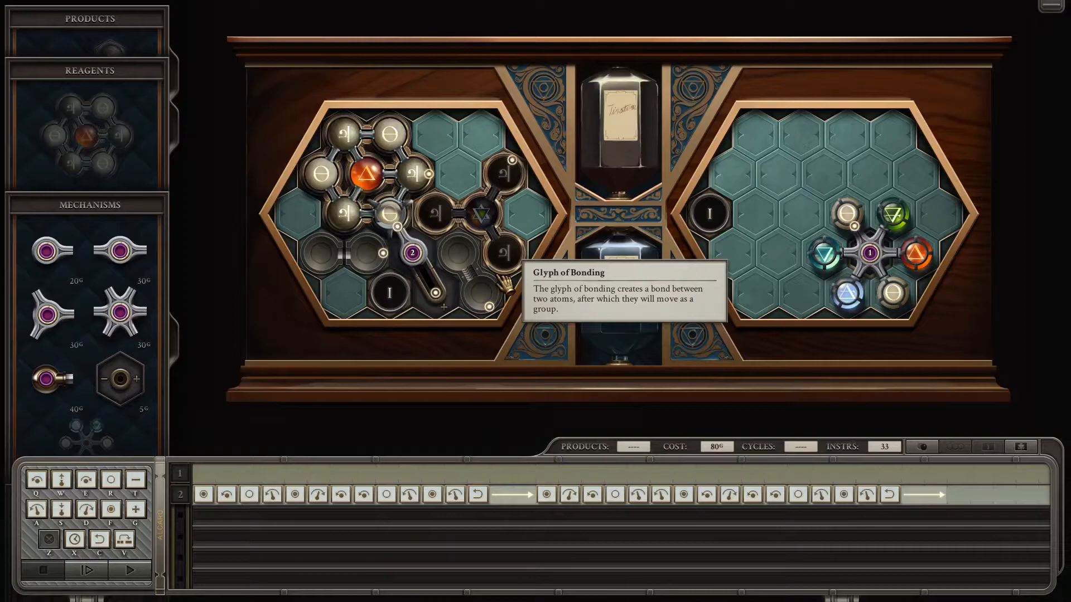
mouse_move(618, 263)
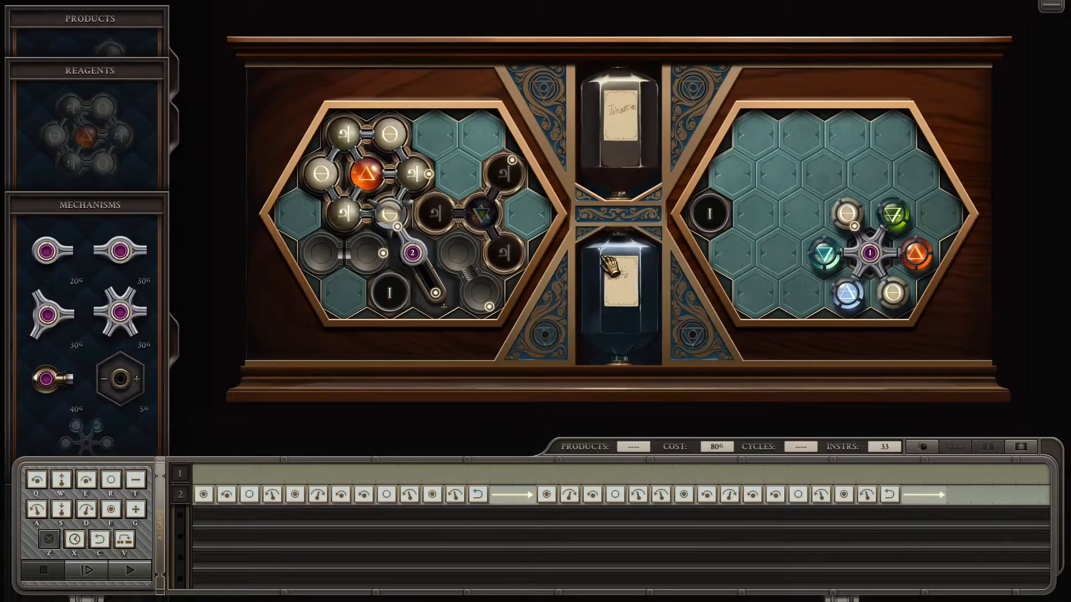
click(443, 257)
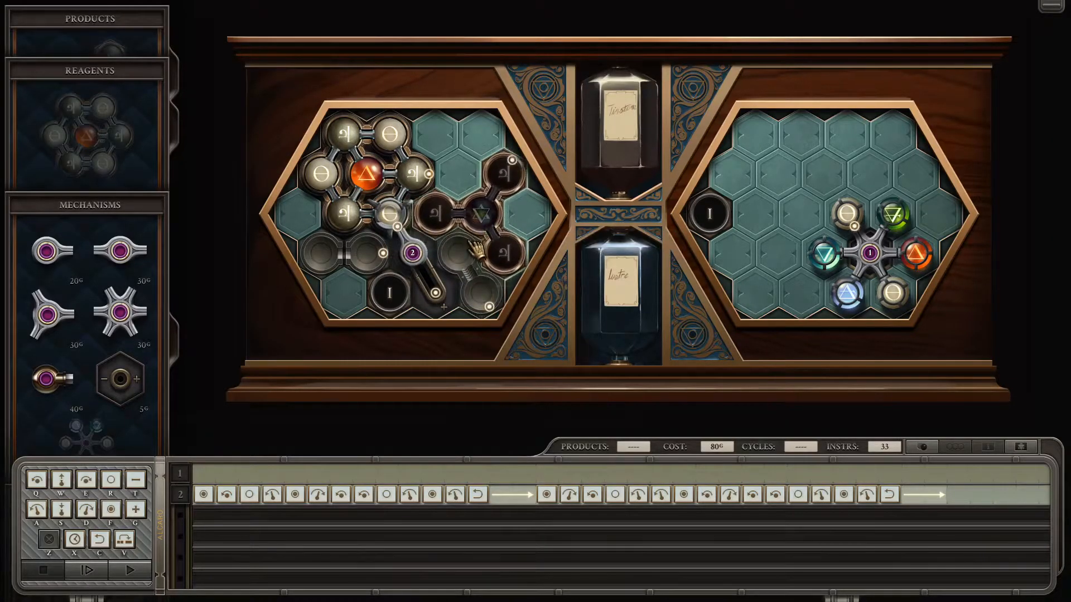
click(464, 263)
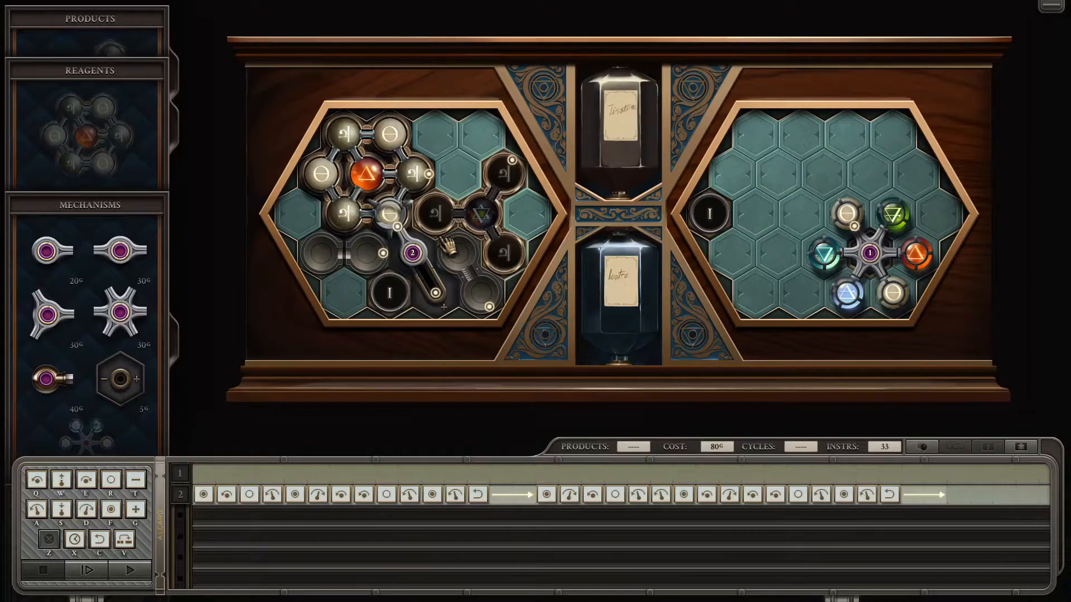
mouse_move(454, 267)
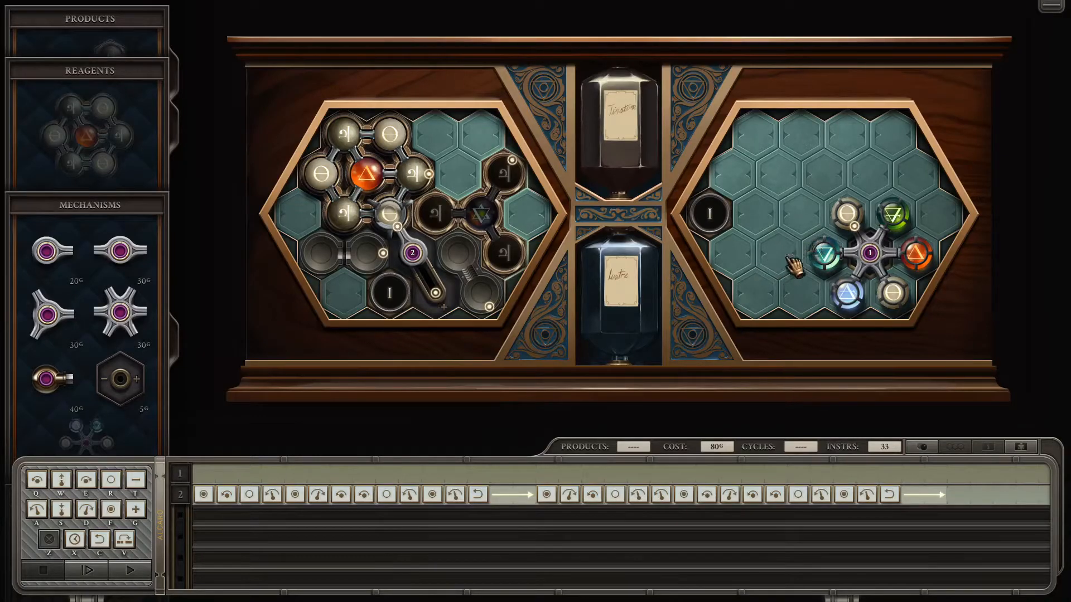
mouse_move(345, 219)
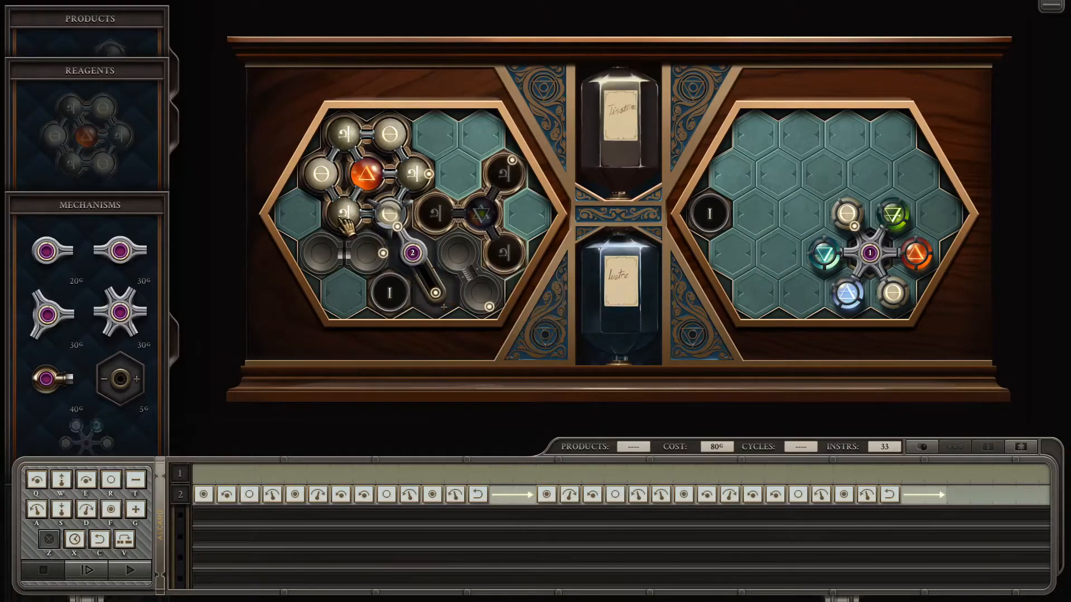
mouse_move(789, 242)
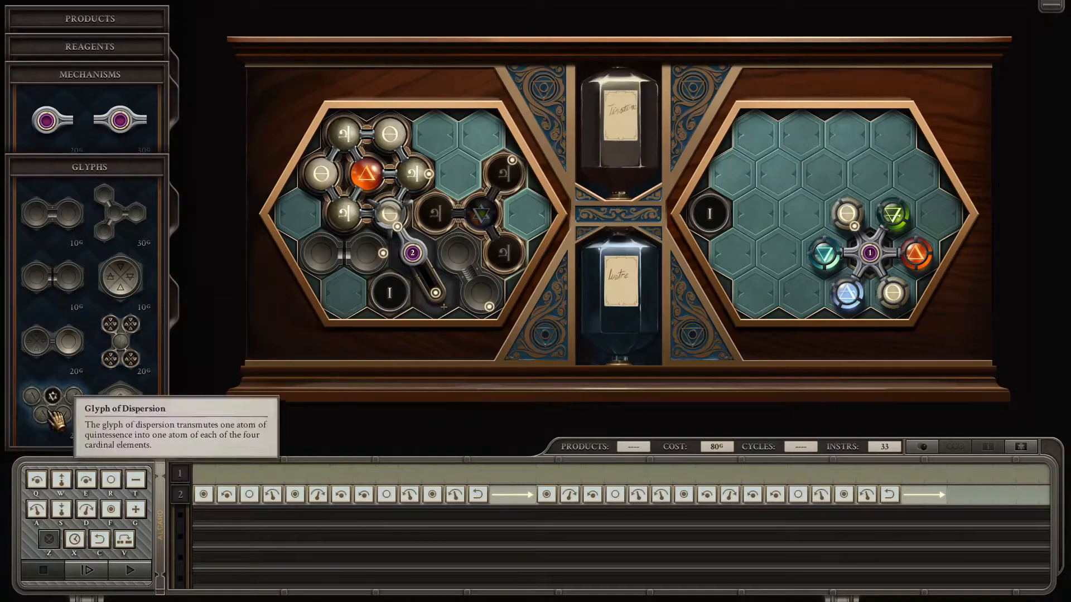
mouse_move(119, 351)
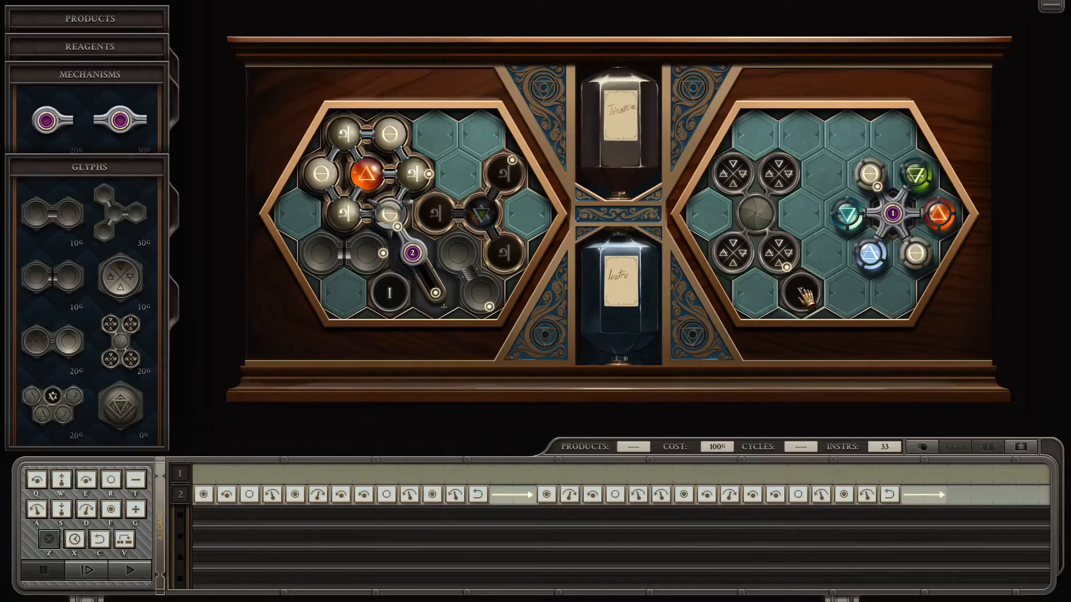
mouse_move(802, 298)
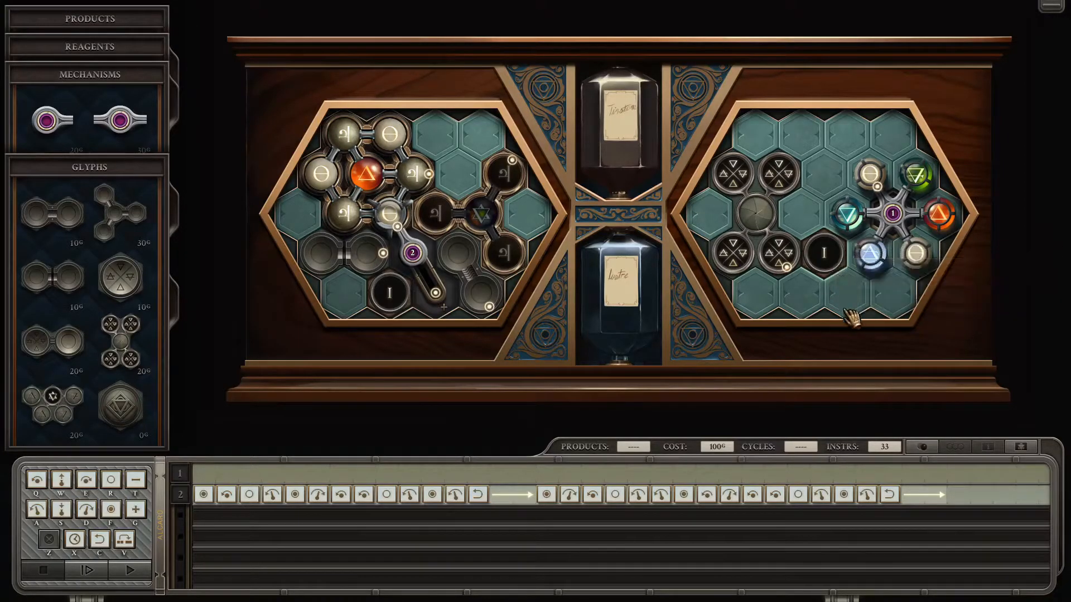
mouse_move(854, 235)
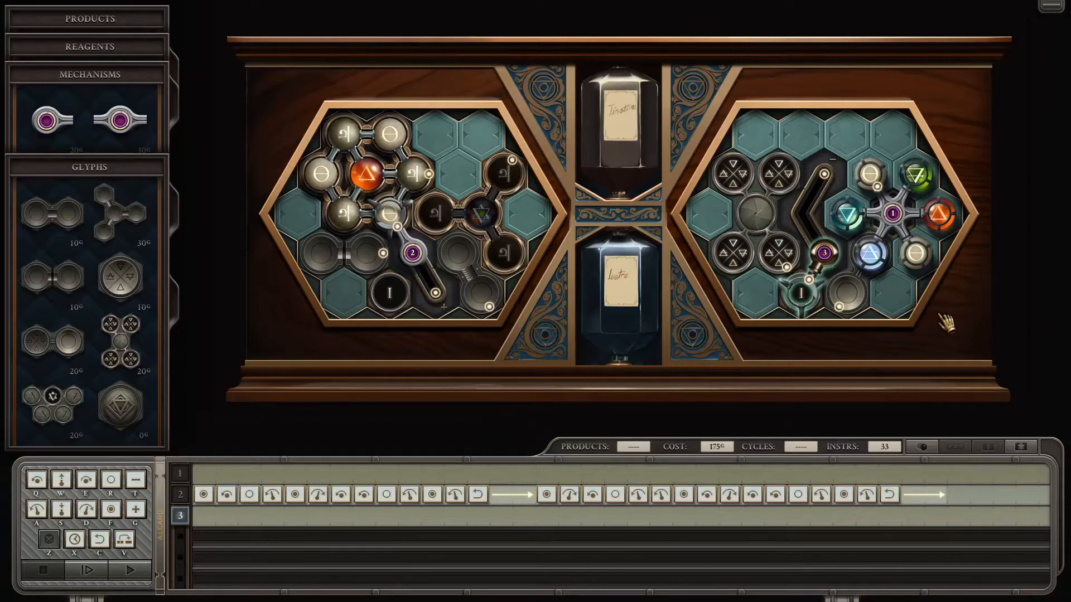
mouse_move(788, 277)
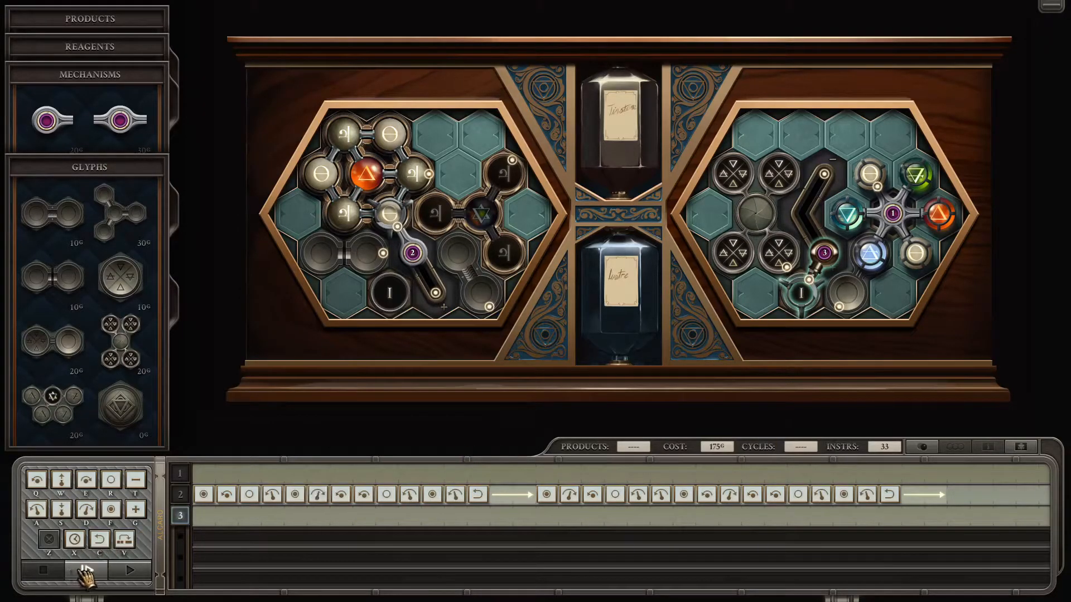
Step once and stop, then add instructions to the arm tracks, including rotations for the first arm
click(84, 570)
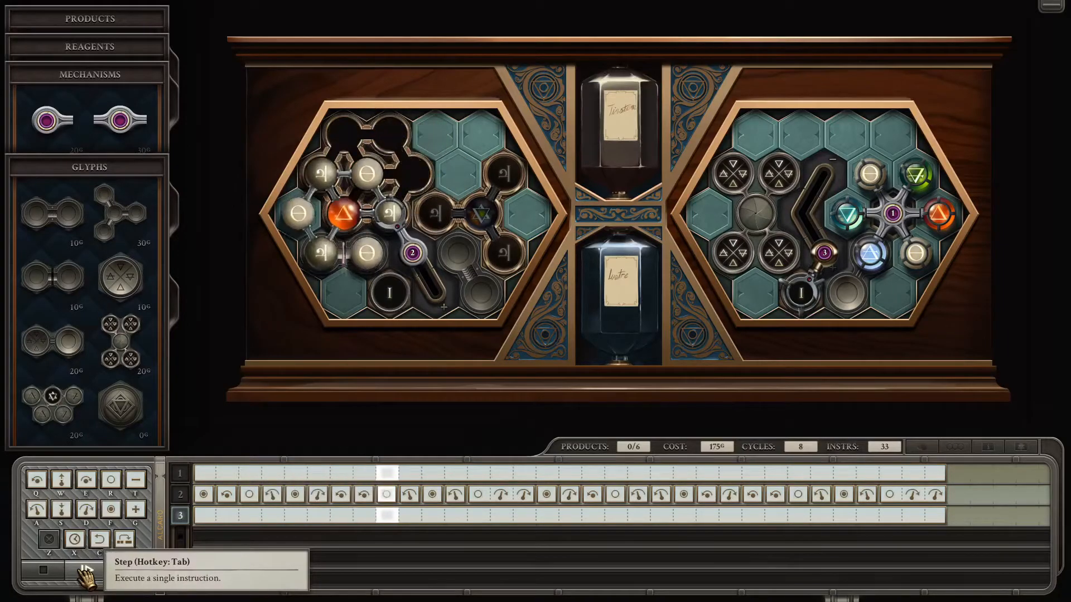
click(87, 570)
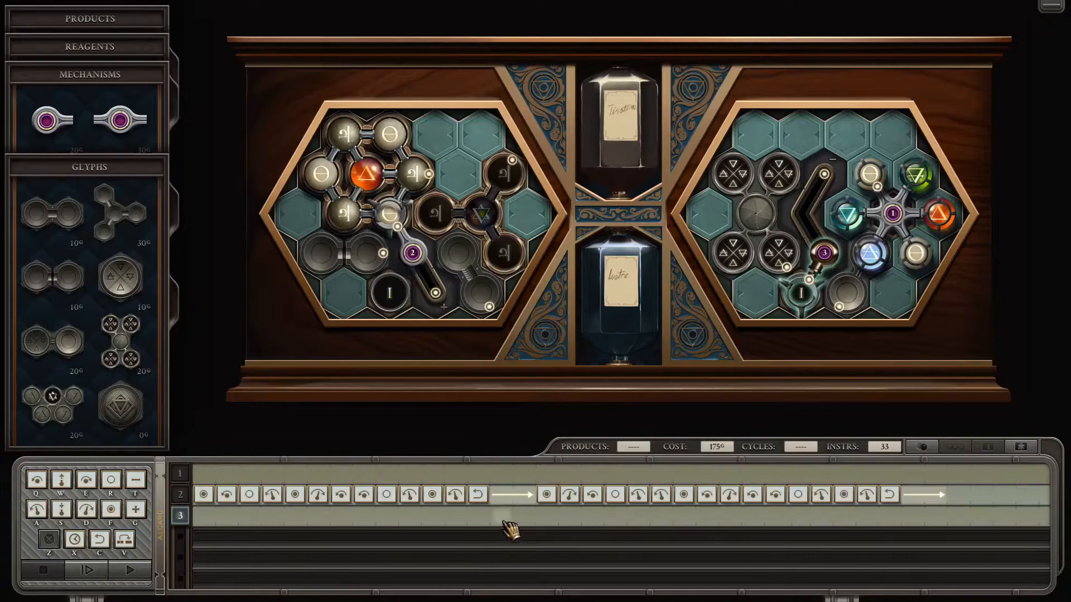
click(500, 515)
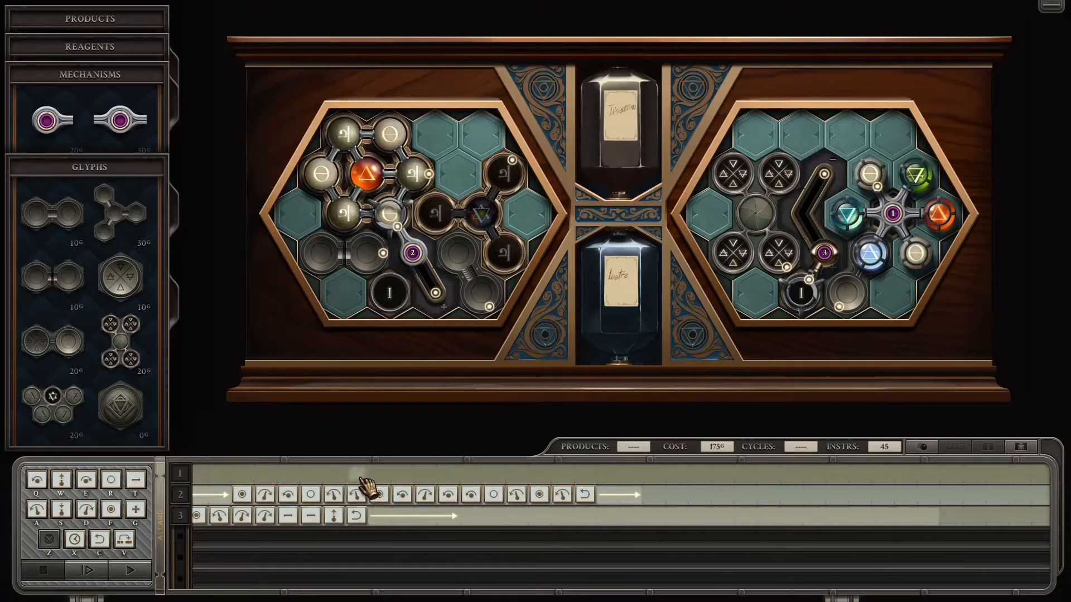
click(354, 474)
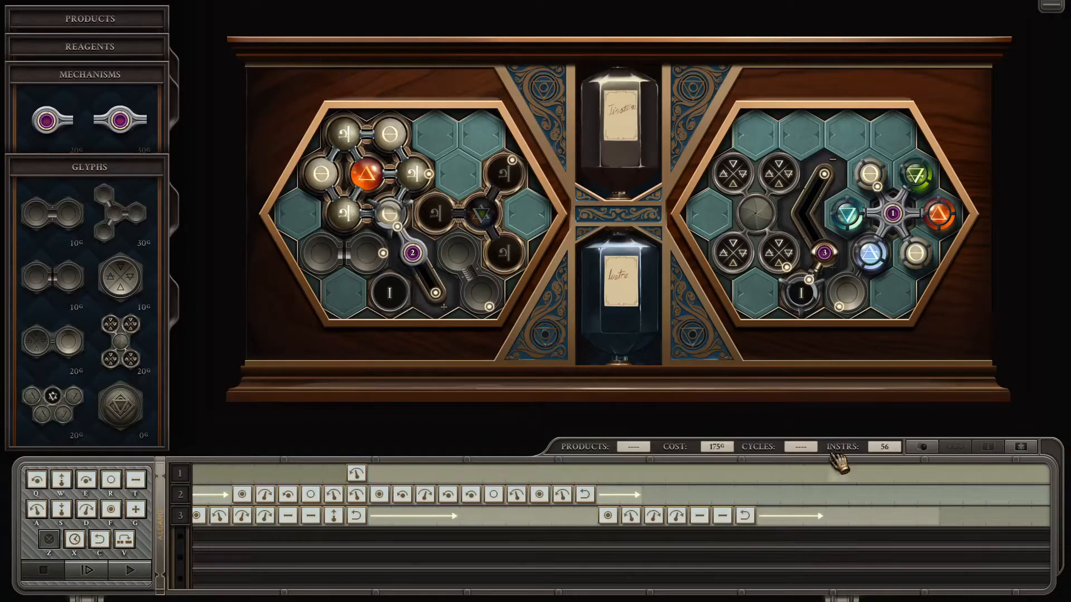
mouse_move(728, 174)
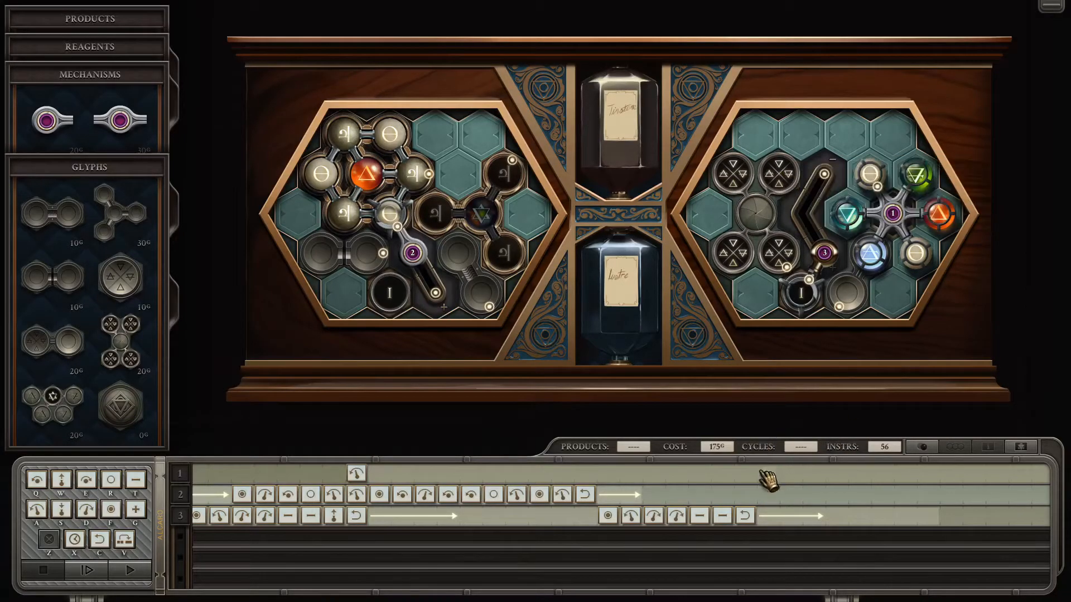
click(766, 473)
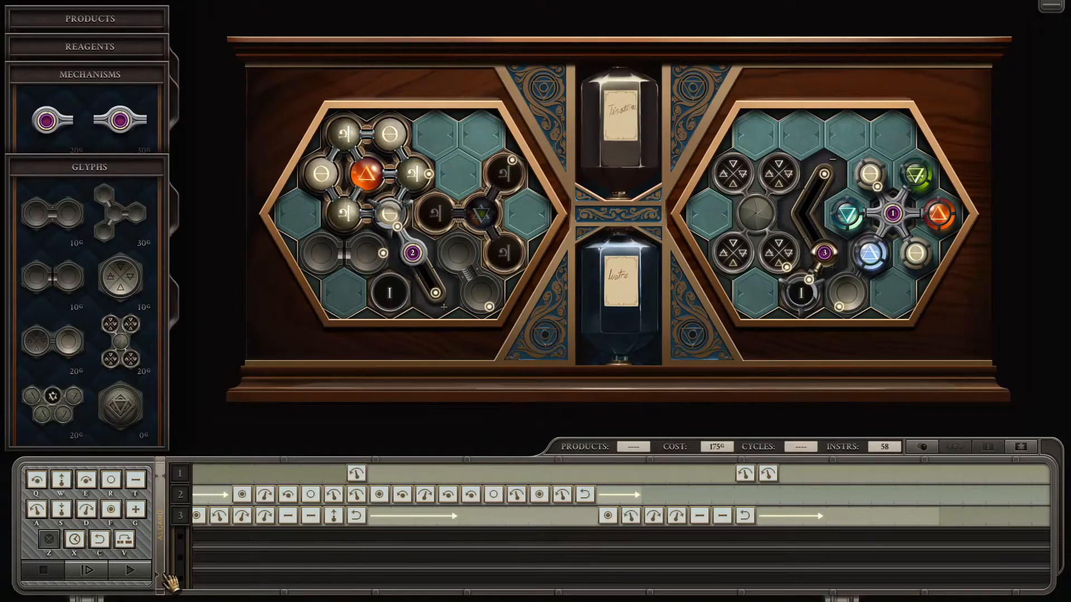
Step the machine five instructions forward to watch the arms move
click(87, 570)
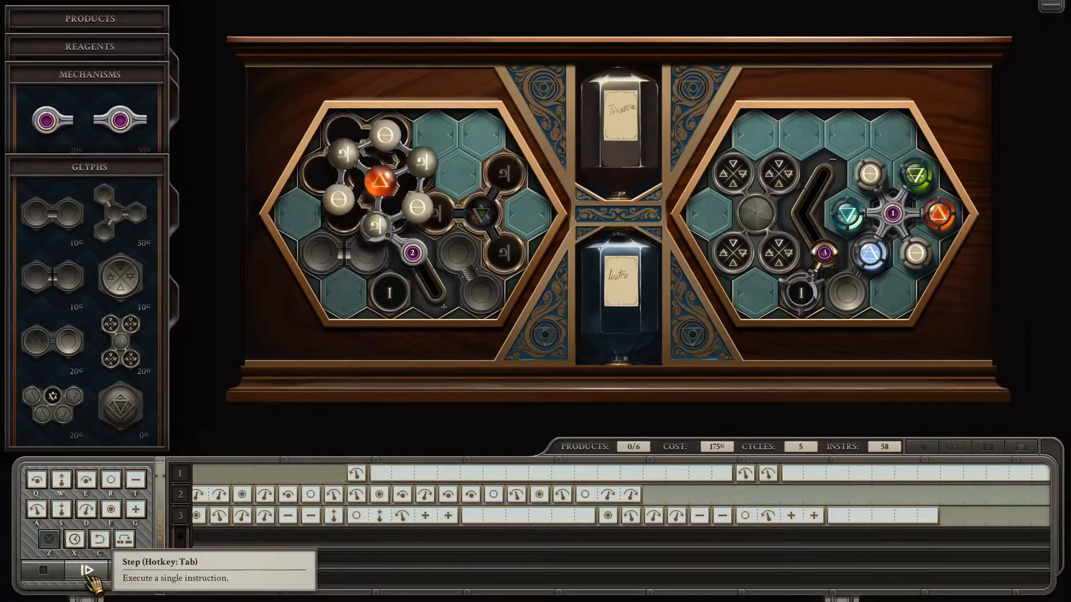
click(86, 570)
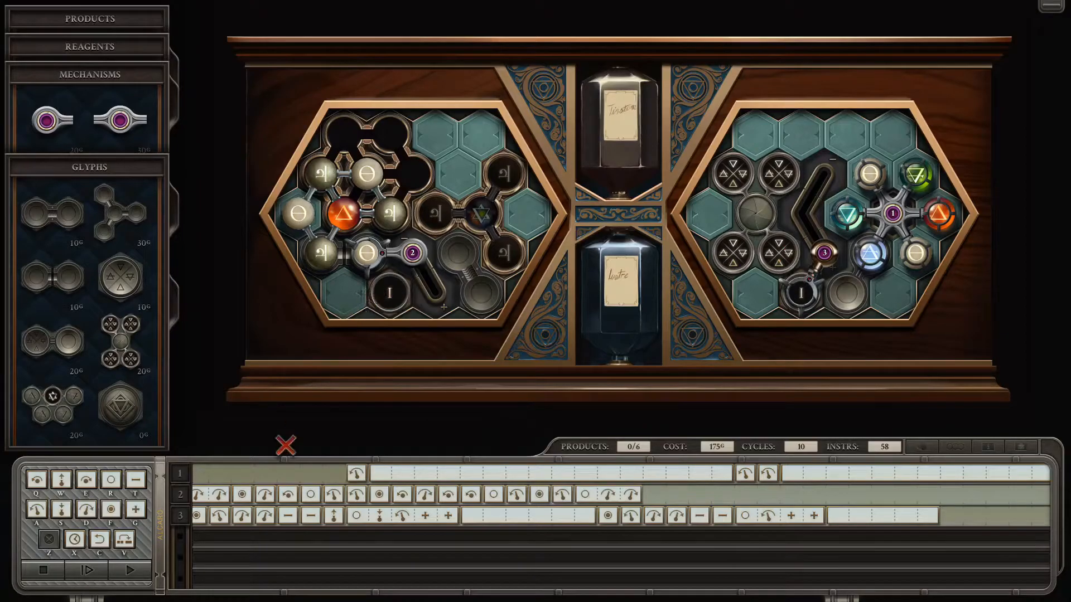
click(87, 570)
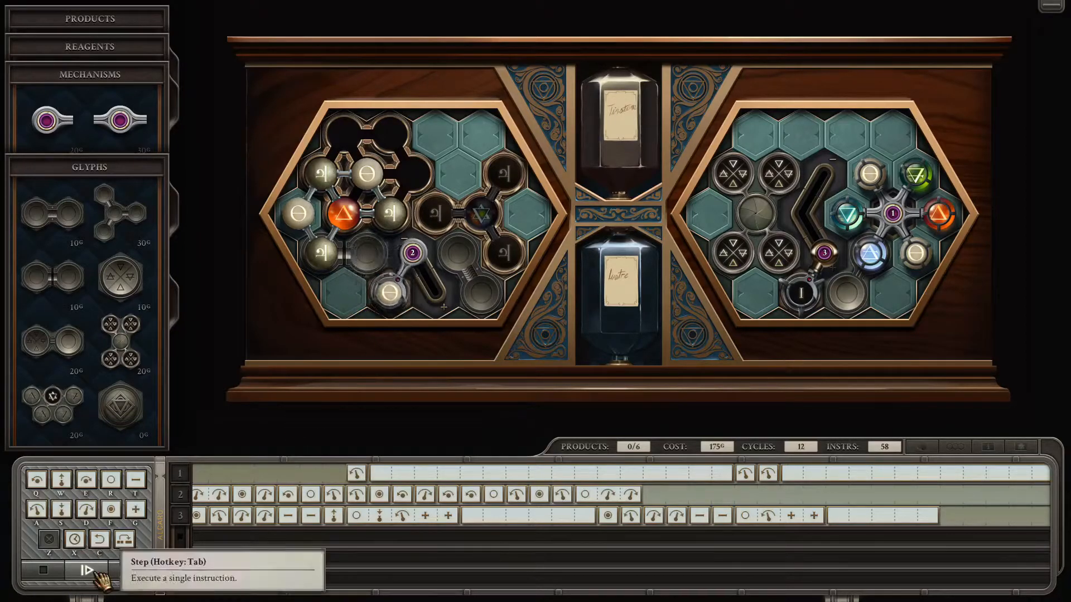
click(90, 569)
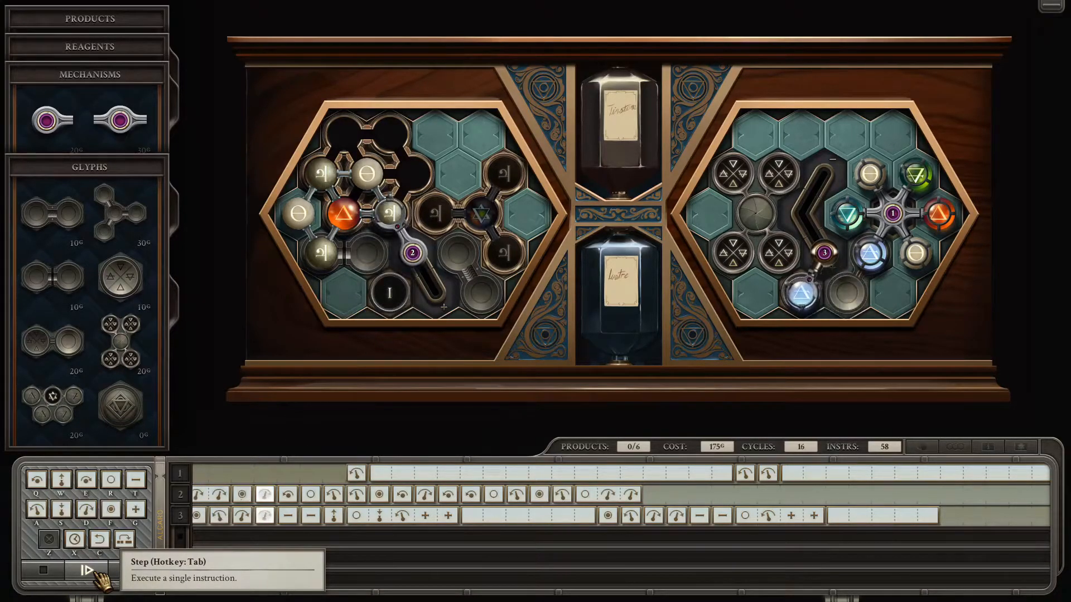
click(87, 569)
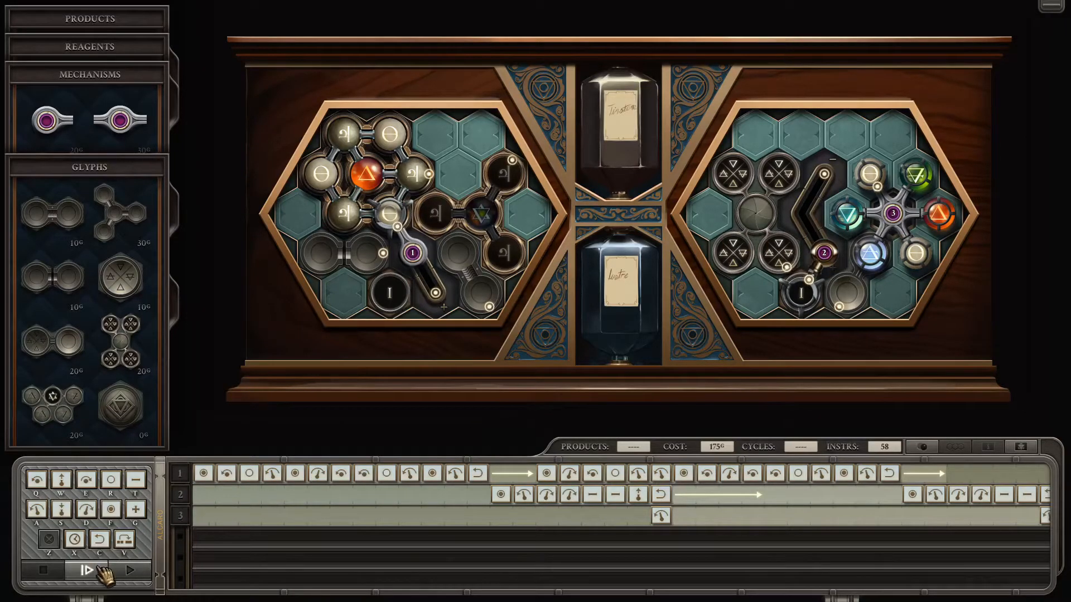
Step the renumbered machine repeatedly until it reaches cycle 38 with no products yet
click(93, 570)
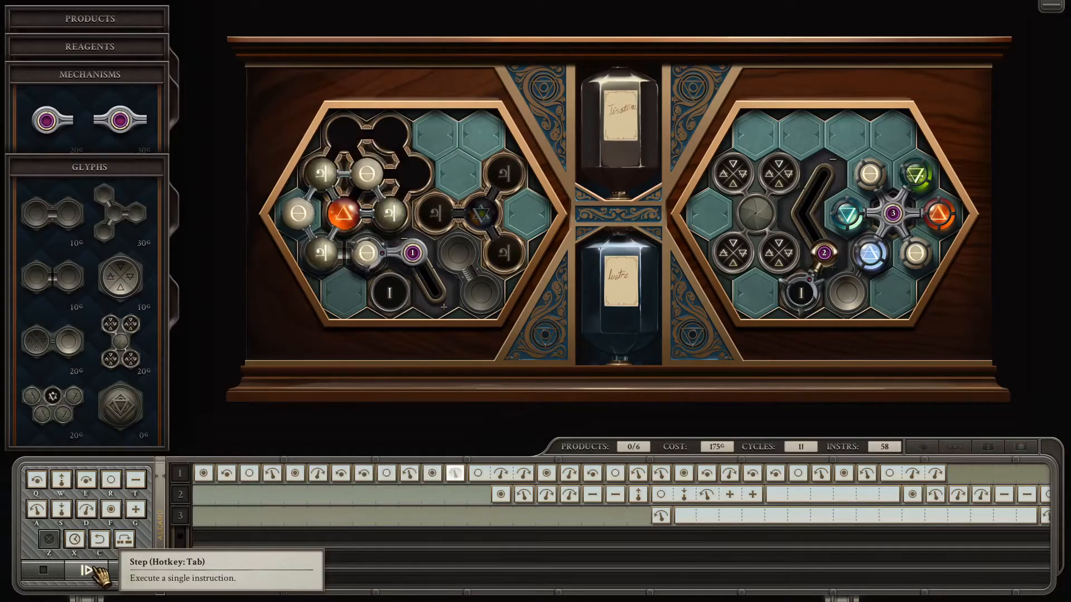
click(88, 570)
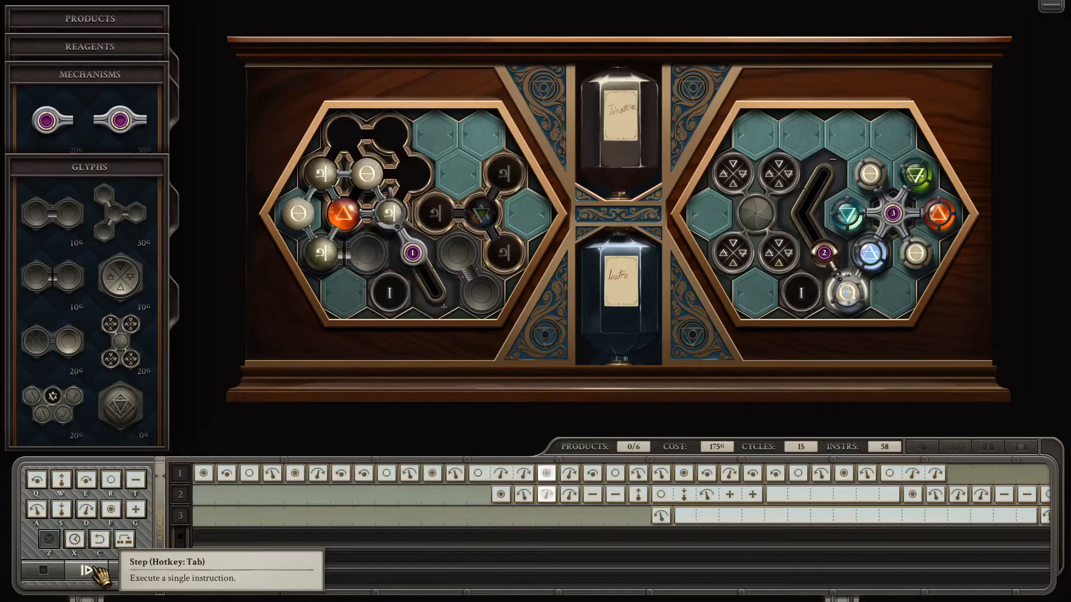
click(91, 570)
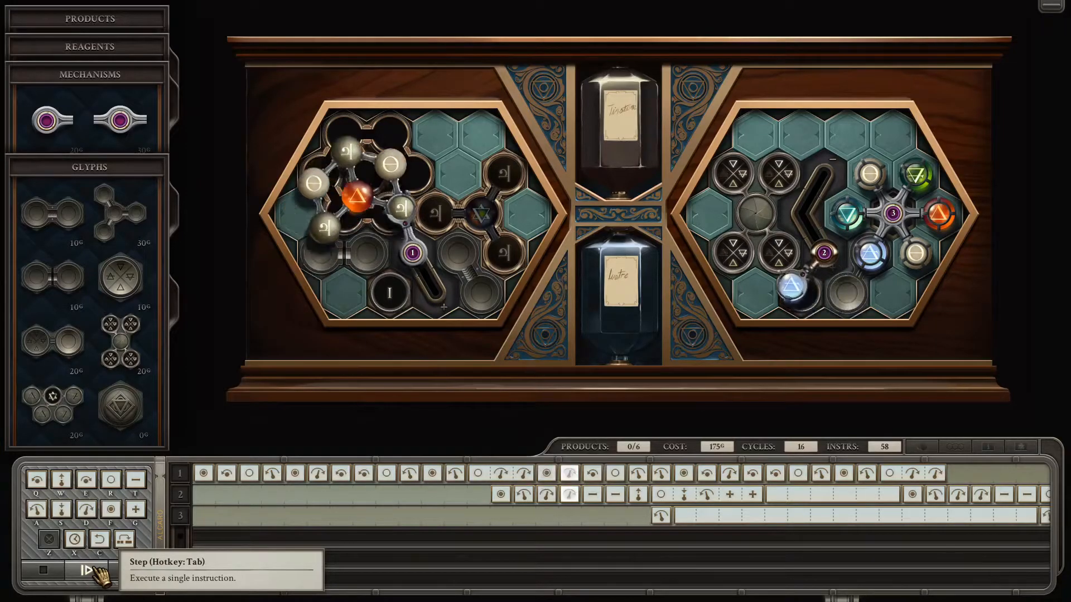
click(94, 570)
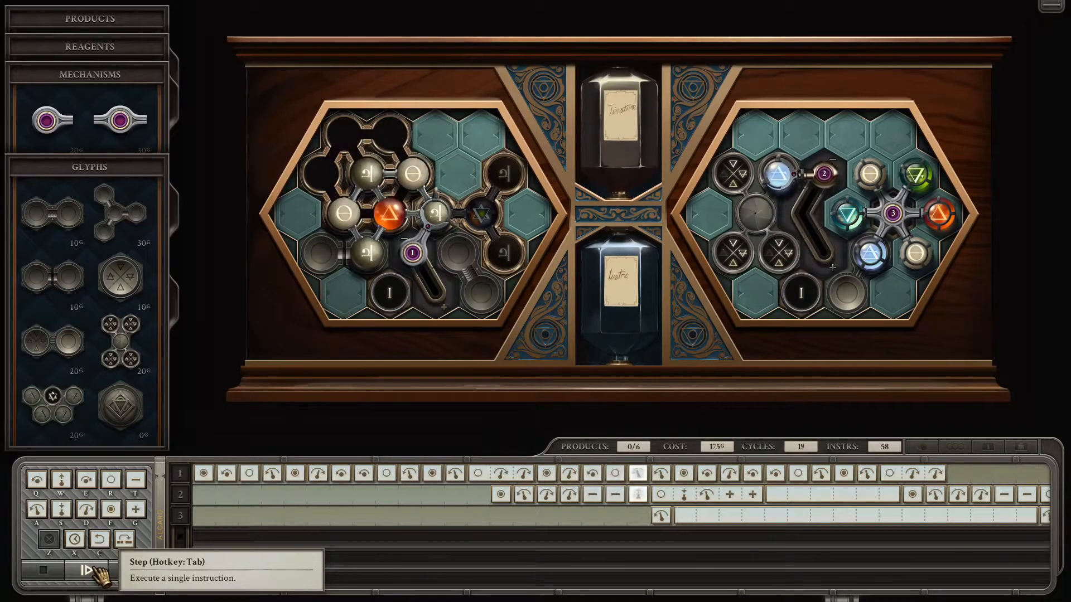
click(93, 570)
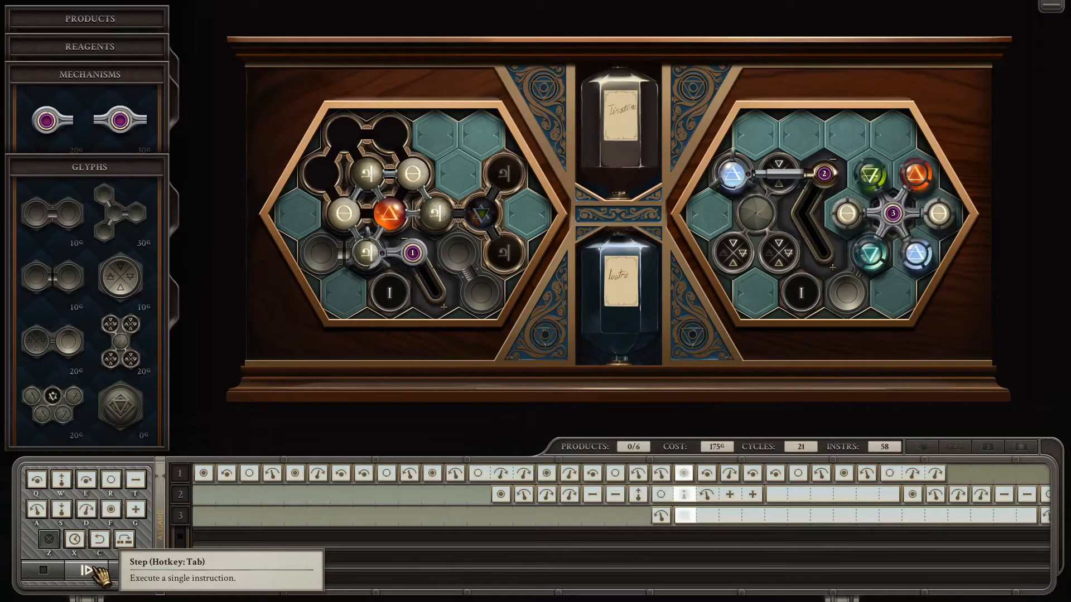
click(94, 570)
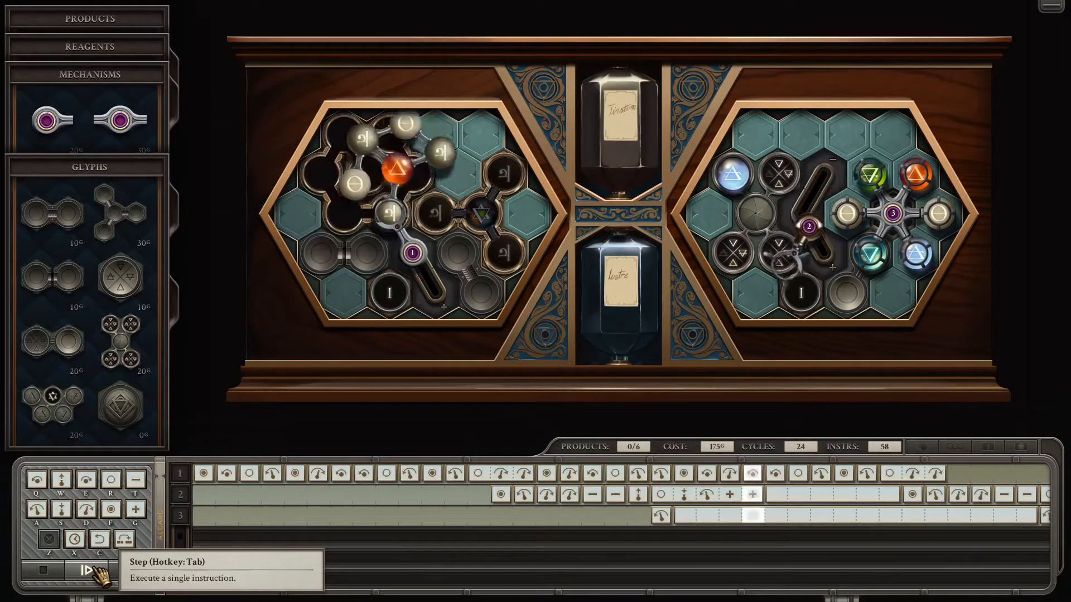
click(96, 571)
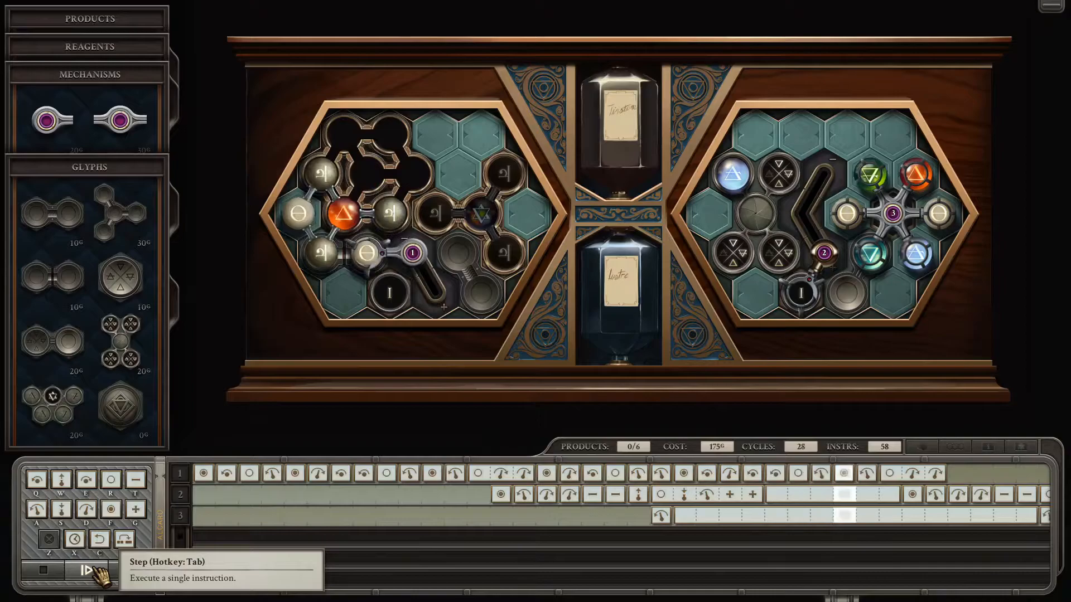
click(89, 570)
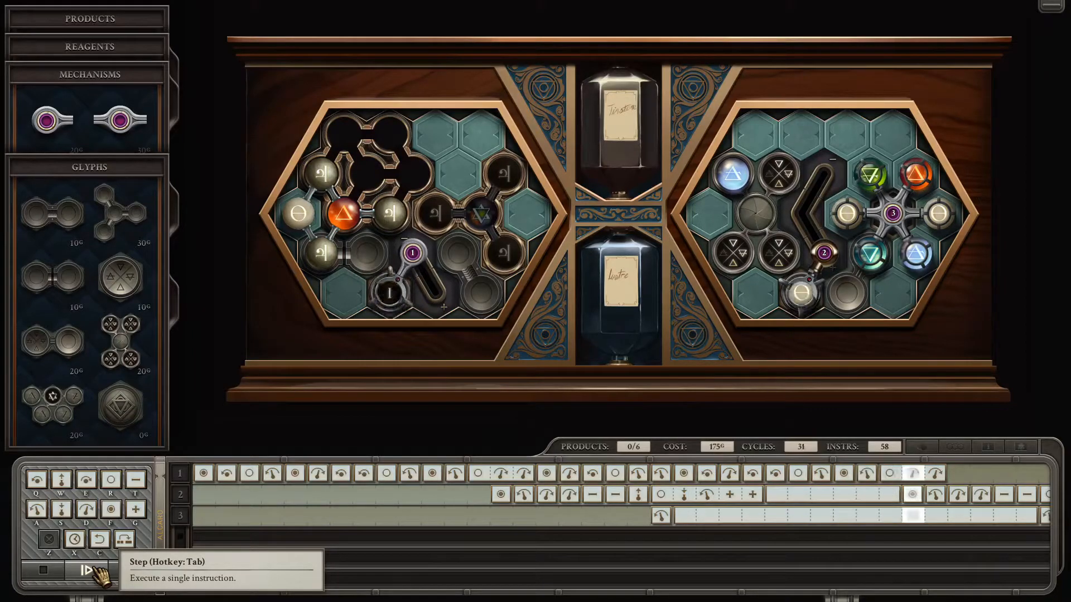
click(84, 570)
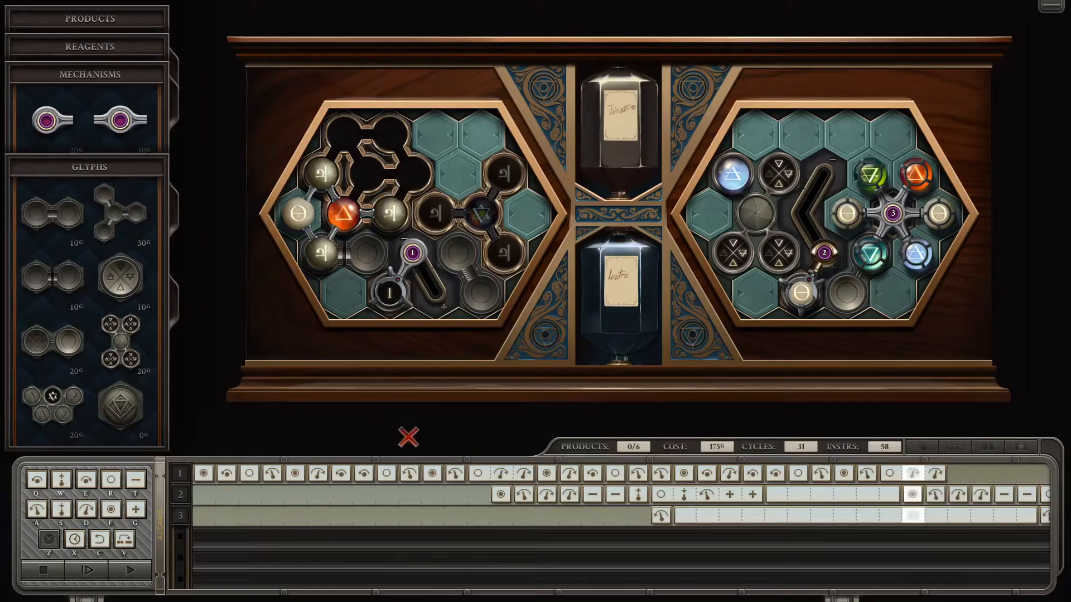
mouse_move(86, 570)
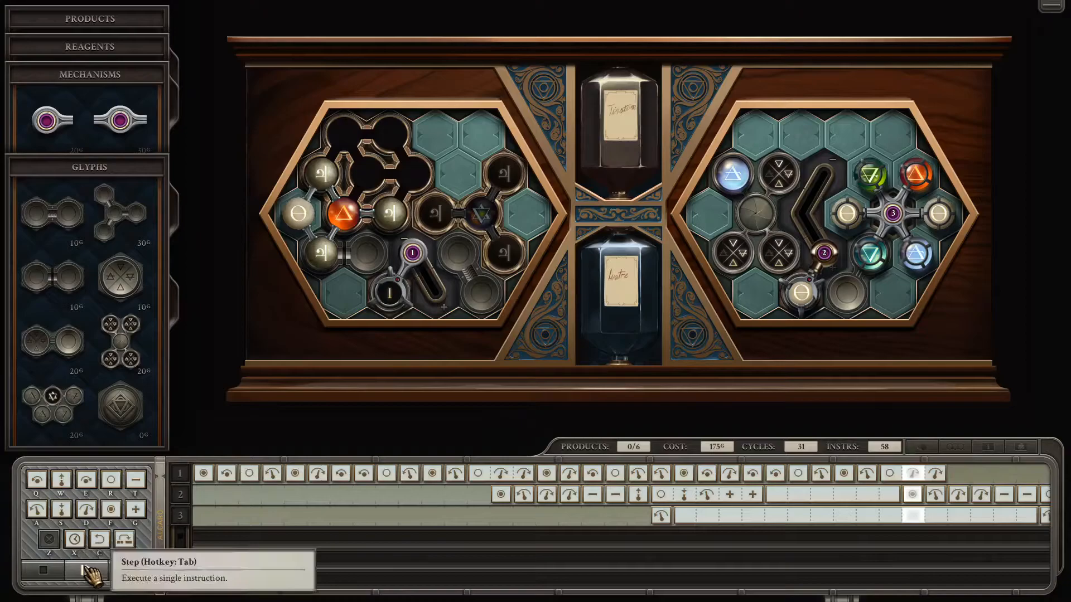
click(84, 570)
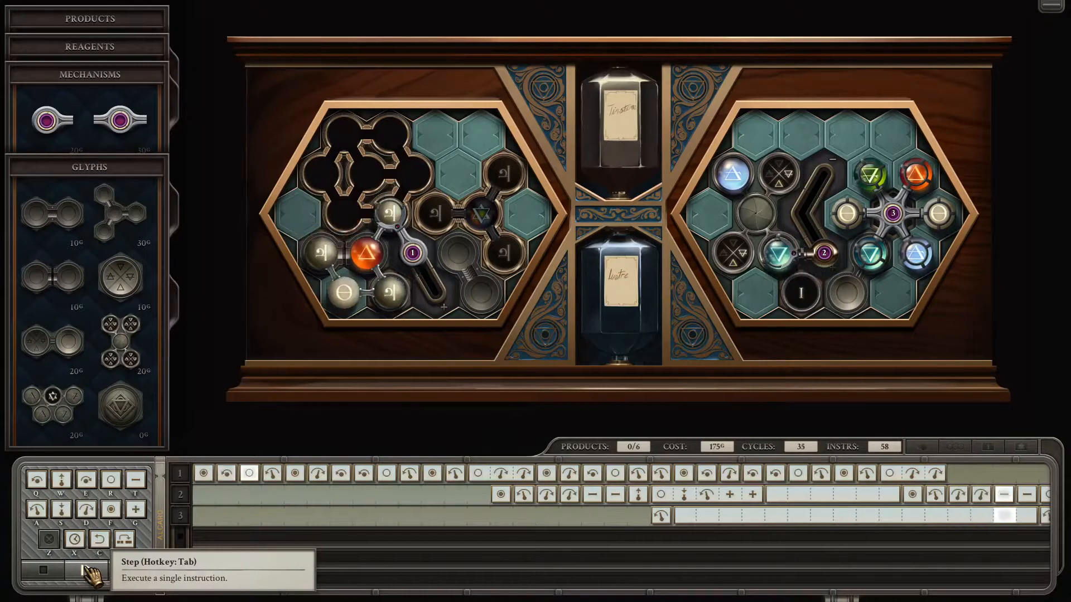
click(83, 570)
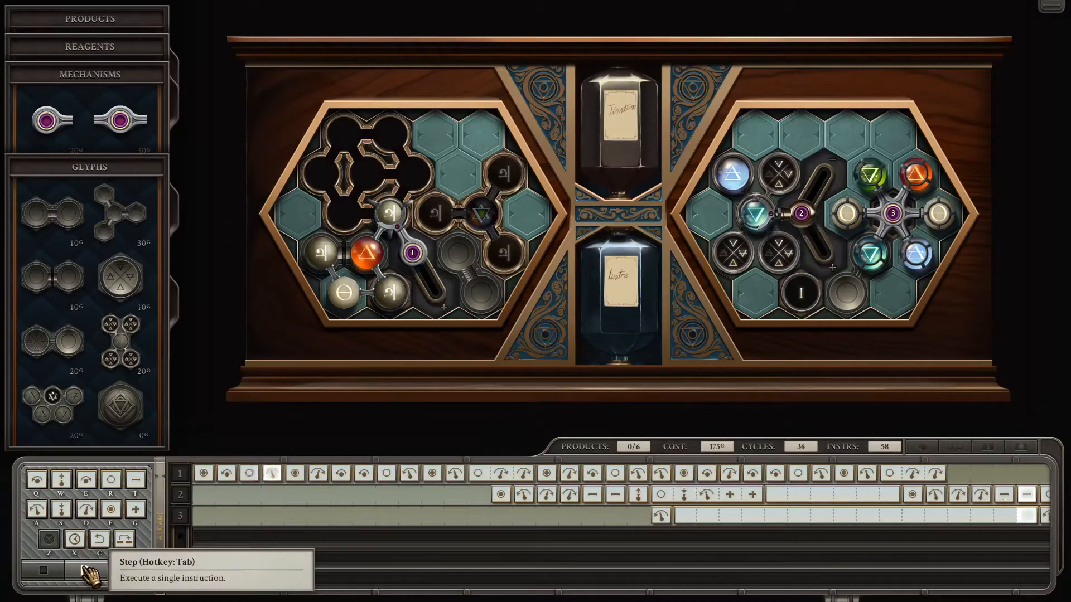
click(81, 570)
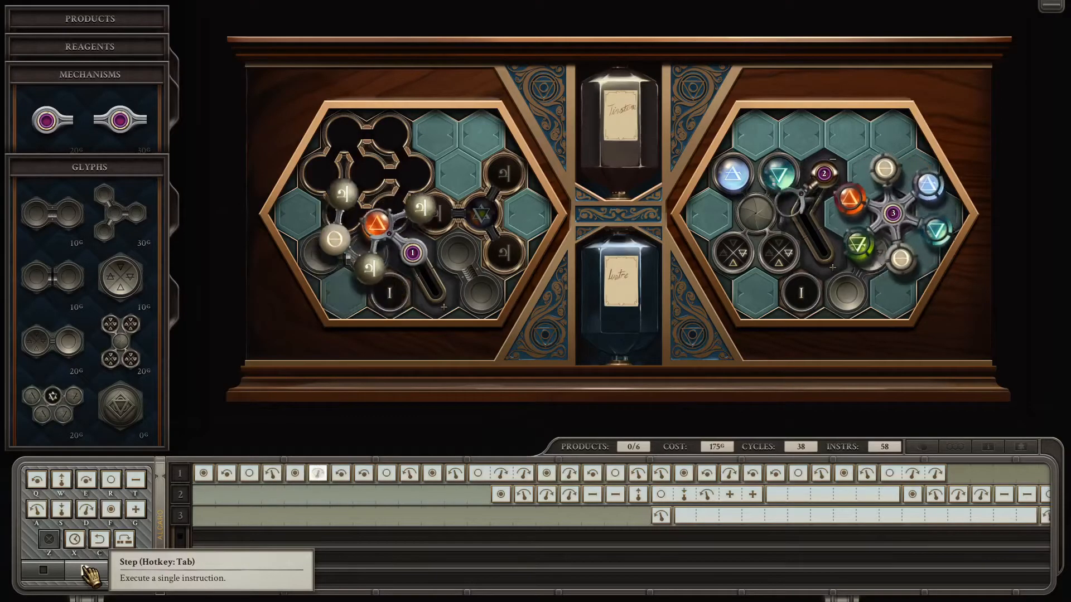
click(85, 570)
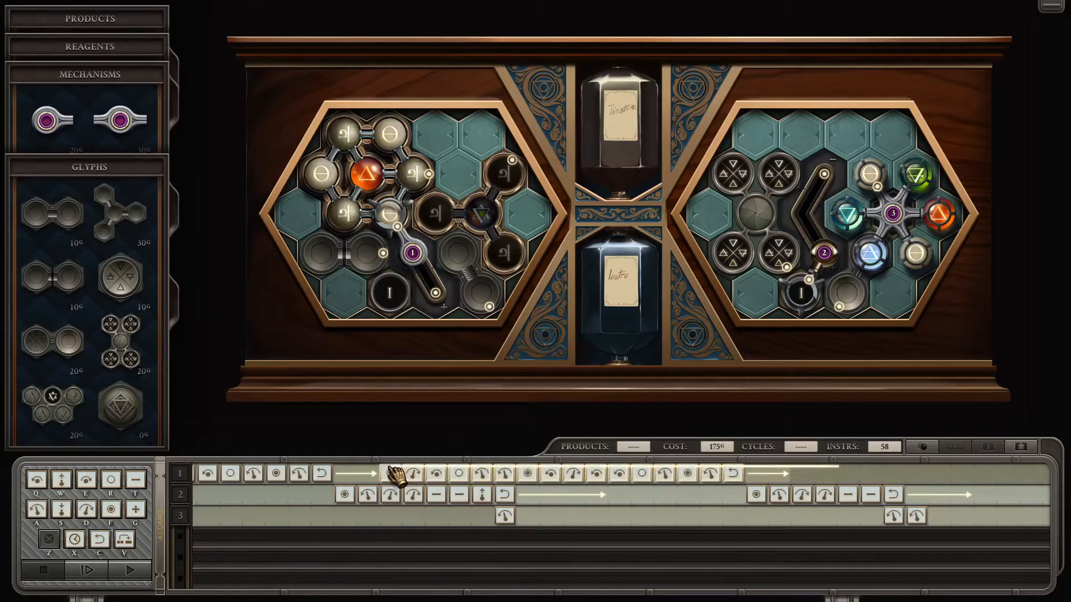
Start a test of the 76-instruction machine and step it cycle by cycle to cycle 49, still 0/6 products
click(86, 571)
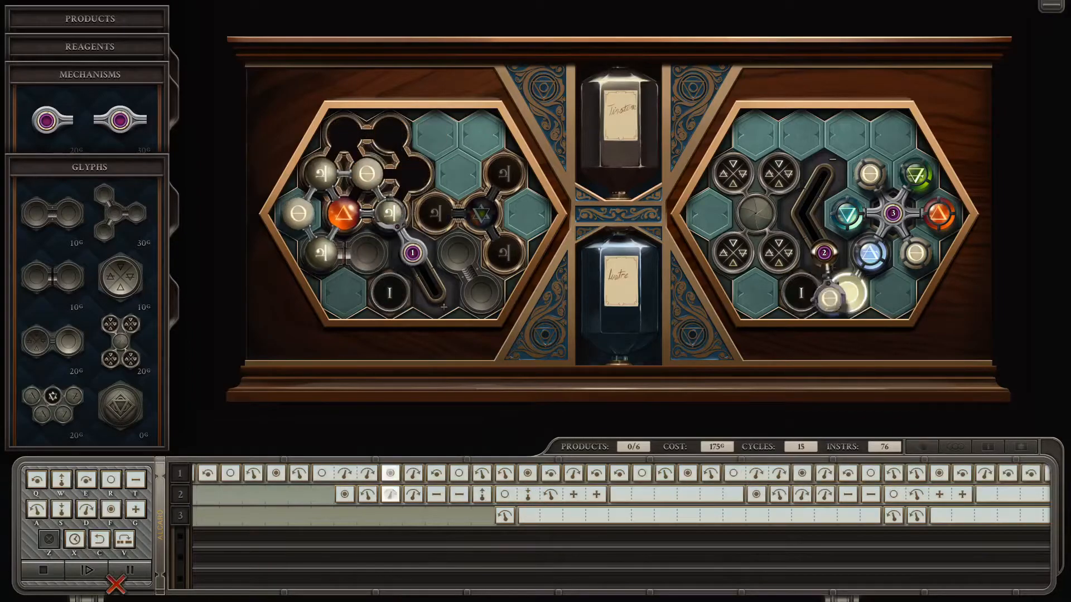
click(87, 571)
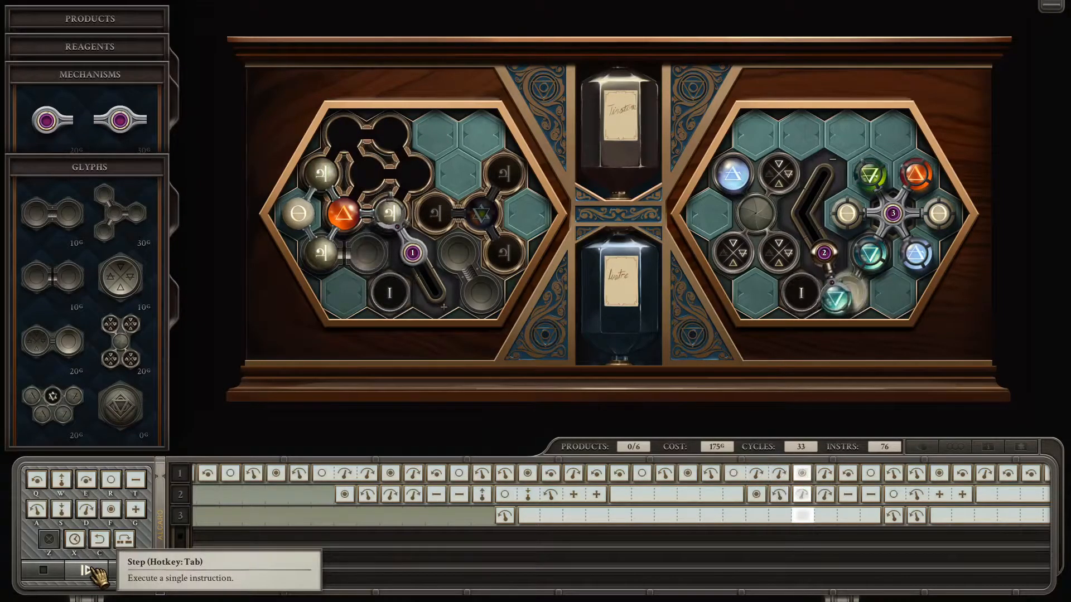
click(87, 570)
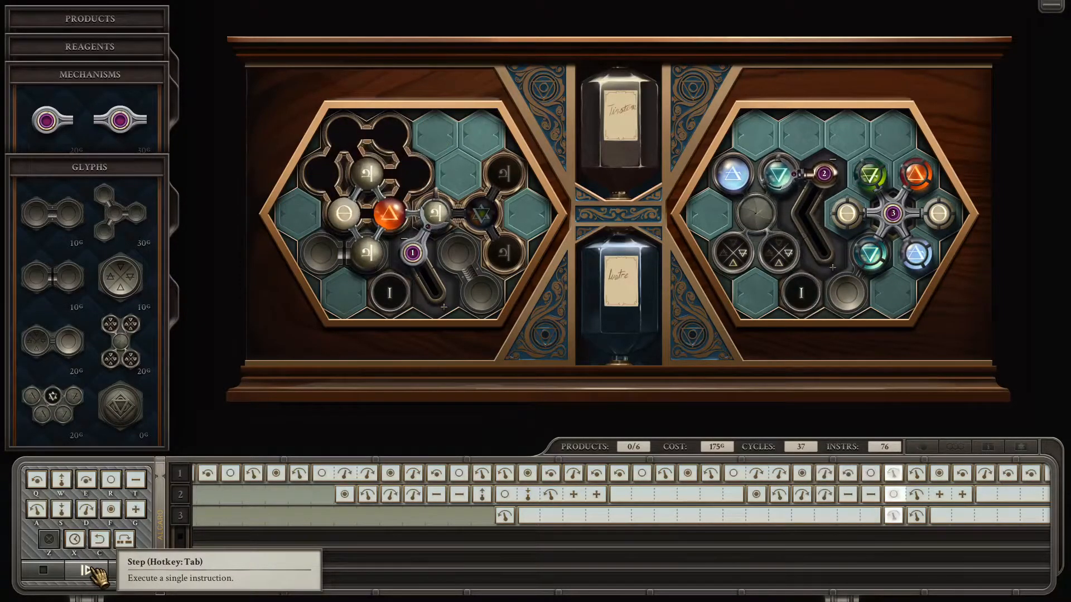
click(86, 572)
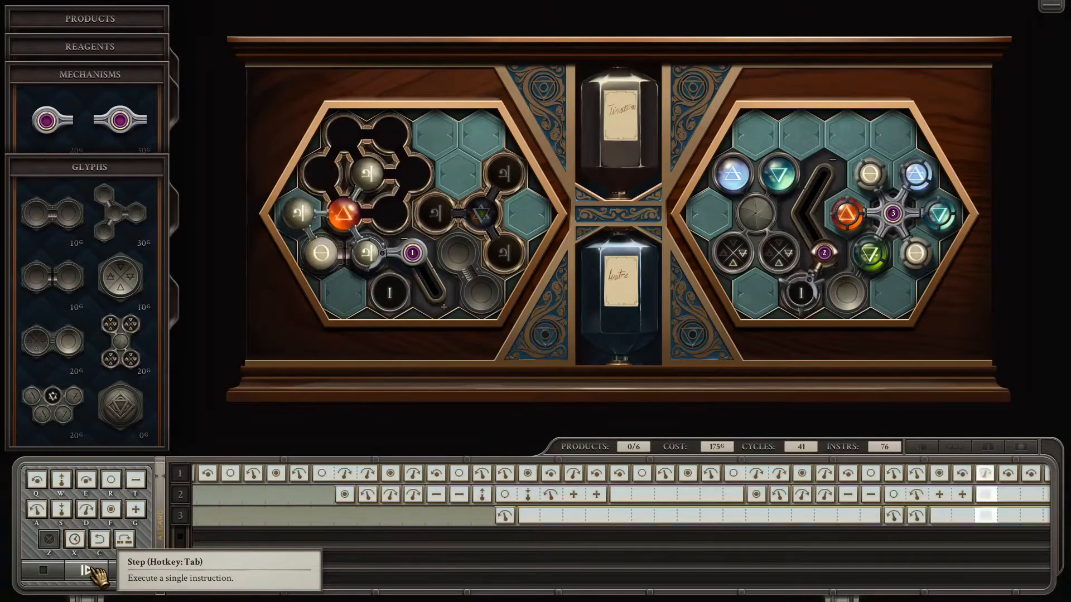
click(85, 571)
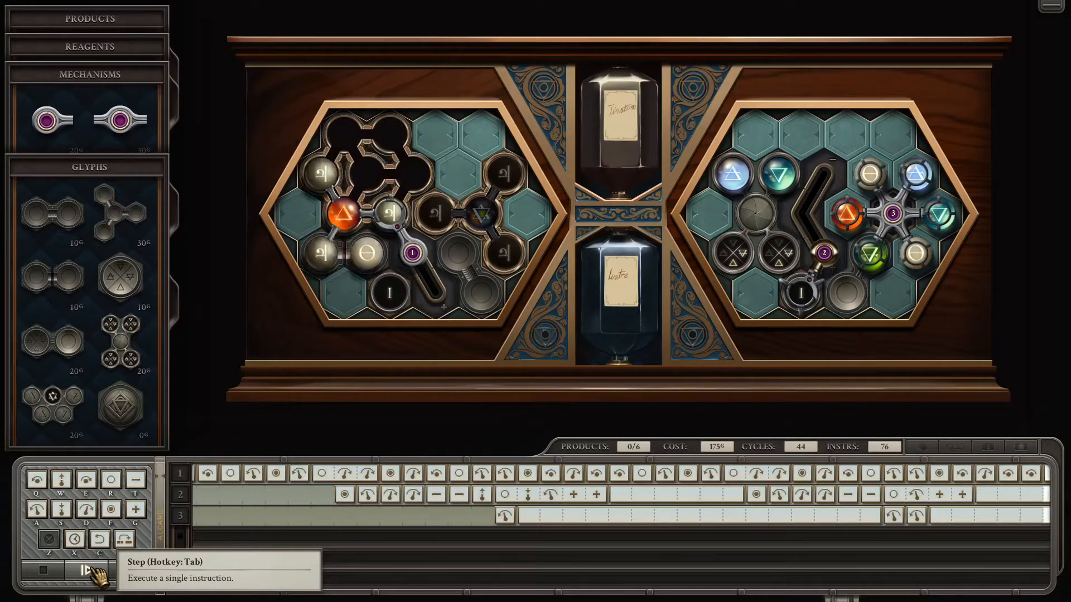
click(84, 571)
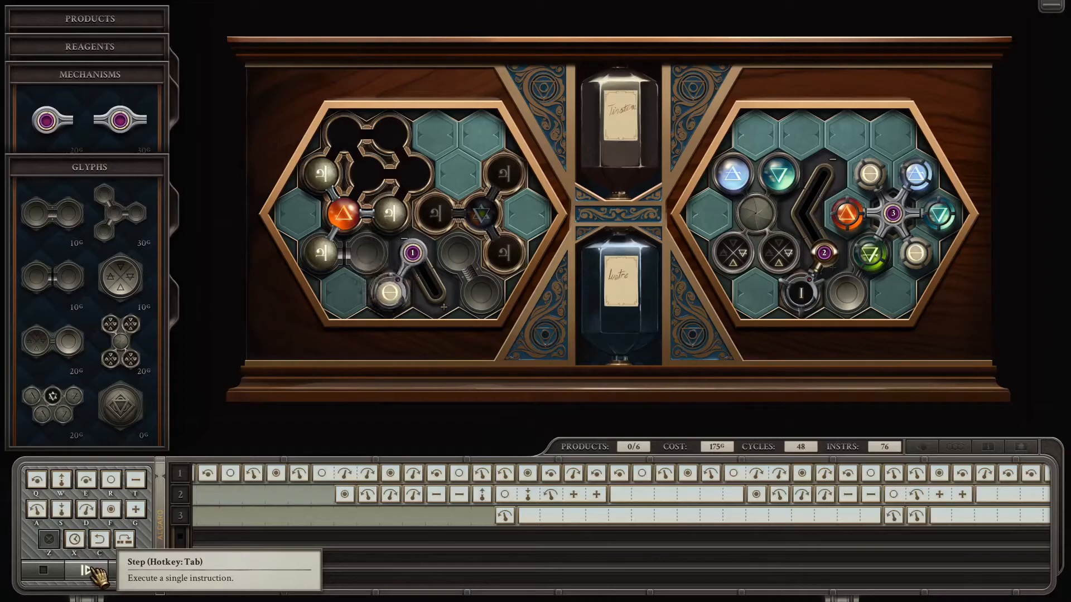
click(84, 570)
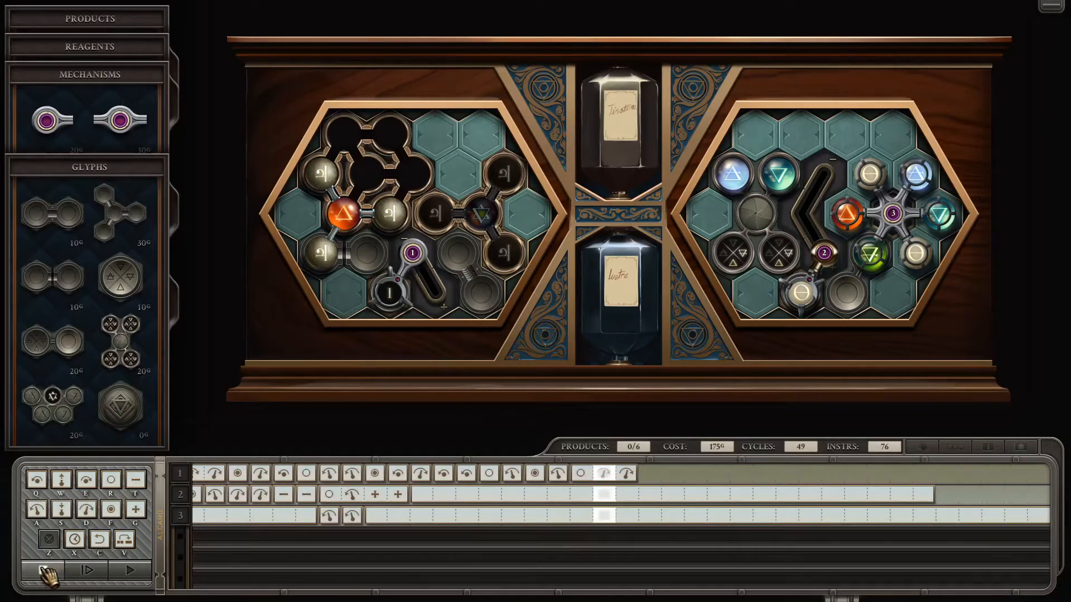
Stop the test and add further move and repeat tiles on tracks 2 and 3, reaching 87 instructions
click(130, 570)
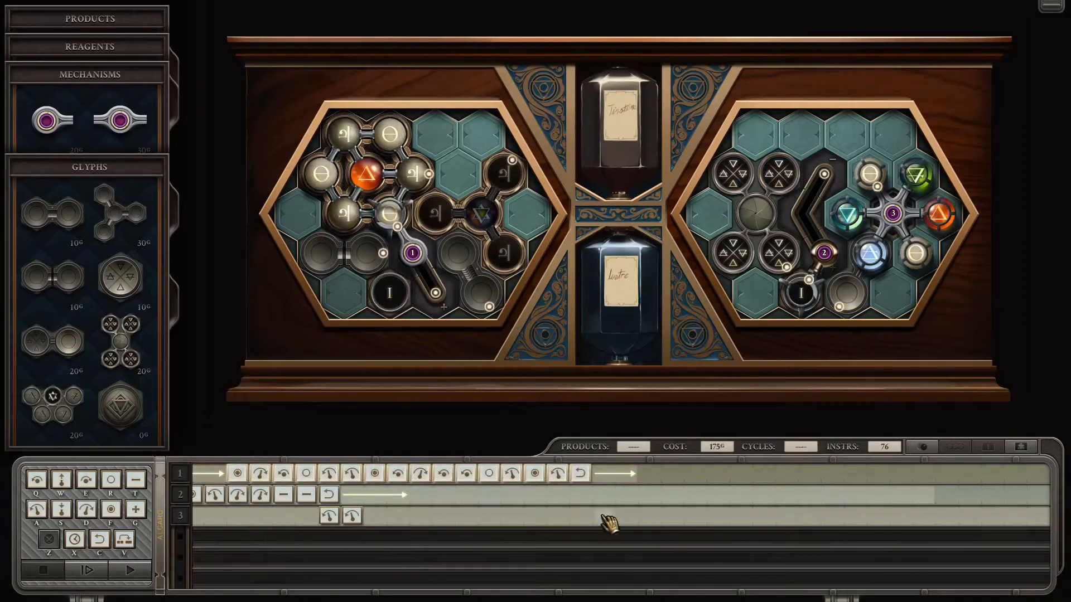
click(565, 514)
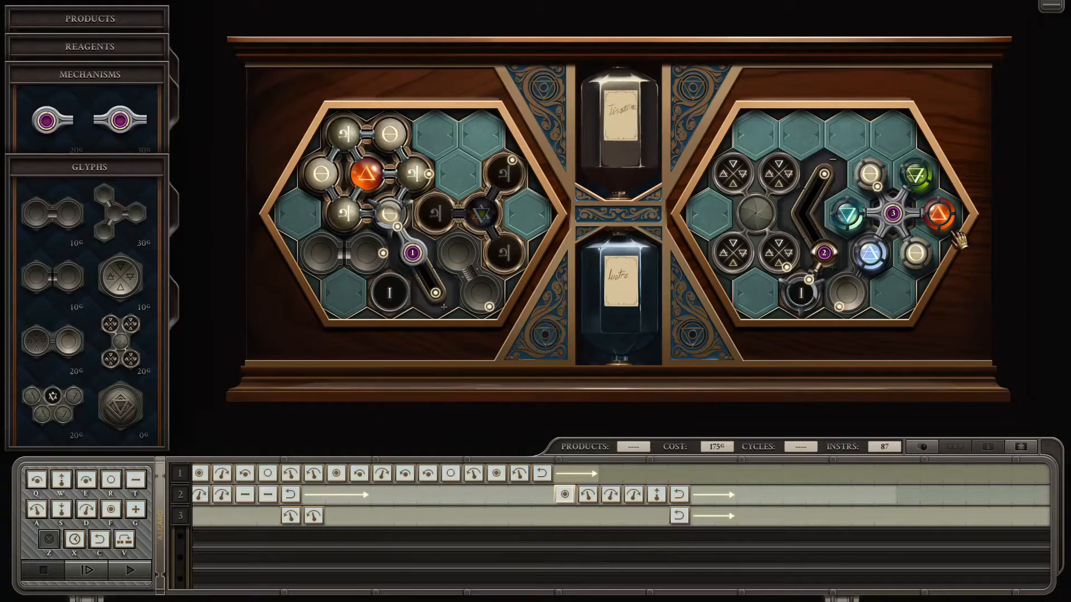
mouse_move(666, 519)
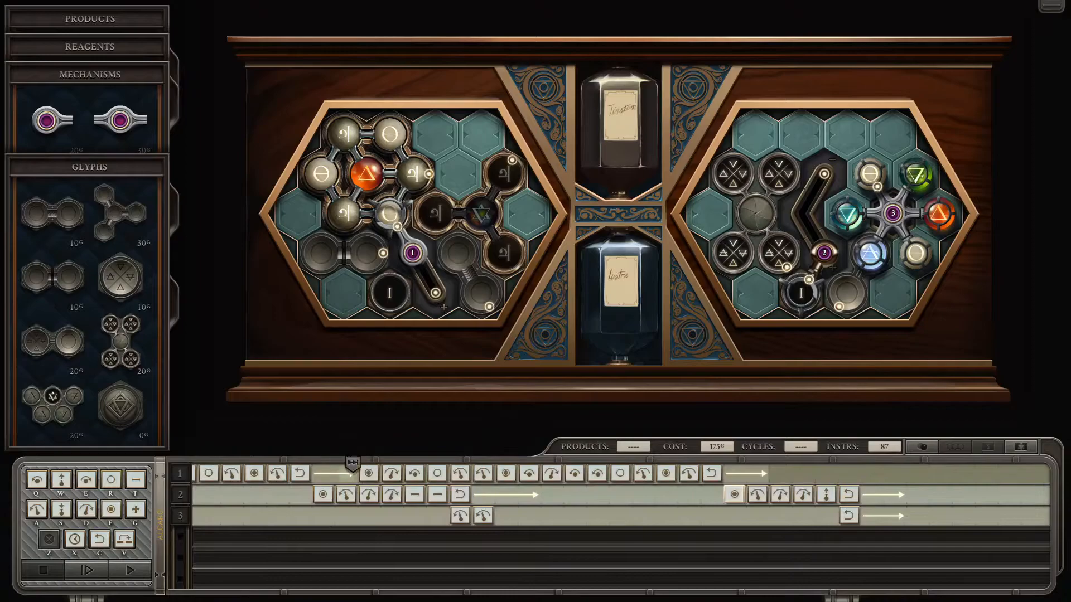
Step the 87-instruction machine to its collision error at cycle 53, then stop the failed run
click(87, 570)
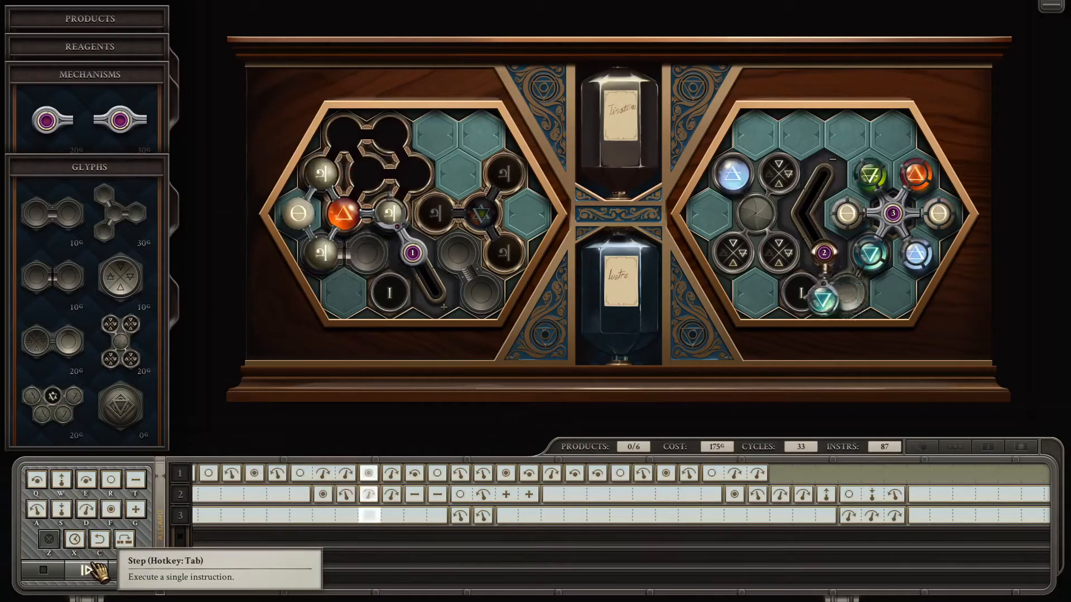
click(93, 571)
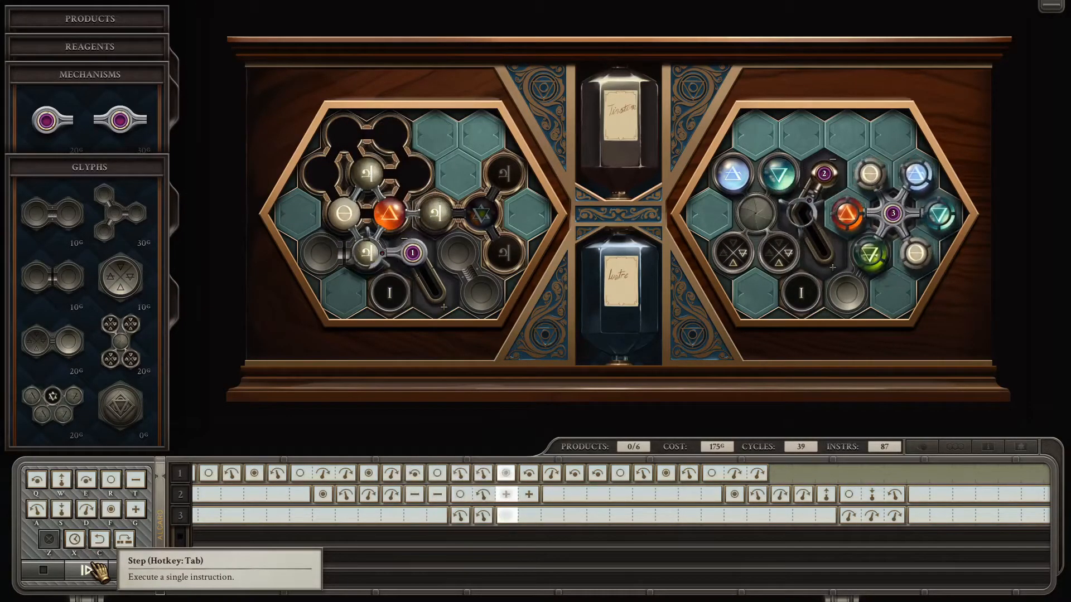
click(89, 572)
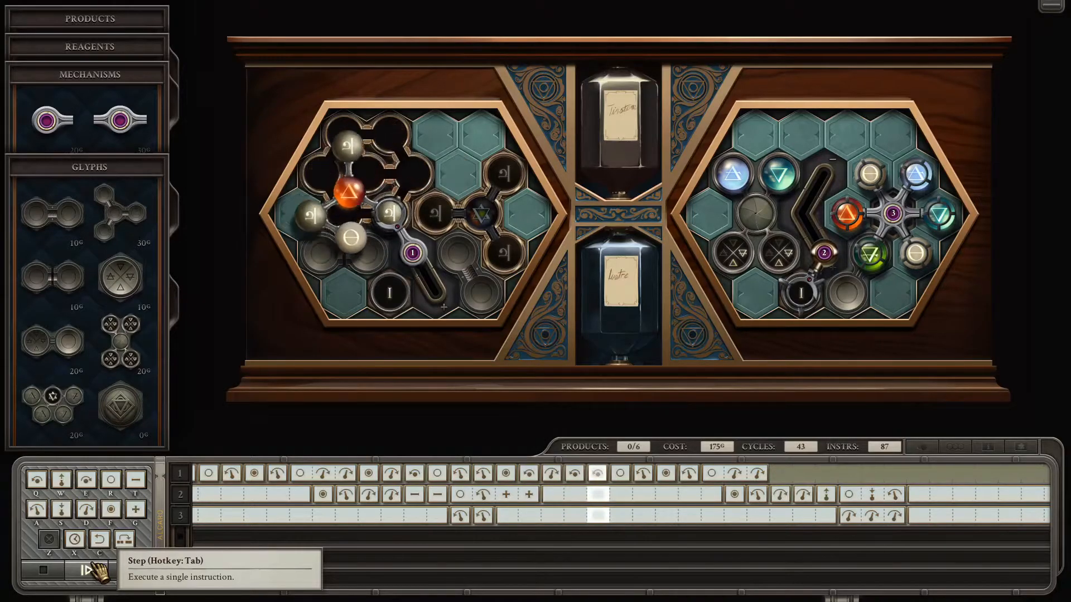
click(84, 570)
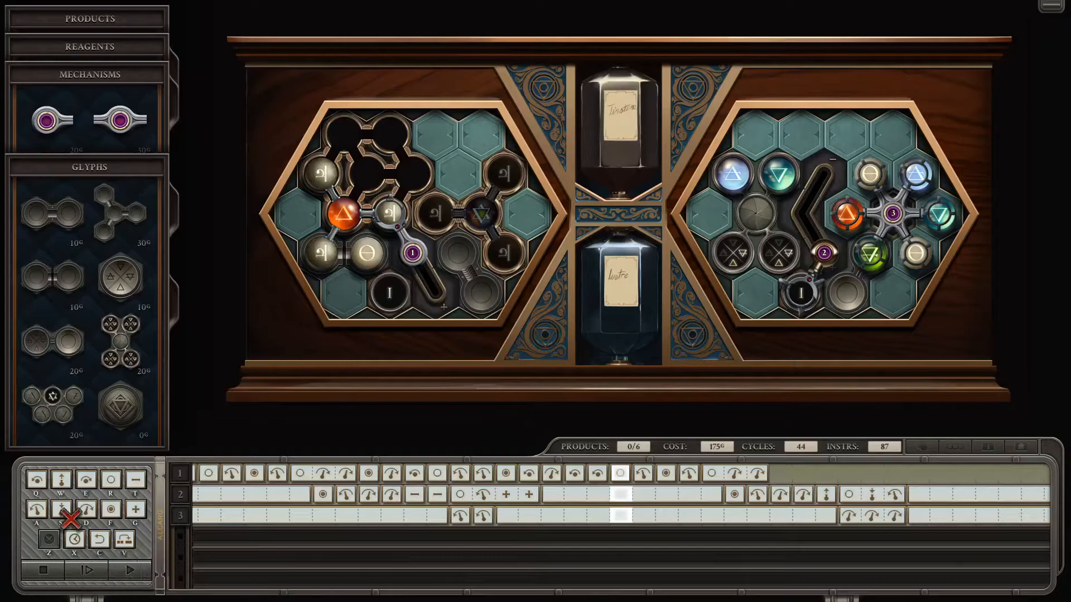
mouse_move(487, 235)
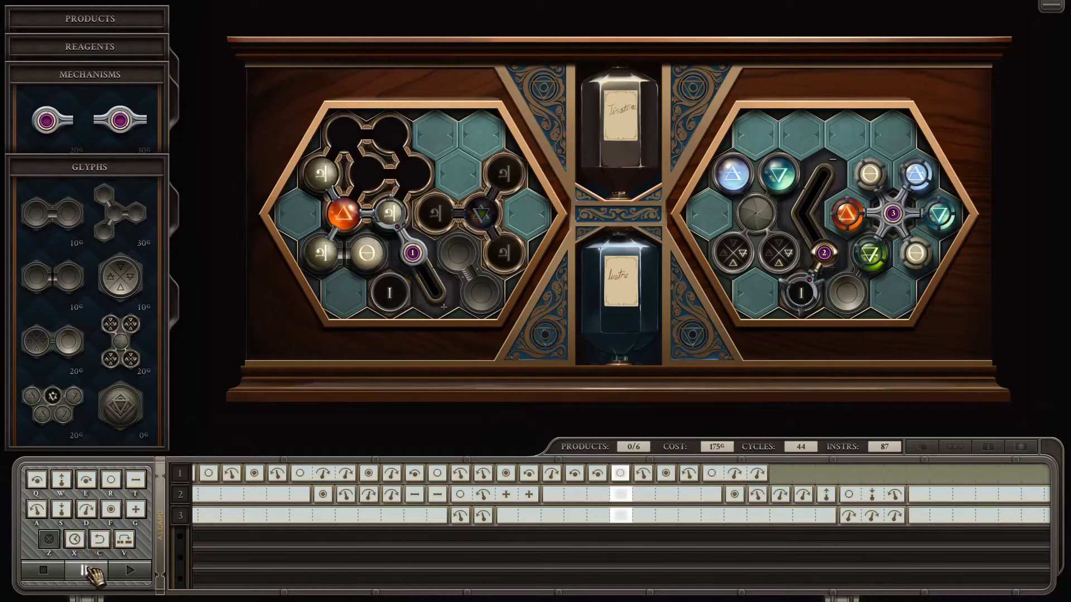
mouse_move(85, 570)
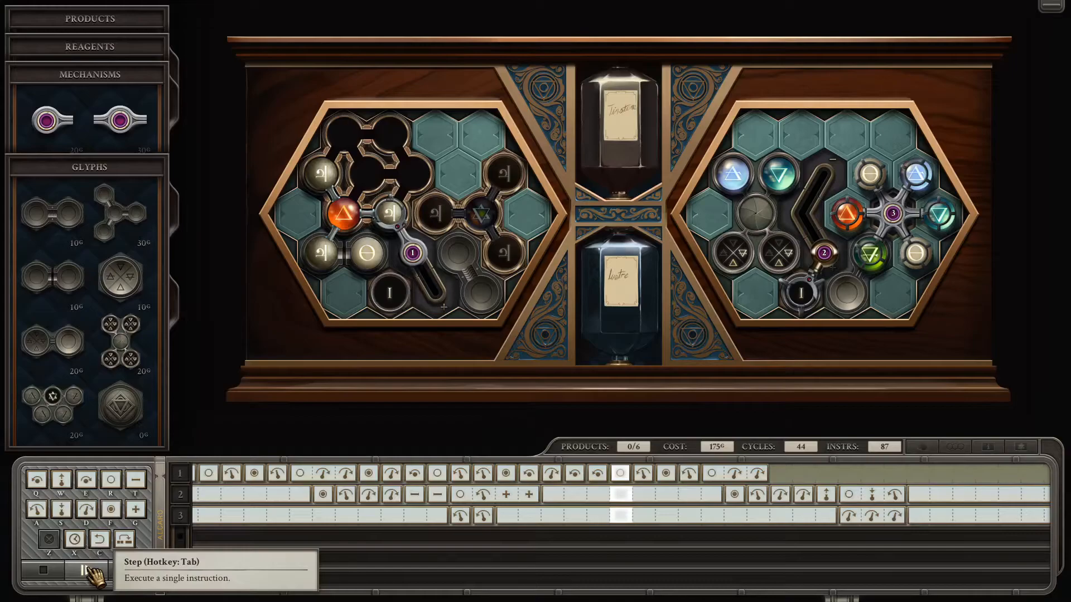
click(84, 570)
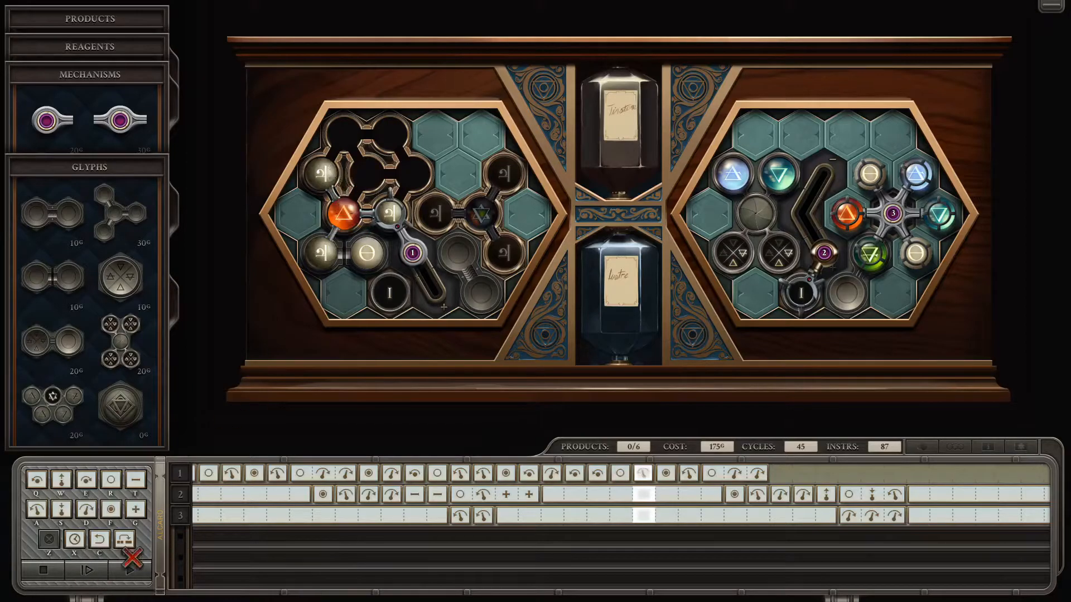
click(87, 570)
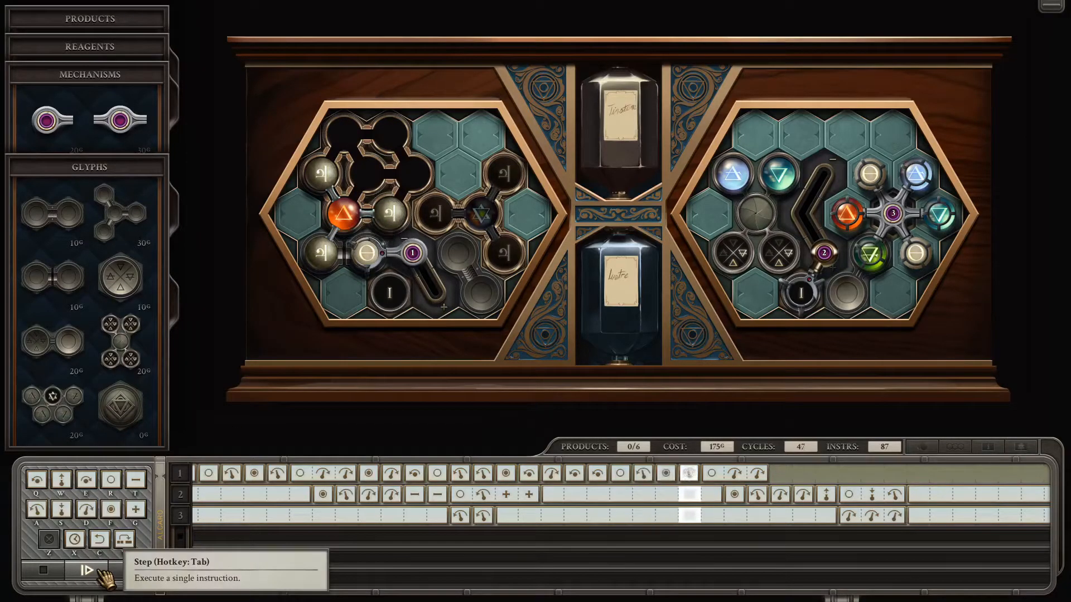
click(84, 569)
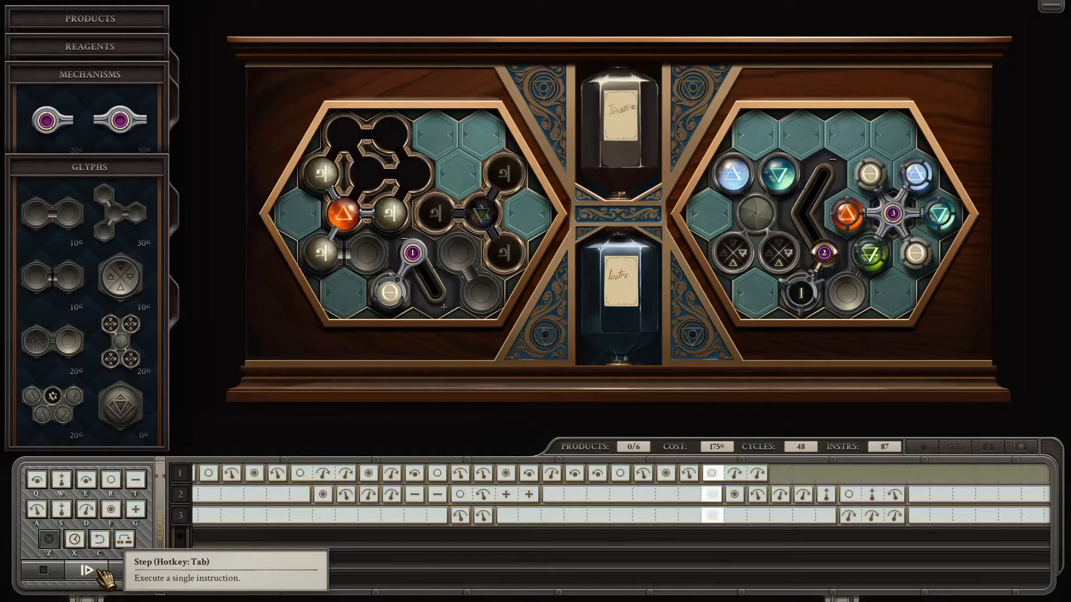
click(98, 570)
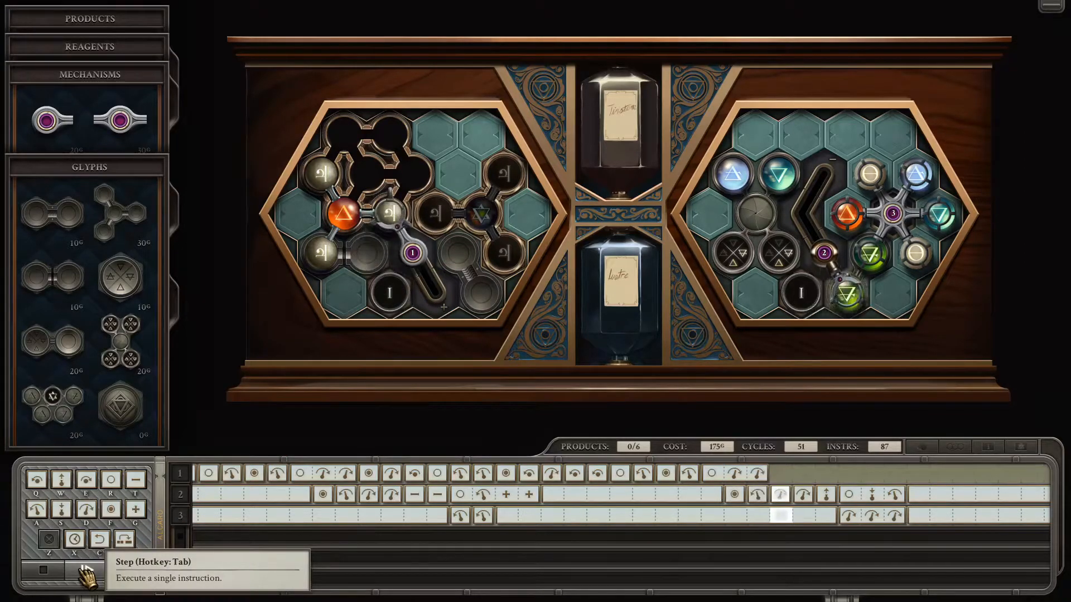
click(78, 571)
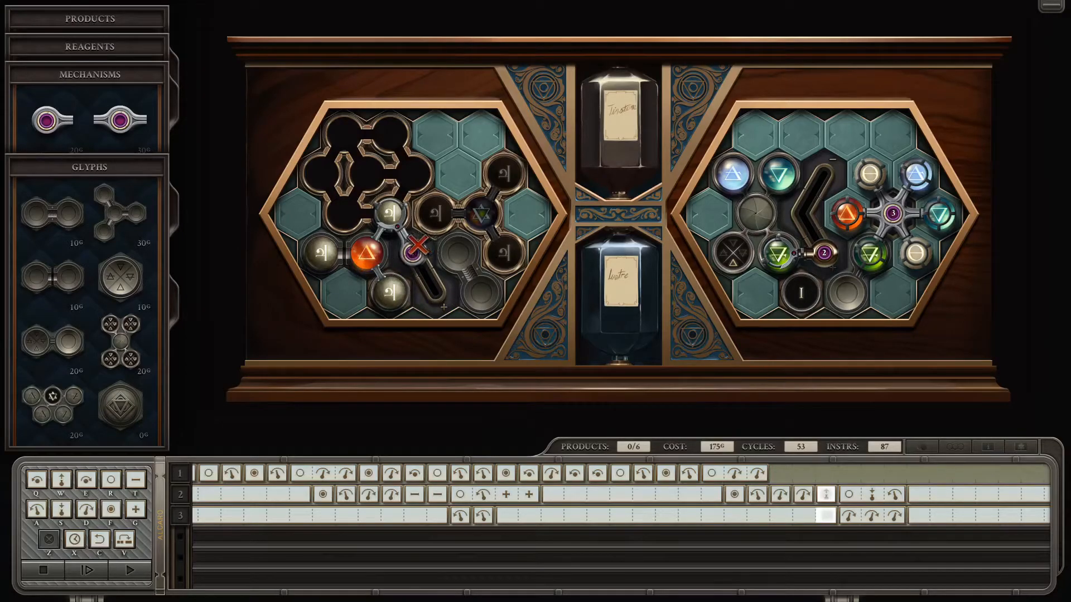
click(43, 570)
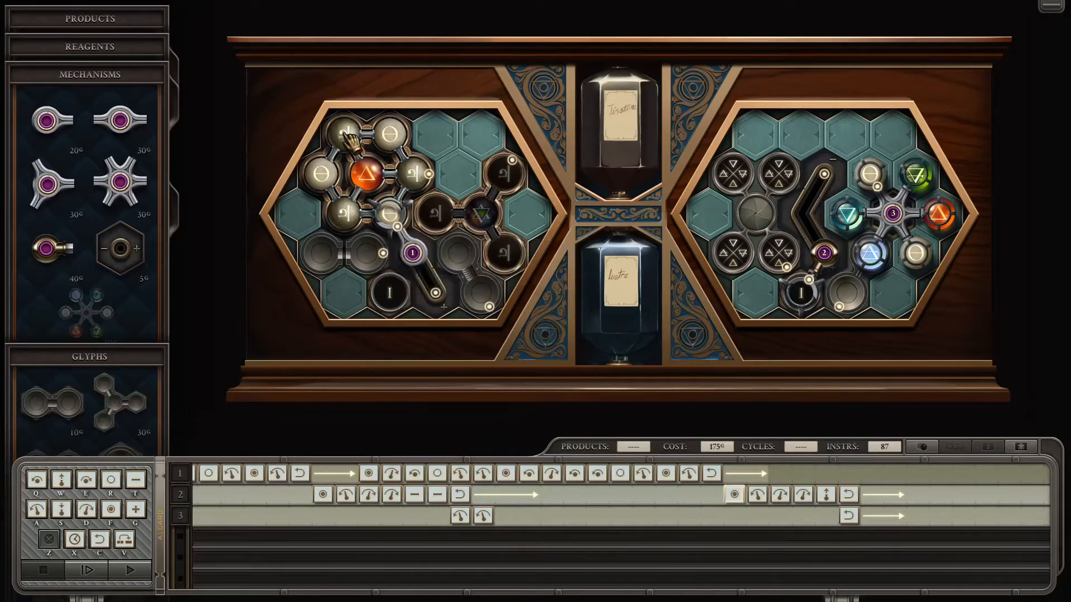
mouse_move(406, 177)
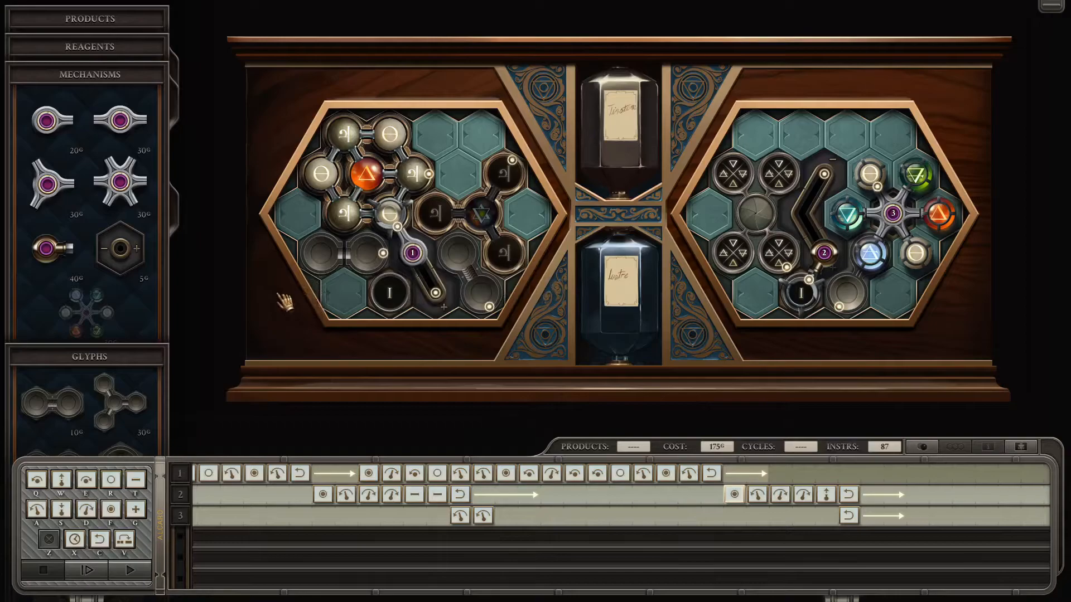
mouse_move(355, 277)
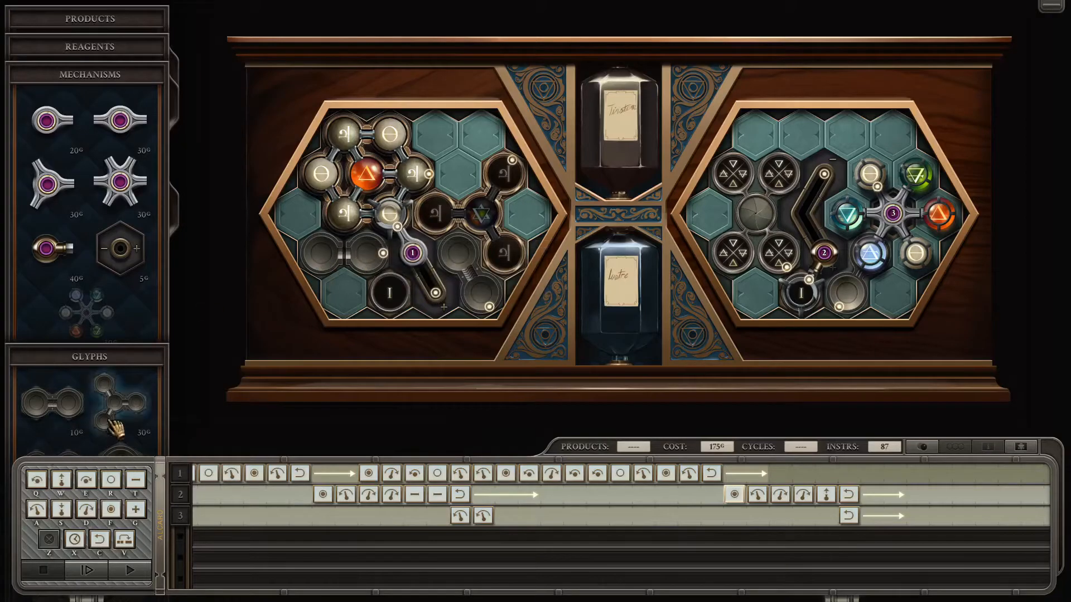
Place an extra part from the tray, raising the machine cost to 195
click(87, 73)
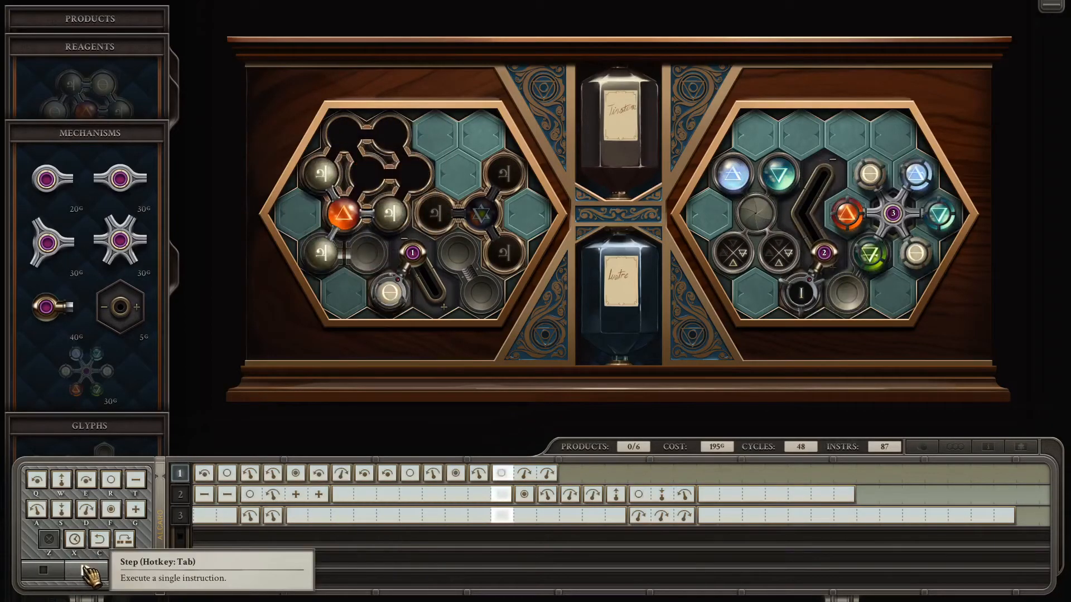
Step the run on to cycle 53, stop it, and append one instruction to track 1 for 88 total
click(78, 571)
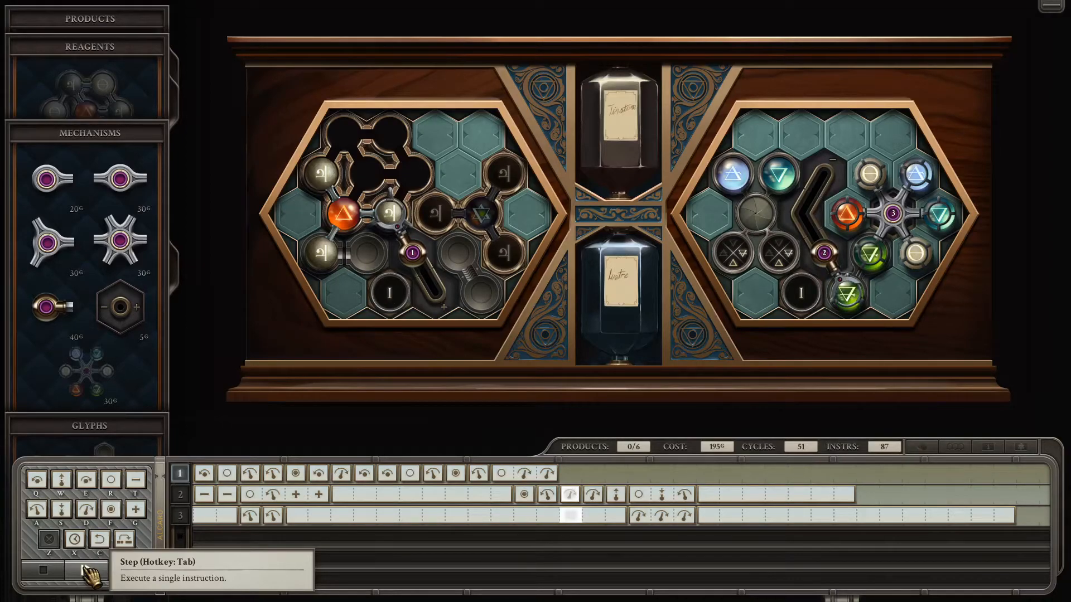
click(75, 571)
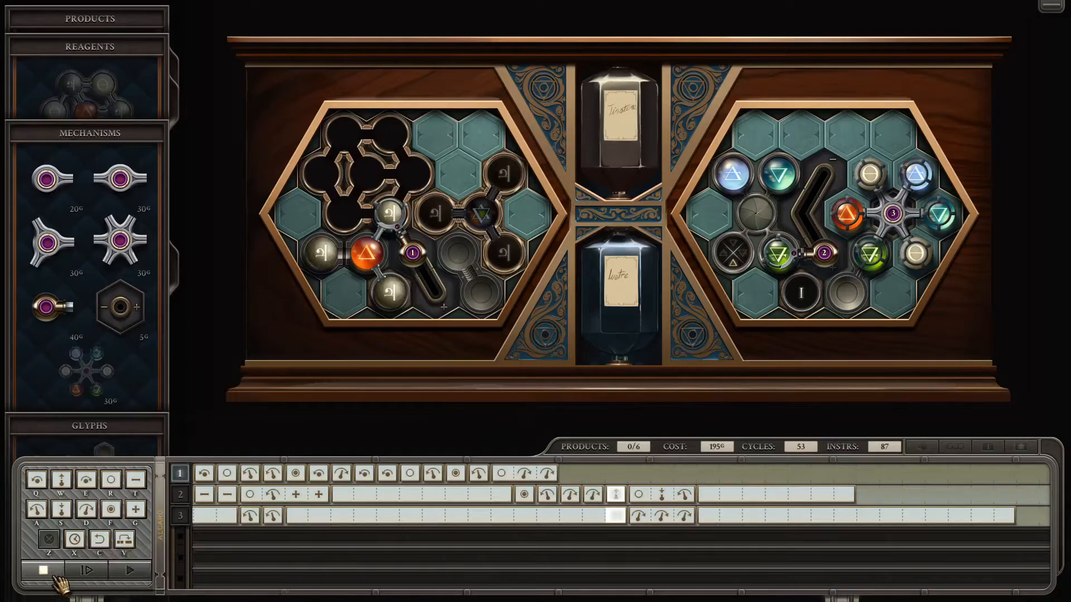
click(86, 571)
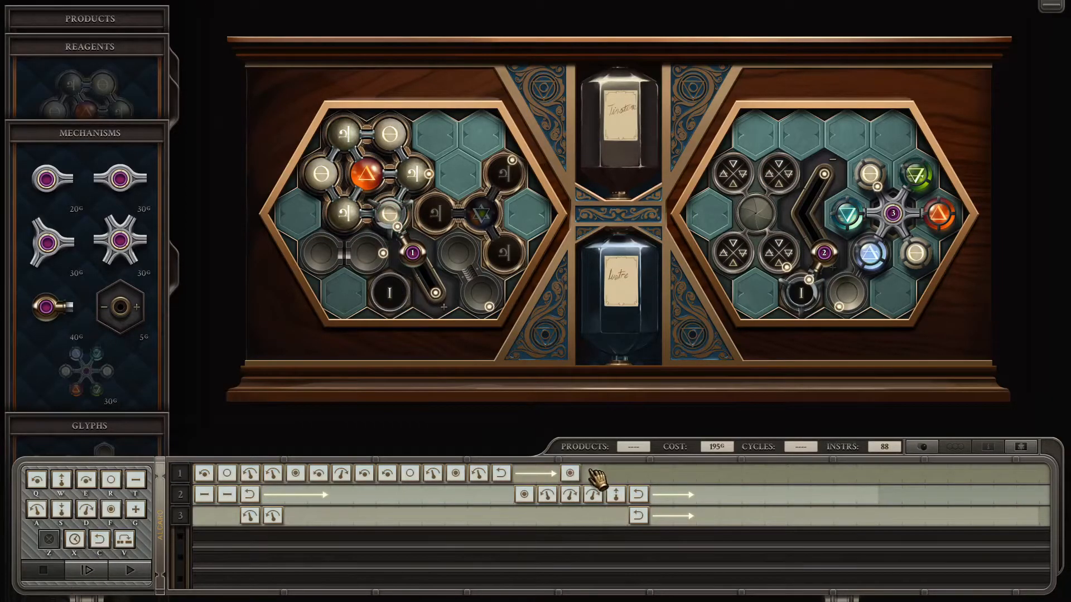
Extend track 1 to 99 instructions, discard the Reset Instruction, and start a fresh test run
click(595, 473)
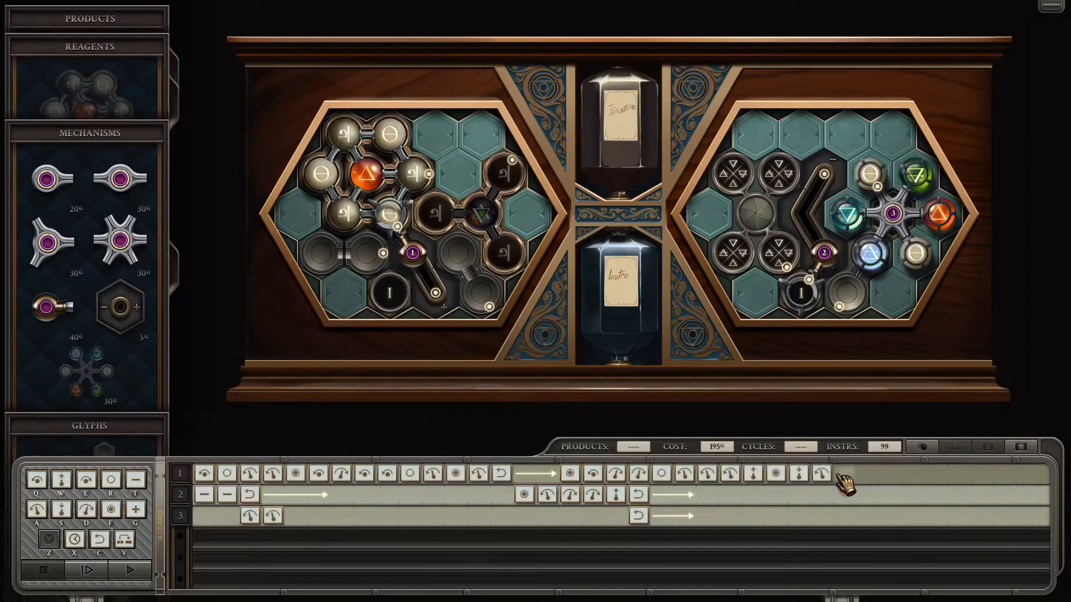
mouse_move(842, 475)
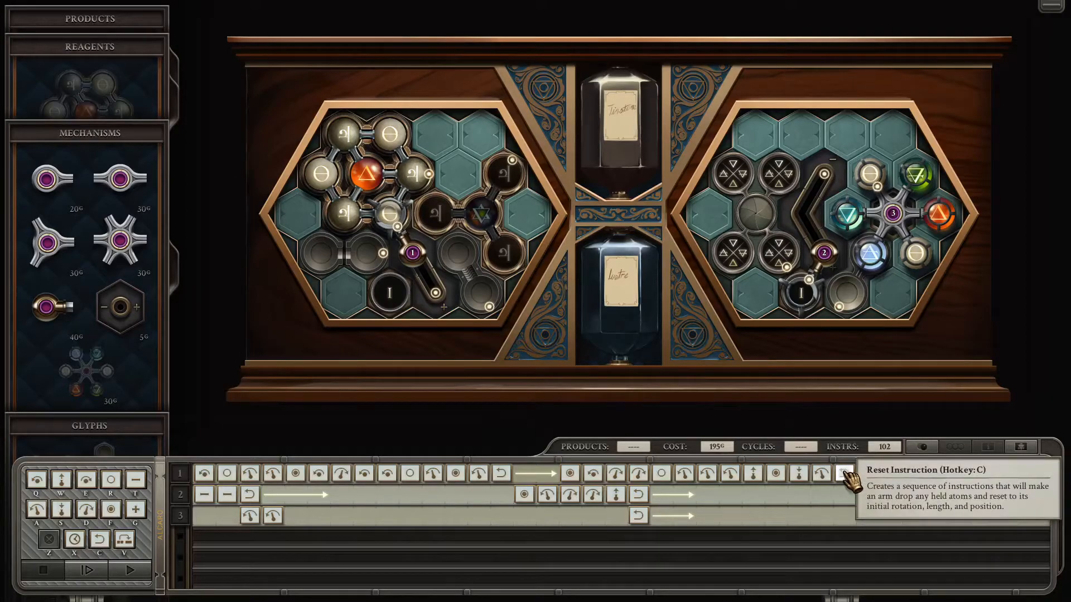
click(844, 473)
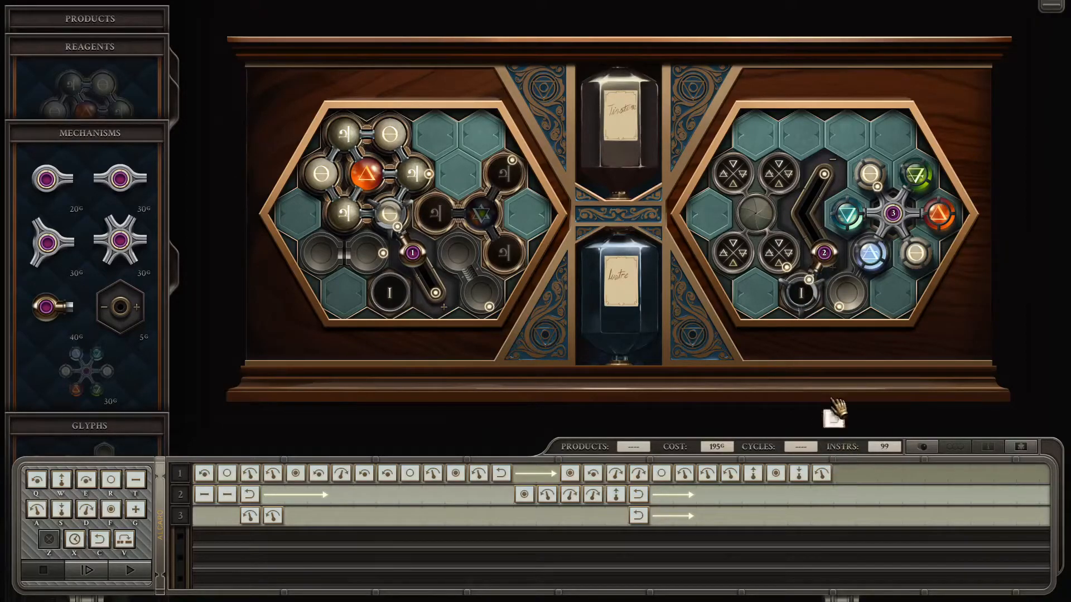
click(87, 570)
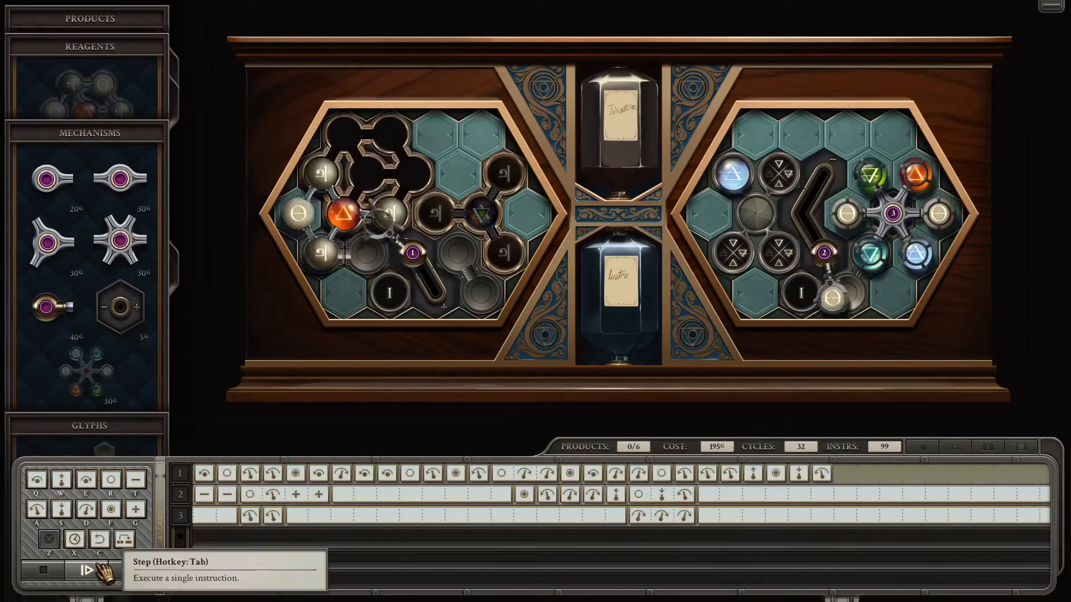
Step the run through cycles 52–60 with no products, then stop it for editing
click(98, 571)
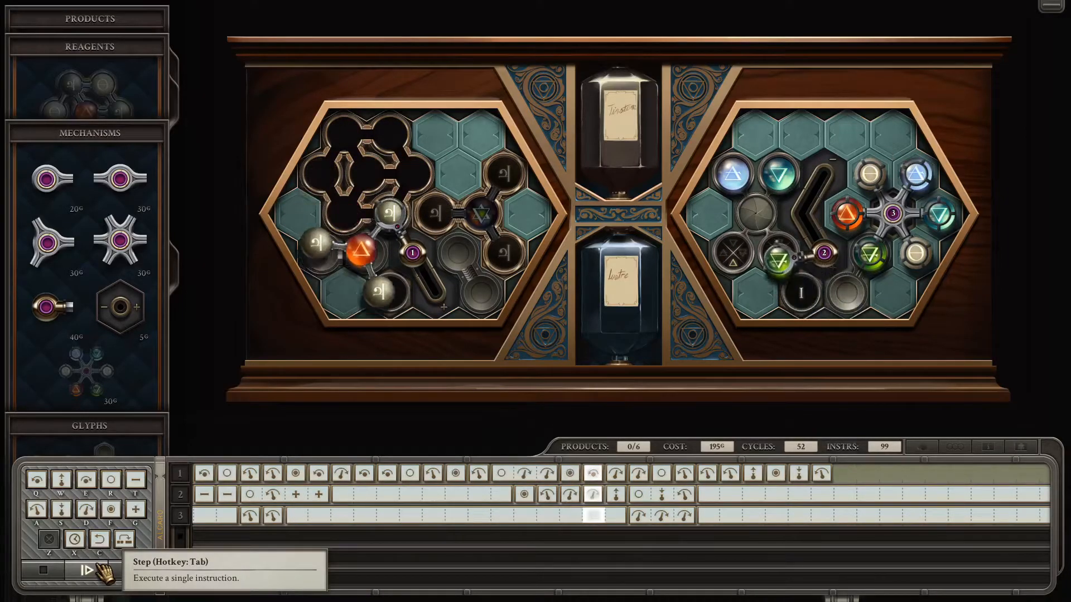
click(102, 572)
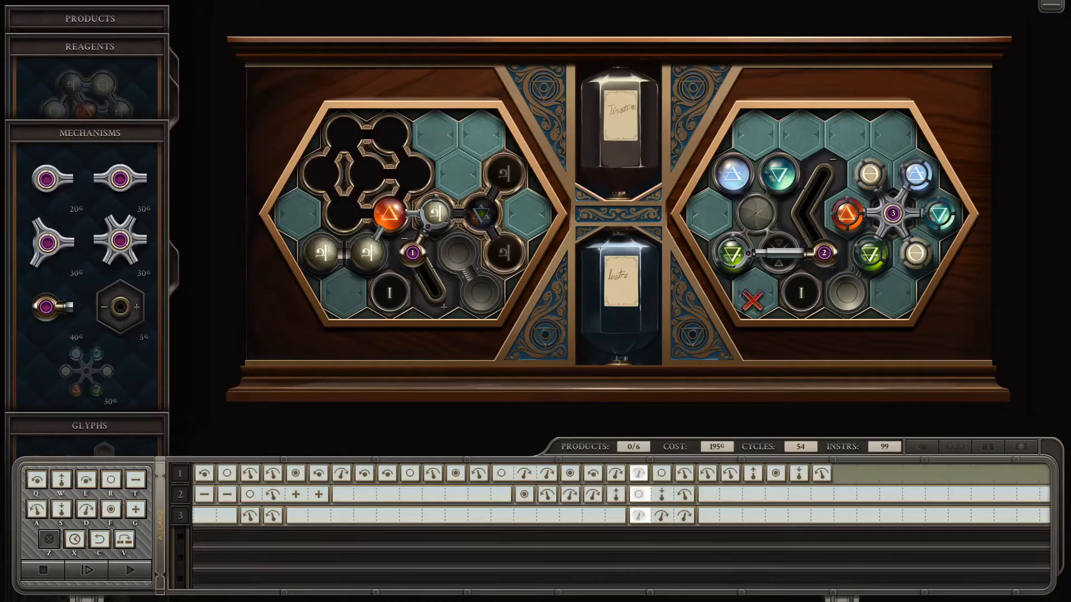
click(86, 570)
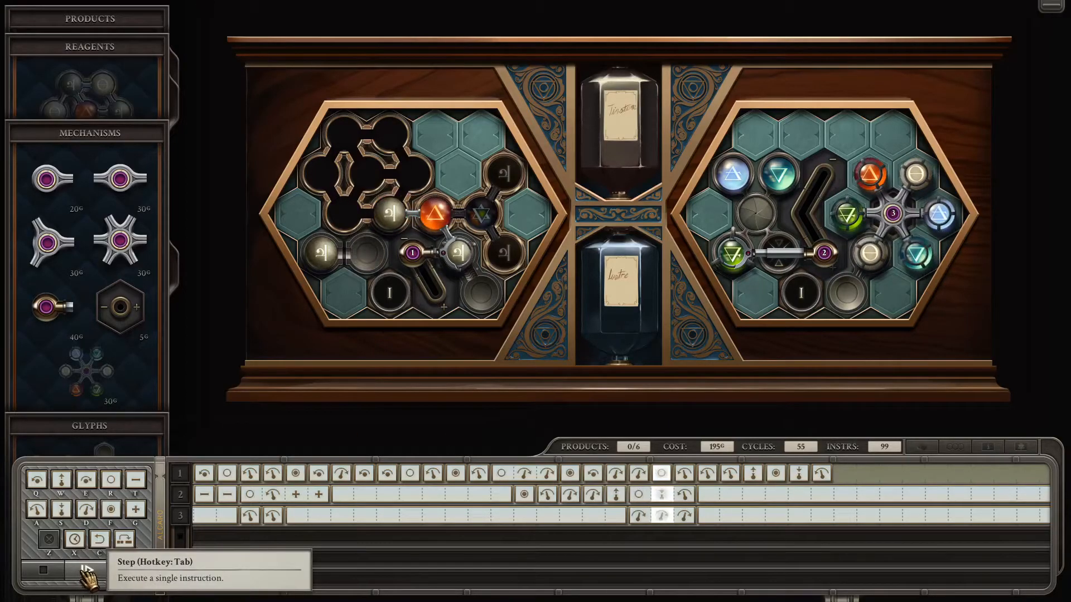
click(77, 570)
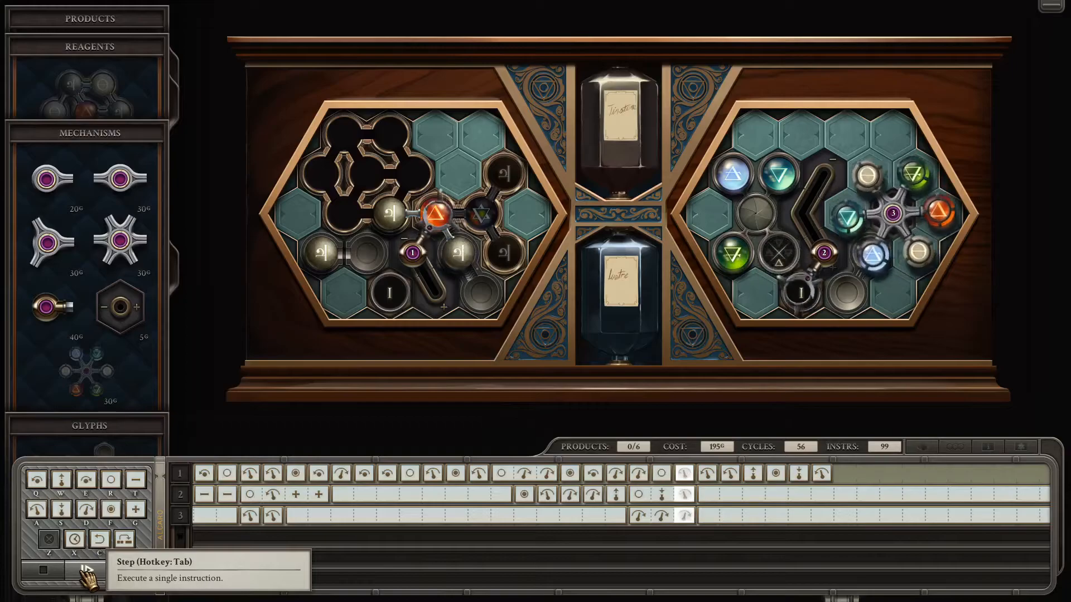
click(86, 570)
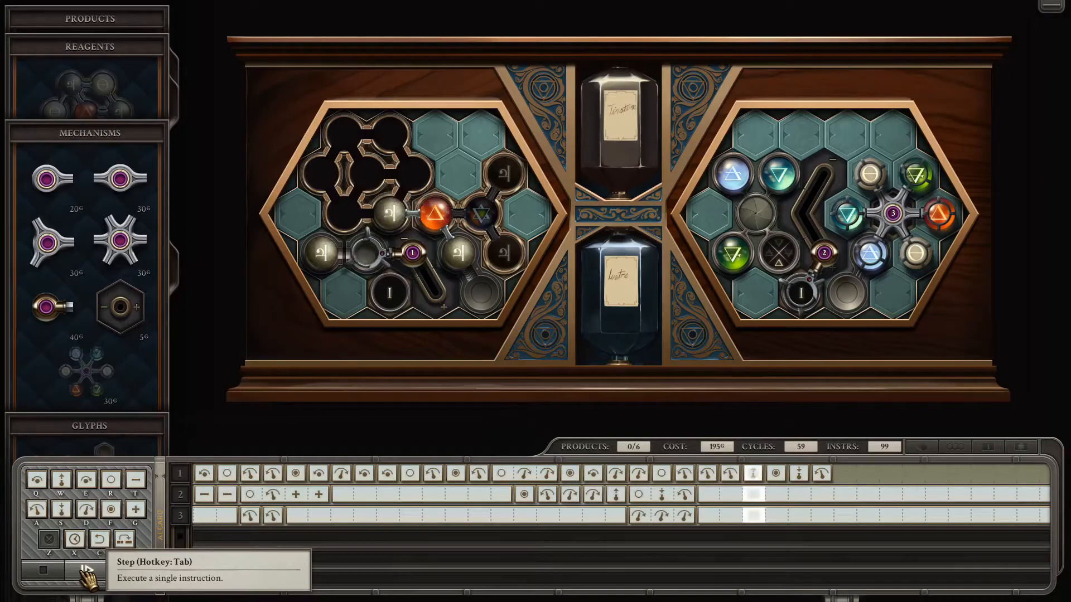
click(85, 571)
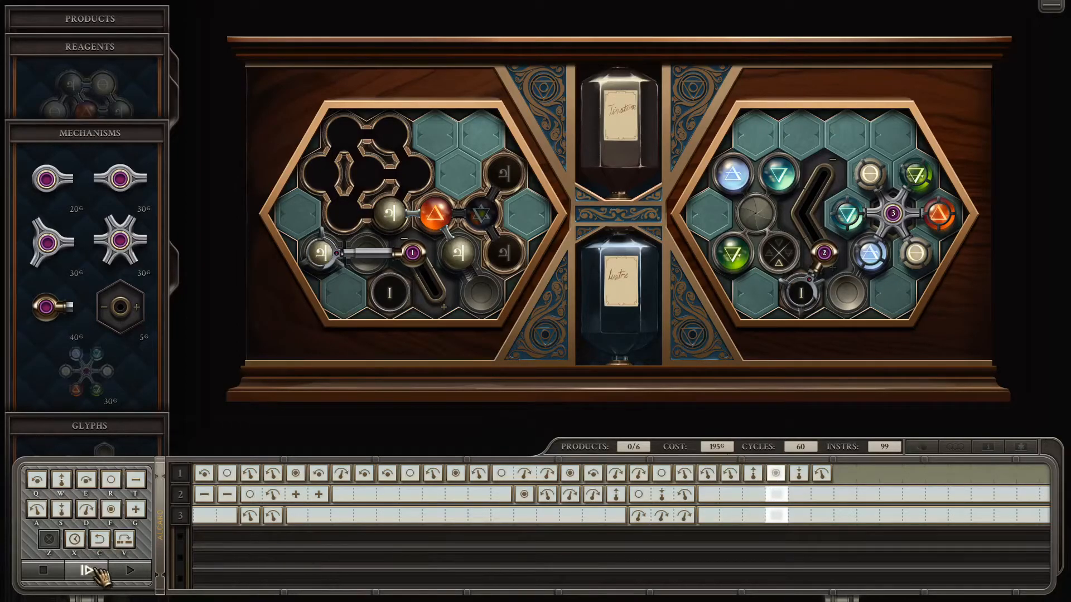
click(87, 570)
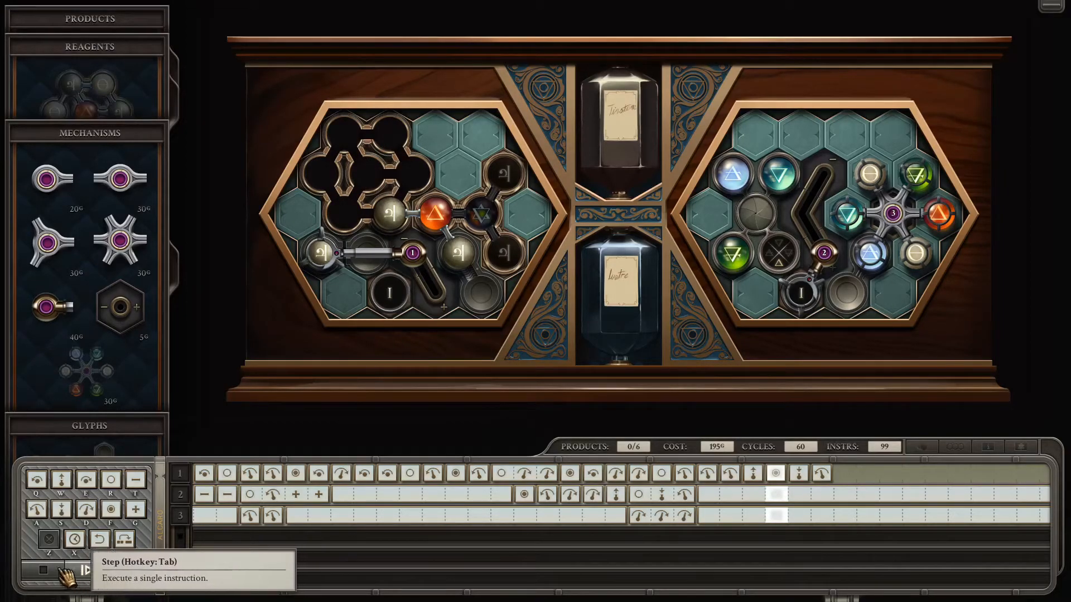
click(86, 570)
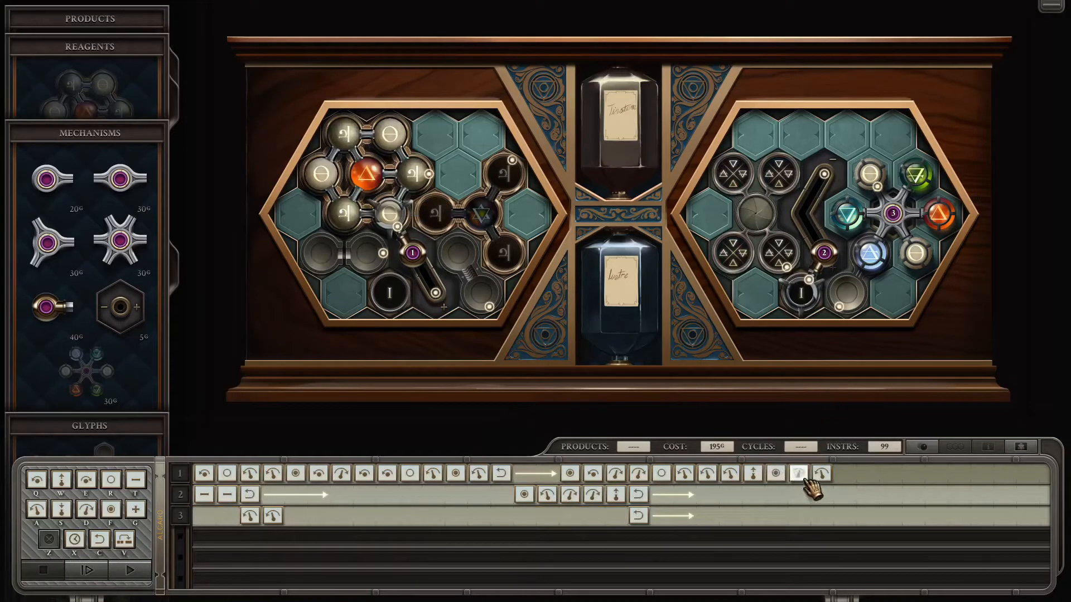
Rework the end of track 1 to 100 instructions and rerun until the collision stall at cycle 53
click(820, 473)
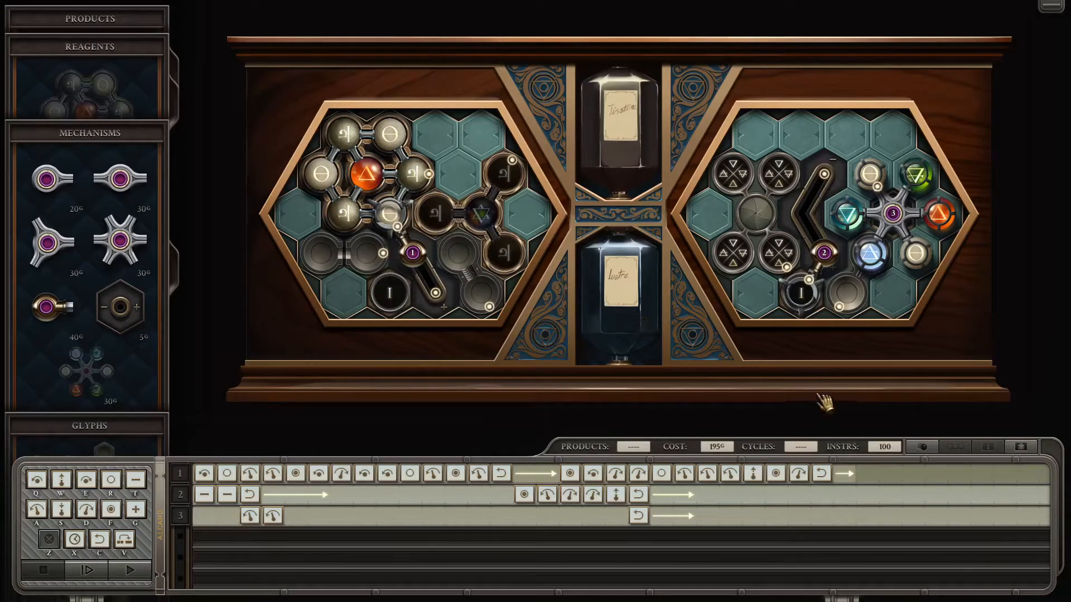
click(130, 570)
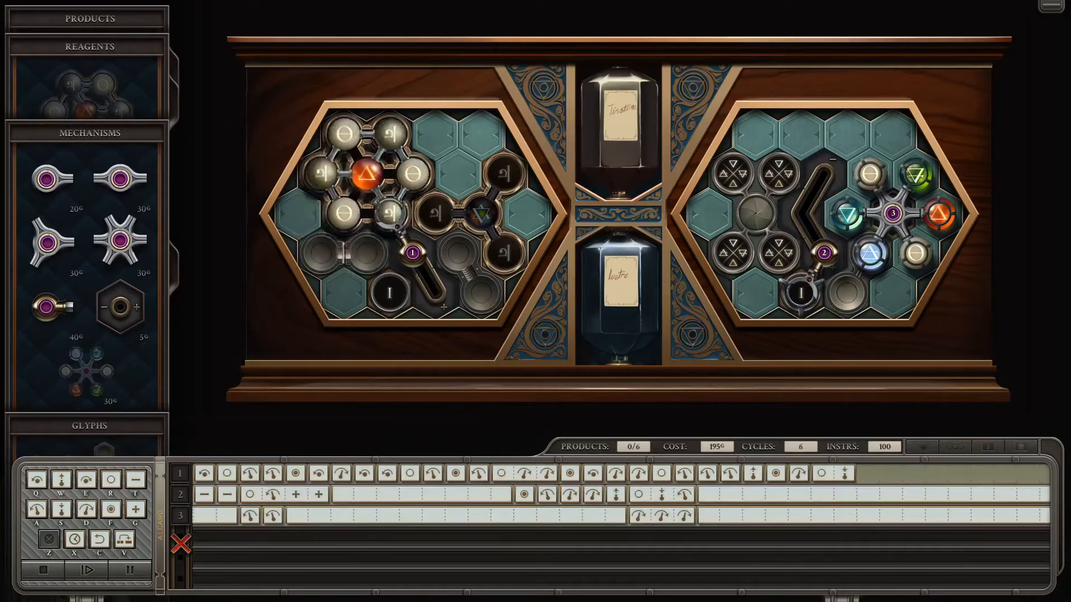
click(86, 570)
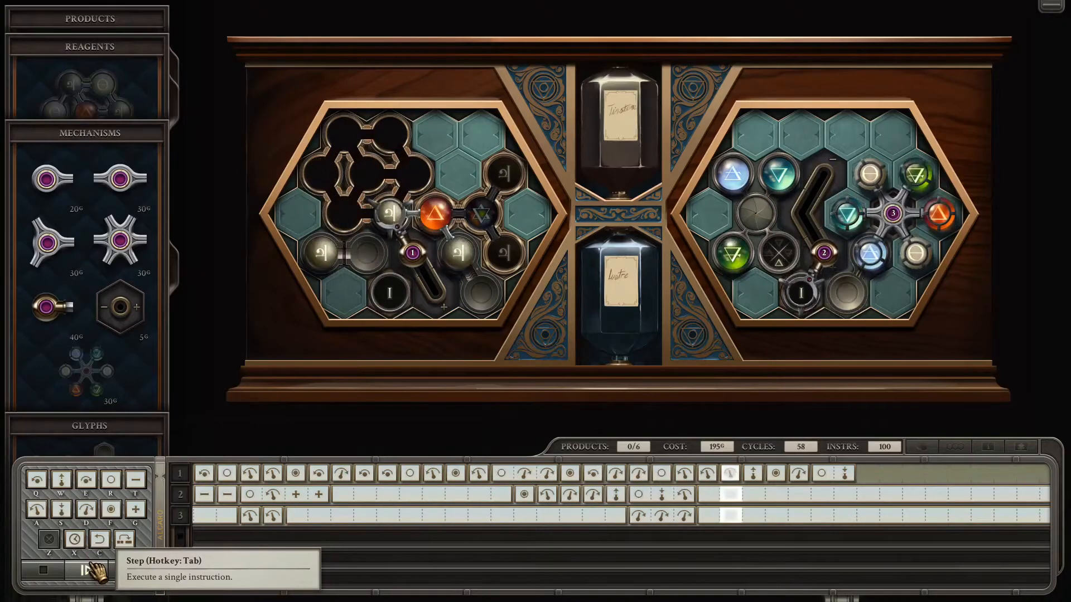
click(96, 571)
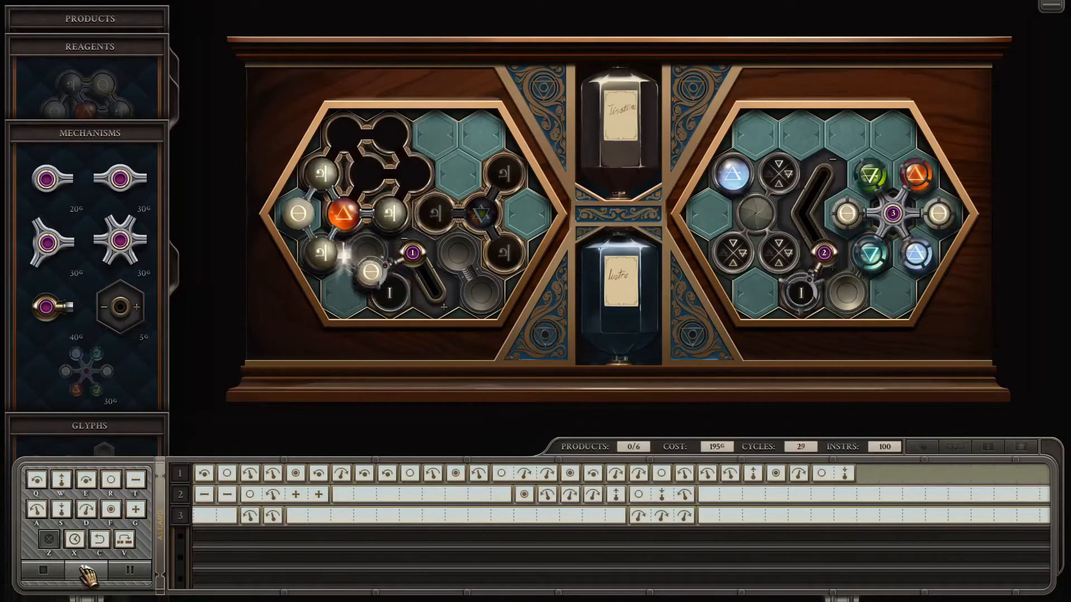
click(87, 570)
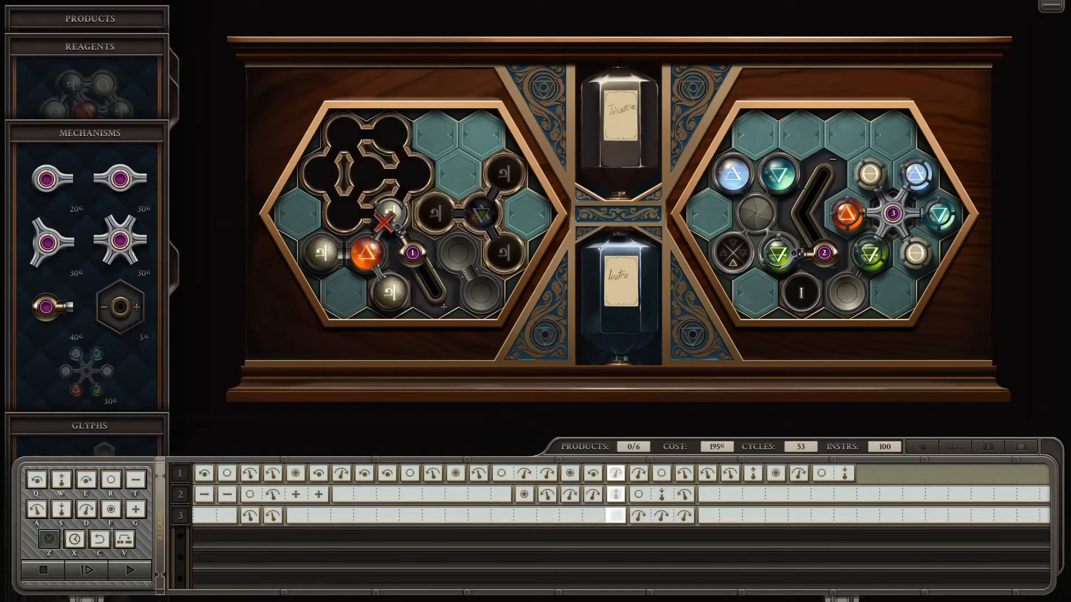
drag(386, 222, 410, 287)
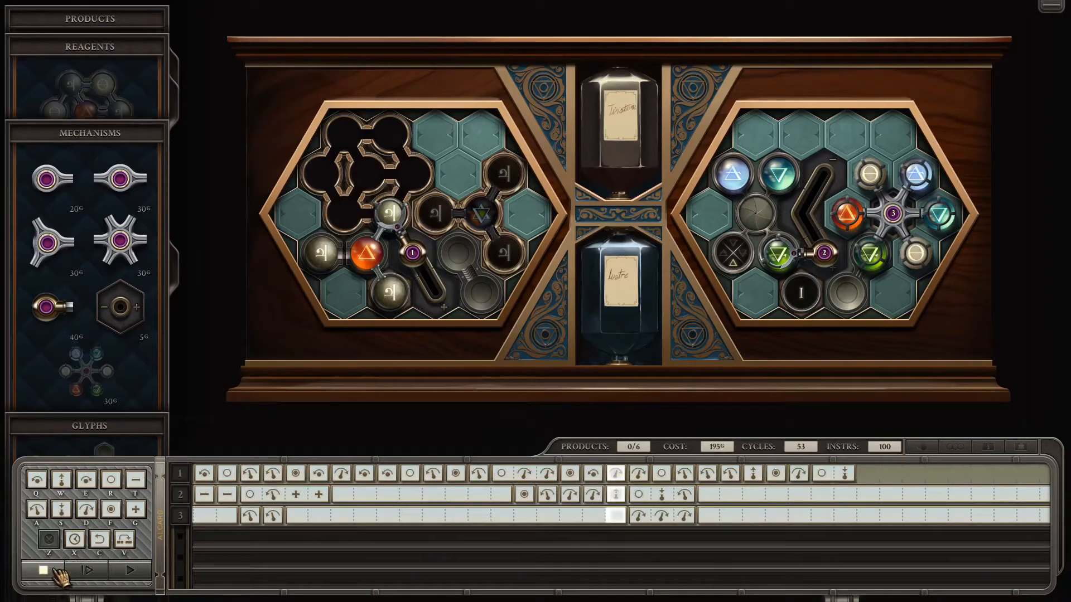
mouse_move(40, 570)
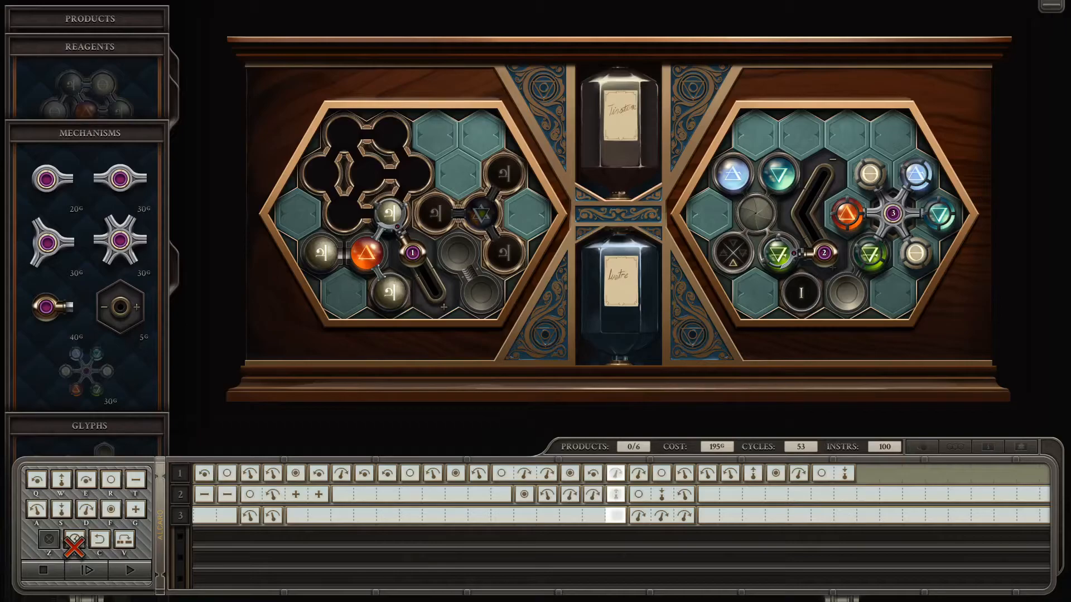
mouse_move(87, 570)
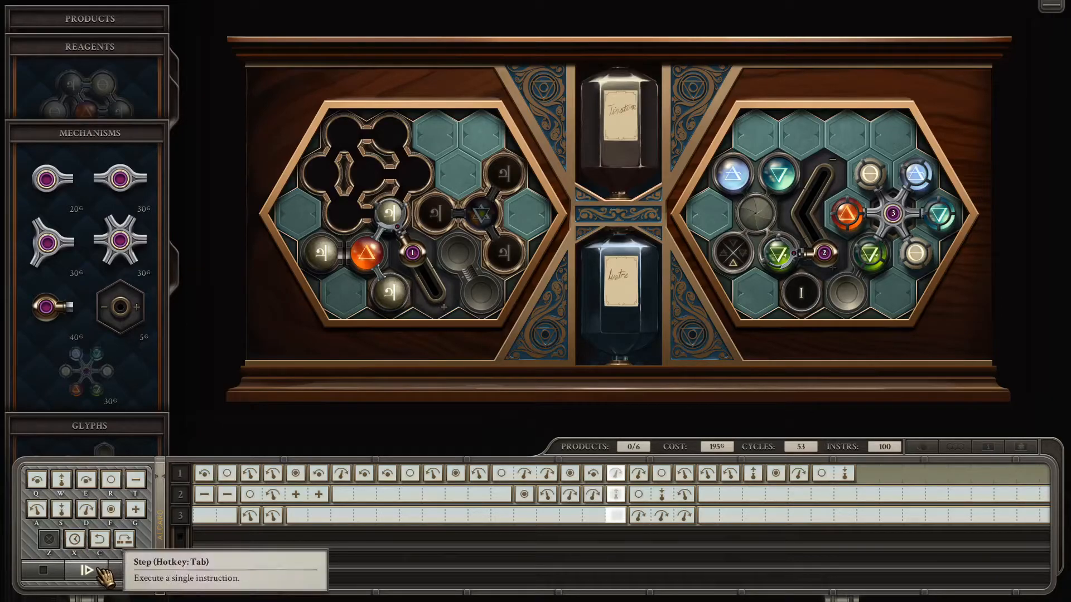
Step once to cycle 54, stop the machine, and trim track 1 back to 92 instructions
click(83, 570)
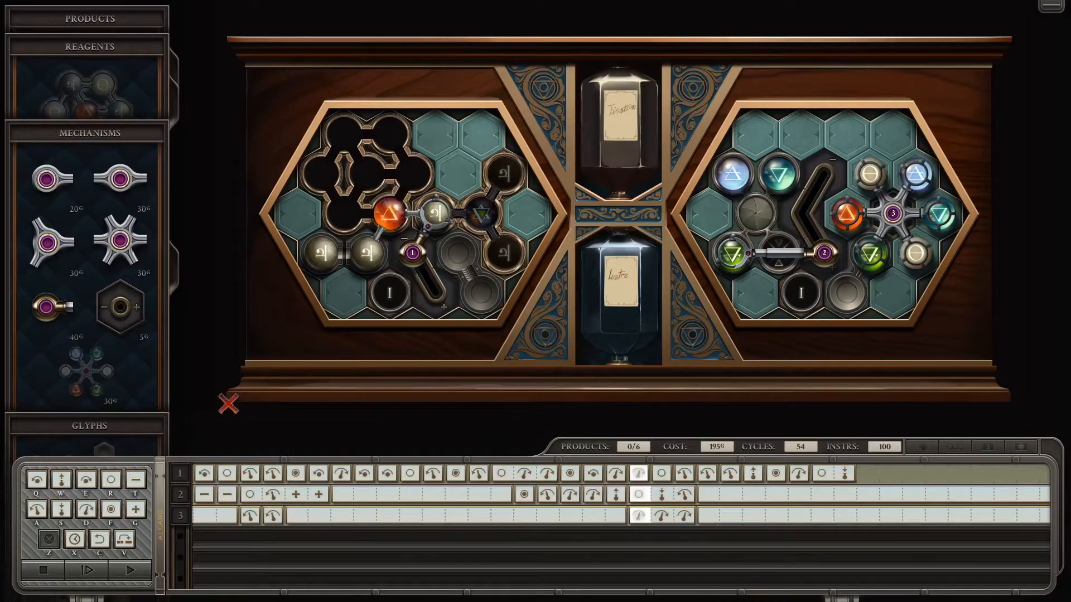
mouse_move(34, 570)
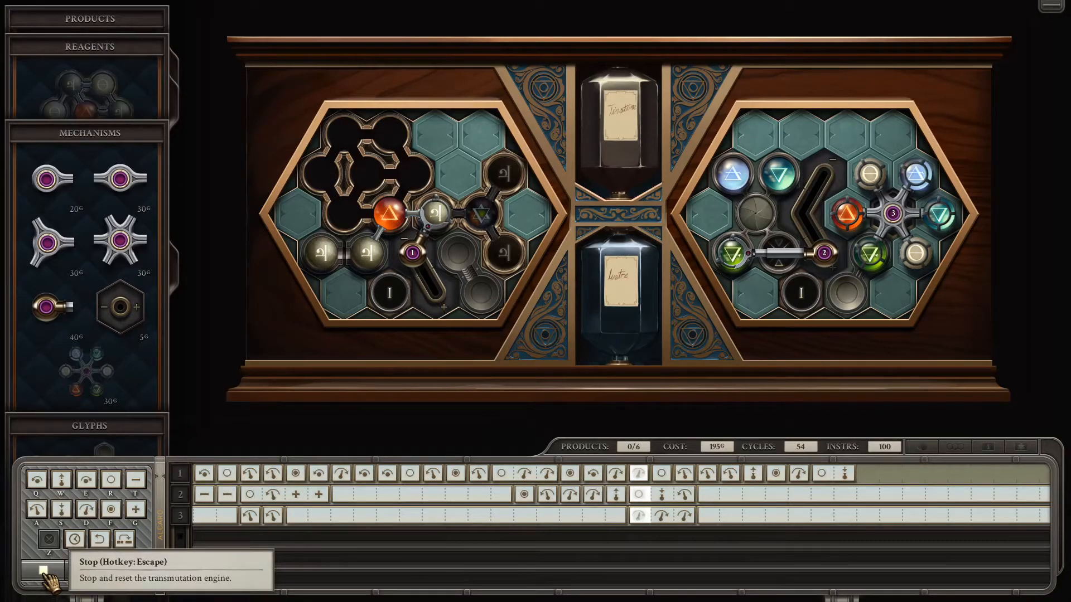
click(36, 570)
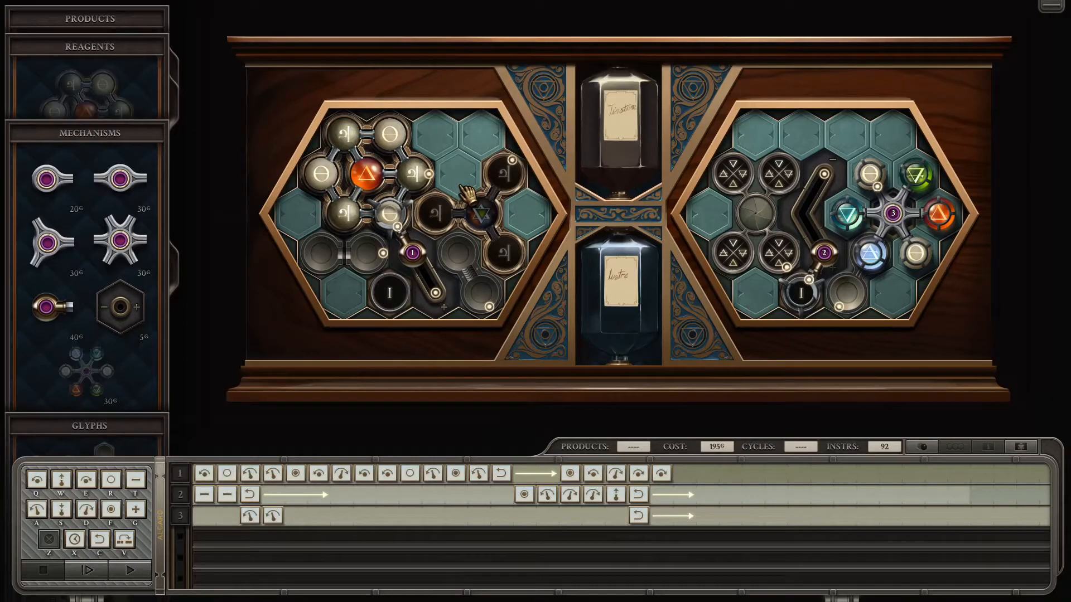
mouse_move(443, 136)
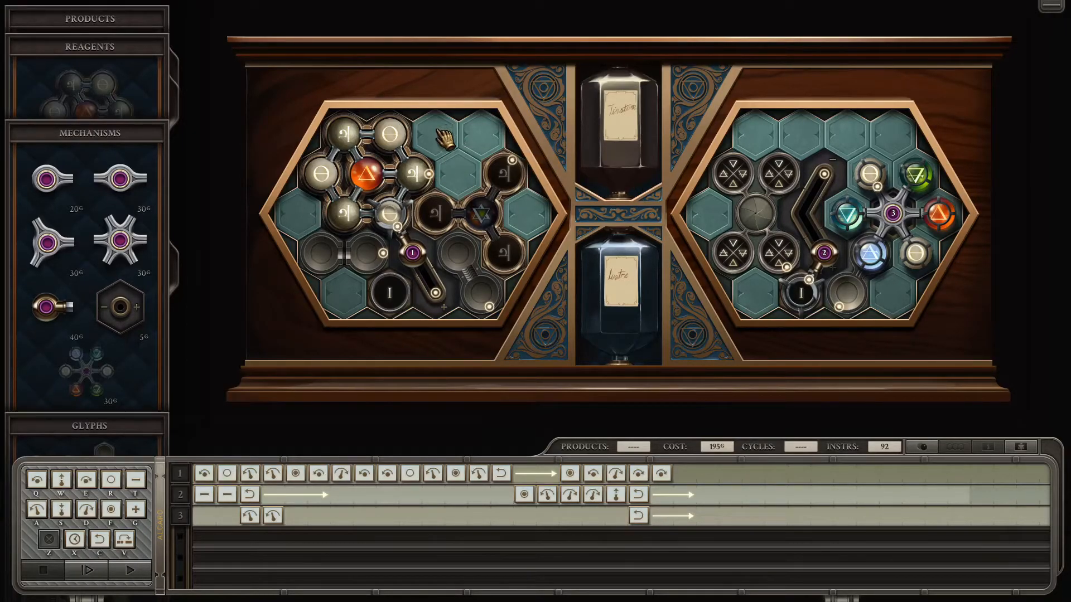
mouse_move(437, 222)
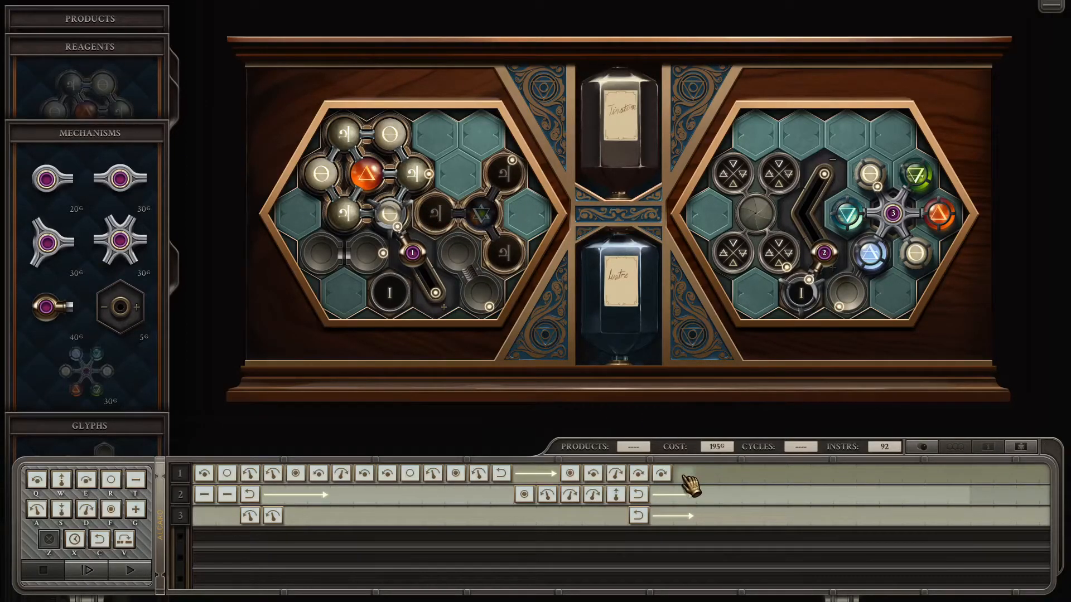
Add three more instructions to the end of track 1, bringing the count to 107
click(683, 473)
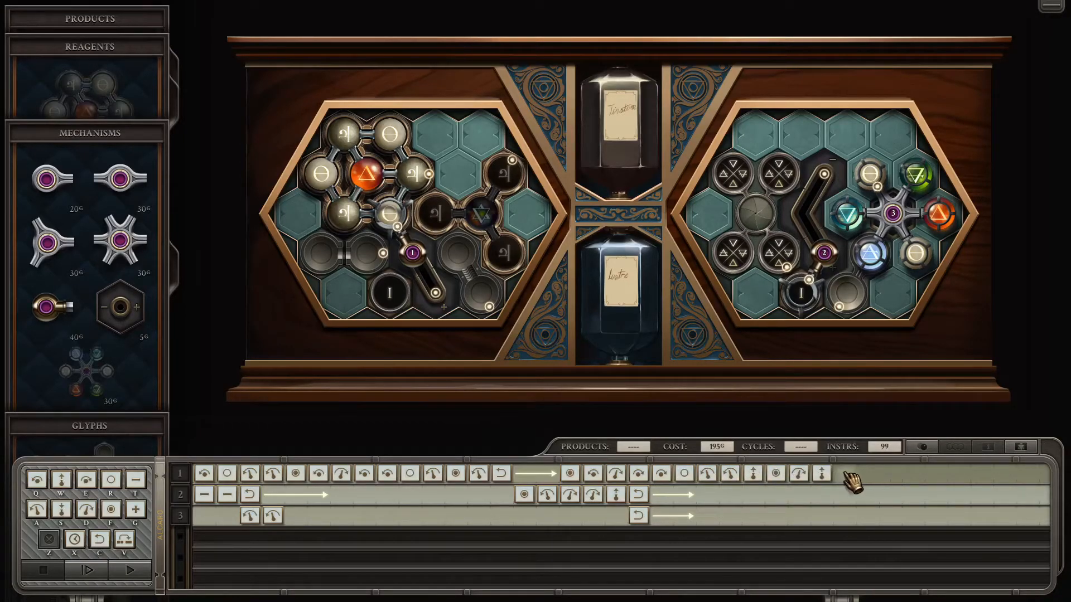
click(842, 473)
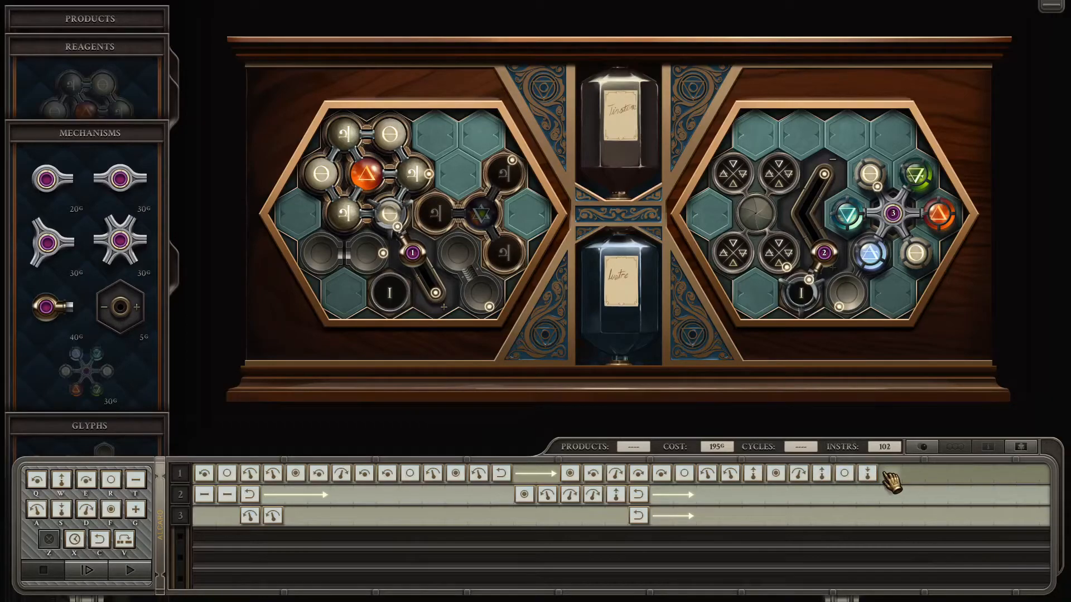
click(911, 473)
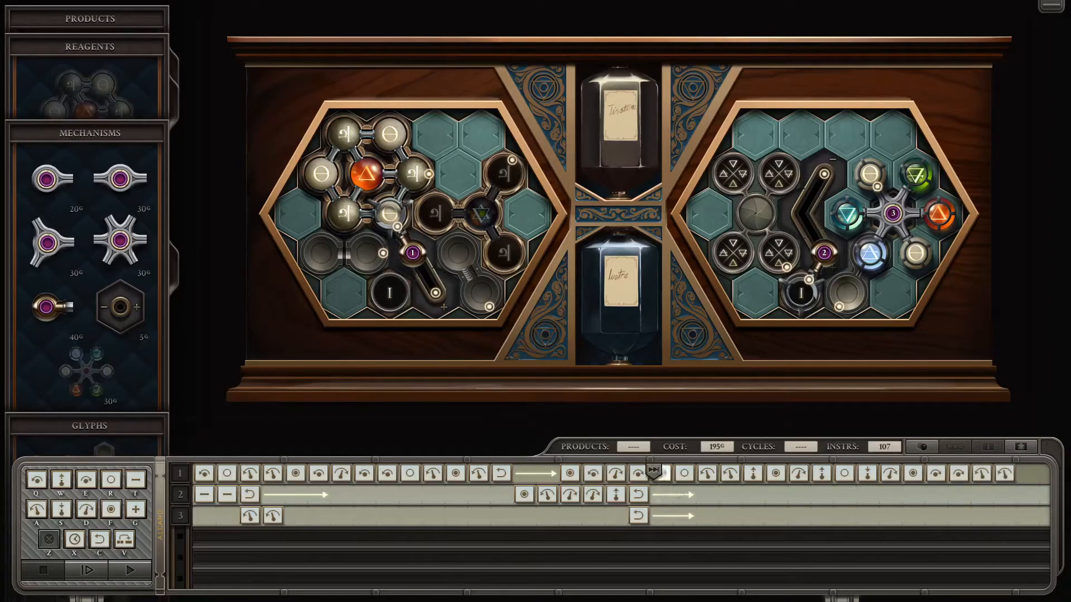
Step a short test run, stop it, and remove one instruction from track 1, leaving 106
click(87, 570)
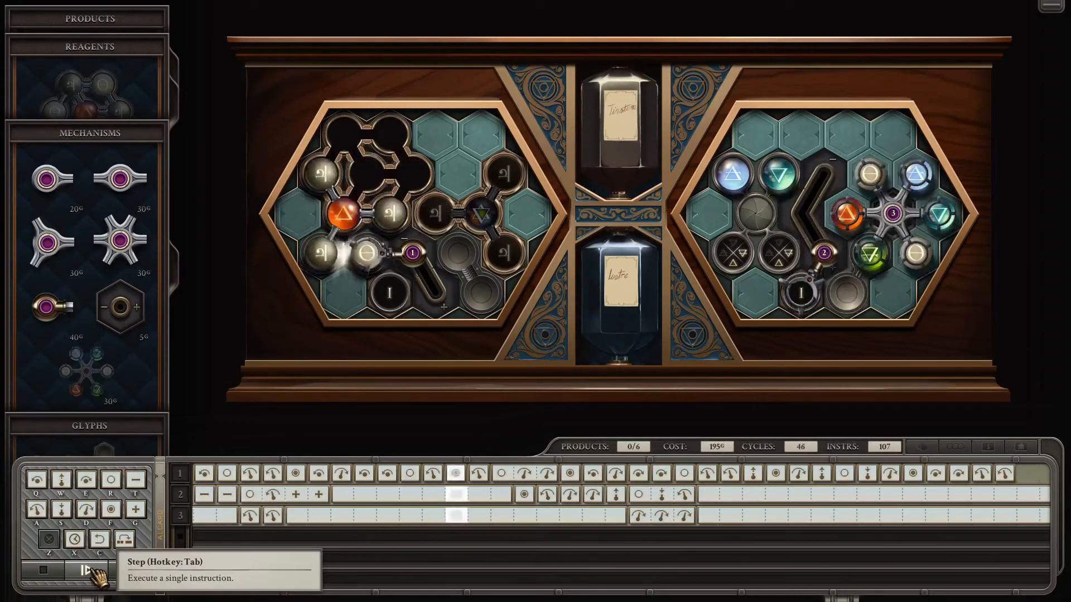
click(85, 570)
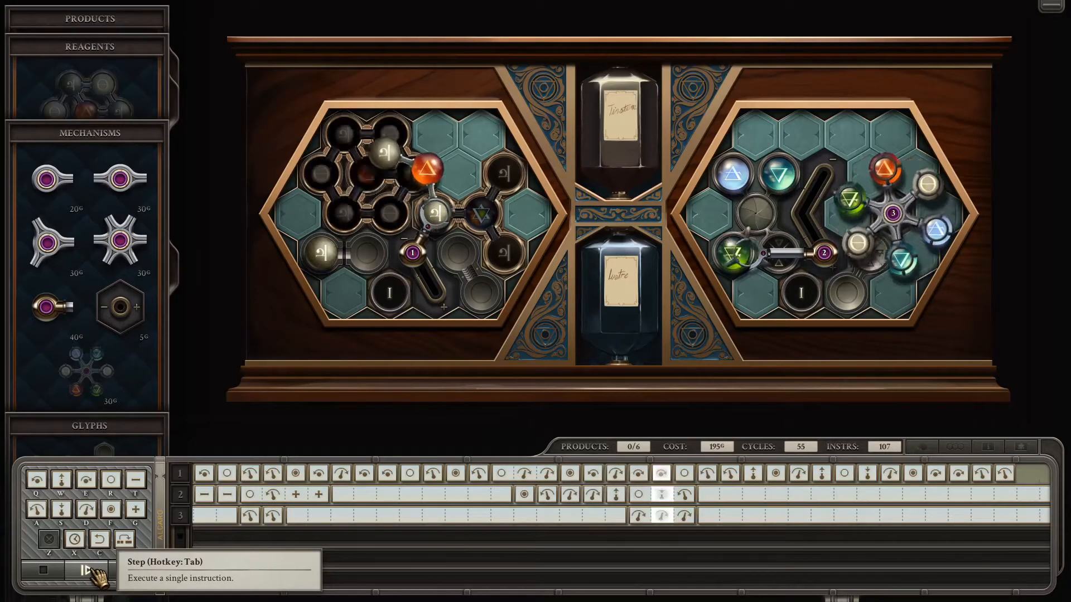
click(85, 570)
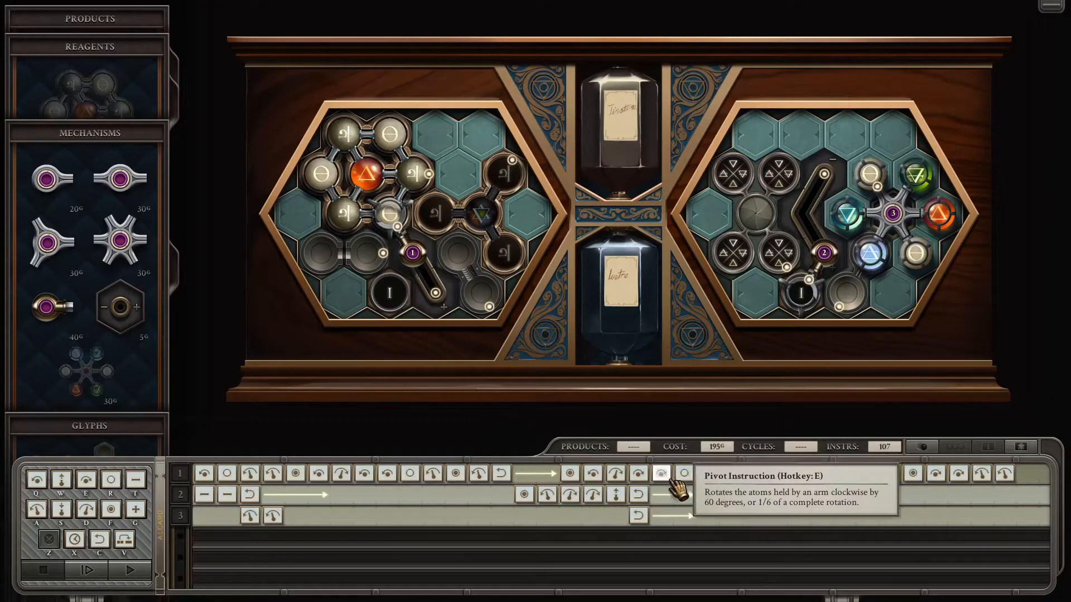
click(683, 473)
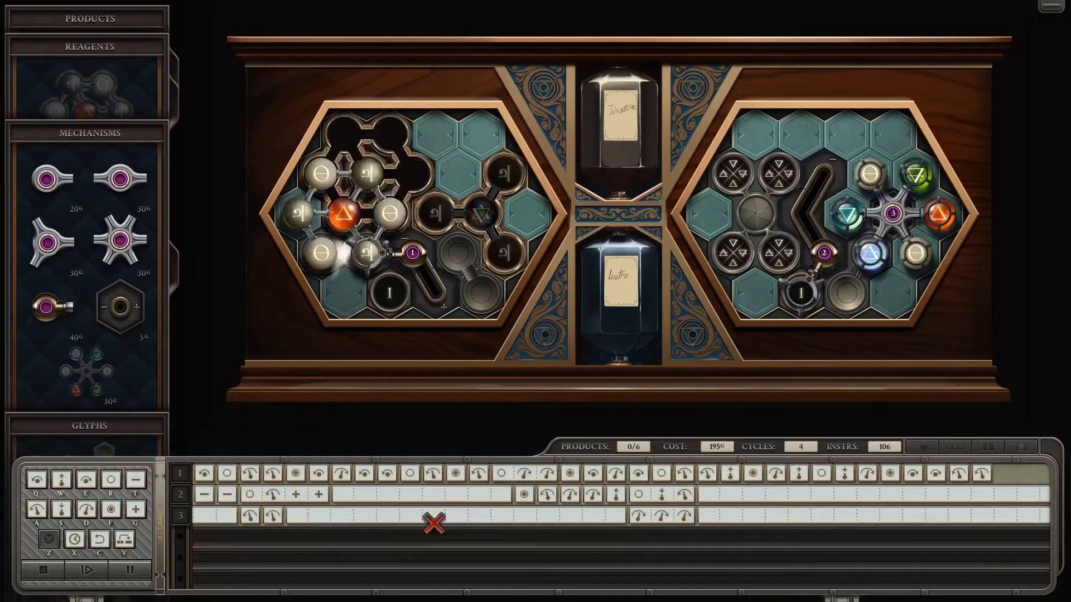
Step the revised machine to cycle 55 with zero products and discard a selection of trailing instructions
click(86, 571)
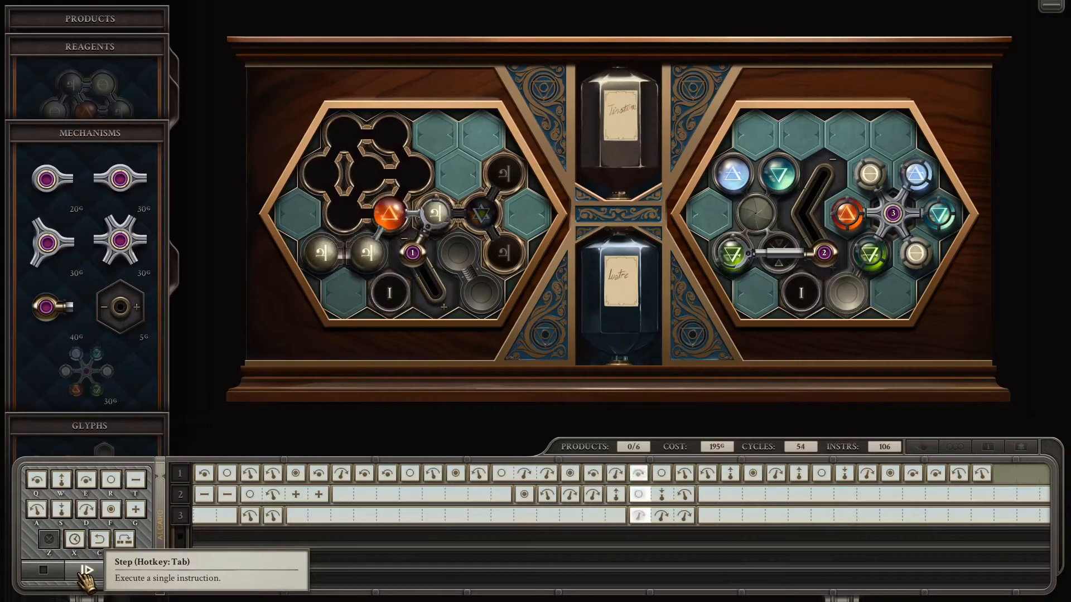
click(85, 570)
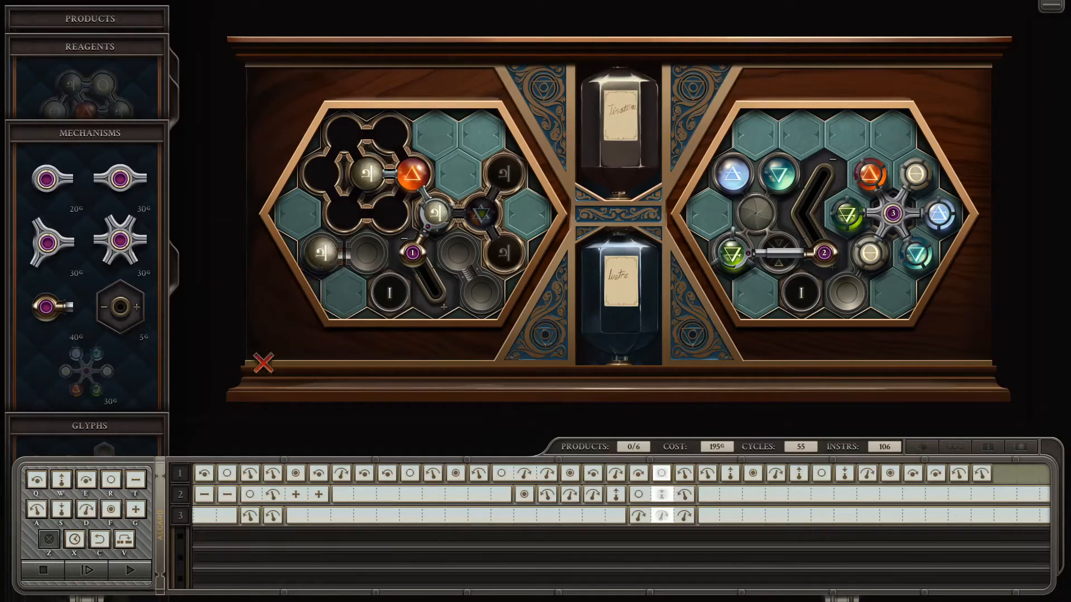
drag(263, 361, 345, 346)
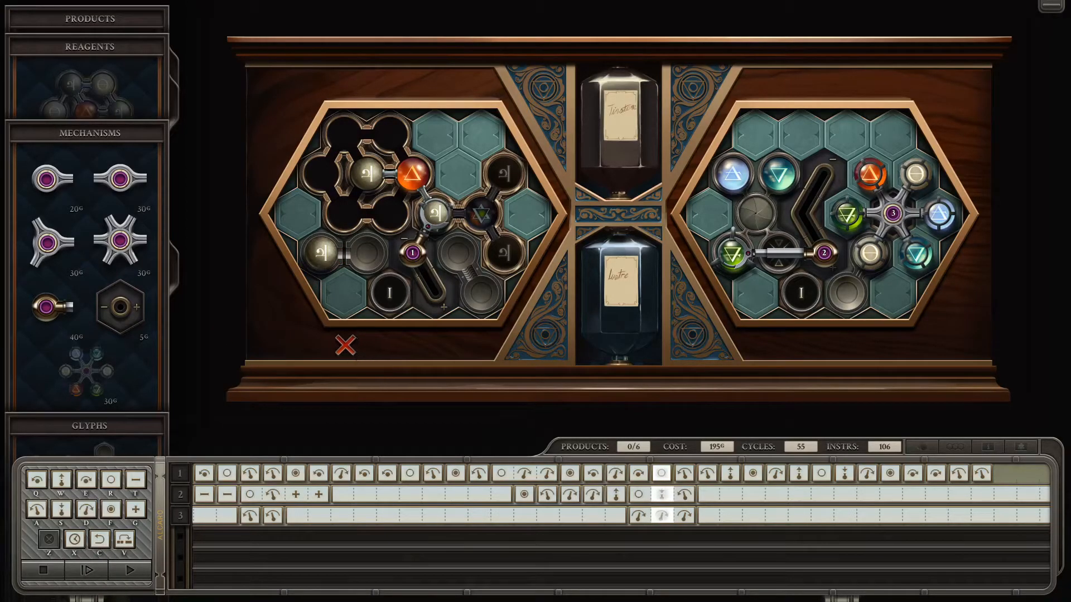
mouse_move(38, 570)
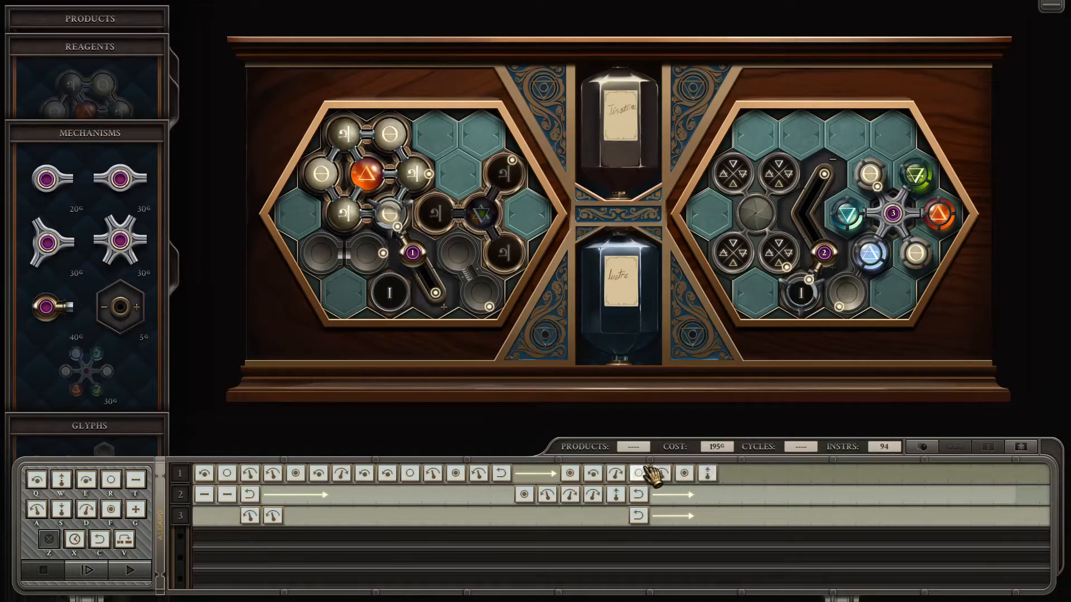
Step the machine forward cycle by cycle to watch the arms run toward cycle 58
click(89, 570)
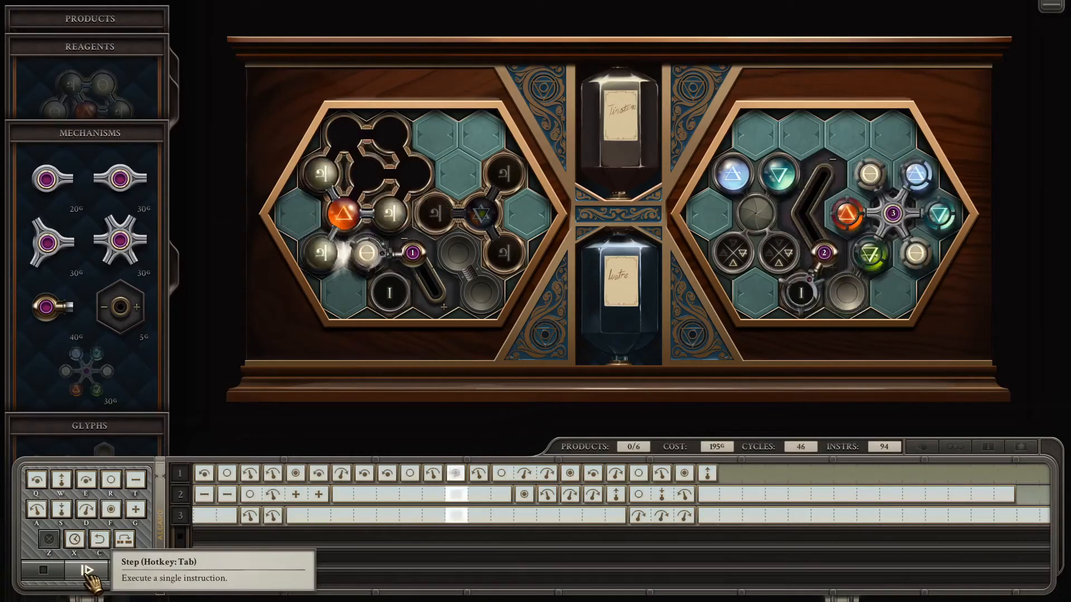
click(89, 570)
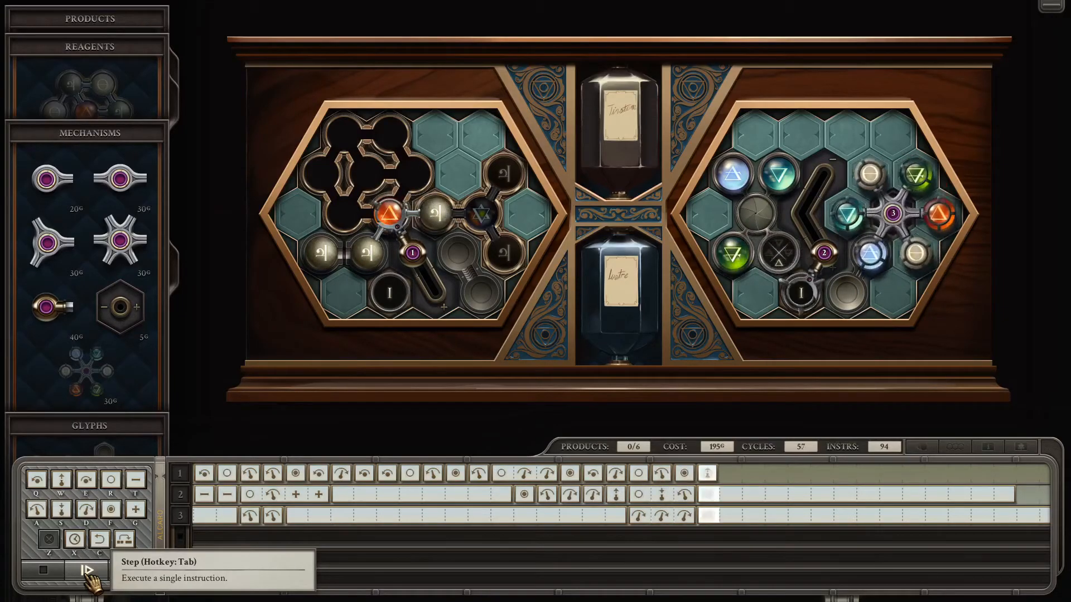
click(87, 570)
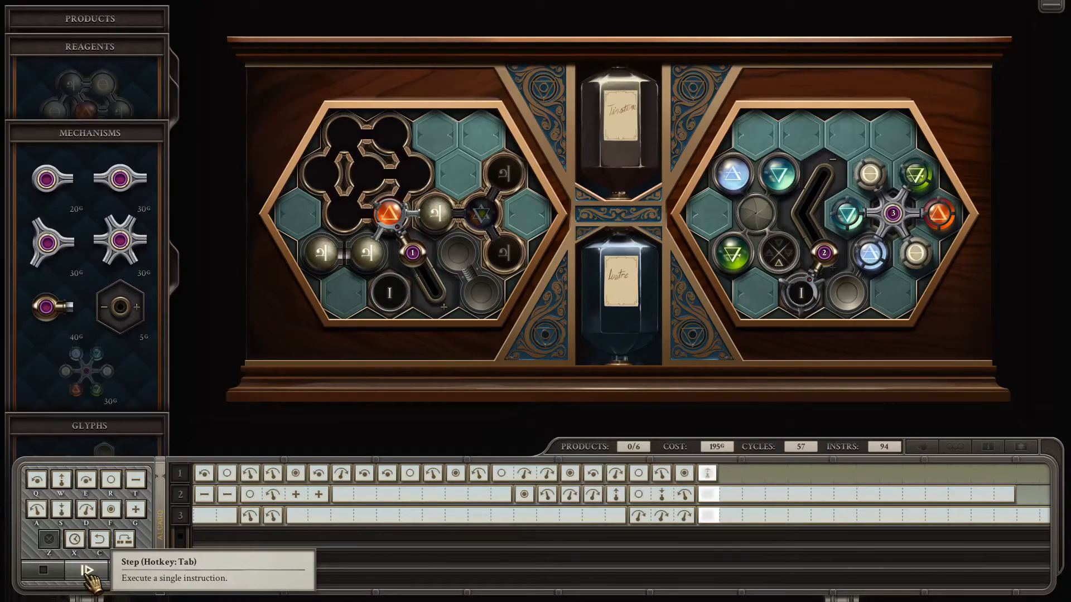
click(85, 570)
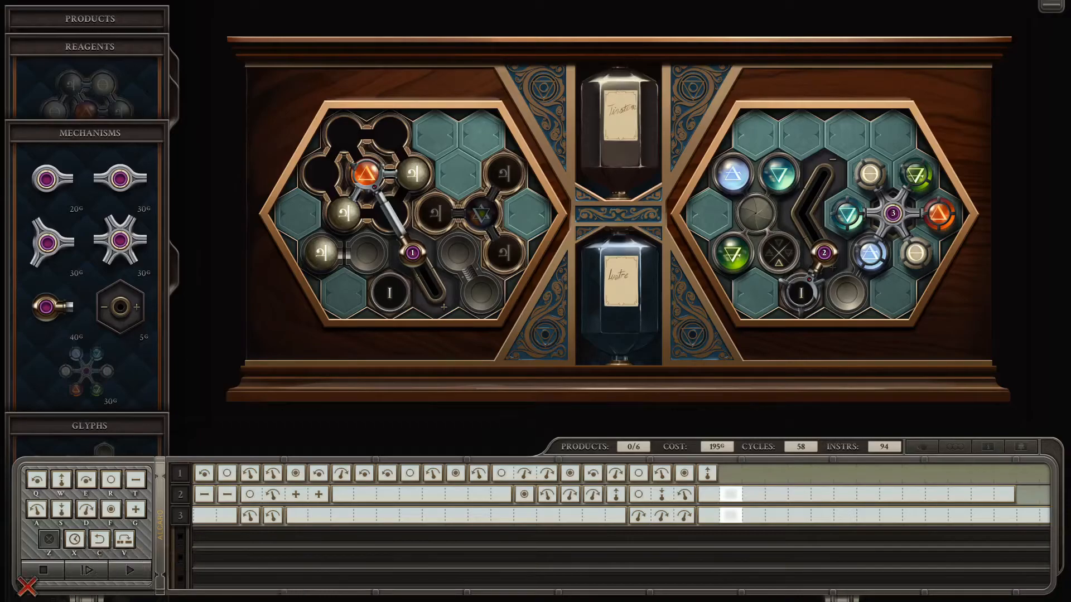
mouse_move(47, 570)
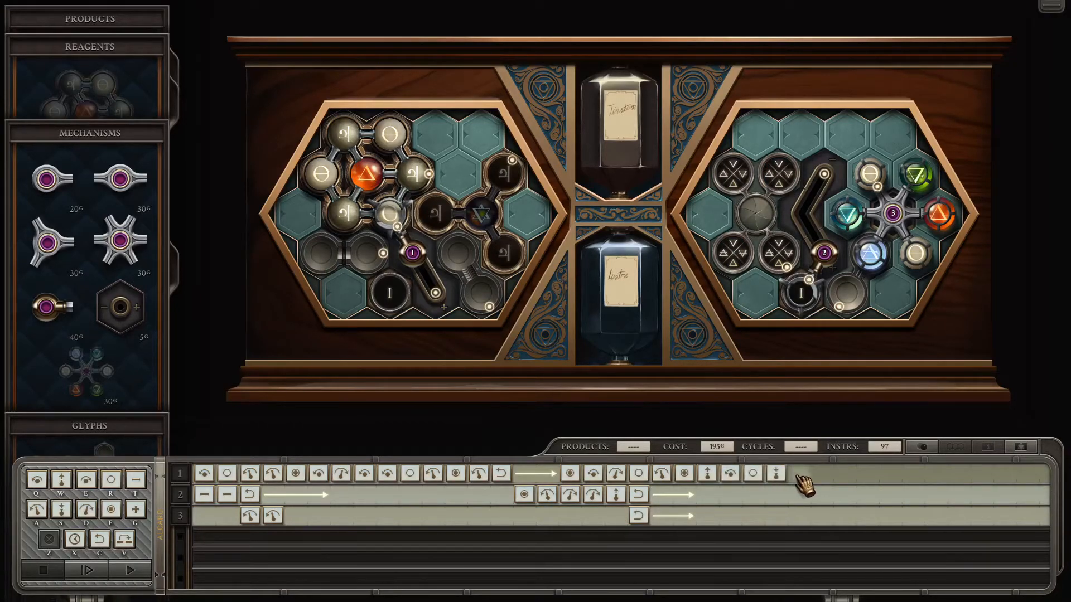
Append grab, rotate and move instructions to arm 1's track, reaching 111 instructions
click(776, 473)
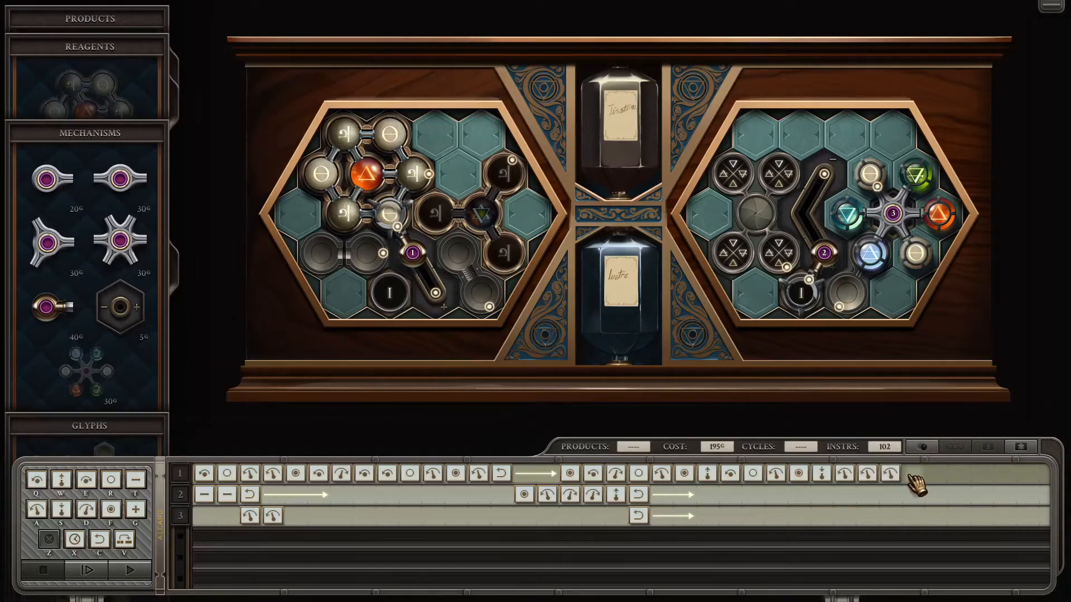
click(912, 473)
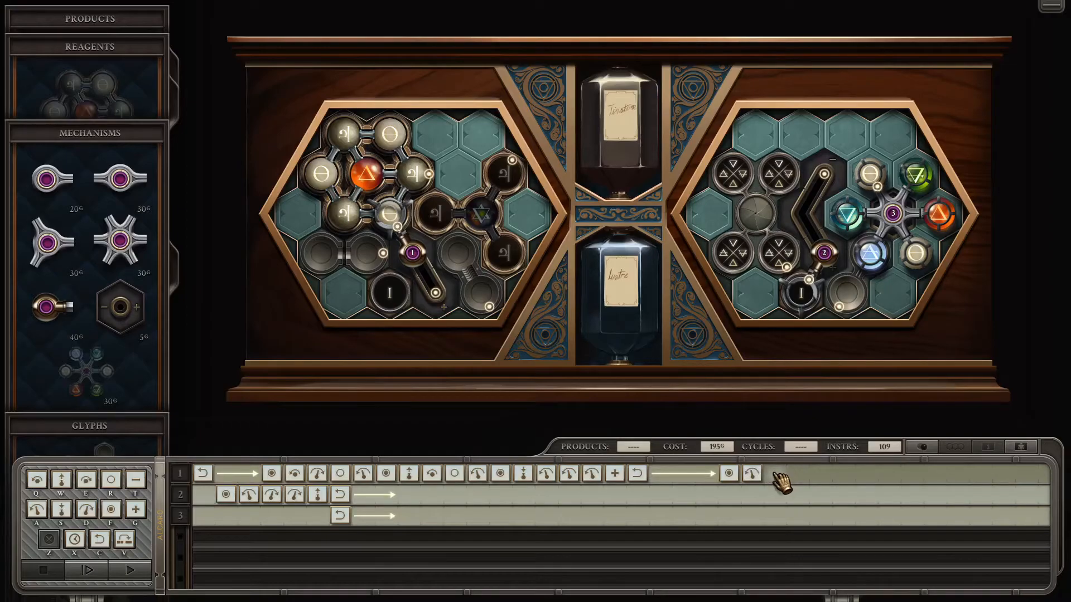
mouse_move(792, 486)
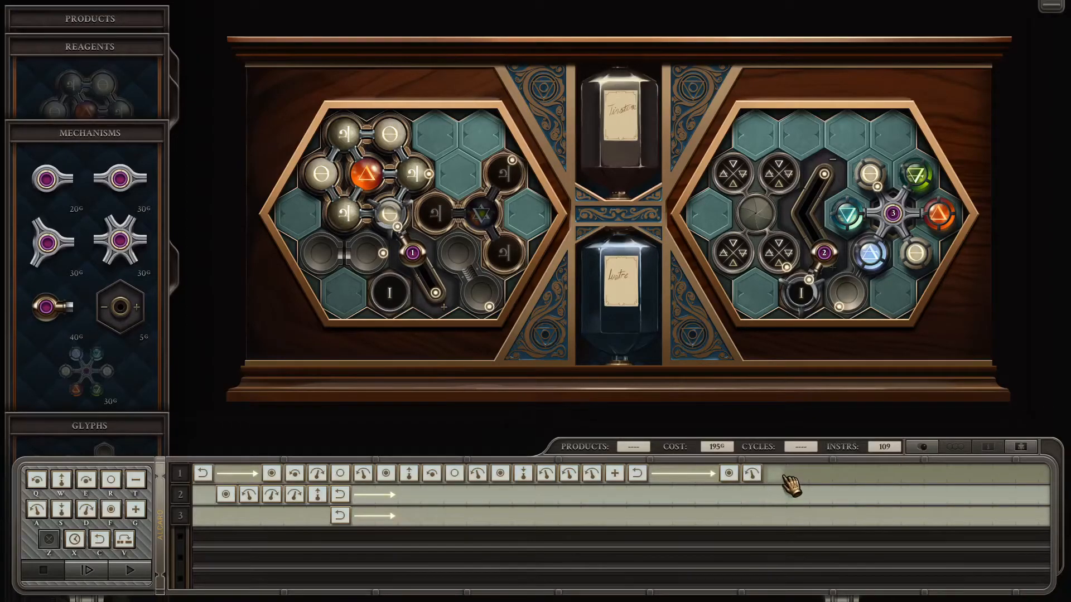
mouse_move(696, 479)
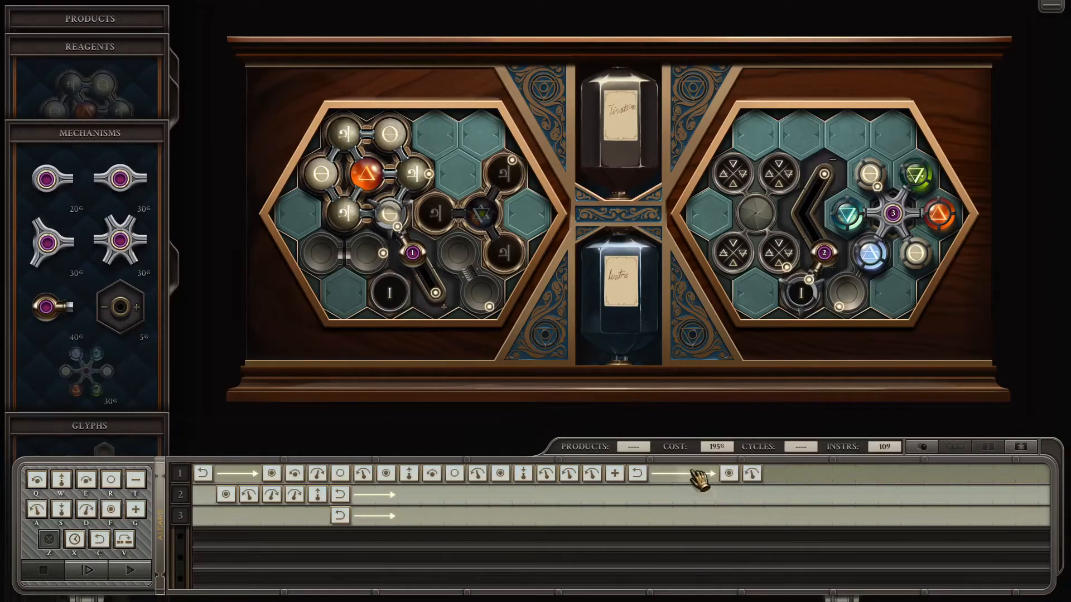
mouse_move(772, 479)
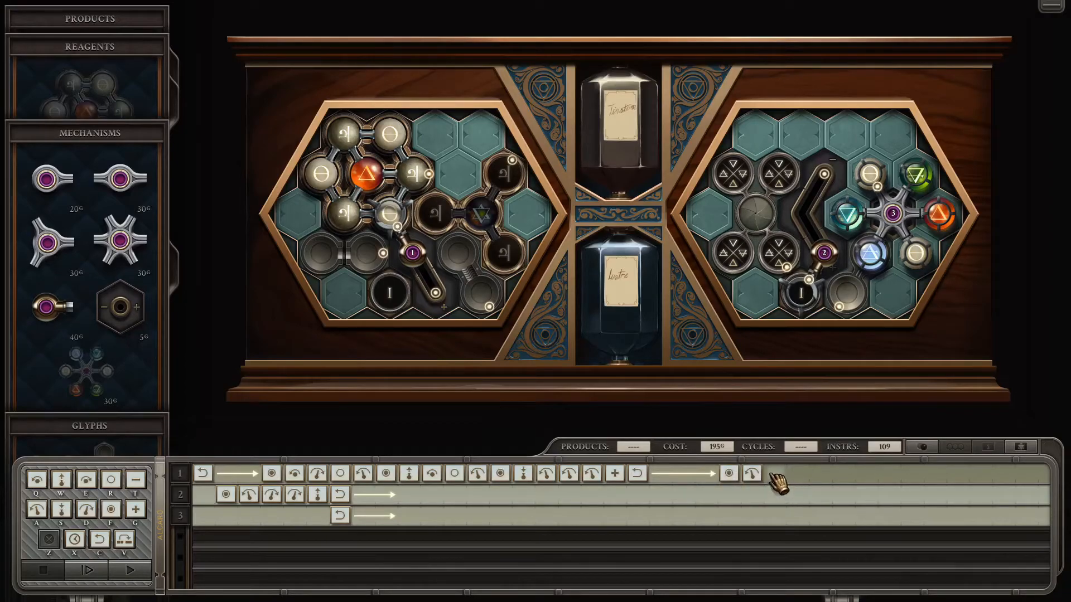
click(775, 473)
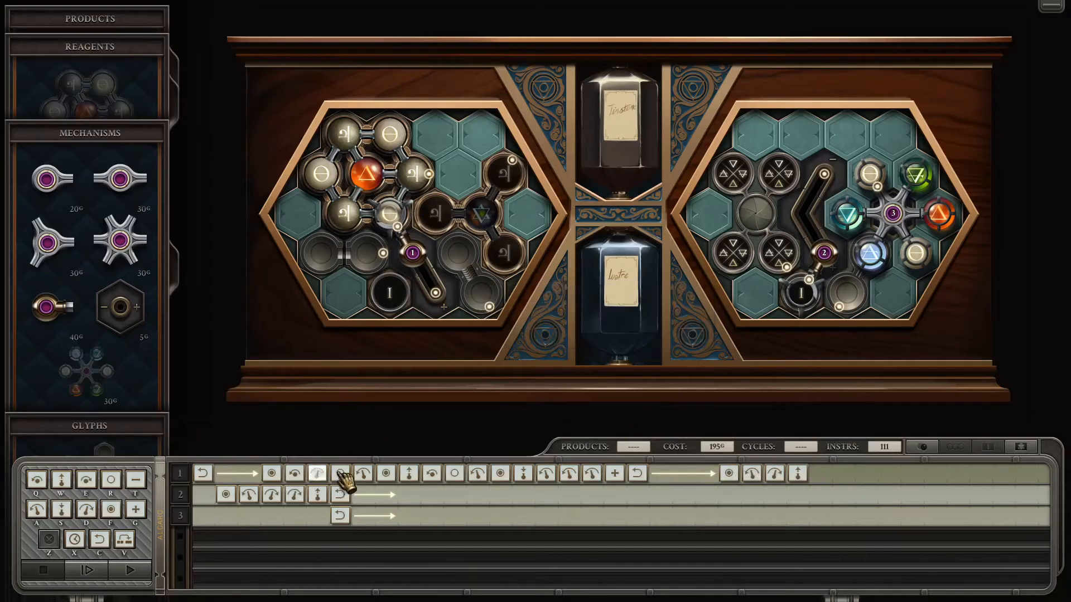
Step through the 111-instruction machine for several cycles, then stop back to editing
click(86, 570)
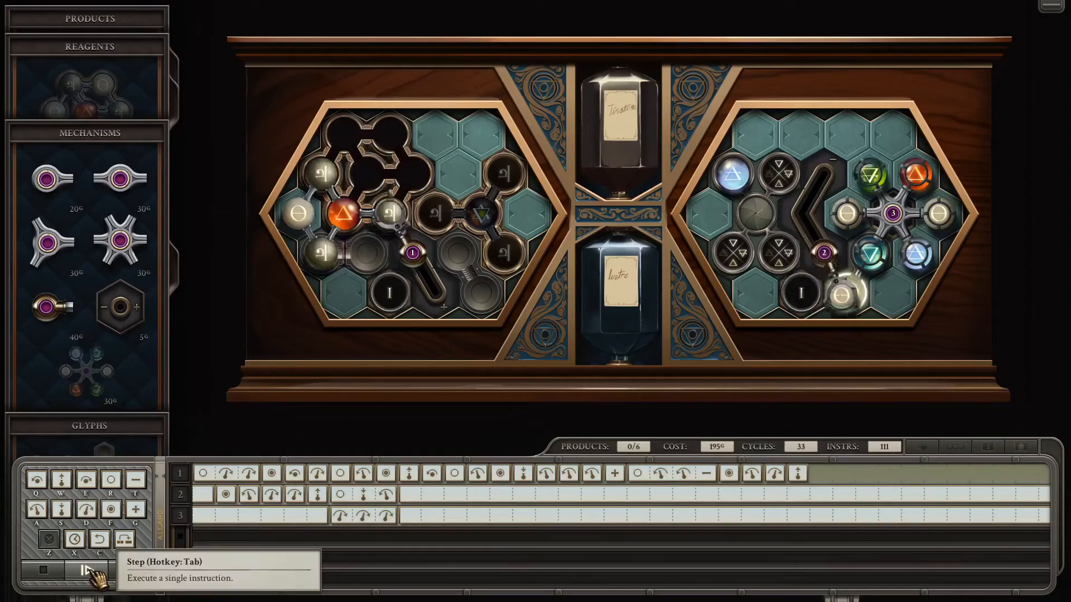
click(85, 570)
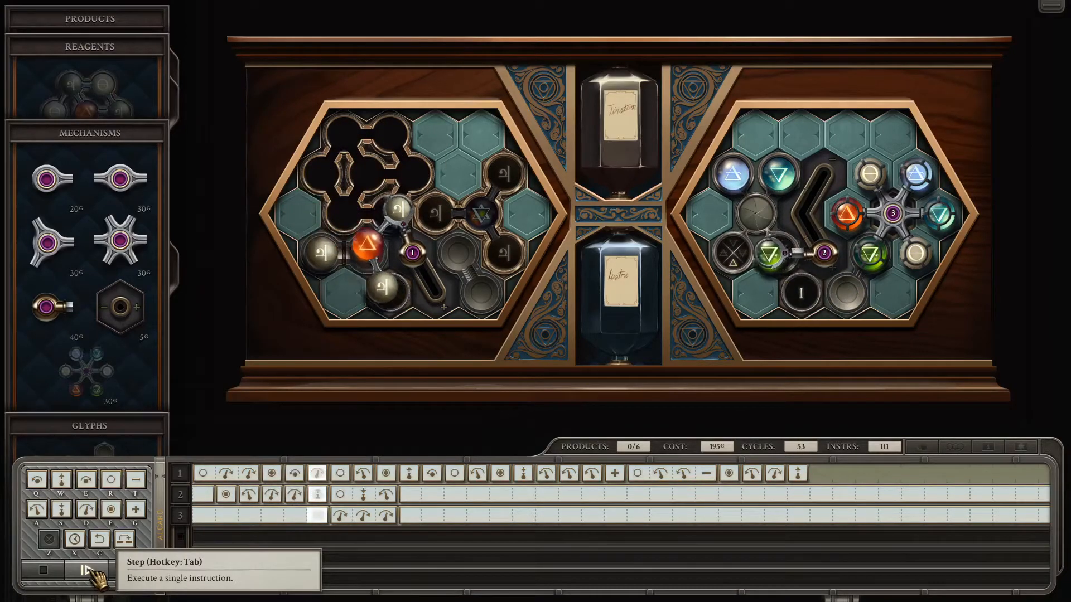
click(85, 570)
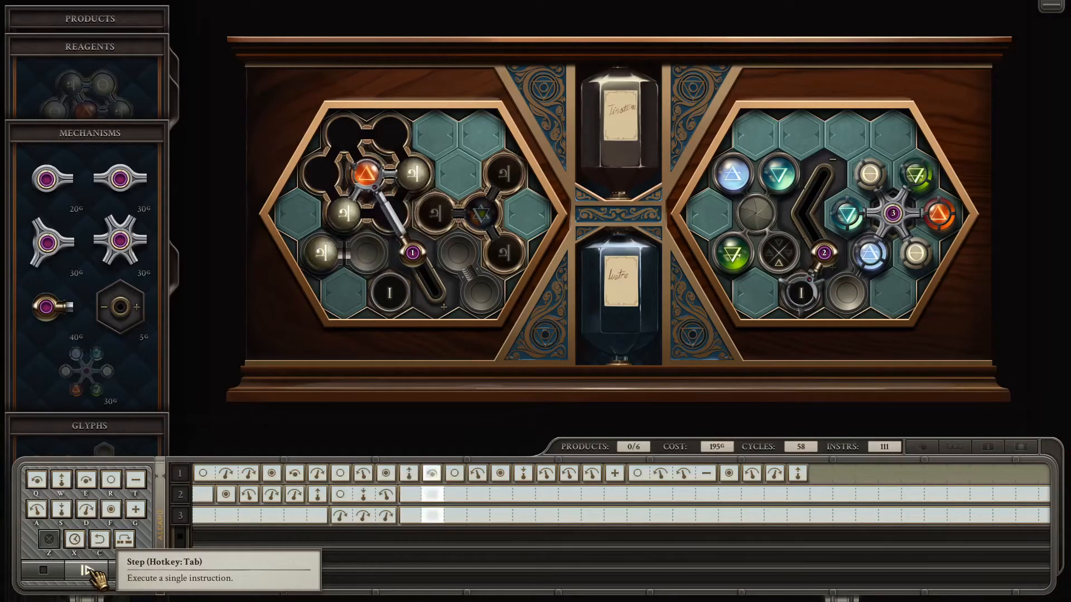
click(84, 570)
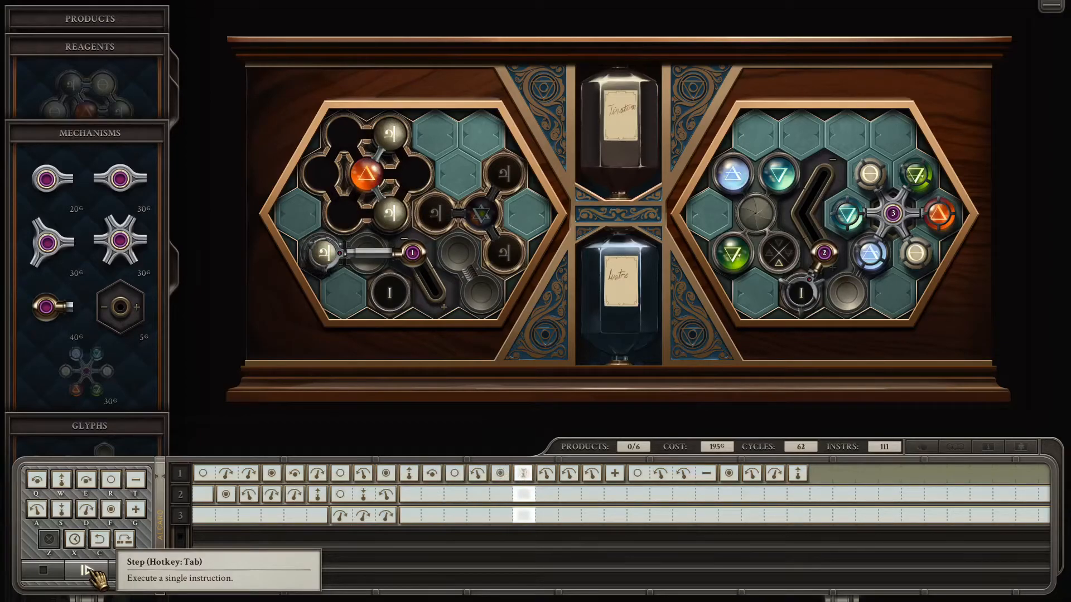
click(84, 570)
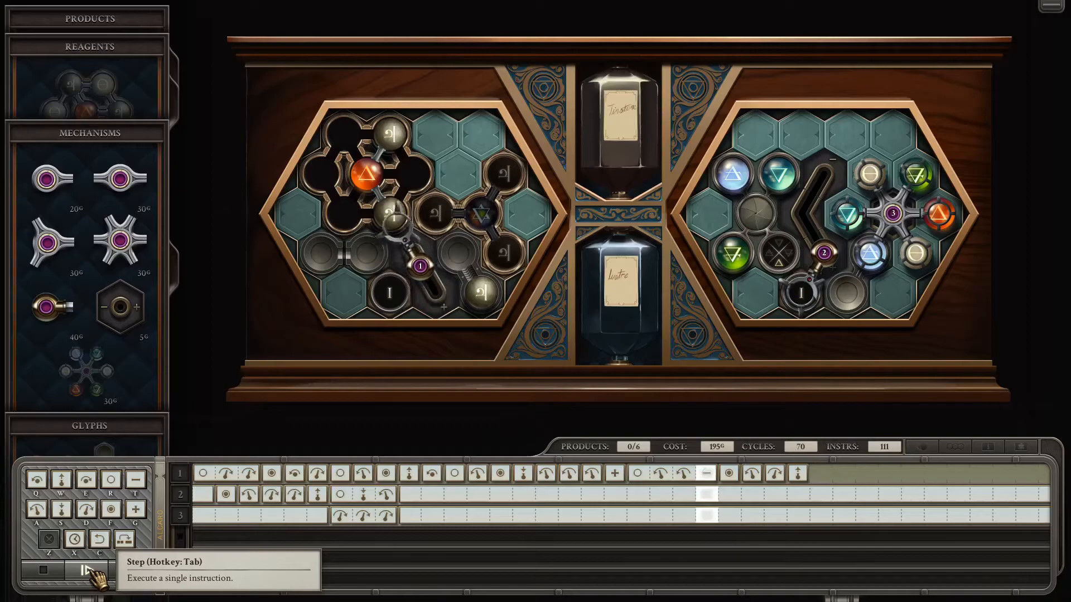
click(86, 570)
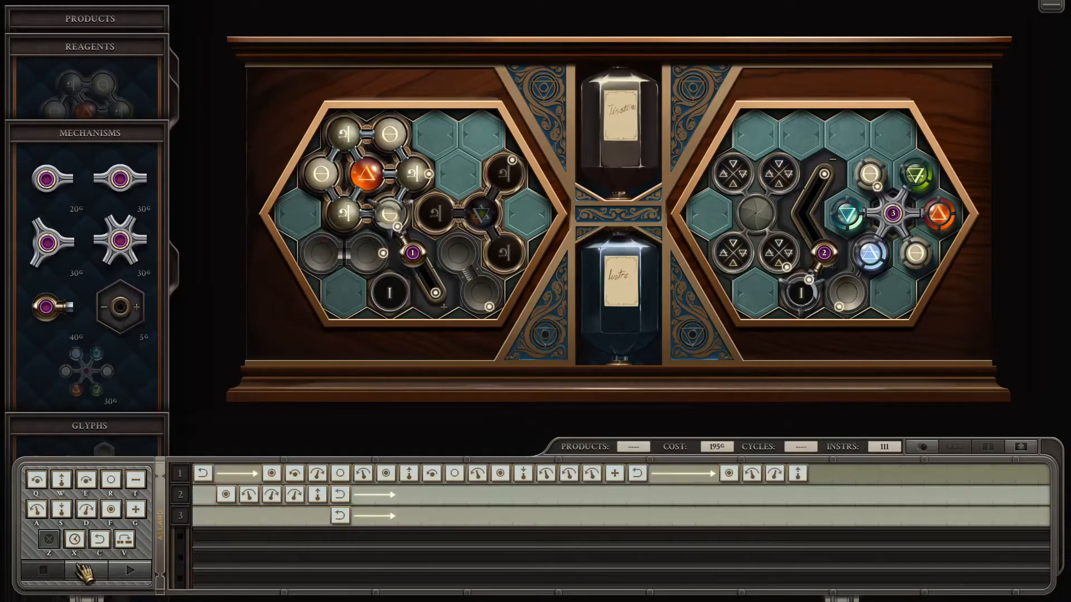
Step through the run again until it halts on an error at cycle 59
click(101, 570)
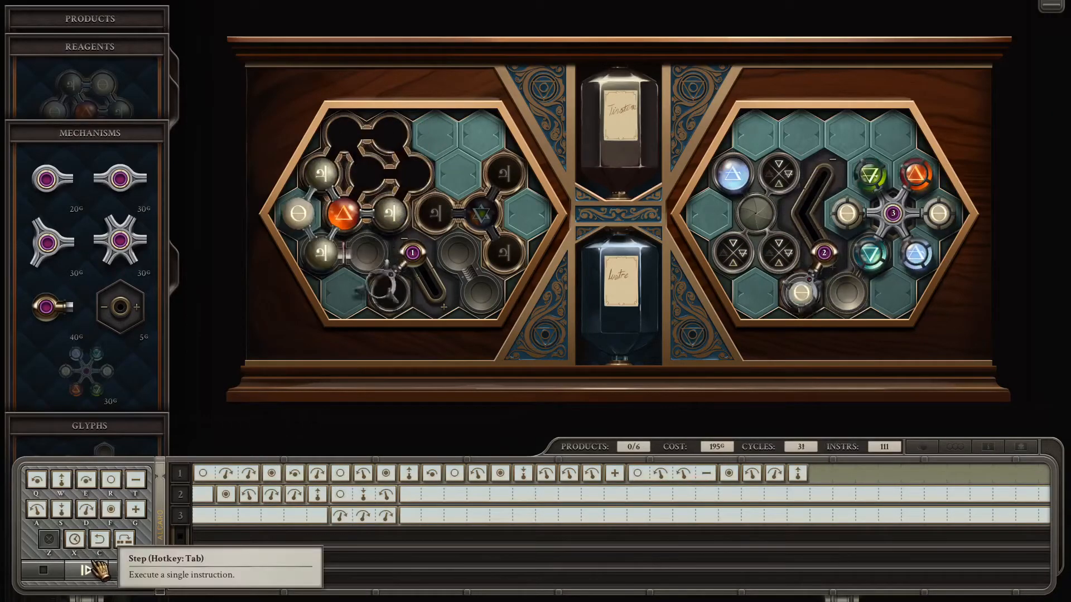
click(85, 570)
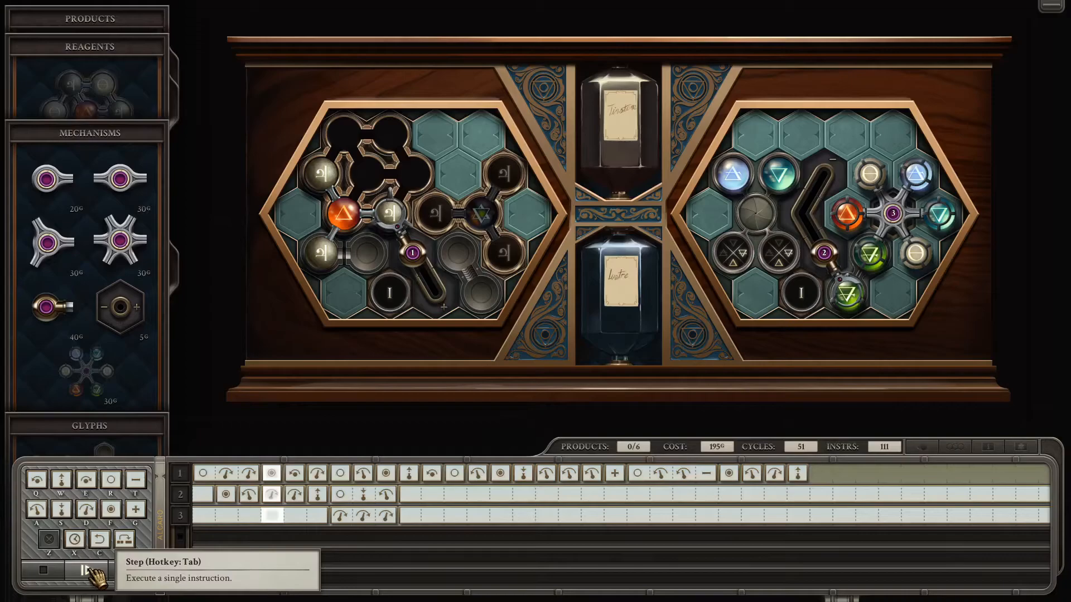
click(83, 570)
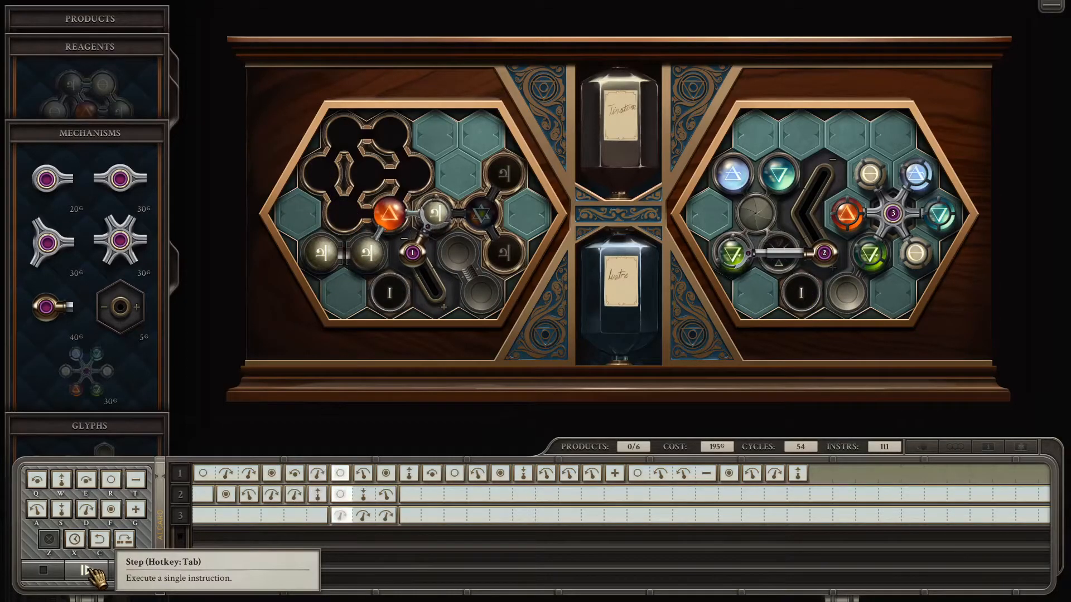
click(85, 570)
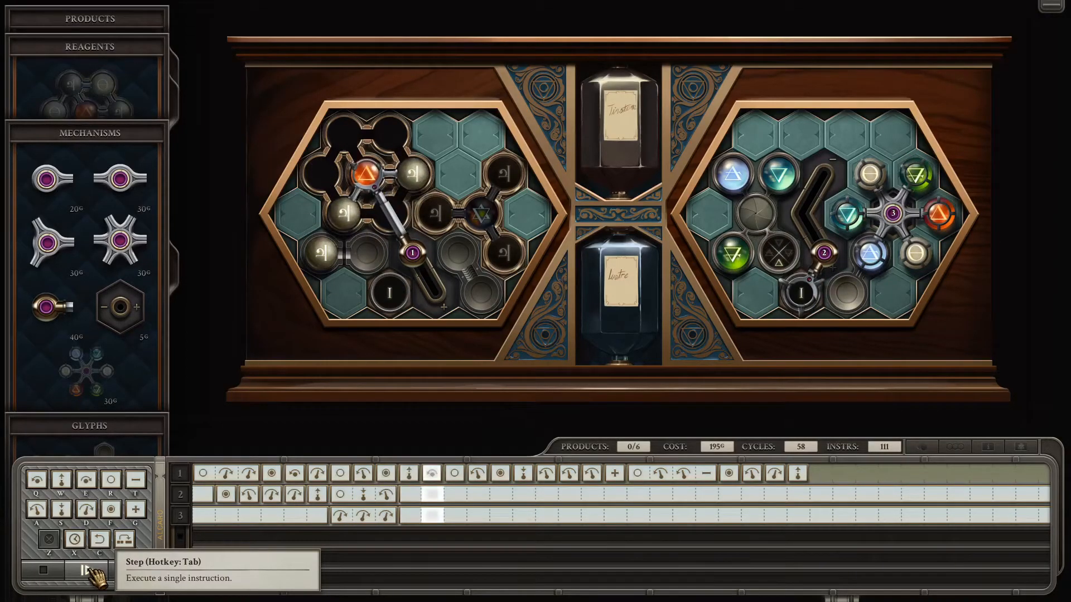
click(82, 570)
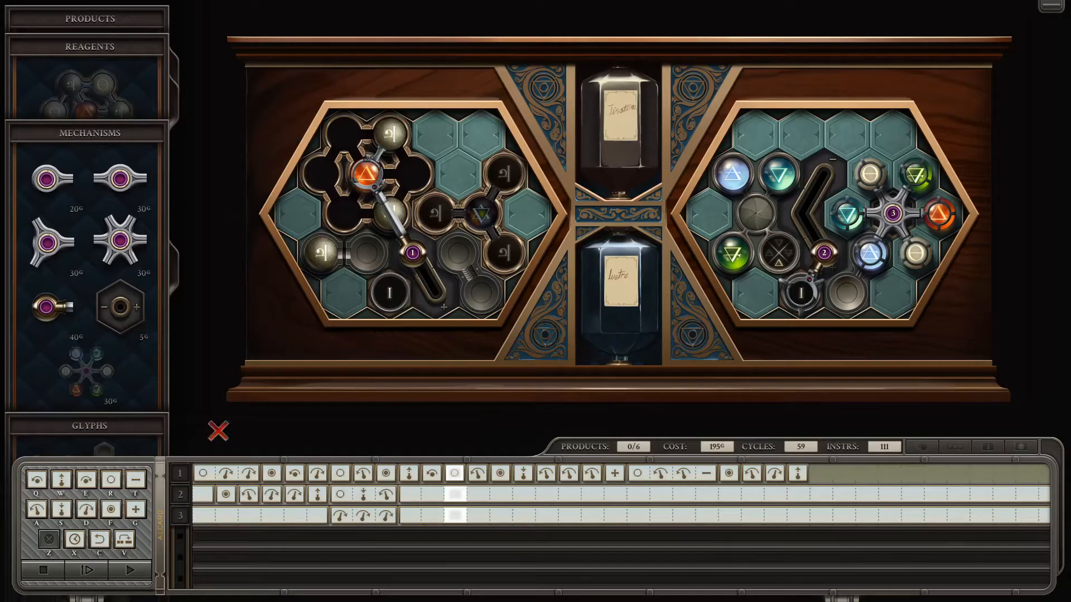
mouse_move(29, 570)
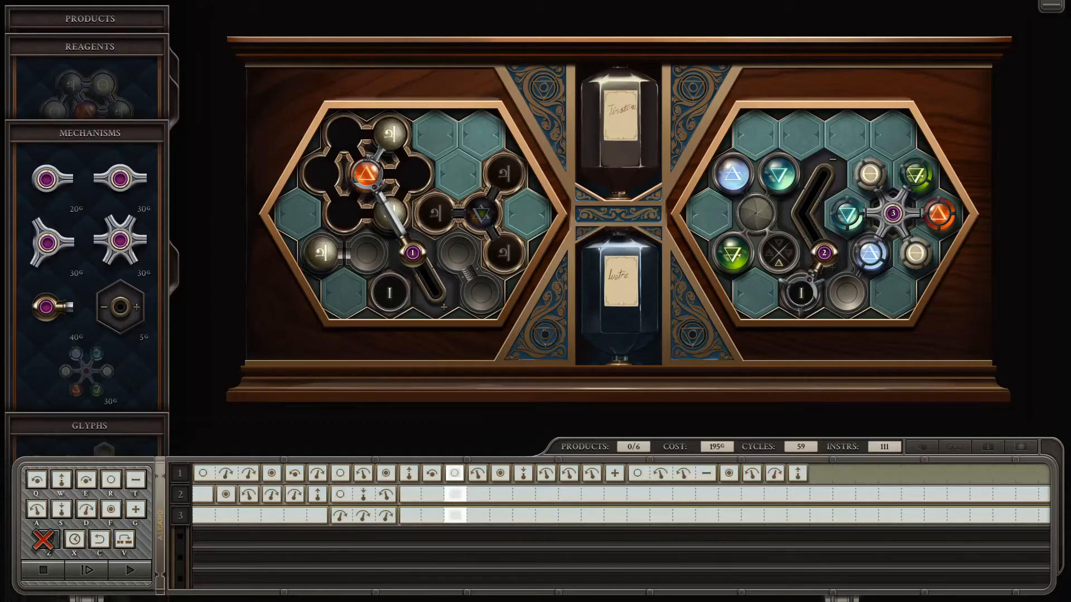
mouse_move(87, 570)
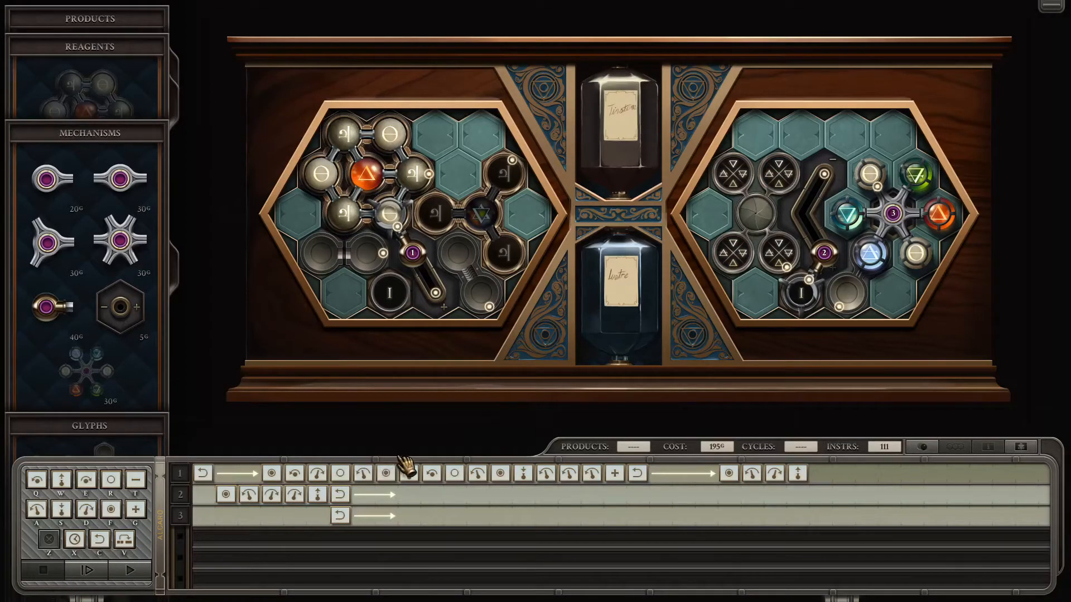
Trim arm 1's later instructions, run to the marker, step once and stop
click(87, 570)
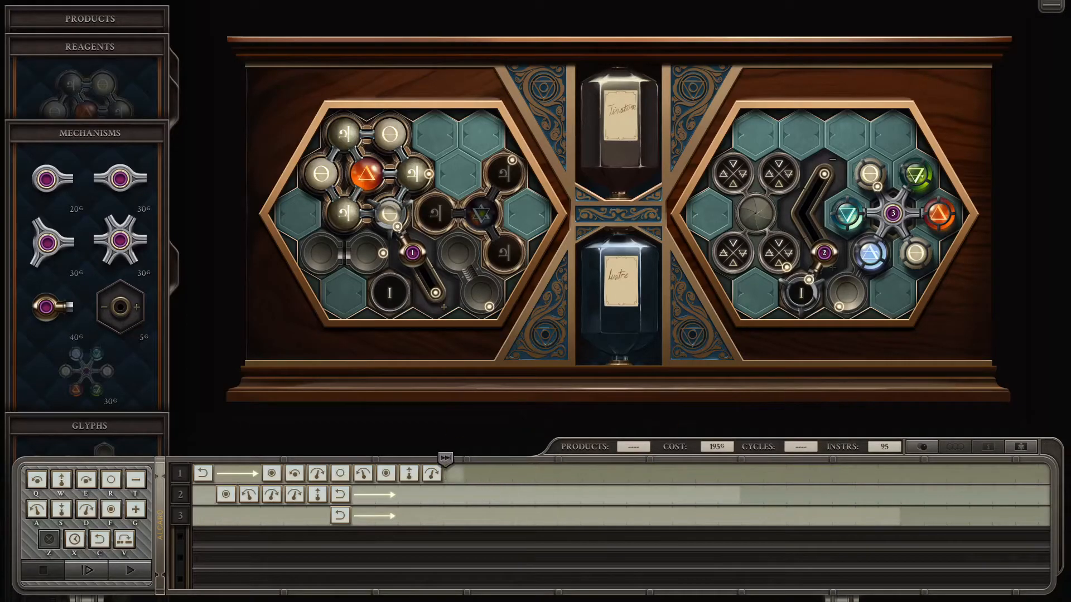
click(86, 570)
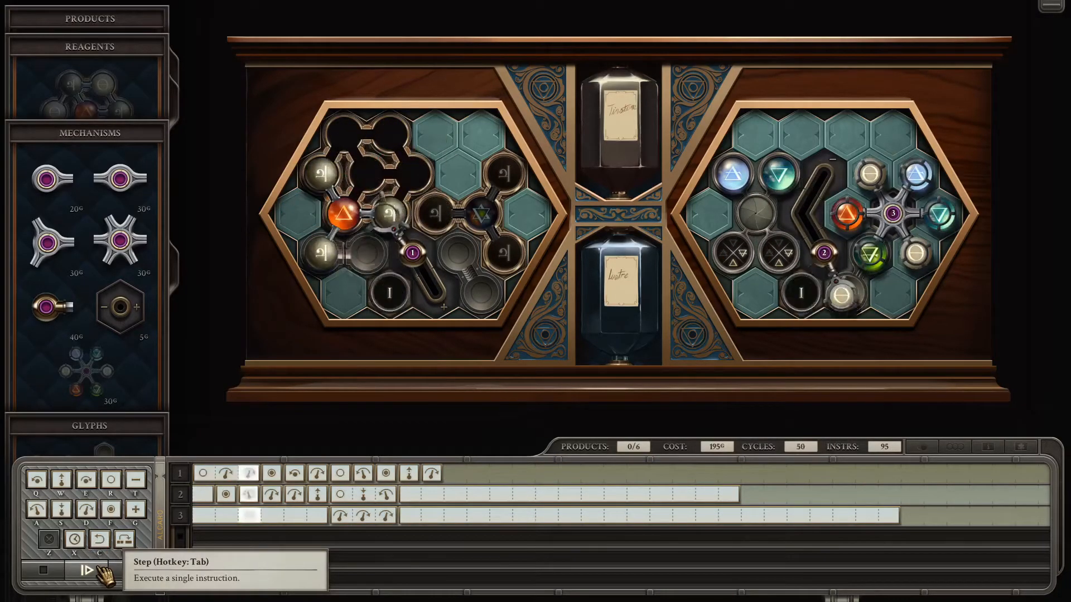
click(84, 570)
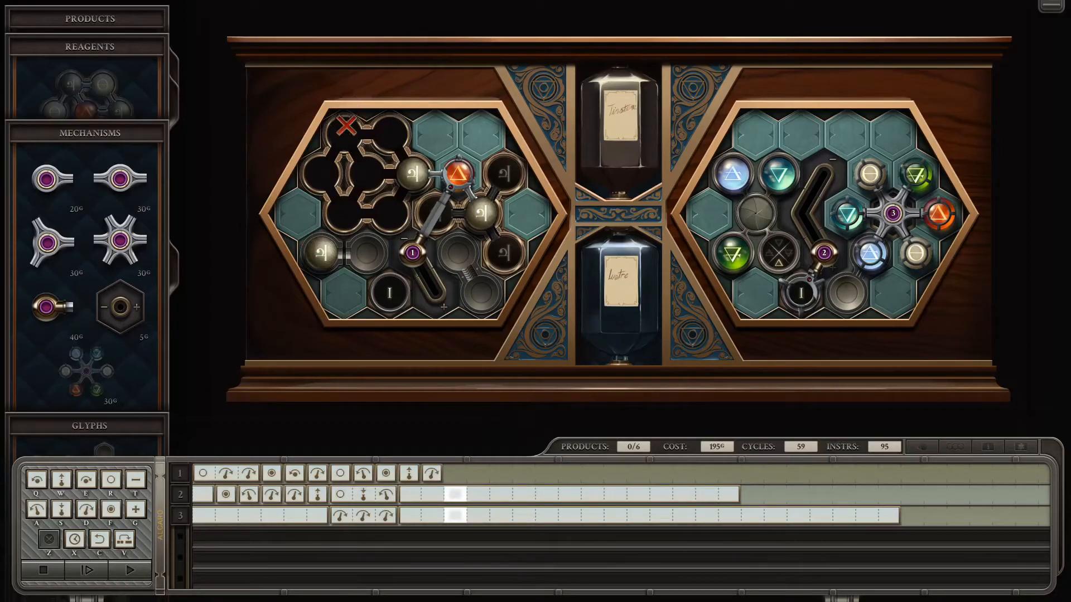
click(43, 570)
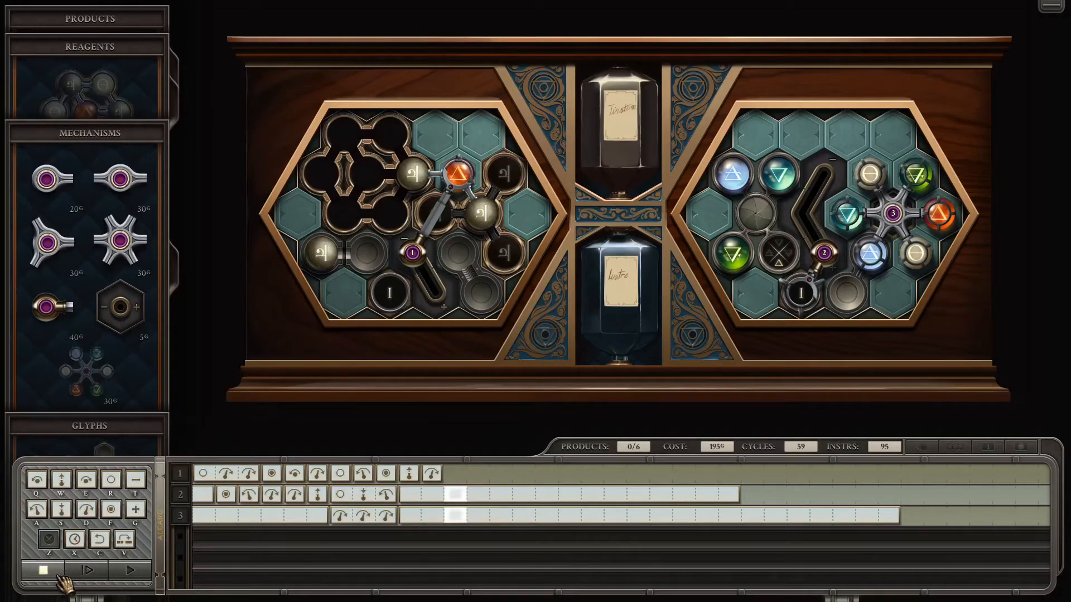
mouse_move(43, 570)
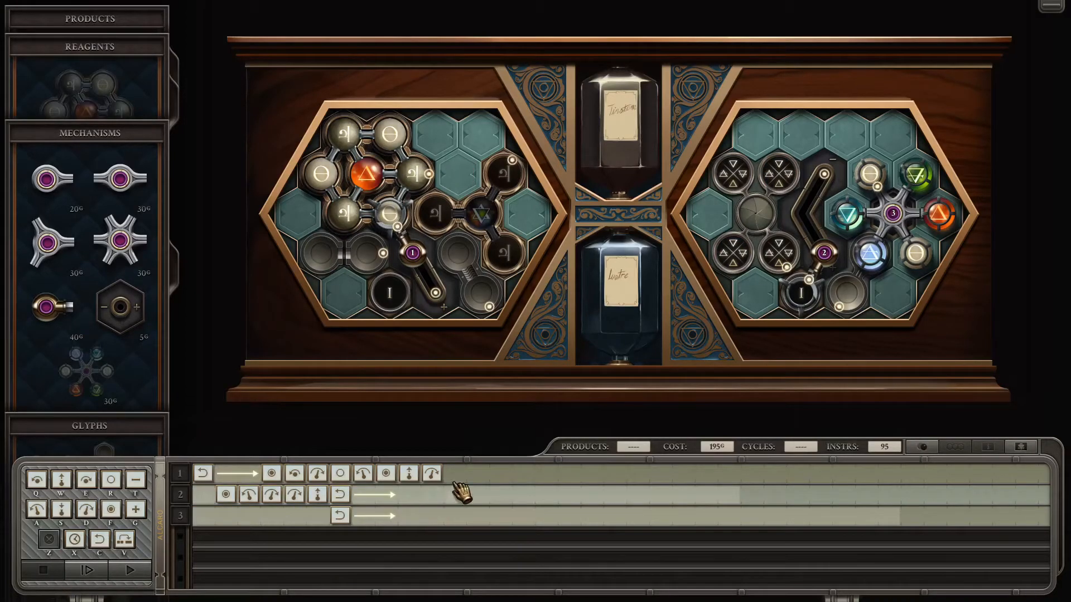
Add new instructions to arm 1, step-test them briefly and return to editing
click(454, 473)
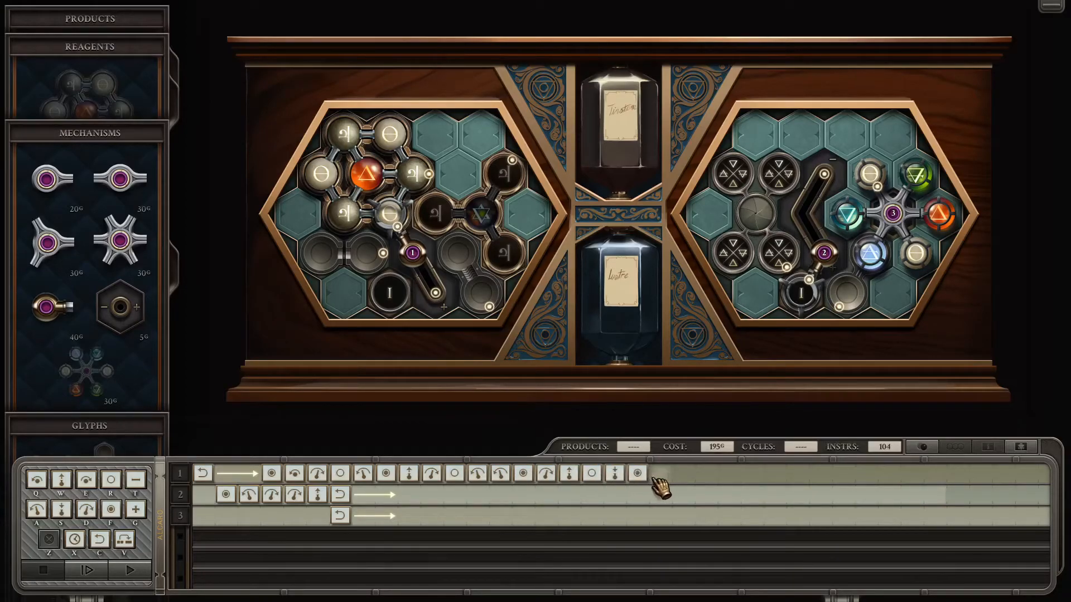
click(659, 474)
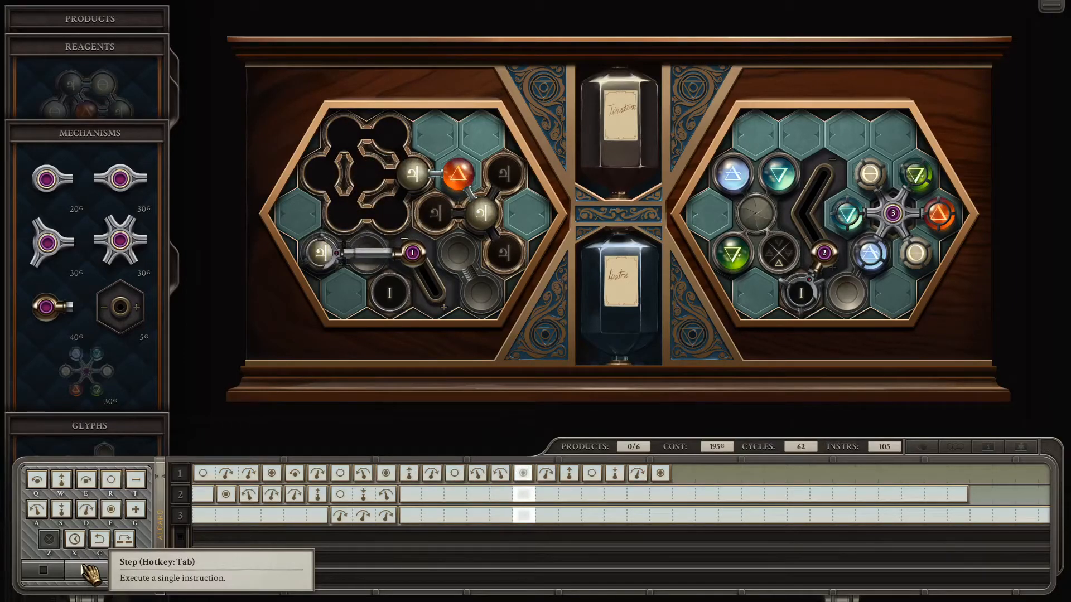
click(90, 570)
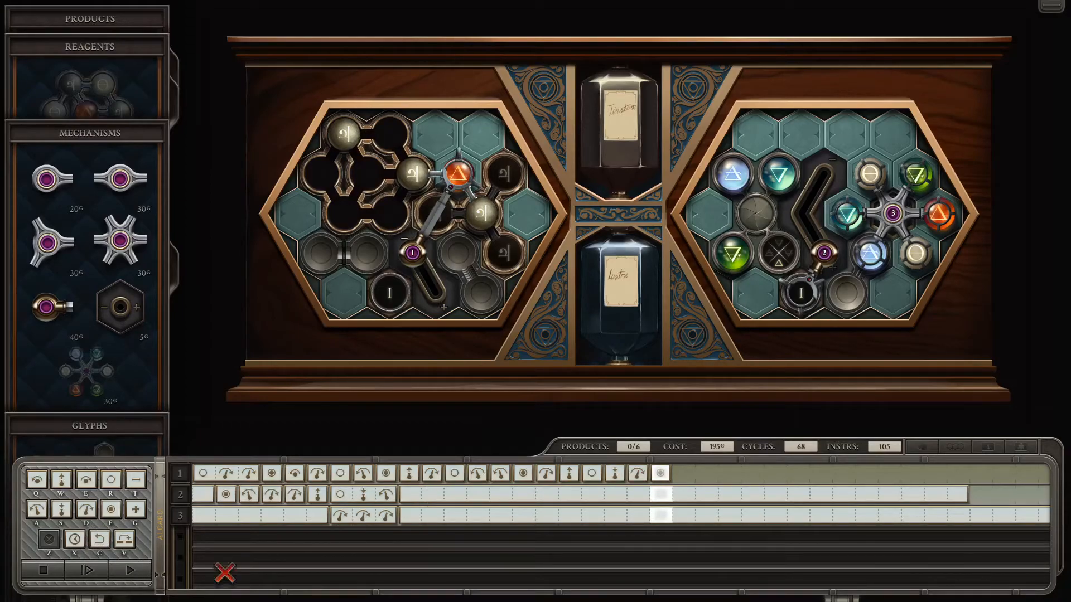
click(87, 570)
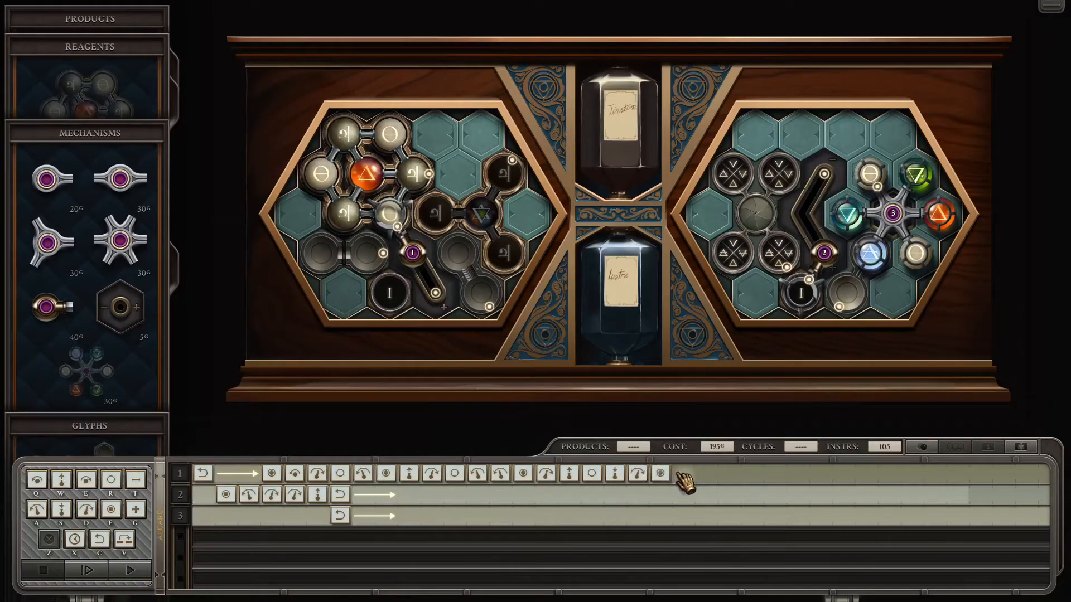
Extend arm 1 again and step the run until atoms collide at cycle 74
click(705, 473)
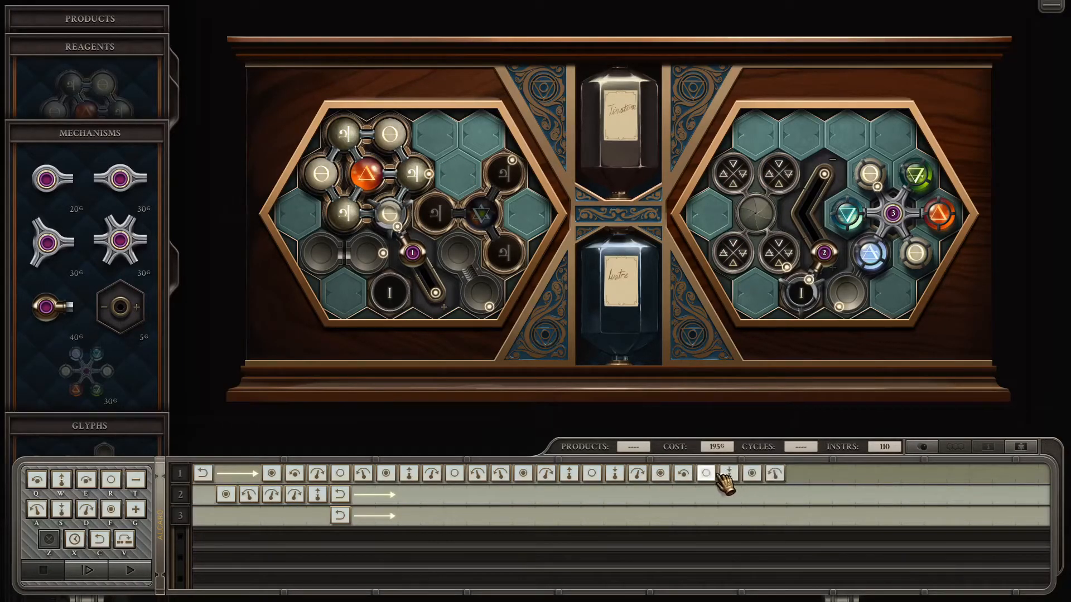
click(84, 570)
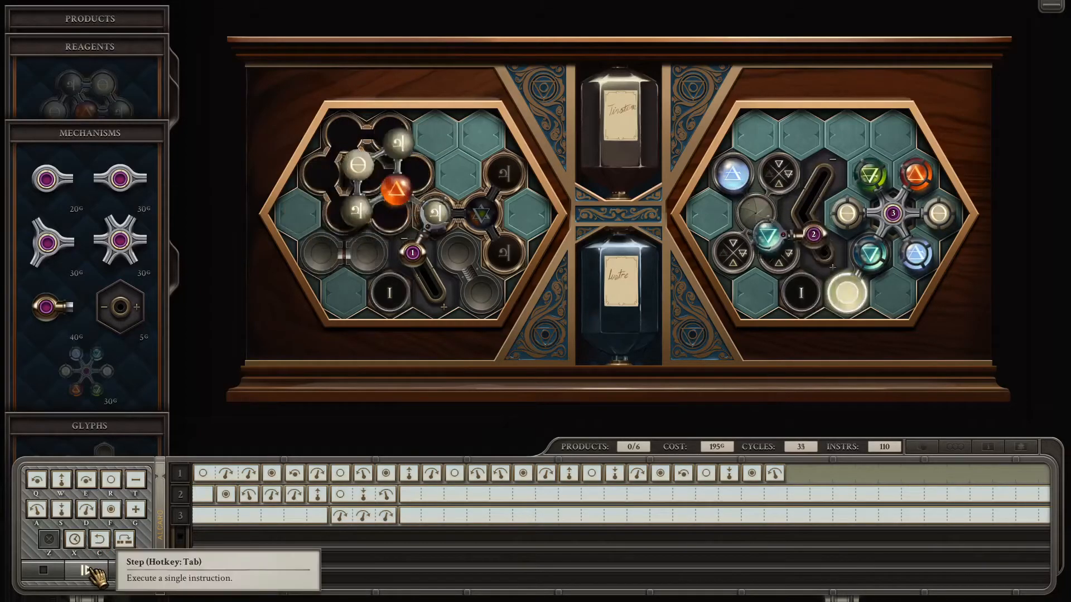
click(85, 570)
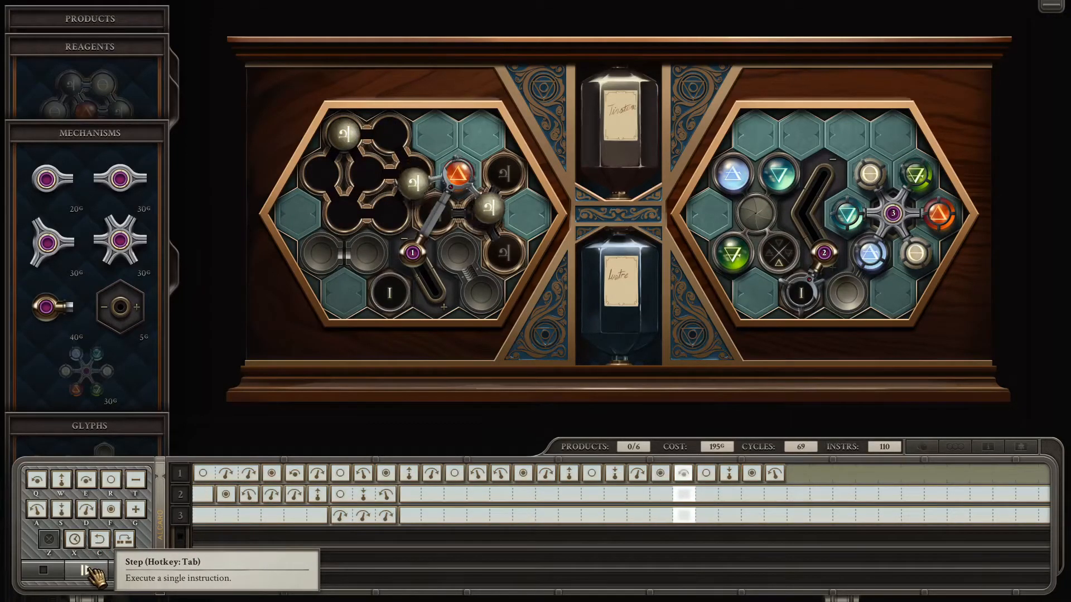
click(83, 571)
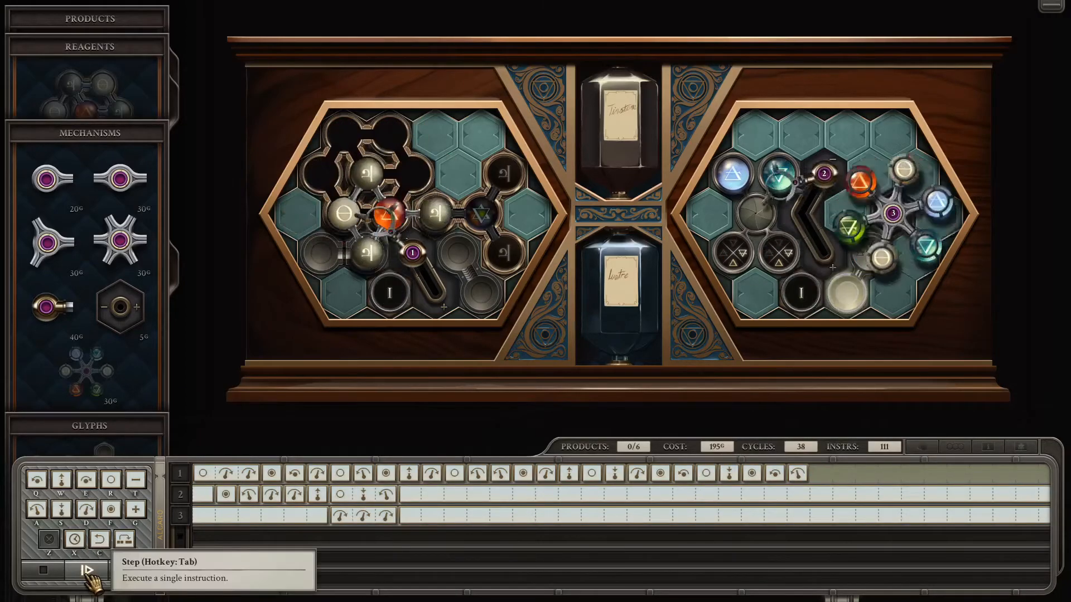
click(86, 570)
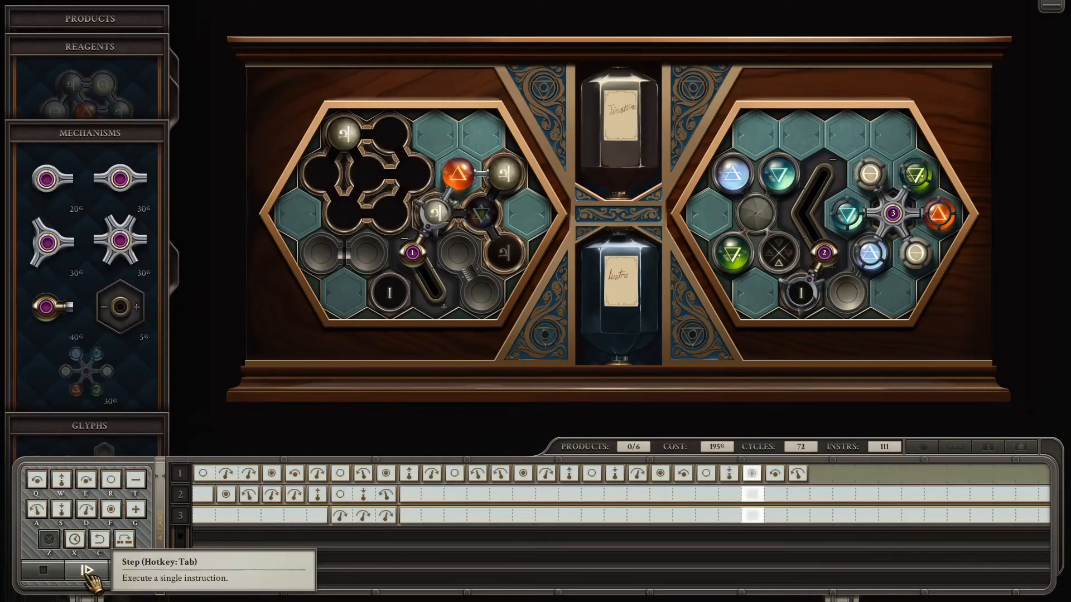
click(85, 570)
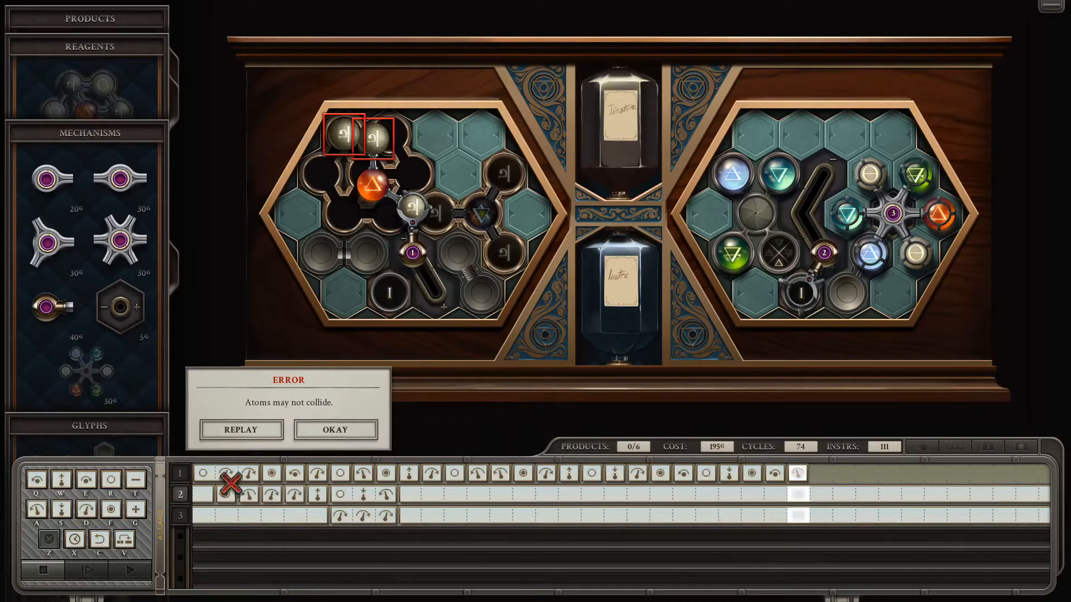
Dismiss the collision error, step-test to cycle 76, then extend arm 1 to 116 instructions
click(333, 430)
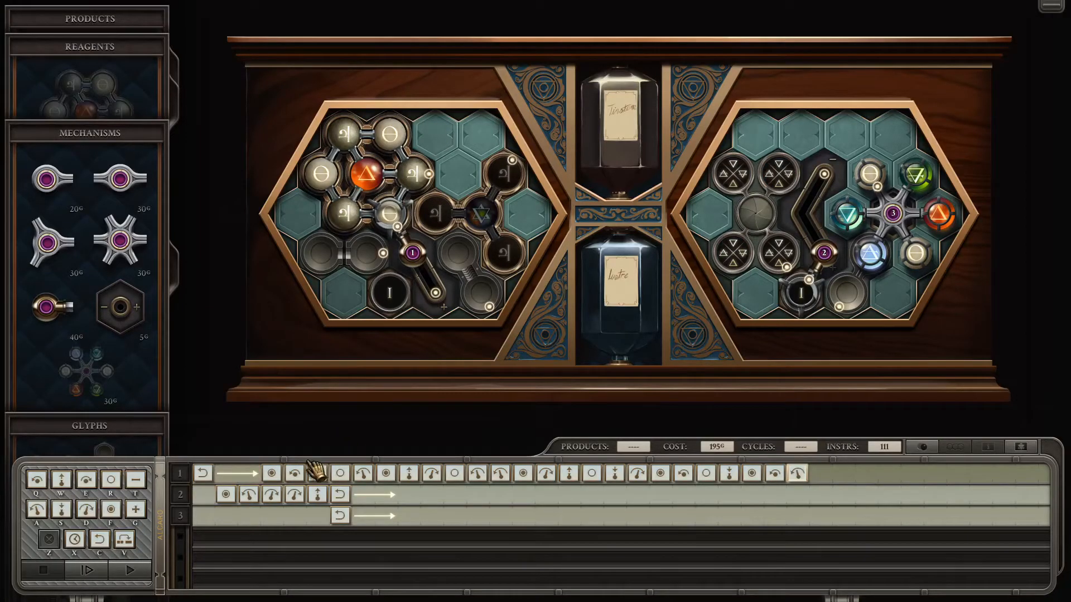
mouse_move(793, 485)
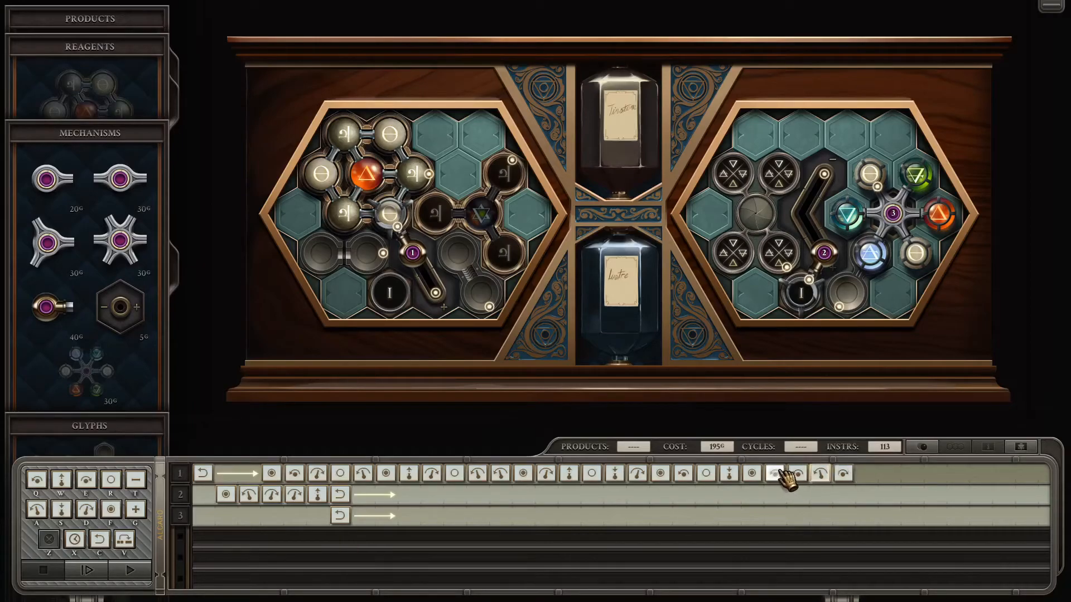
click(85, 570)
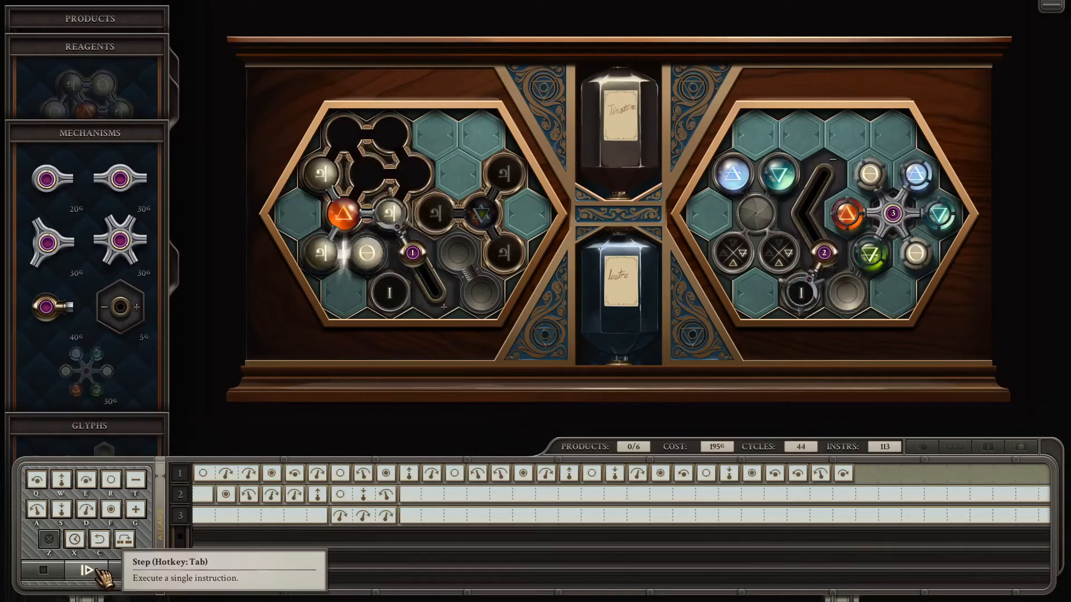
click(86, 571)
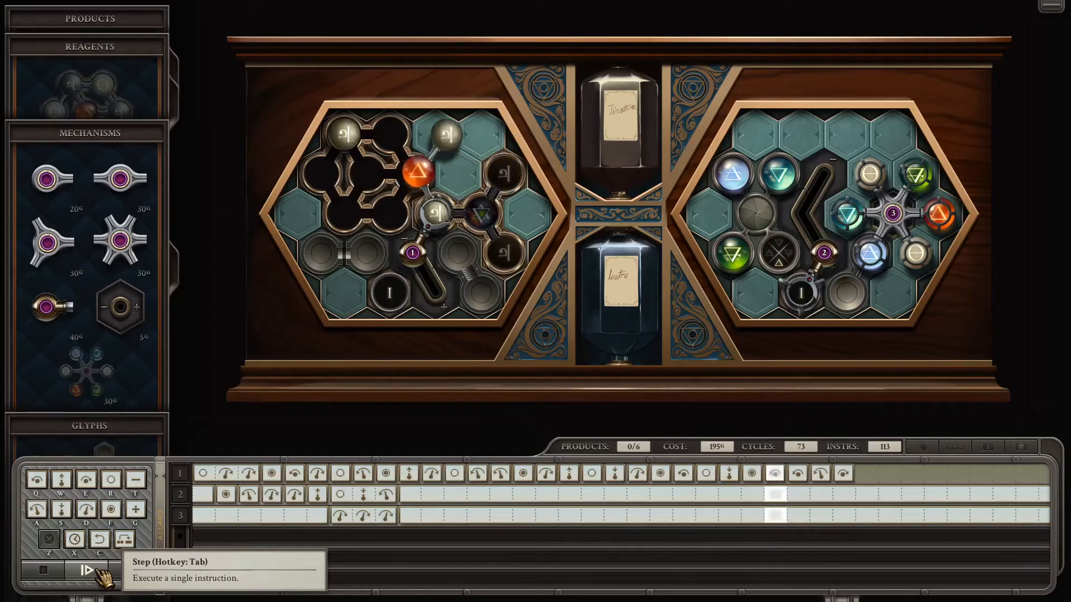
click(84, 571)
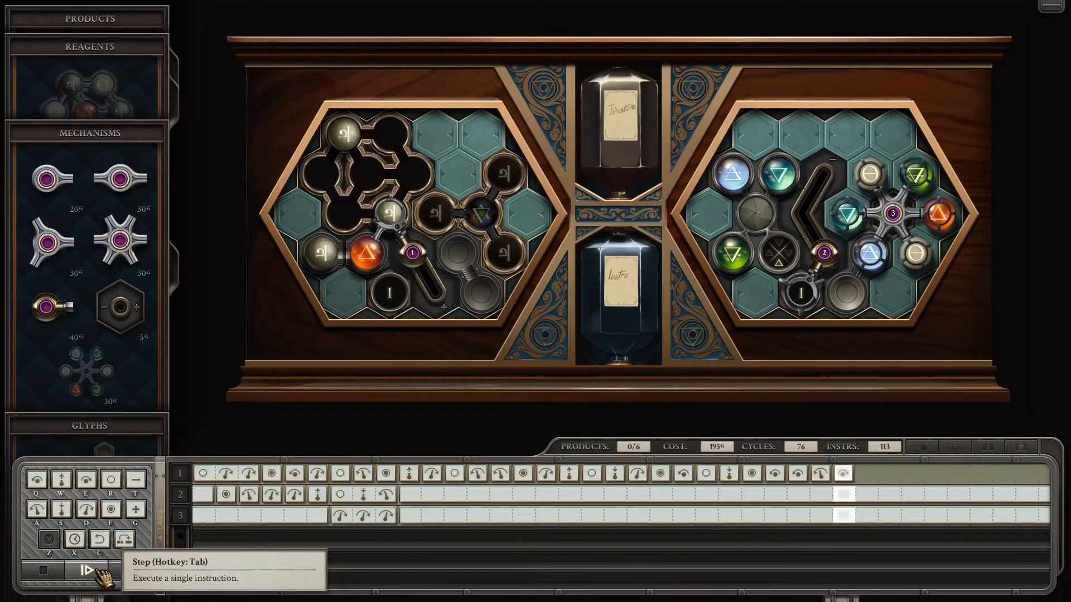
click(84, 570)
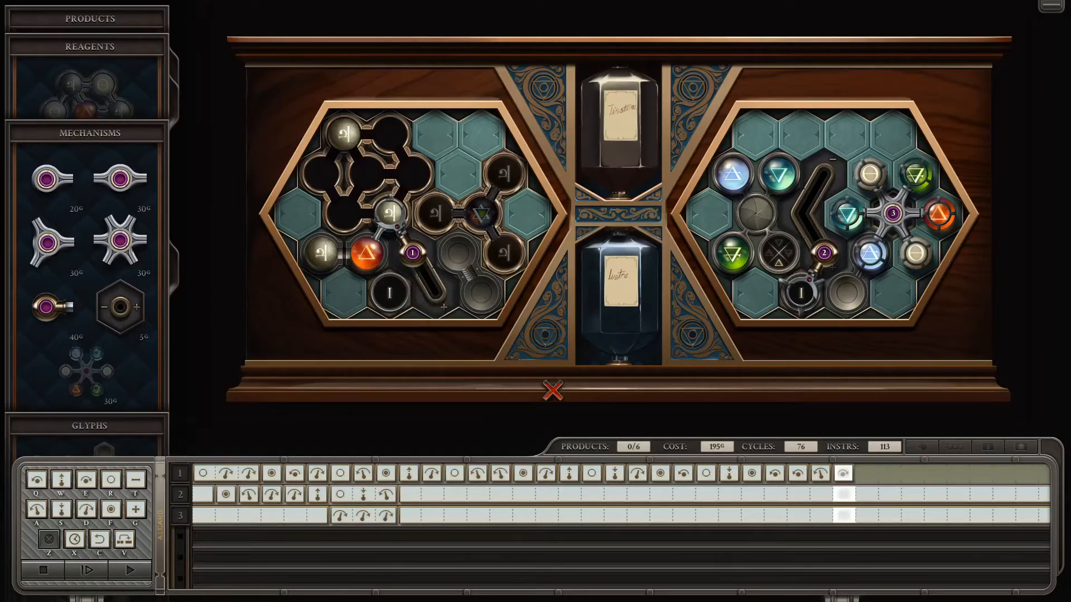
mouse_move(47, 570)
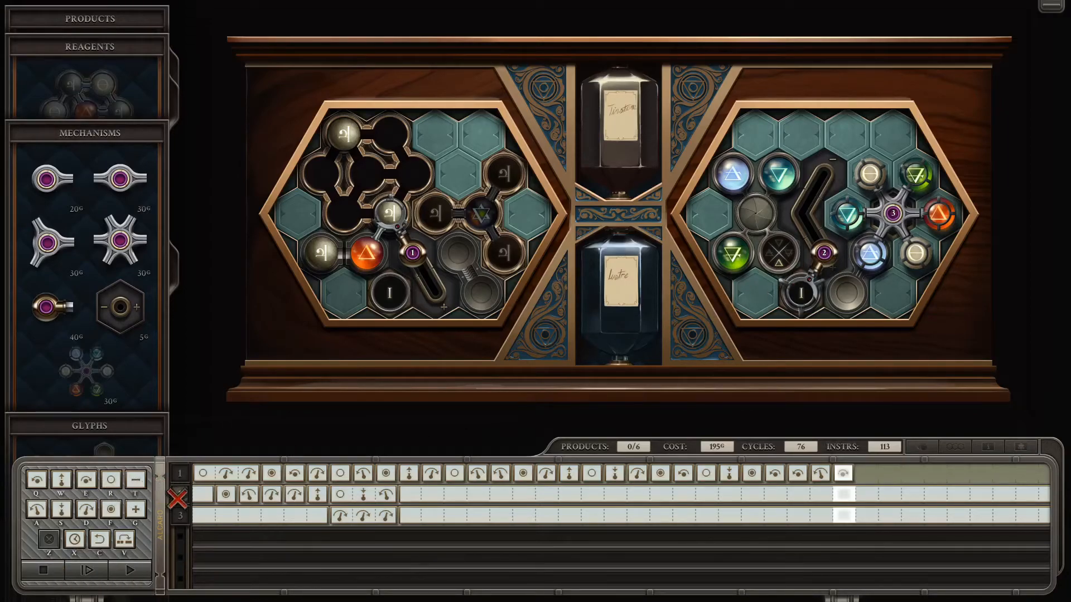
mouse_move(47, 574)
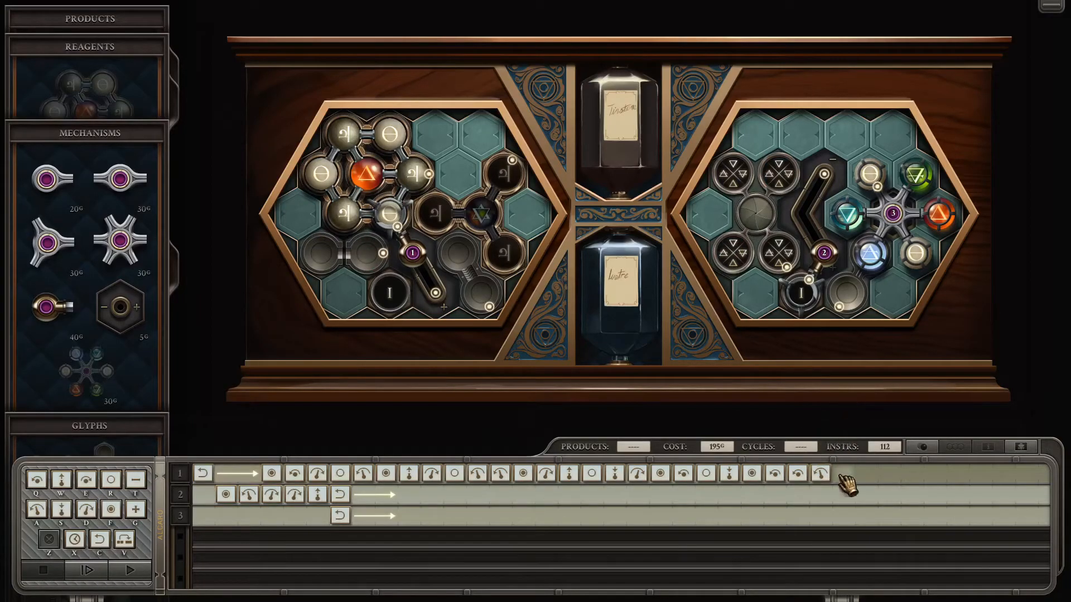
click(841, 473)
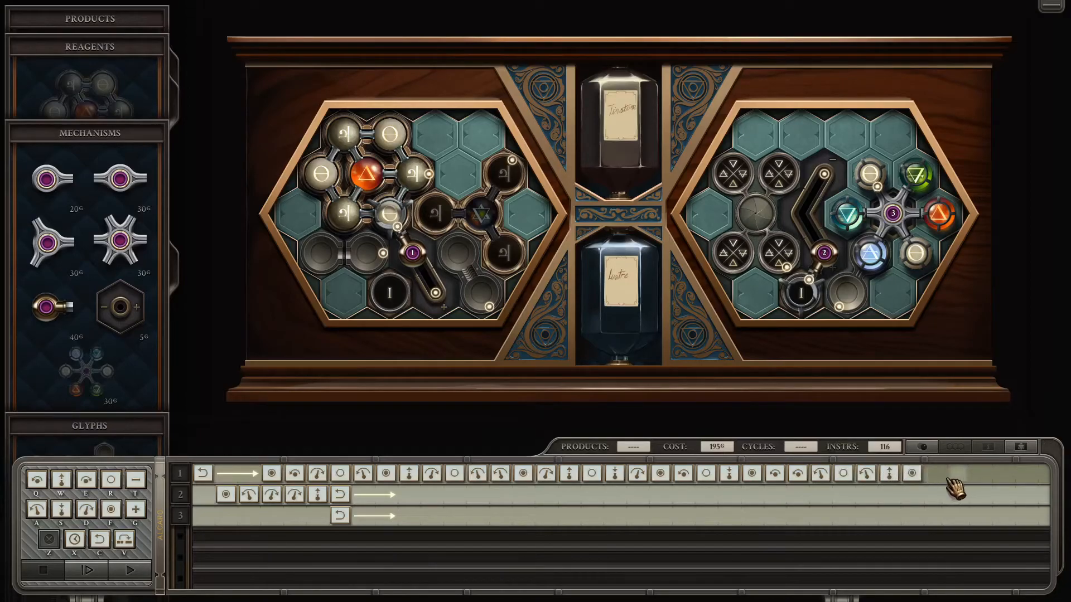
Extend arm 1, then give arm 3 a grab, rotate, drop and reset routine
click(935, 473)
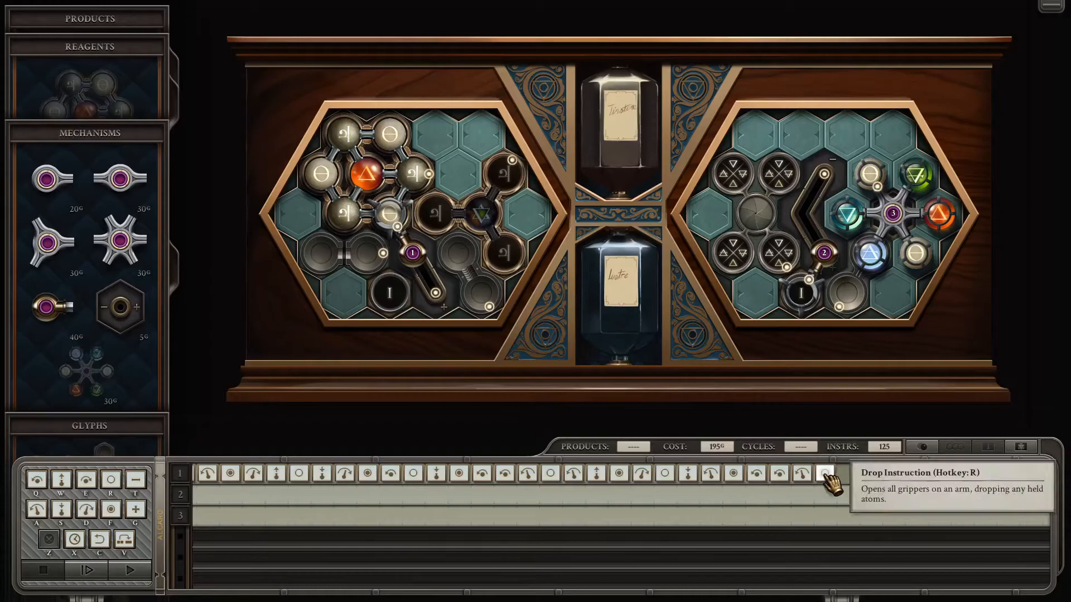
mouse_move(850, 477)
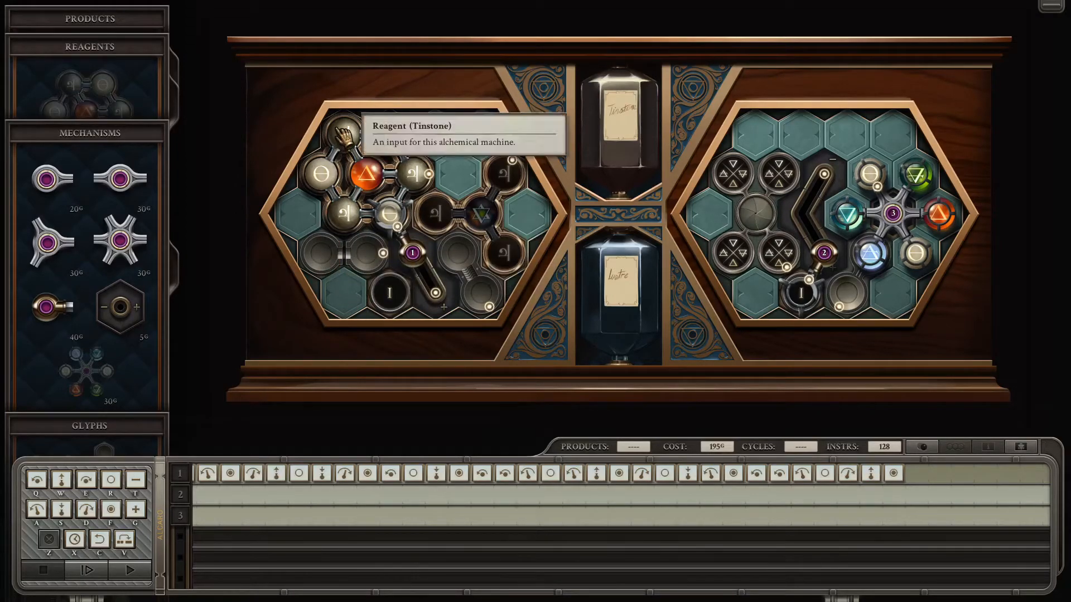
mouse_move(348, 290)
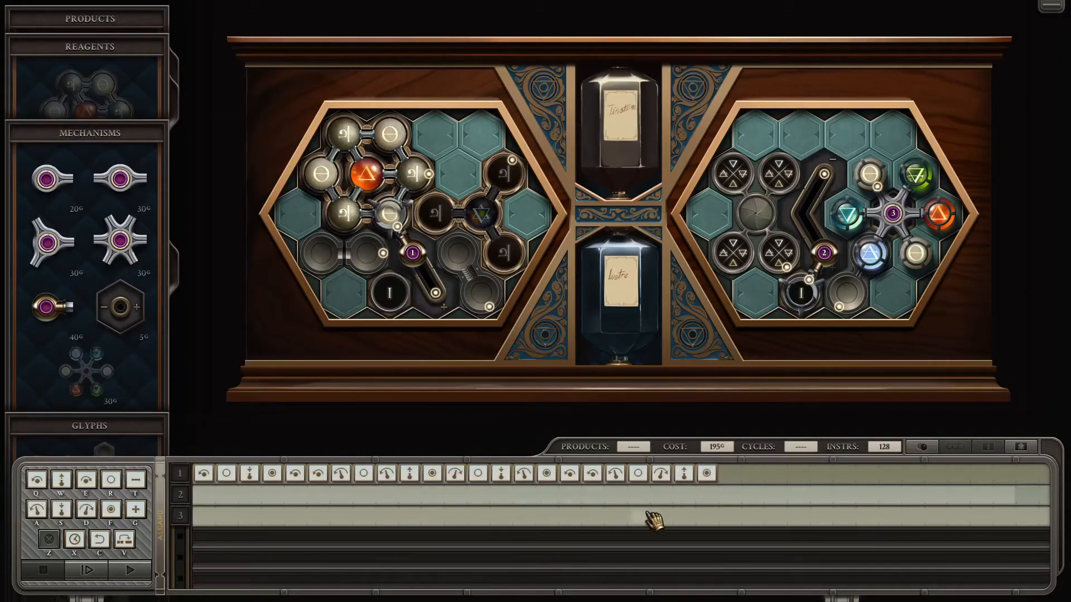
click(660, 516)
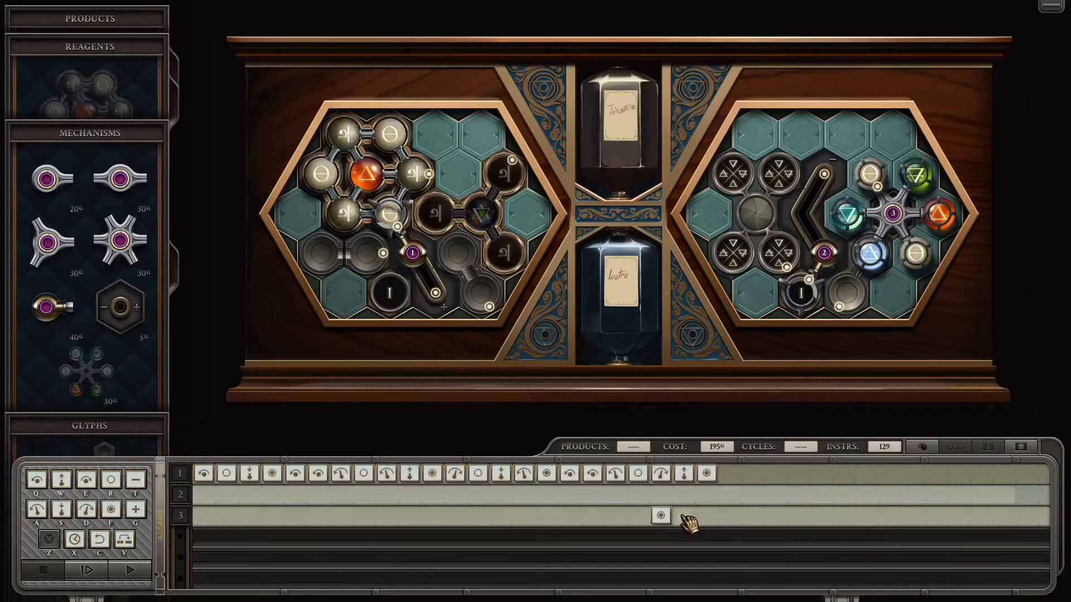
click(683, 516)
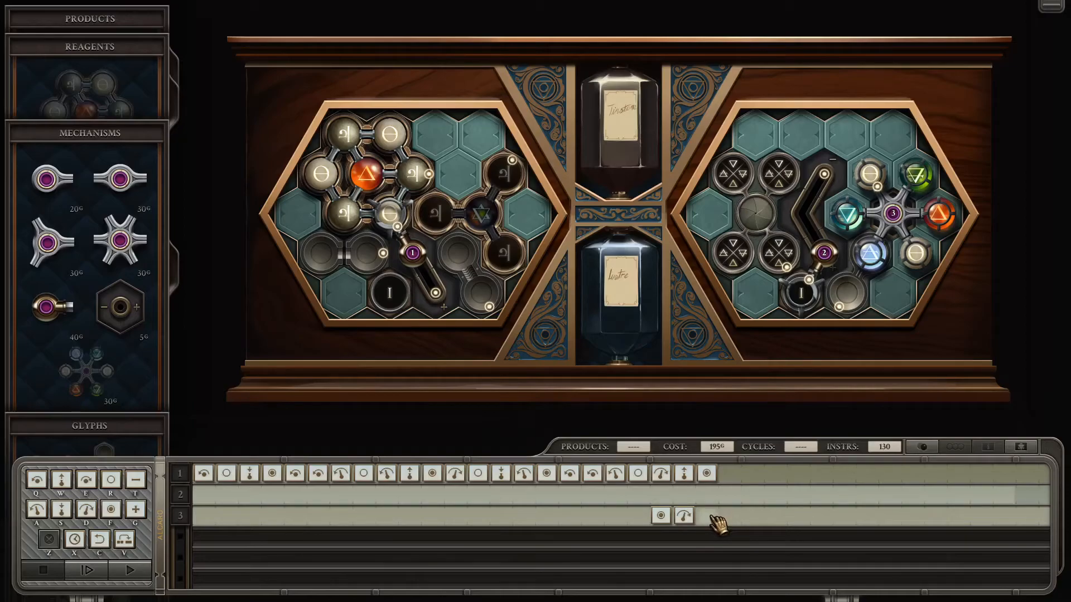
click(706, 515)
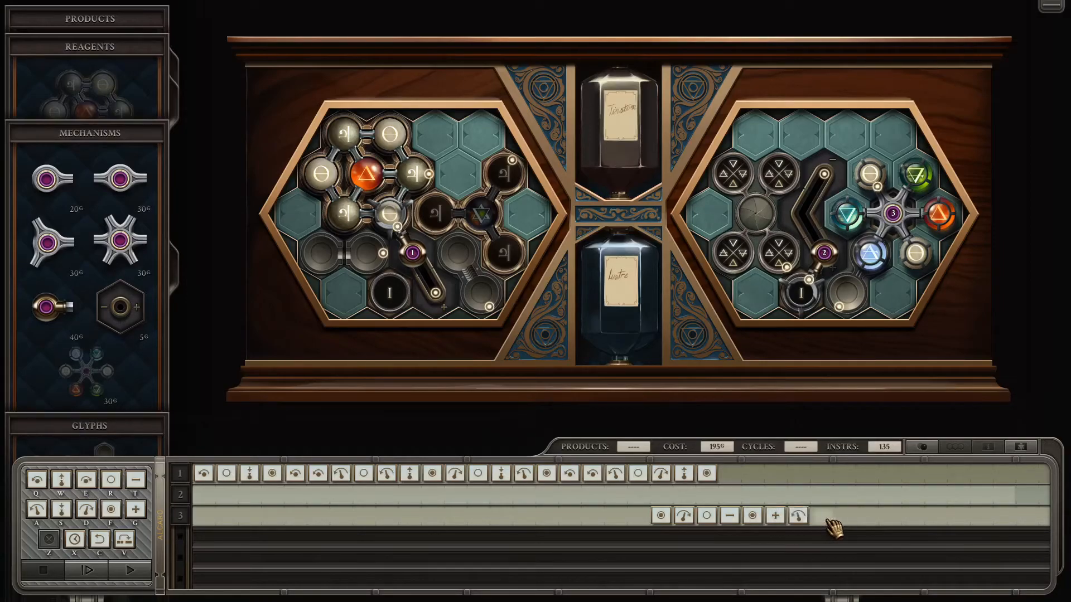
click(820, 515)
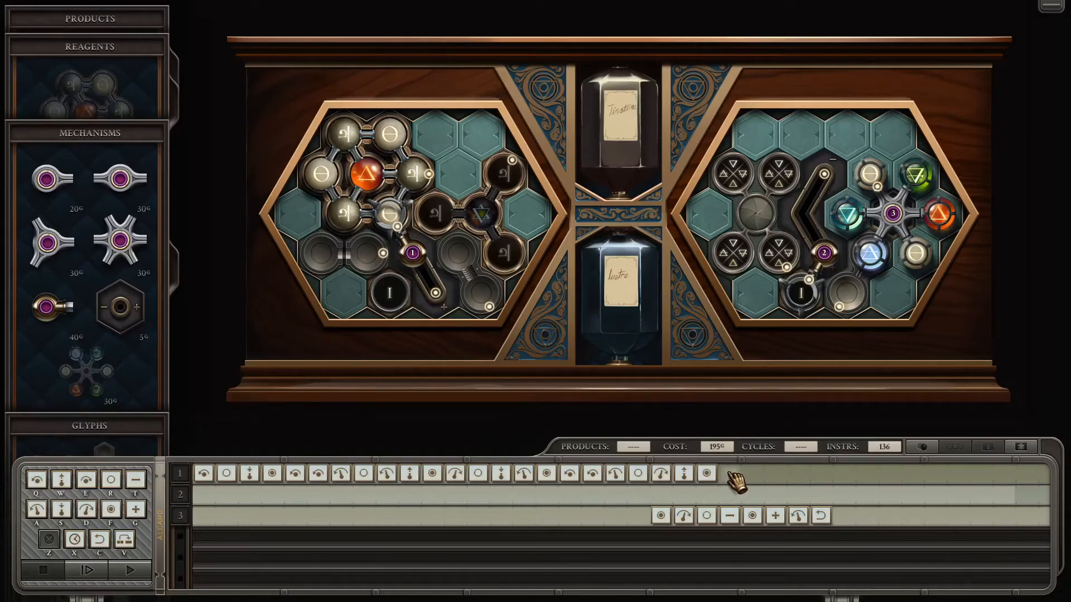
Append five more instructions to the end of arm 1's track, reaching 150 instructions
click(750, 473)
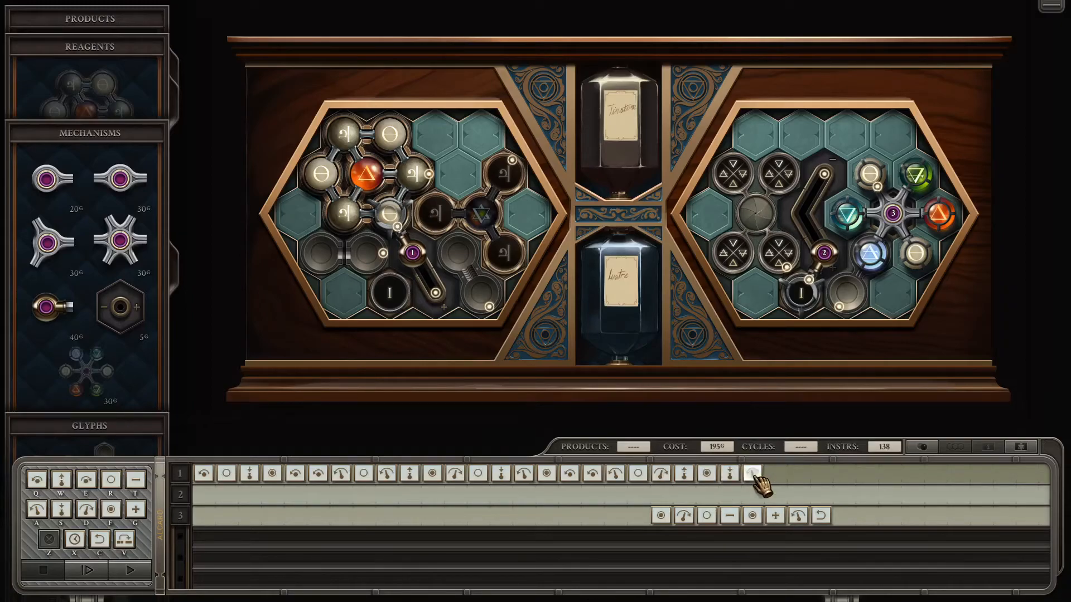
click(751, 473)
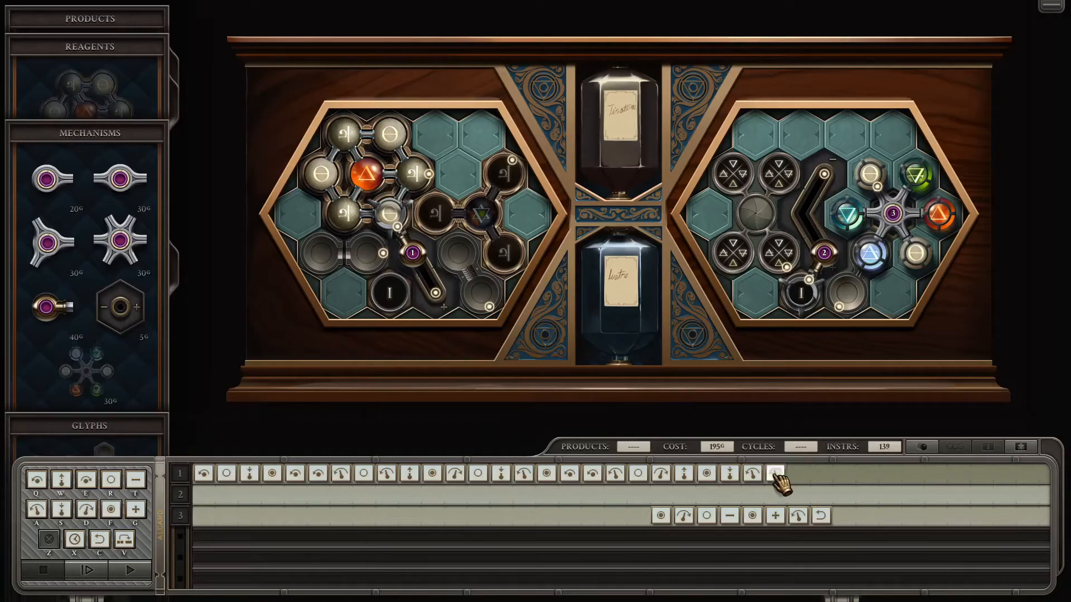
click(776, 473)
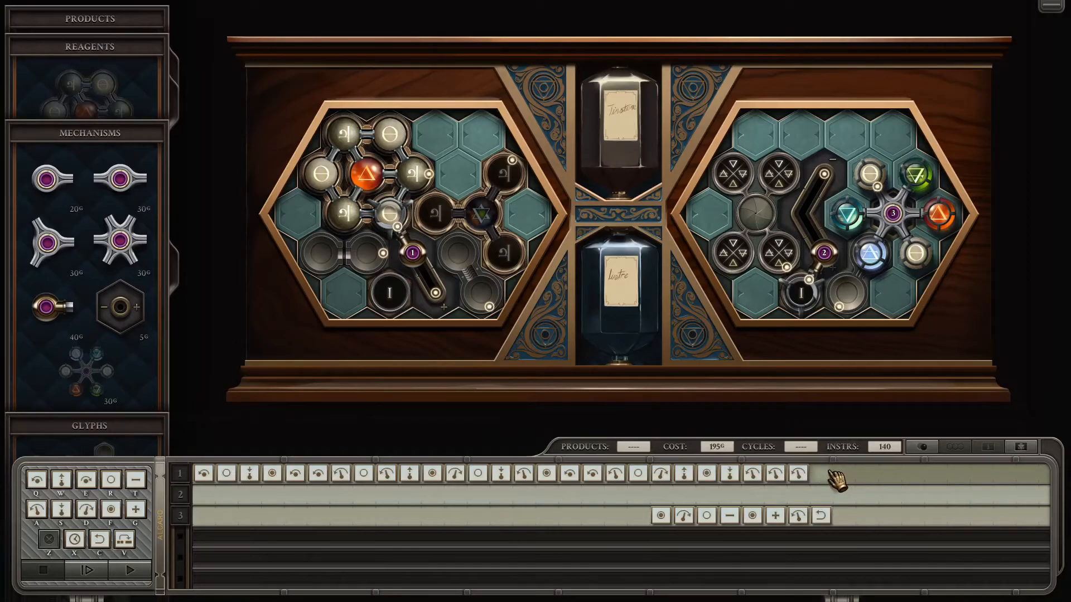
click(797, 473)
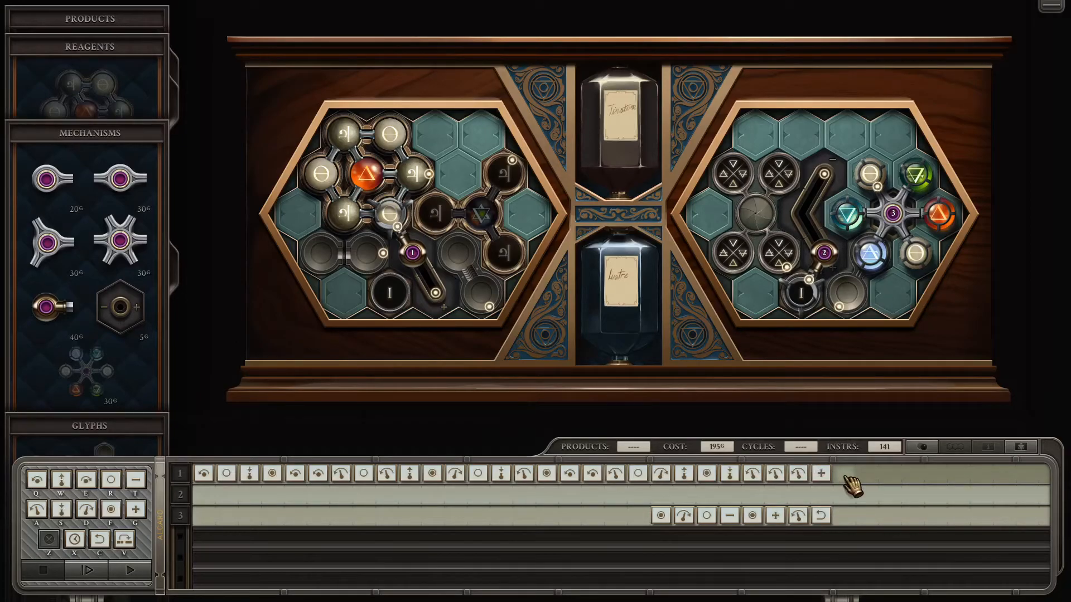
click(843, 473)
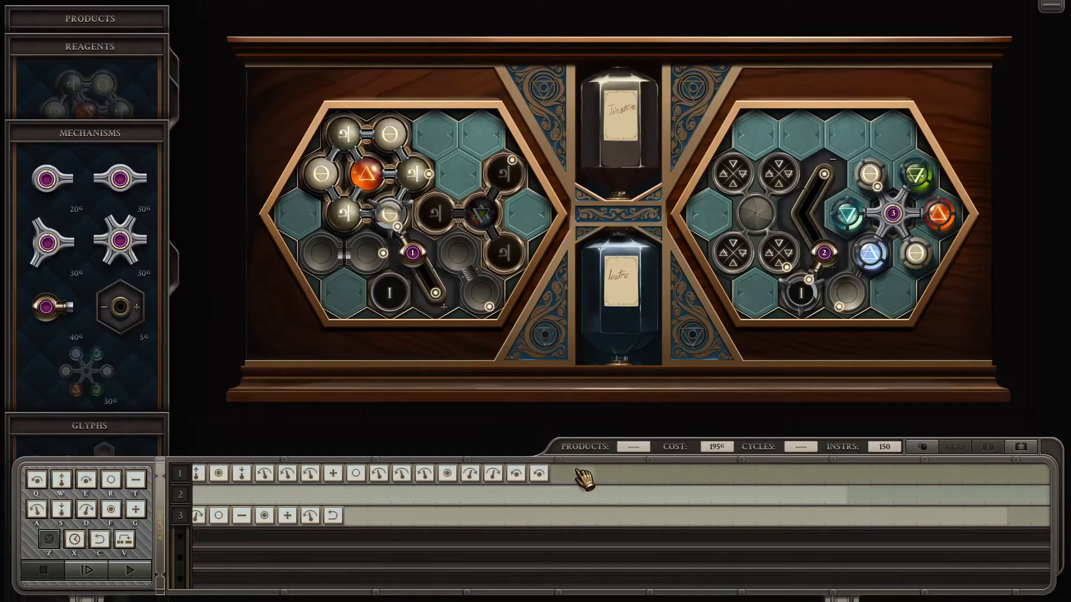
mouse_move(605, 464)
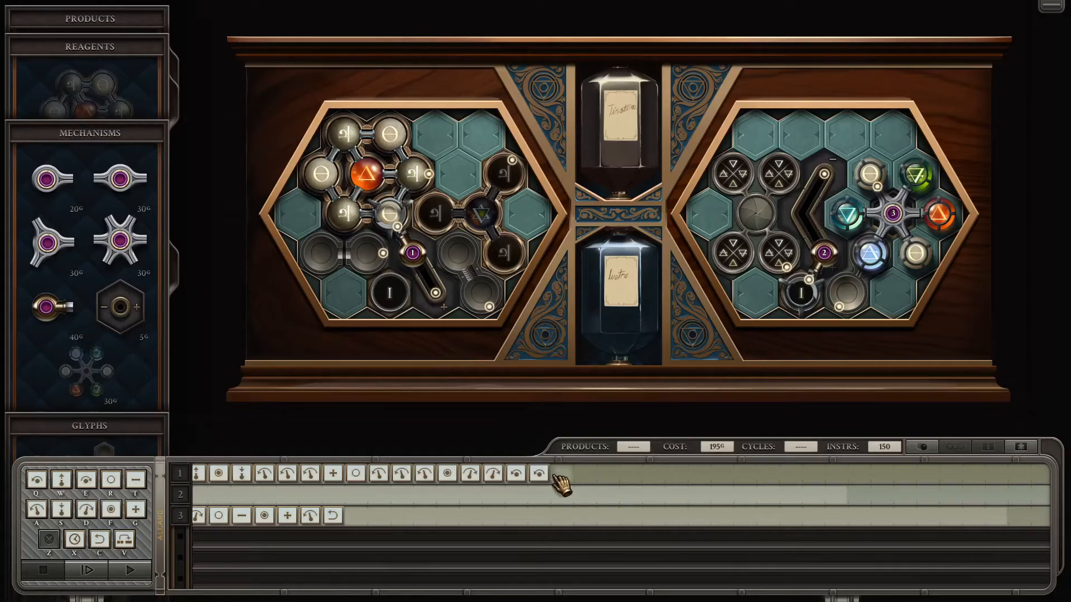
mouse_move(565, 482)
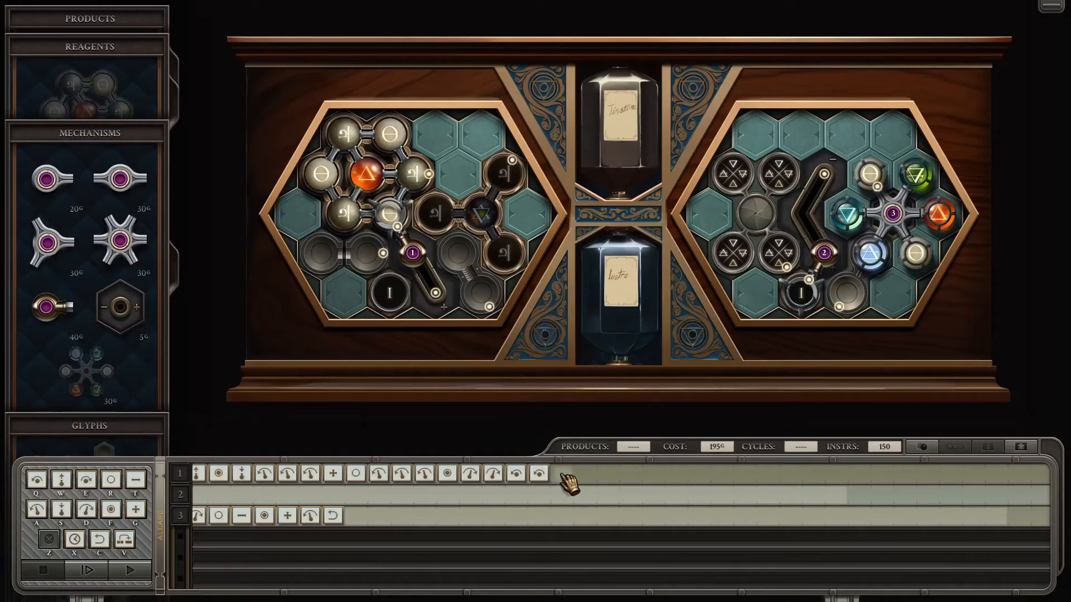
Append further rotate, grab, drop and extend steps to arm 1, reaching 160 instructions
click(560, 473)
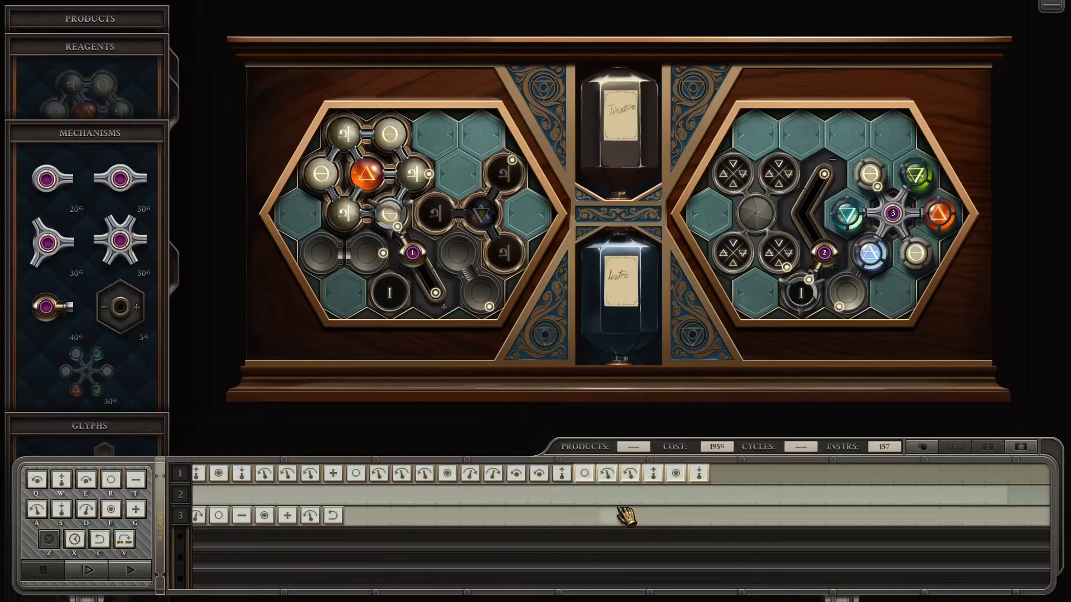
mouse_move(659, 497)
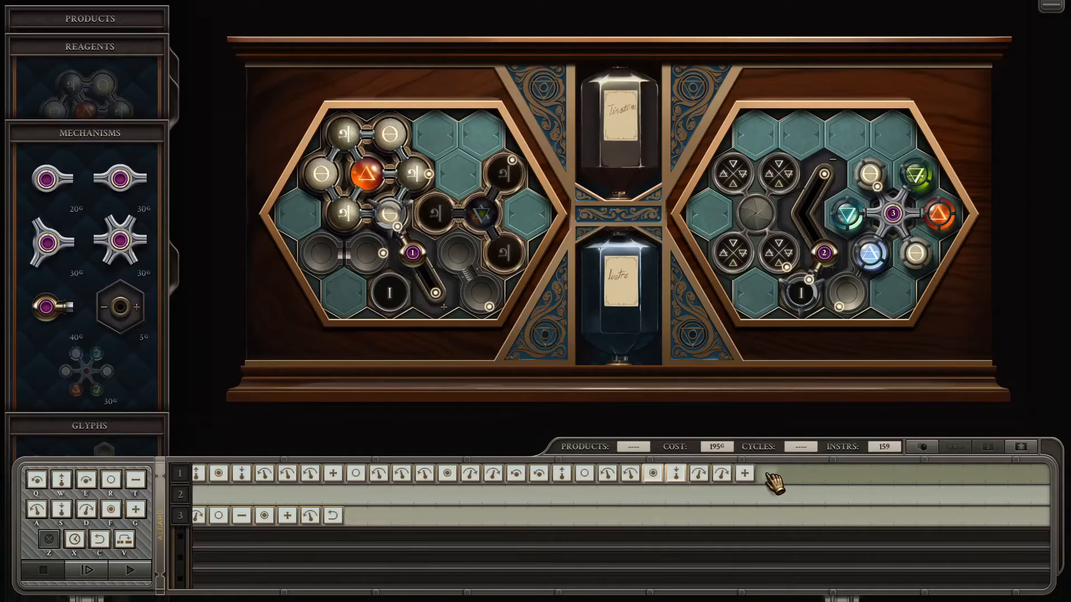
click(744, 473)
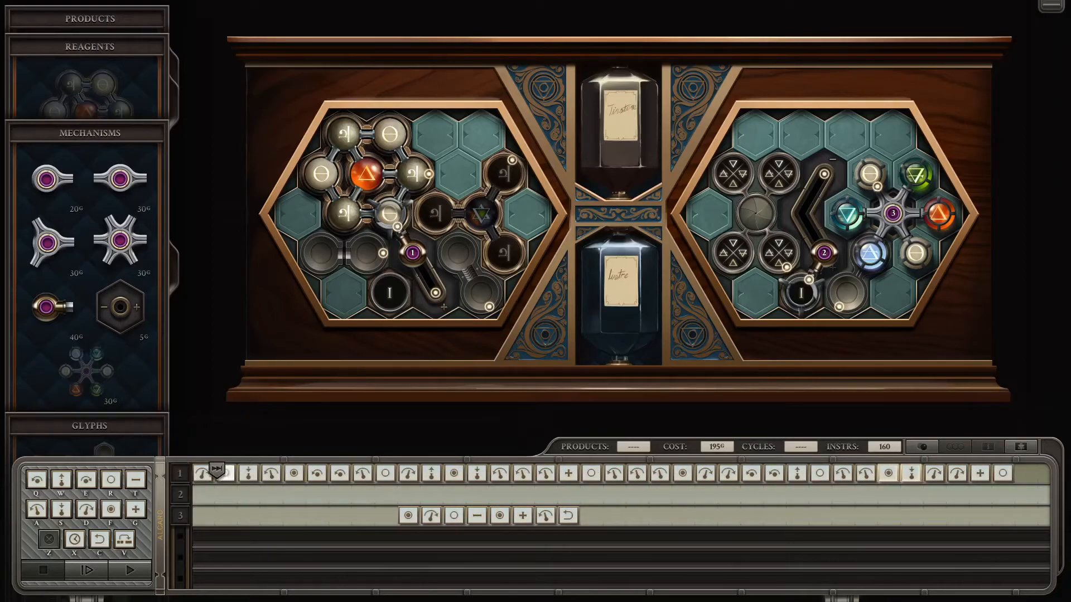
Step a few cycles, stop, and move arm 3's routine onto arm 2's track
click(84, 570)
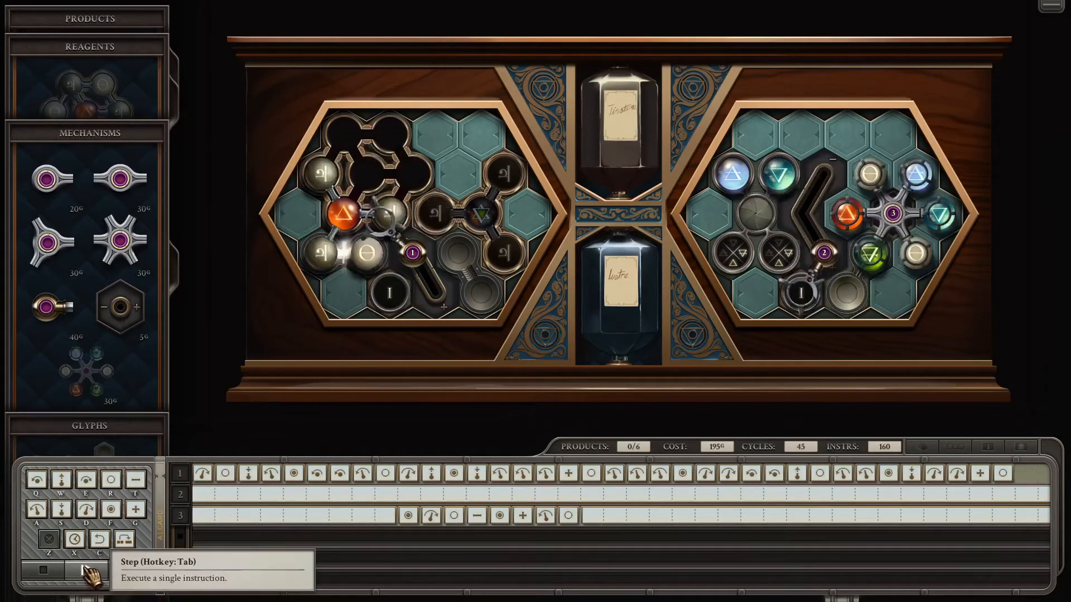
click(84, 570)
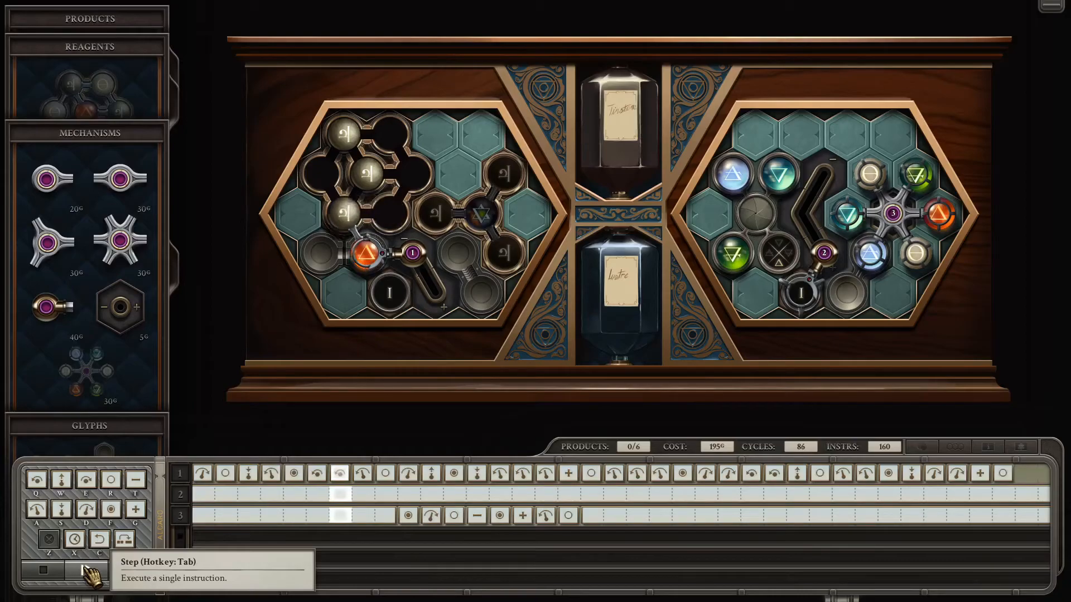
click(84, 570)
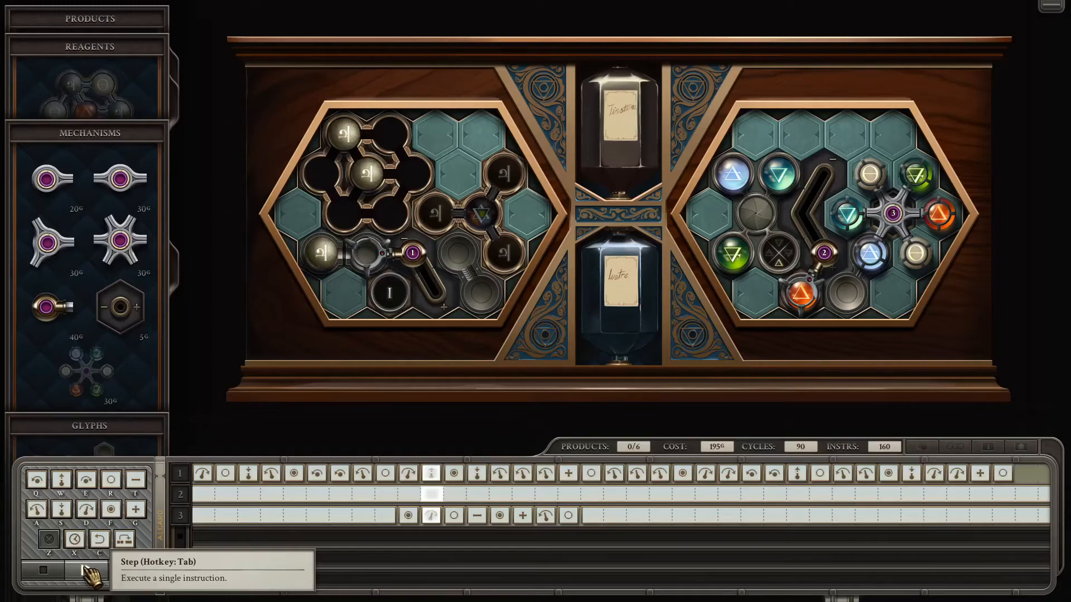
click(84, 570)
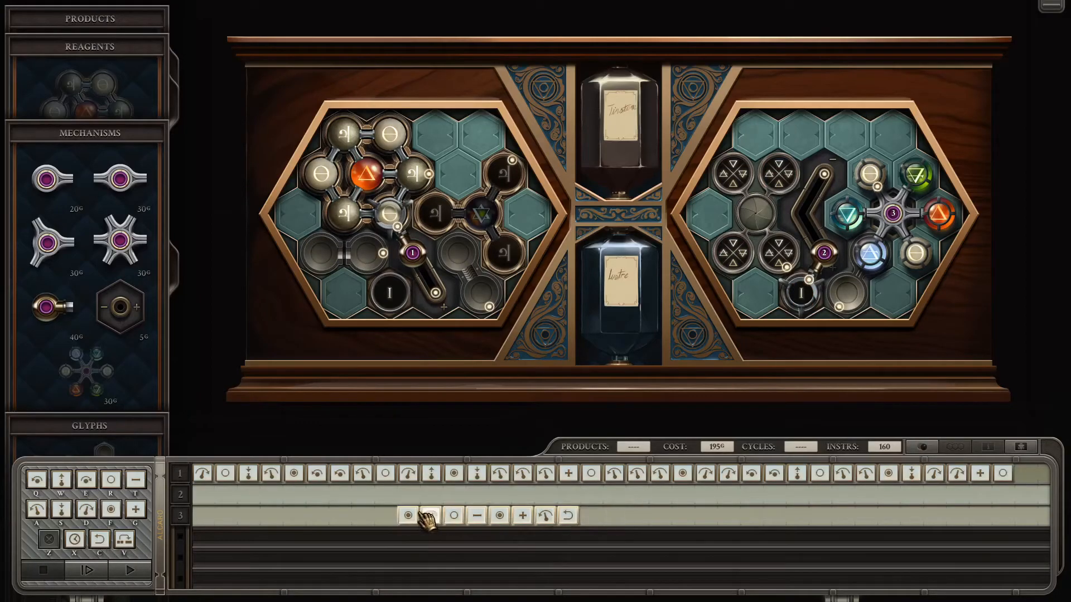
click(85, 570)
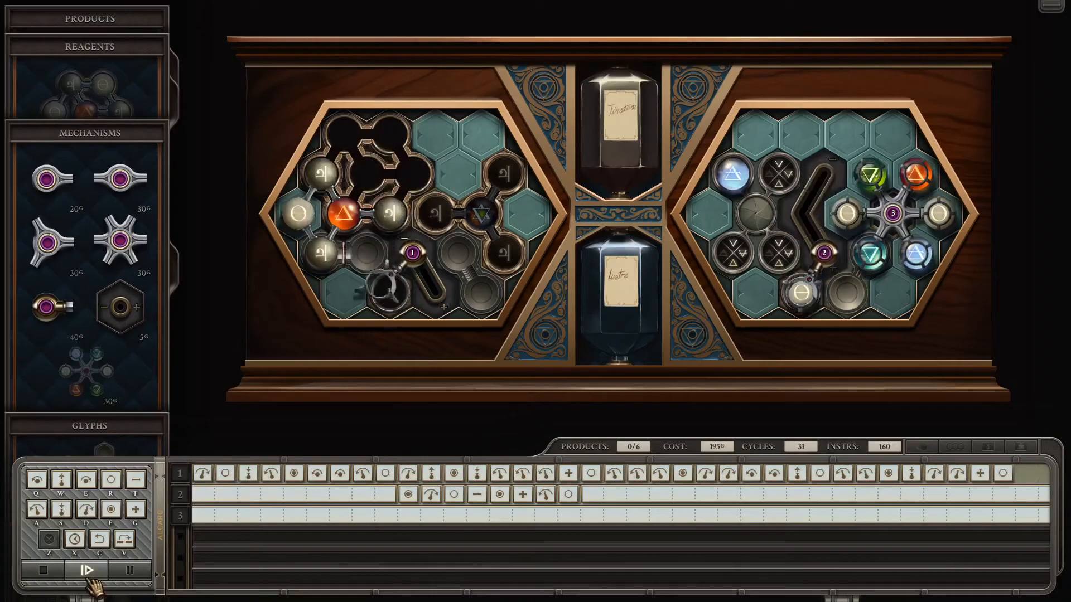
Step the revised machine cycle by cycle up to cycle 109 with no products yet
click(86, 570)
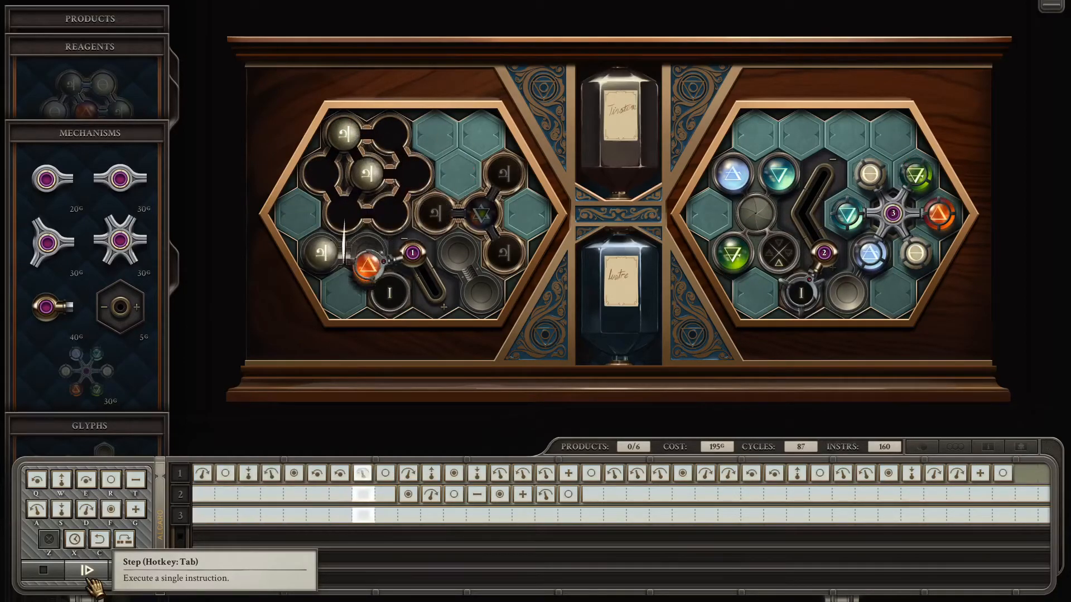
click(87, 570)
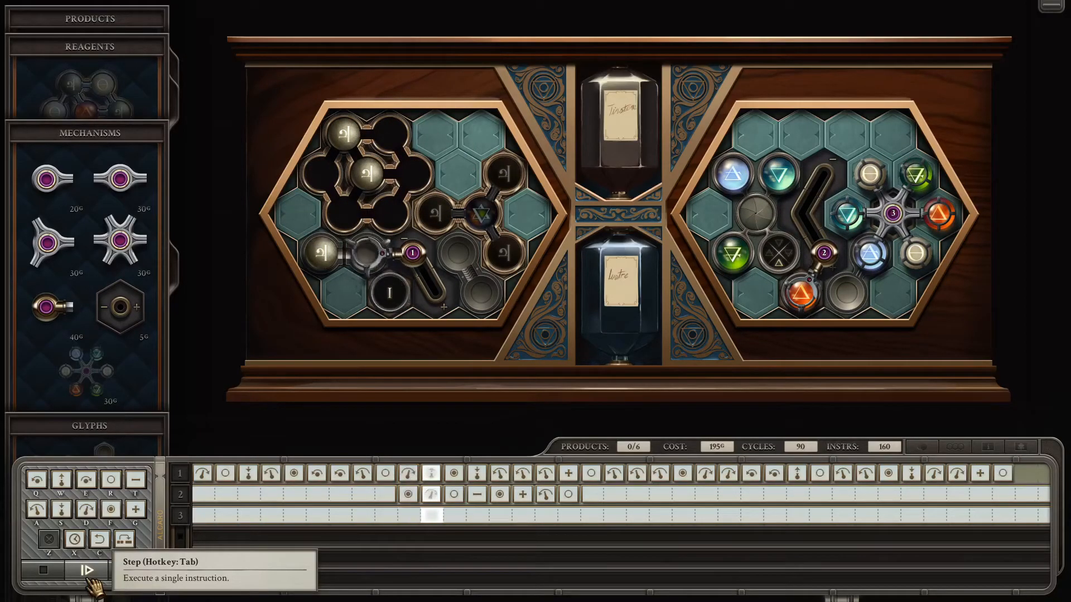
click(87, 570)
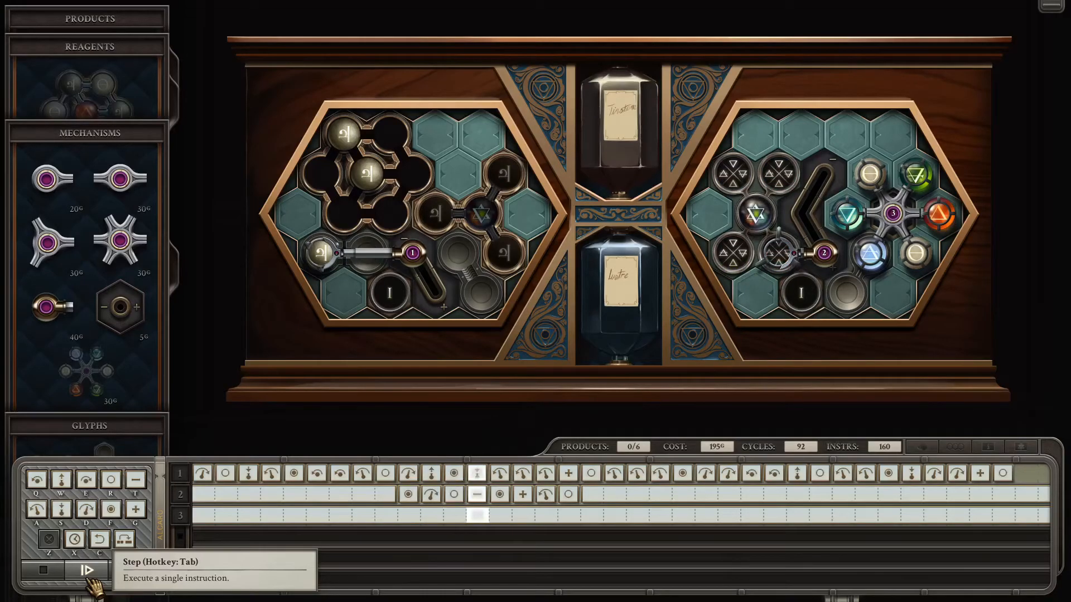
click(86, 569)
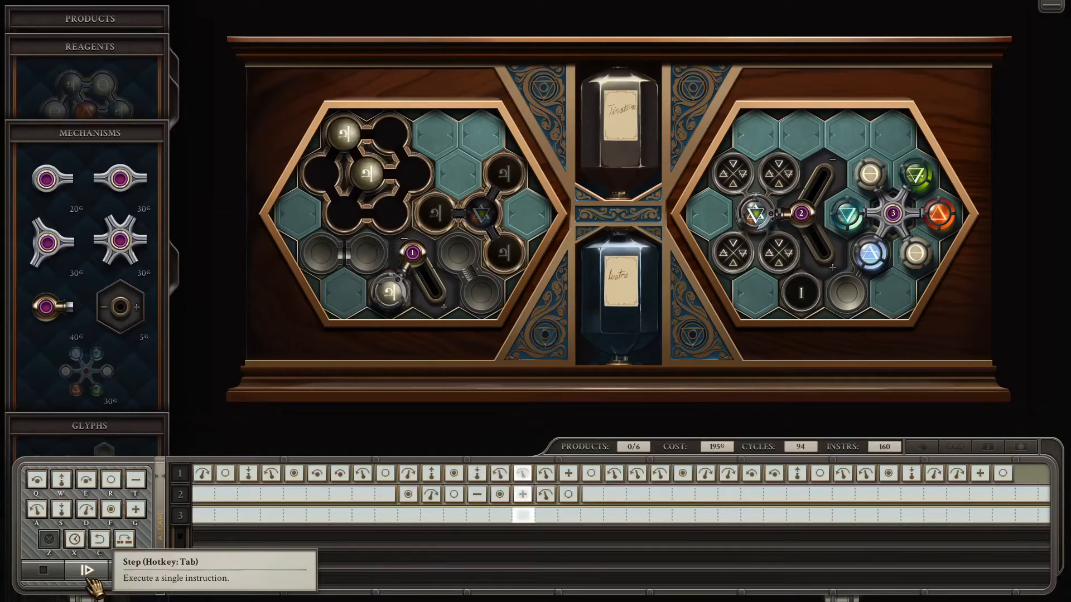
click(86, 570)
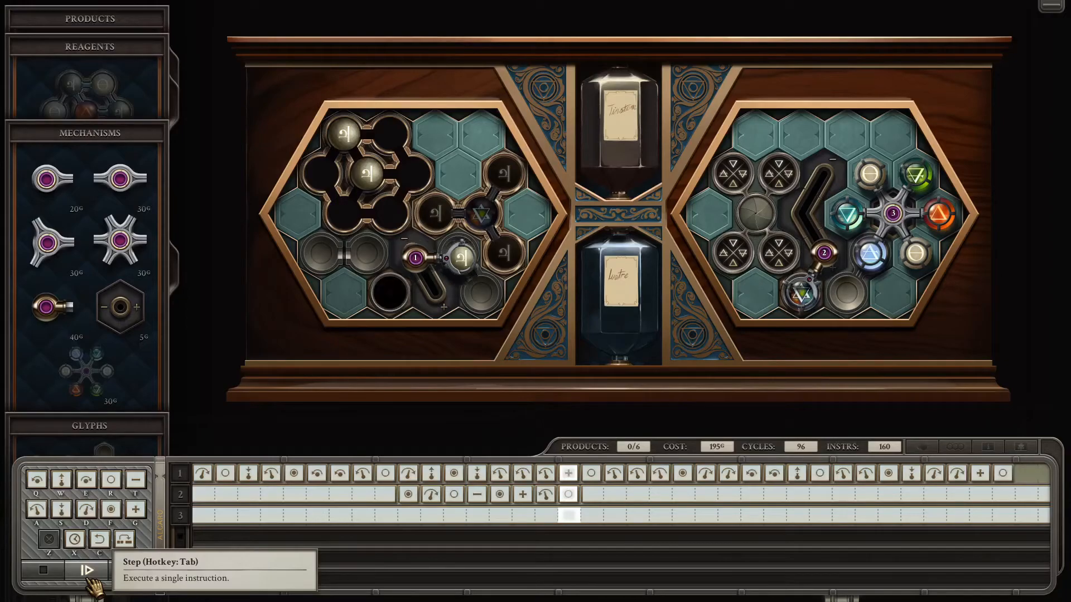
click(86, 570)
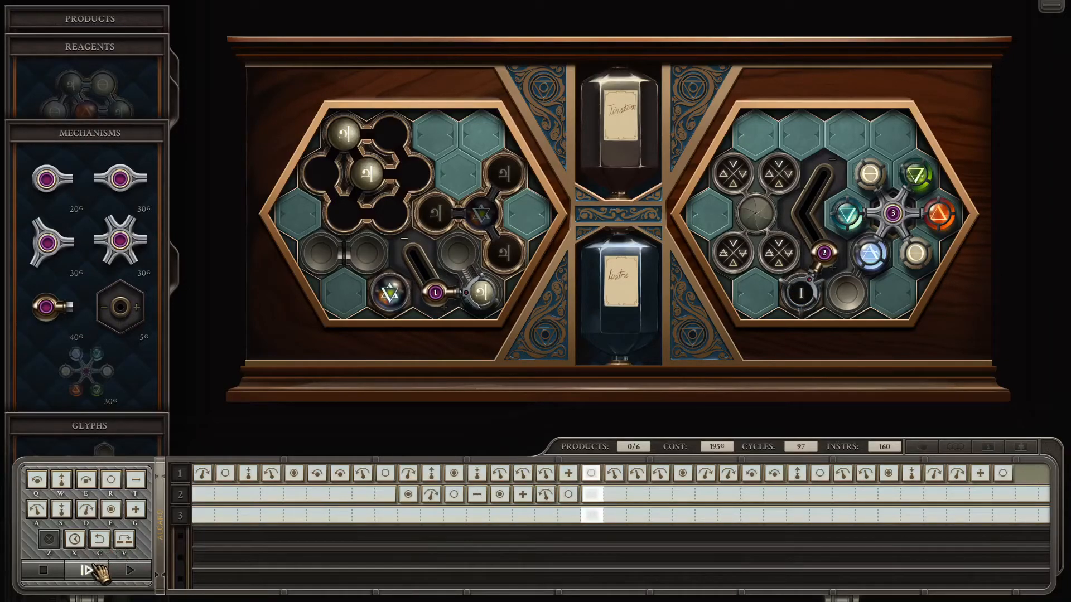
click(98, 570)
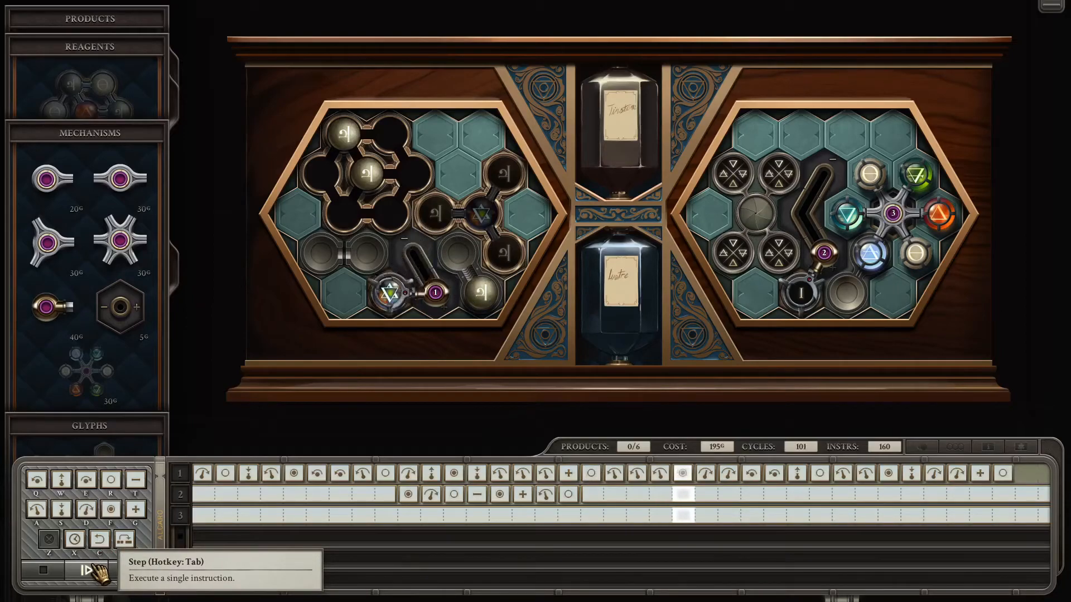
click(96, 571)
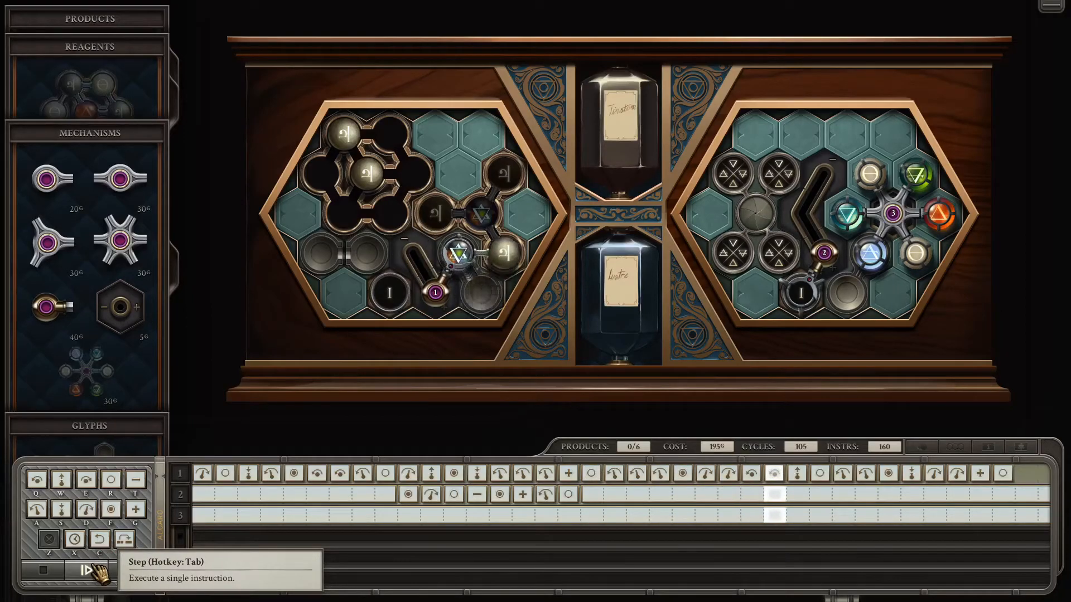
click(98, 570)
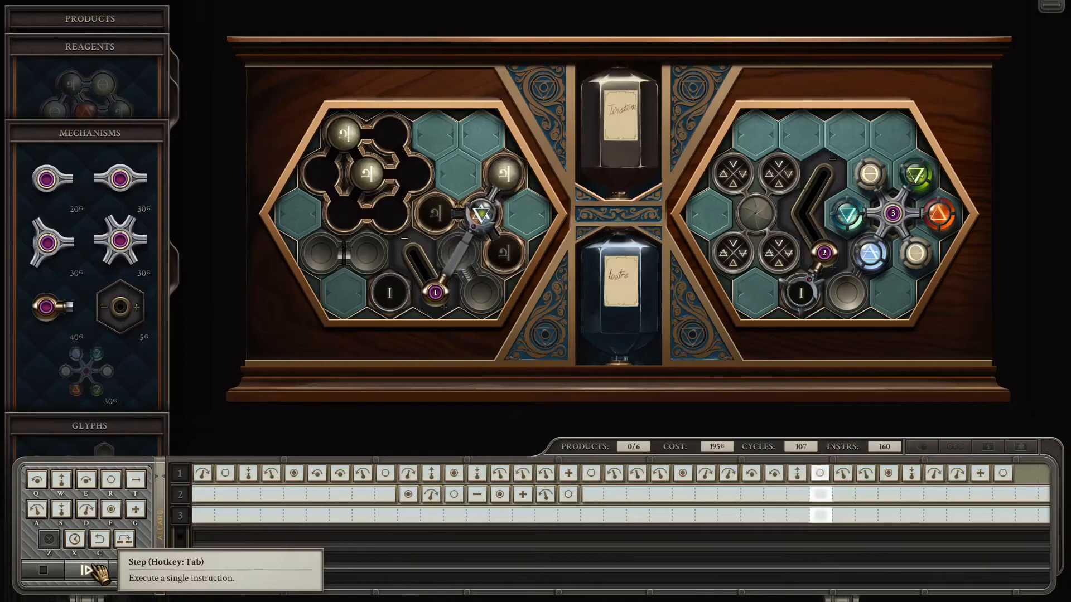
click(98, 571)
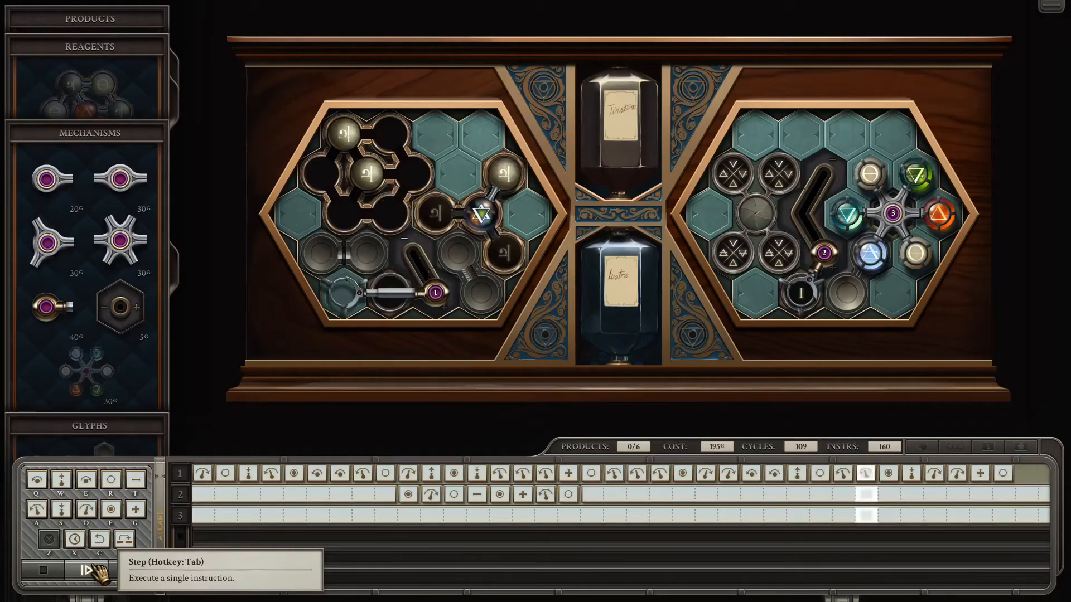
click(85, 570)
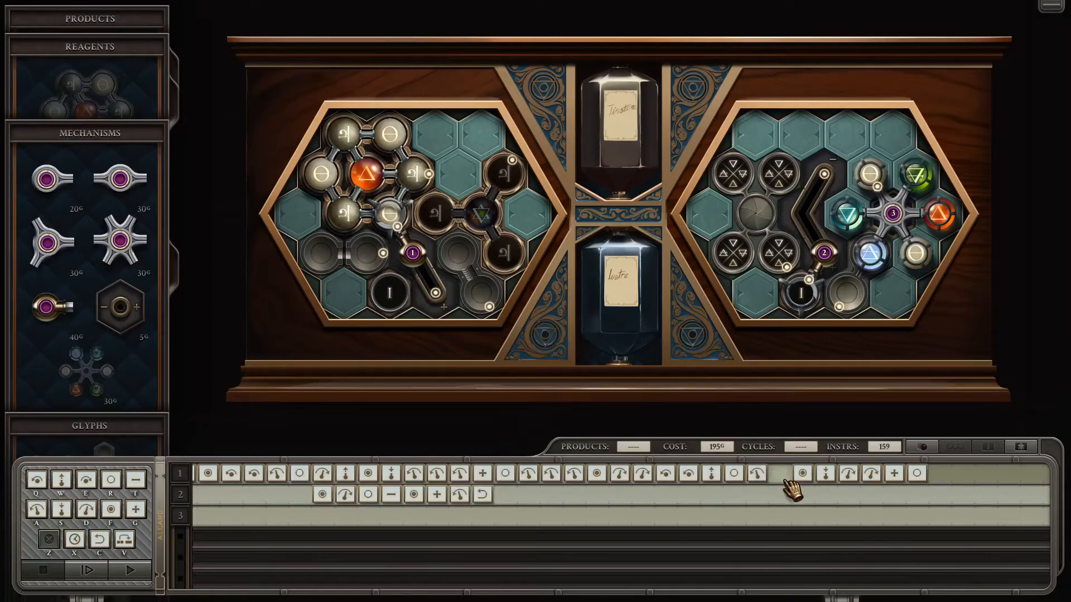
Edit instructions on arm 1's track, bringing the program to 164 instructions
click(780, 473)
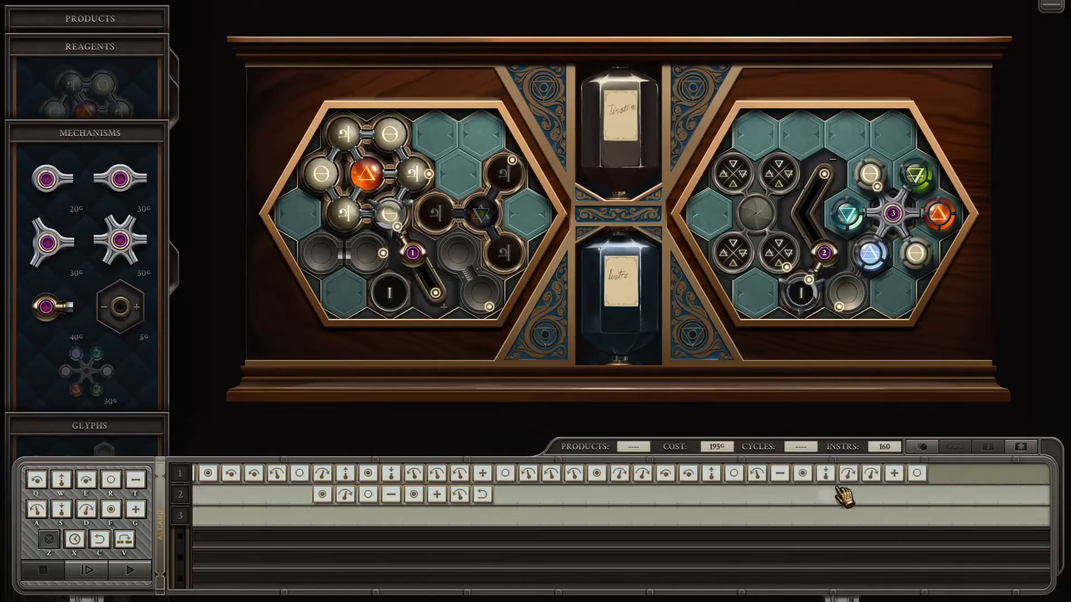
mouse_move(860, 509)
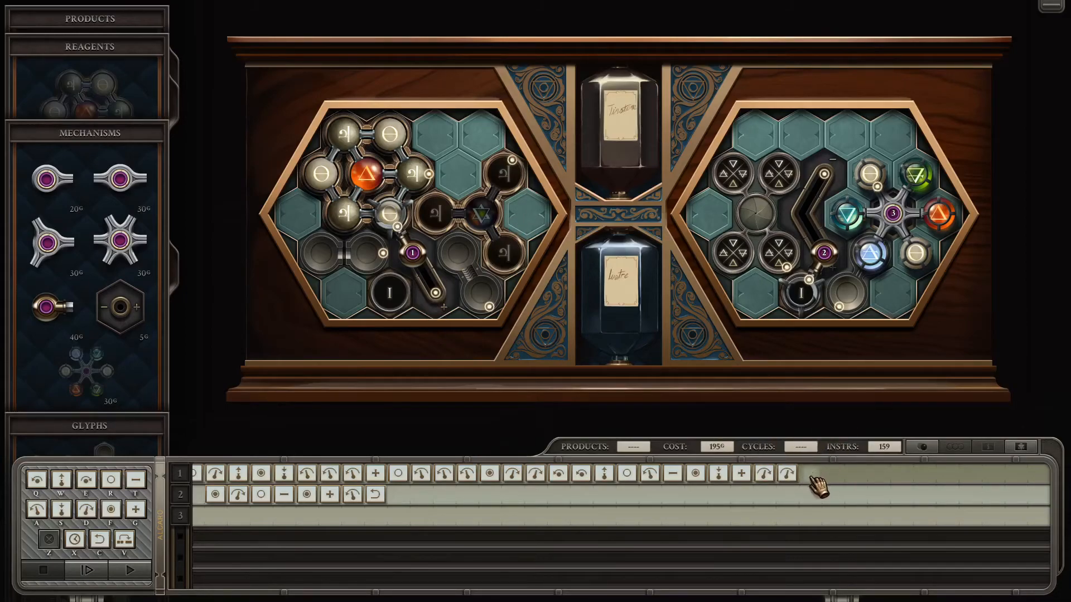
click(787, 473)
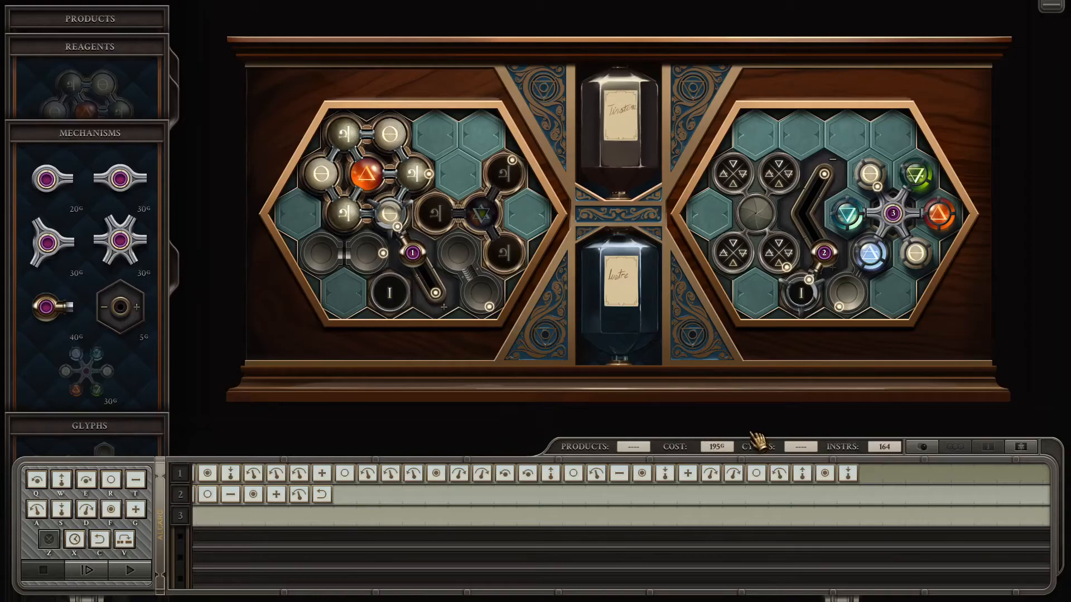
mouse_move(853, 502)
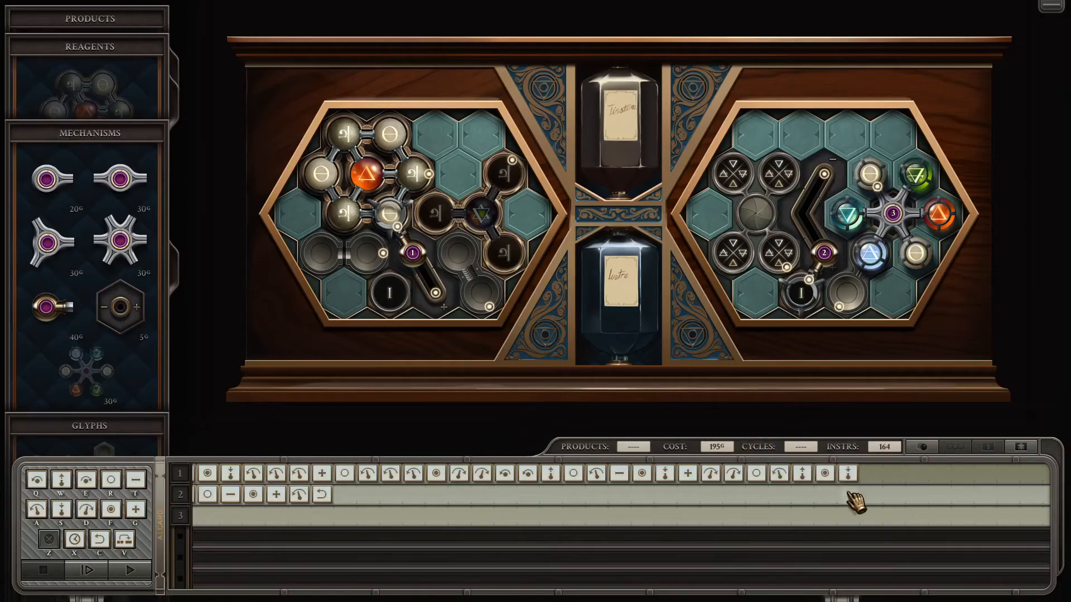
mouse_move(864, 508)
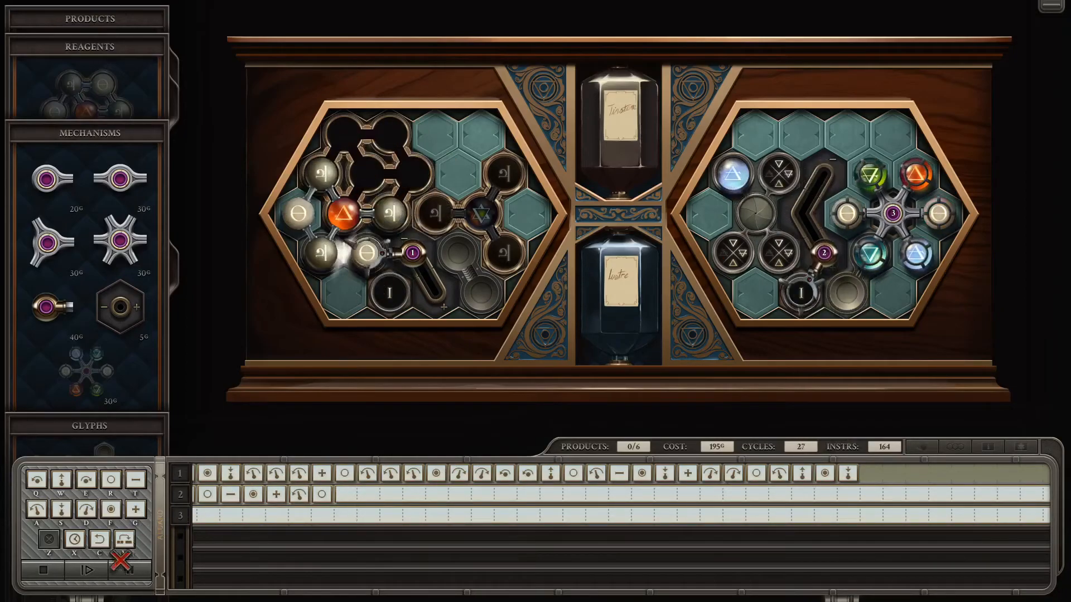
Step the 164-instruction machine one instruction at a time through about cycle 120
click(86, 571)
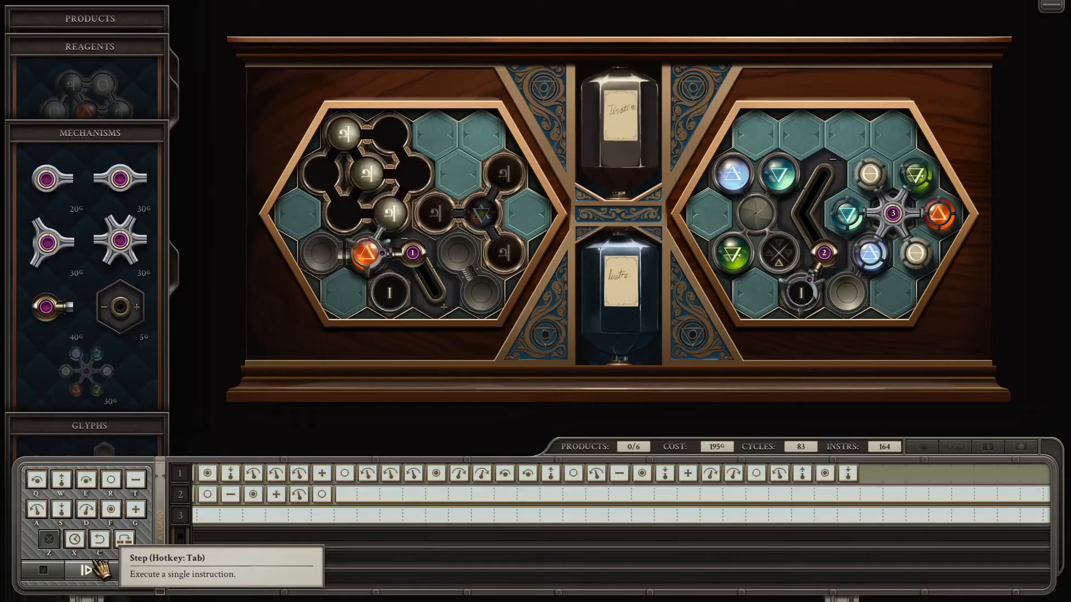
click(80, 572)
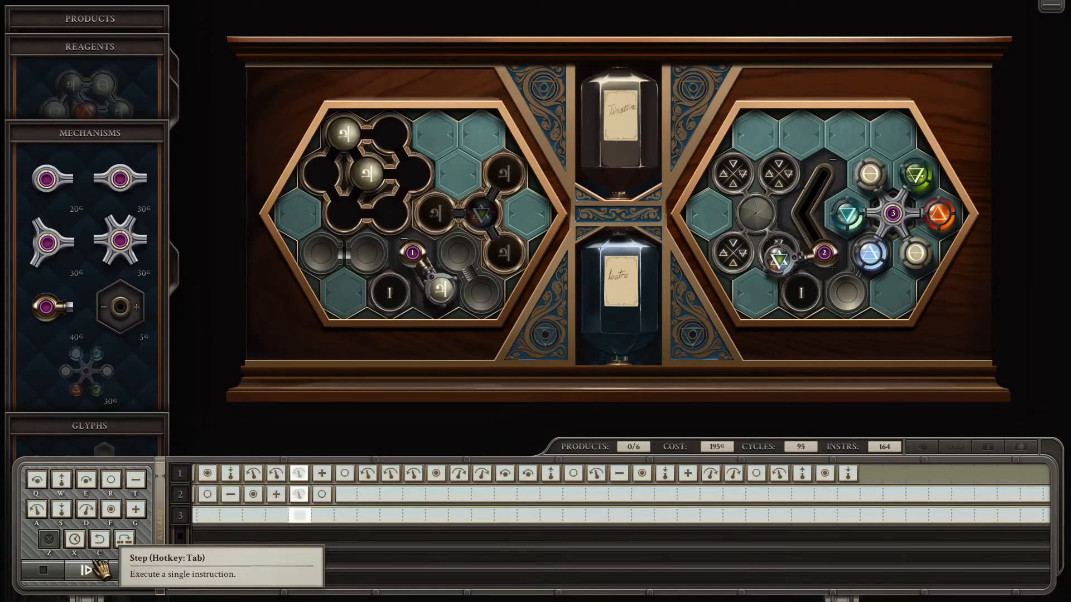
click(80, 571)
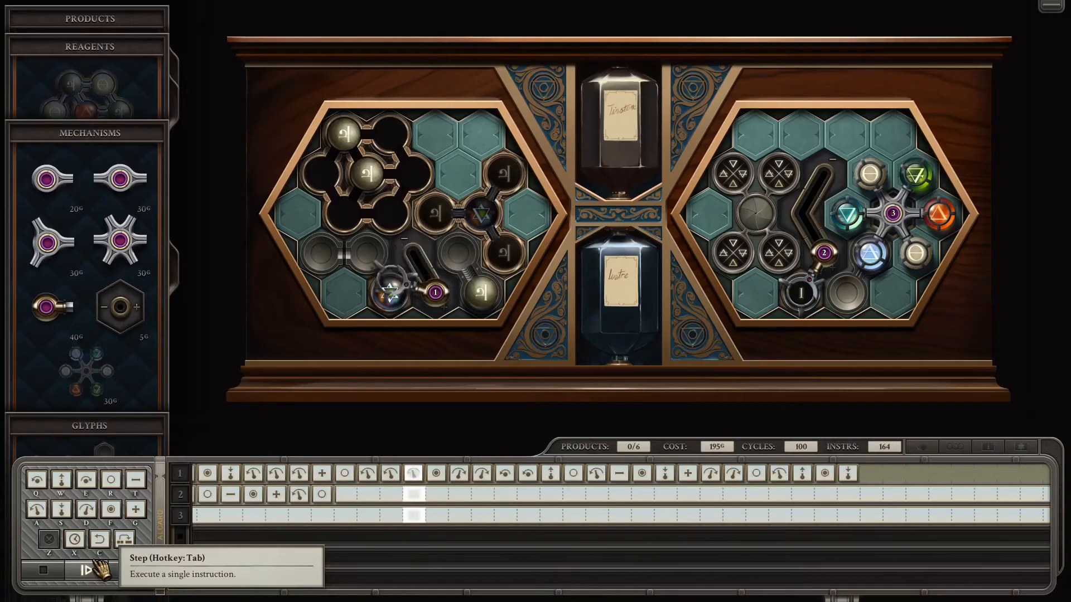
click(94, 570)
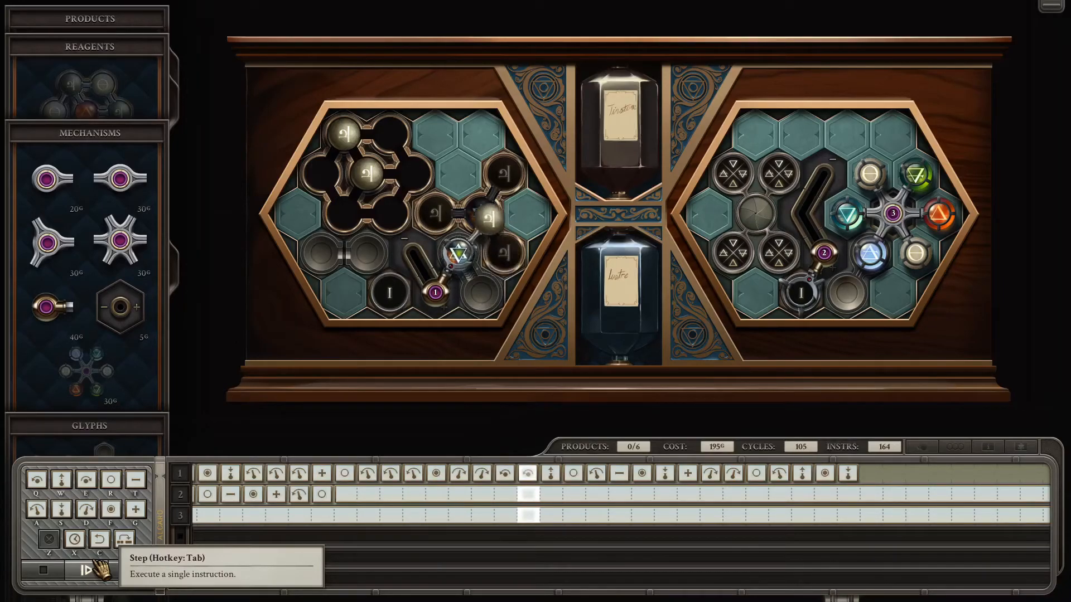
click(63, 570)
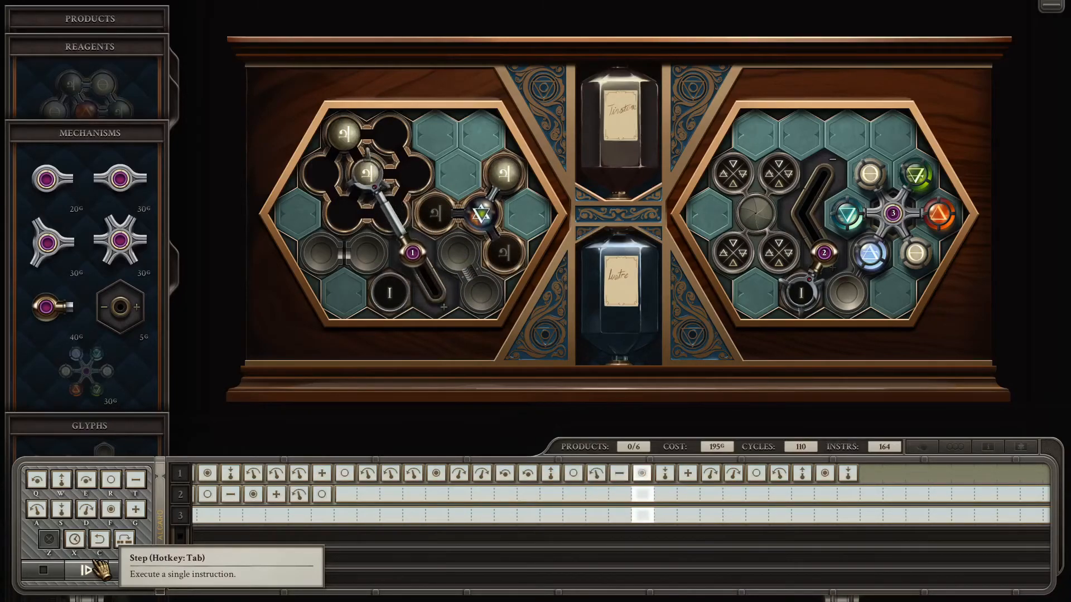
click(90, 570)
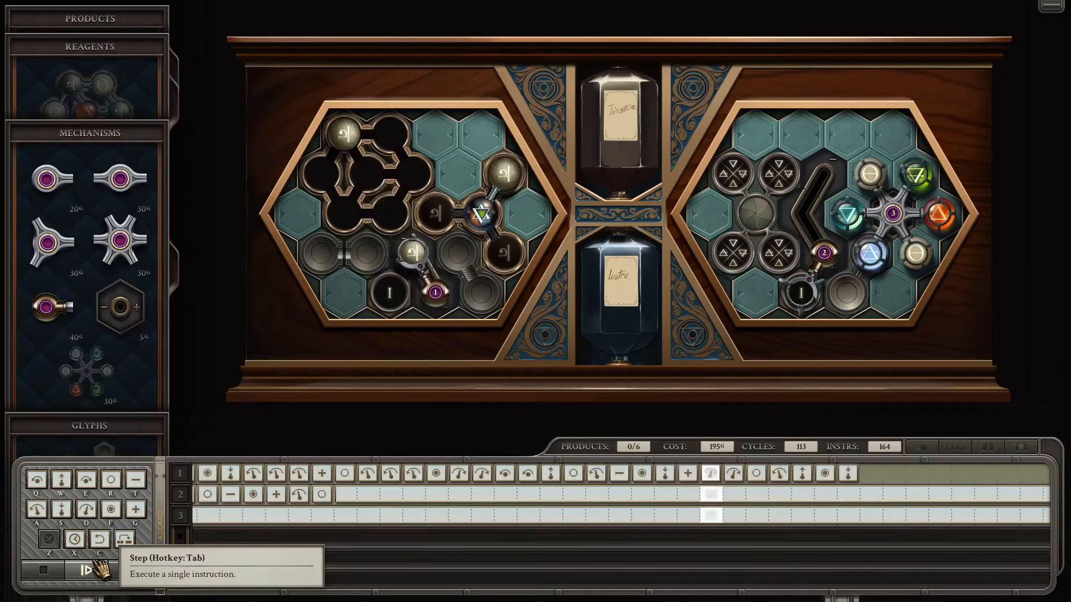
click(96, 571)
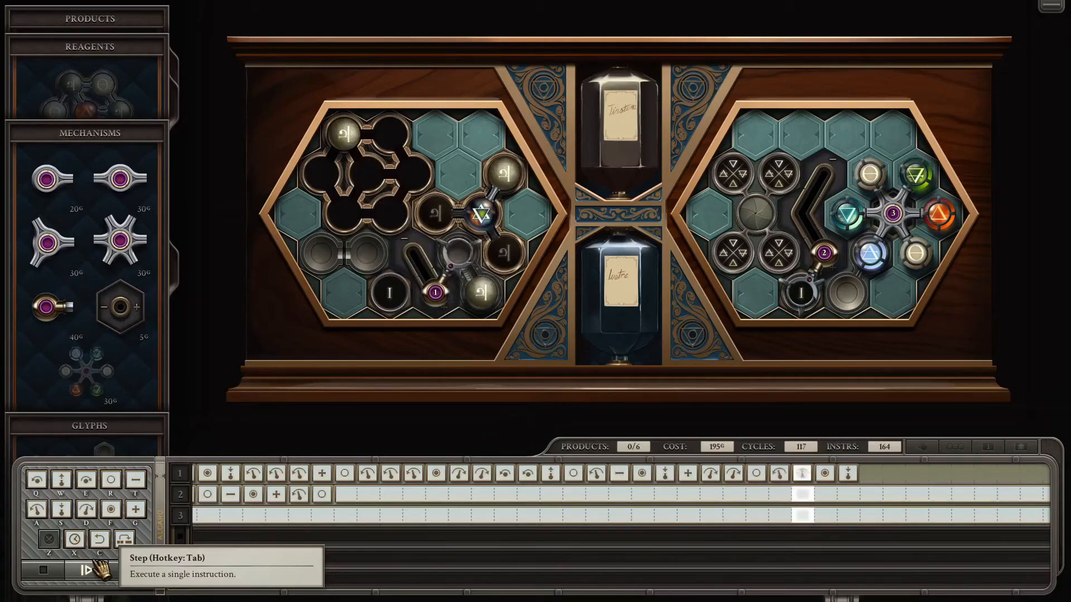
click(62, 572)
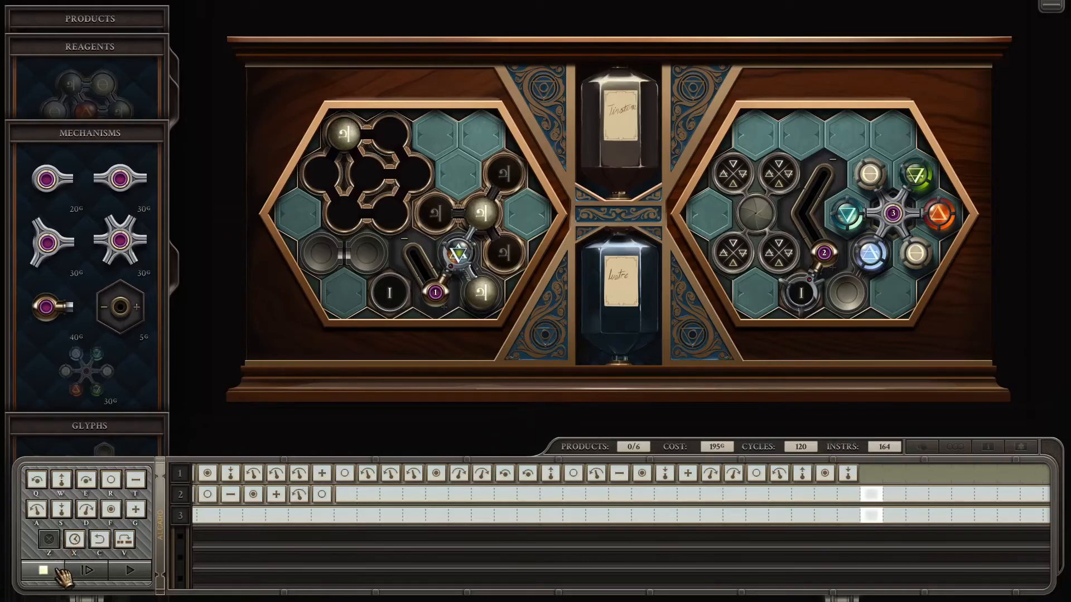
mouse_move(38, 570)
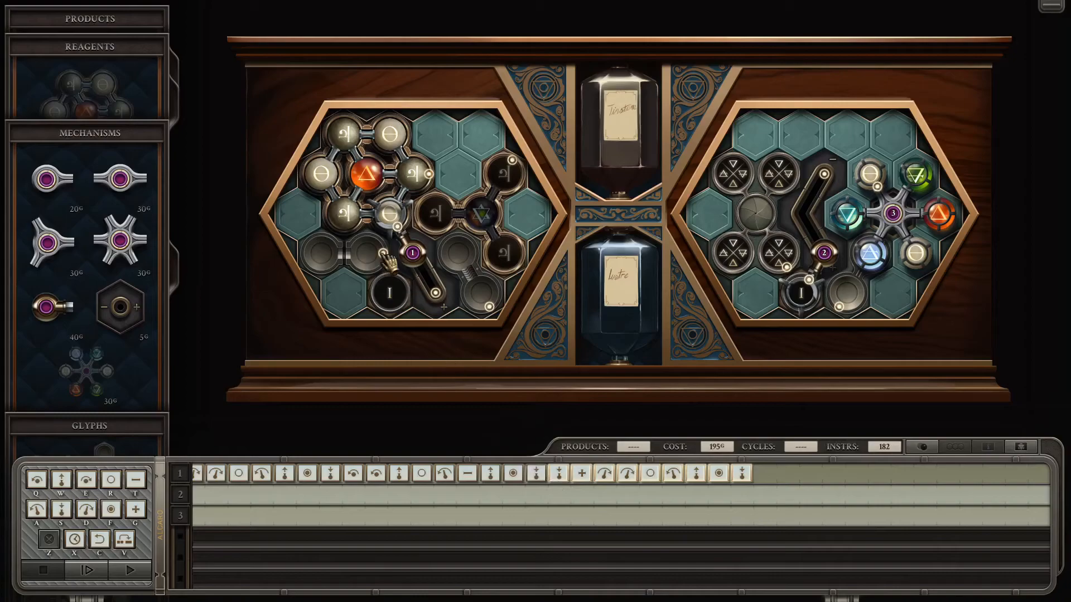
mouse_move(727, 495)
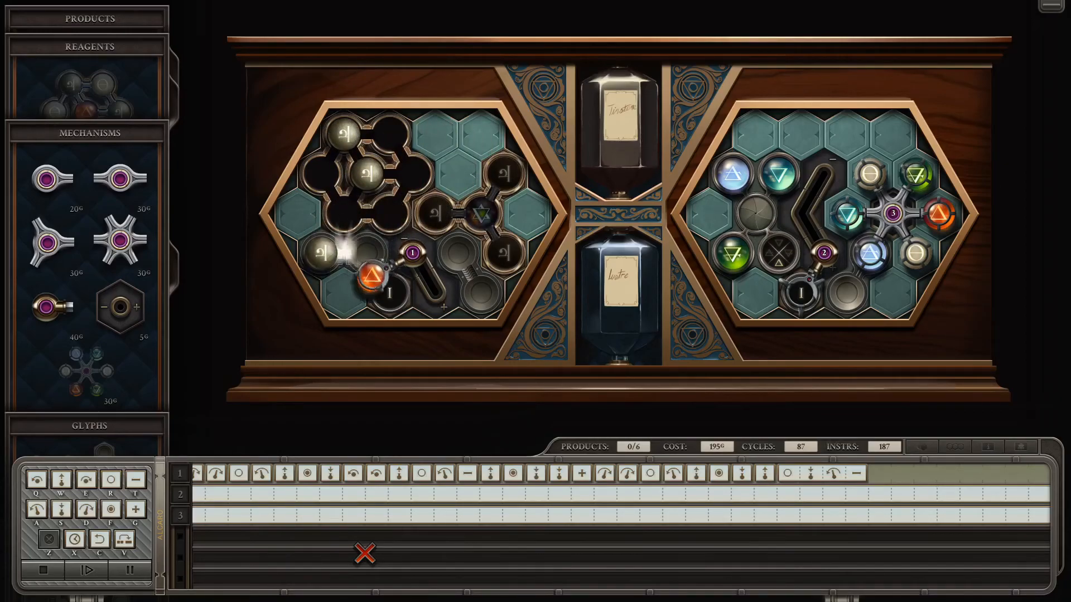
Run and step the revised machine with the play control until 5 of 6 Lustre products are delivered
click(85, 570)
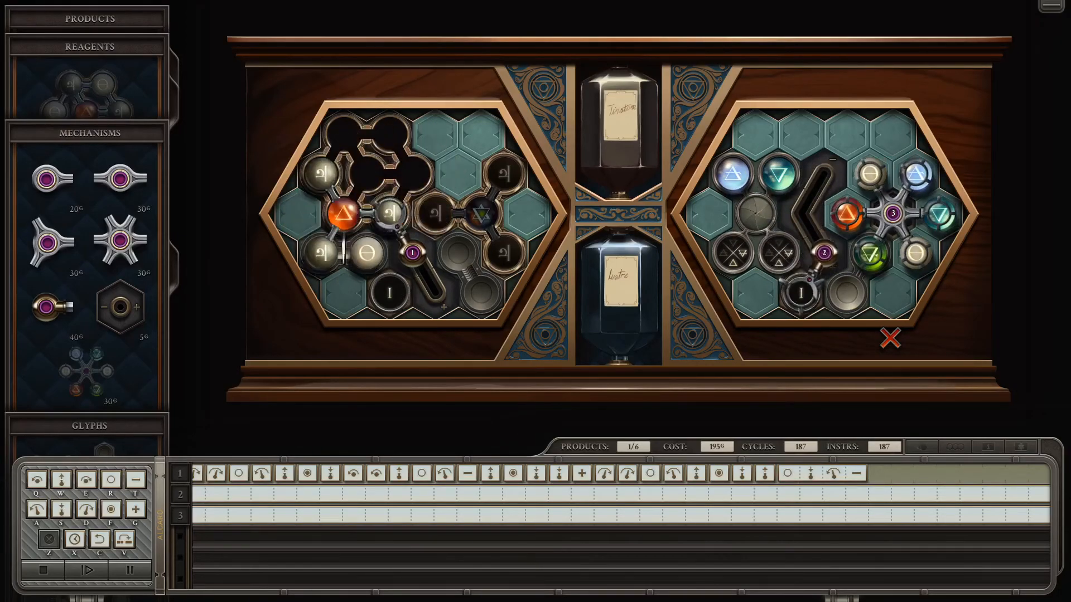
click(88, 570)
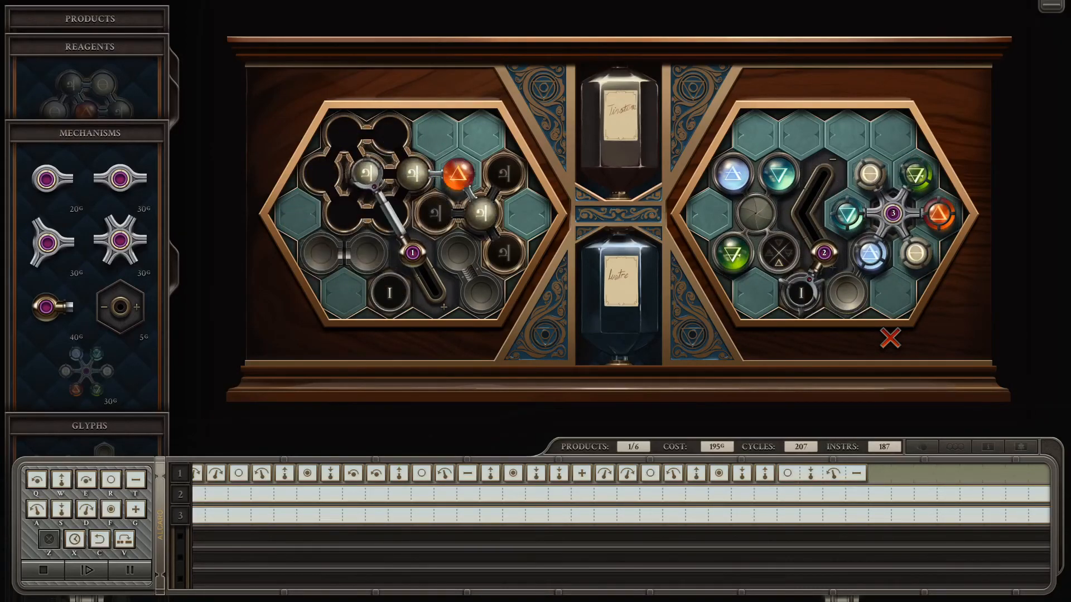
click(85, 570)
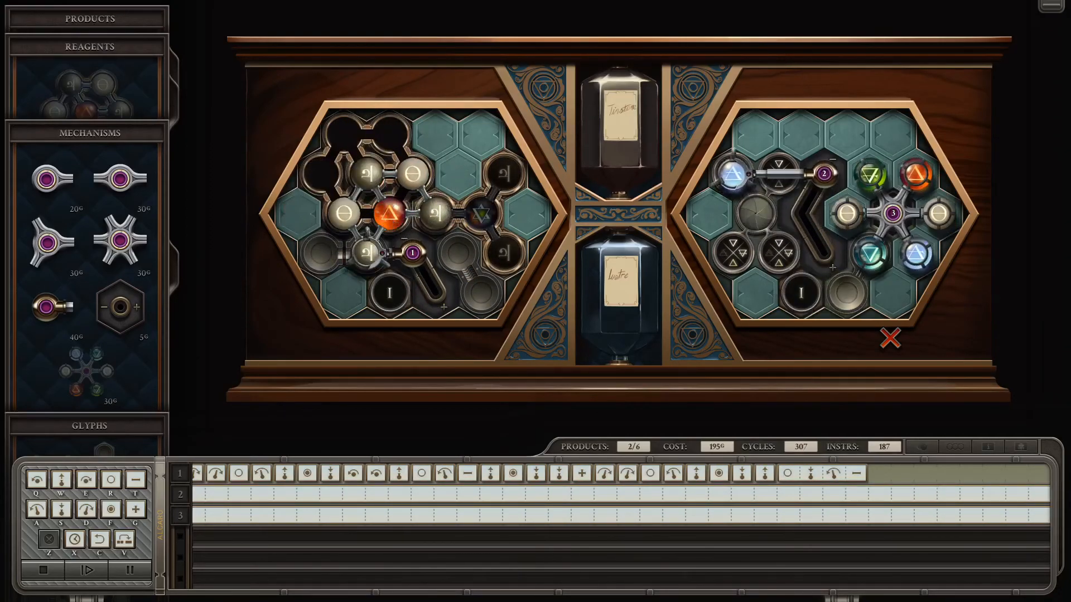
click(87, 570)
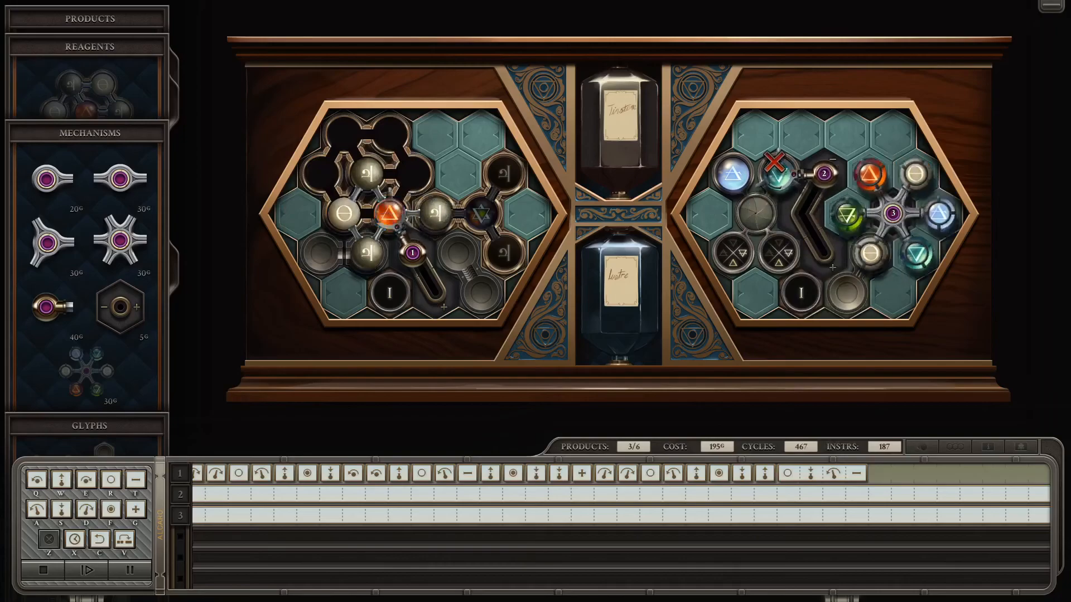
click(86, 570)
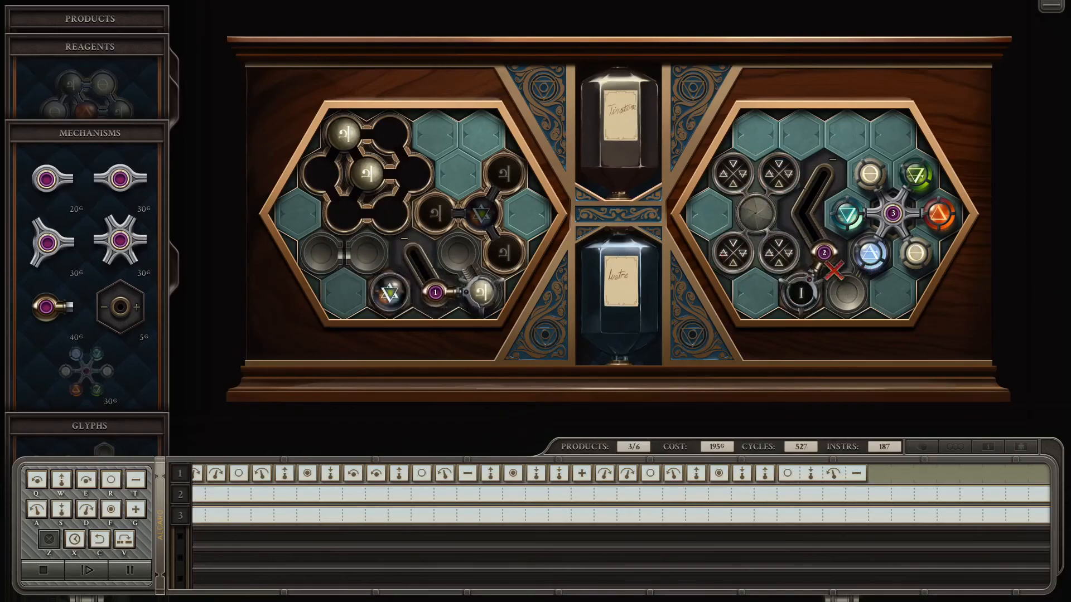
click(87, 570)
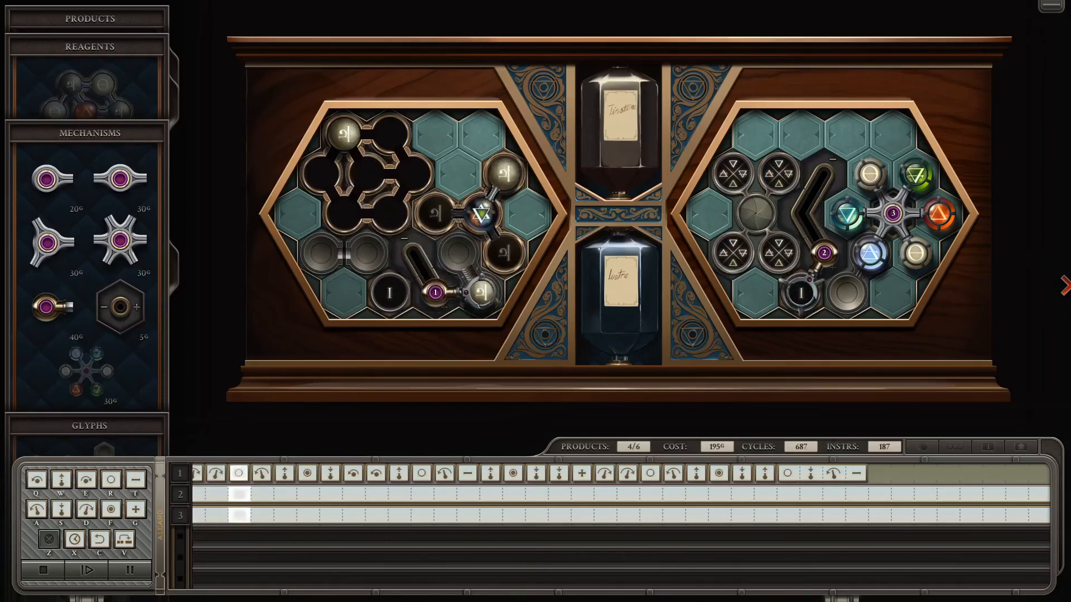
click(87, 570)
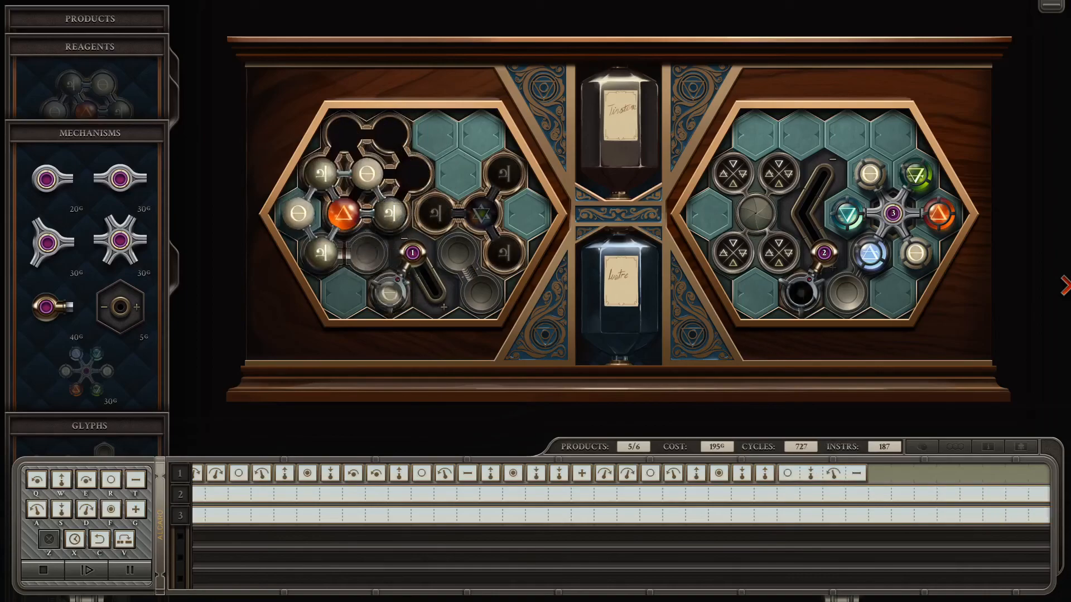
click(86, 570)
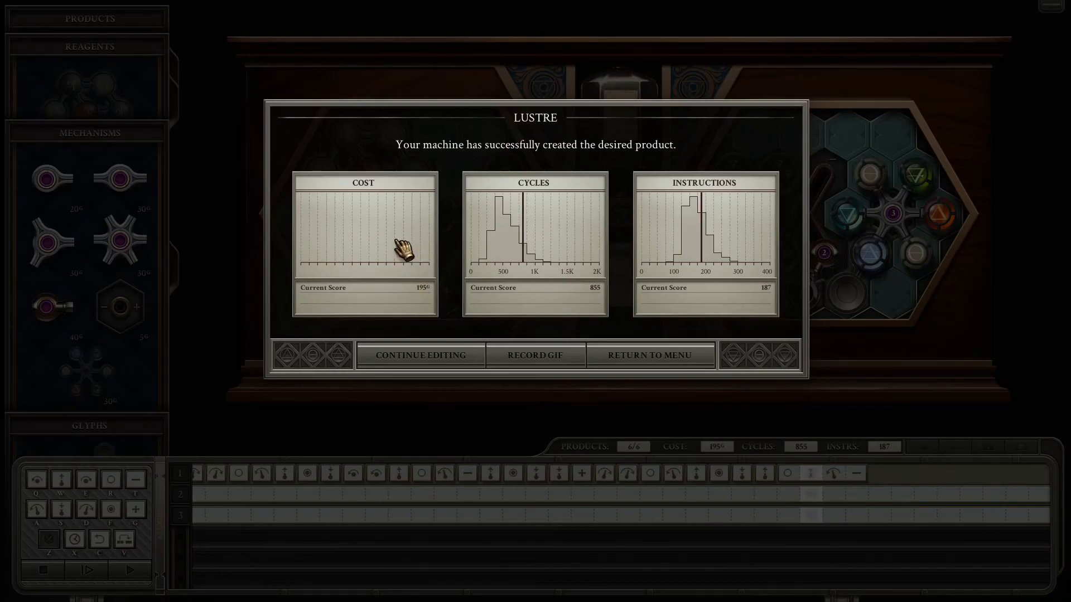
mouse_move(369, 294)
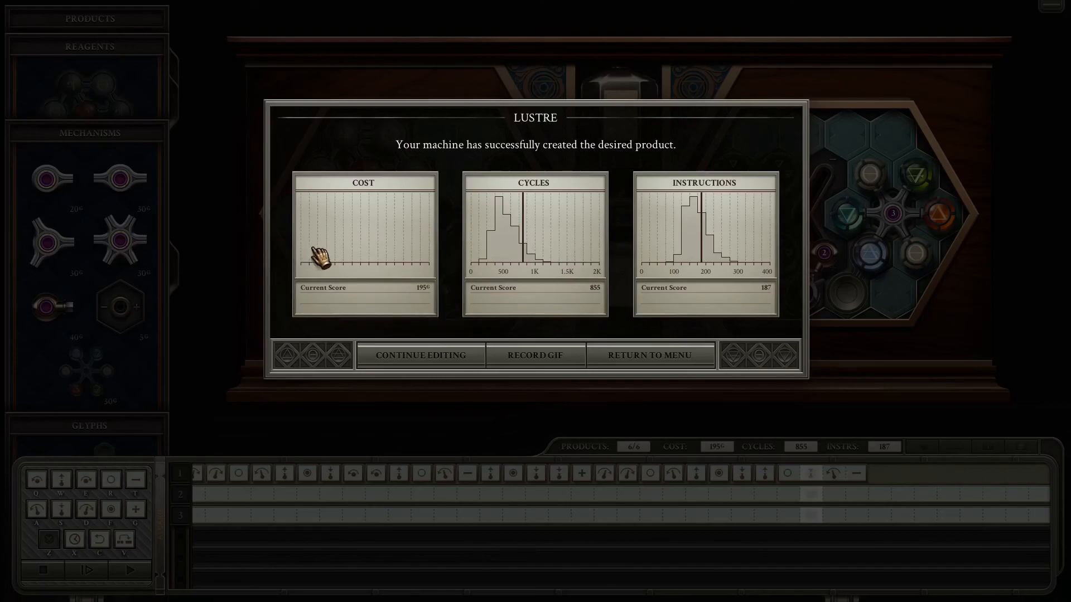
mouse_move(308, 274)
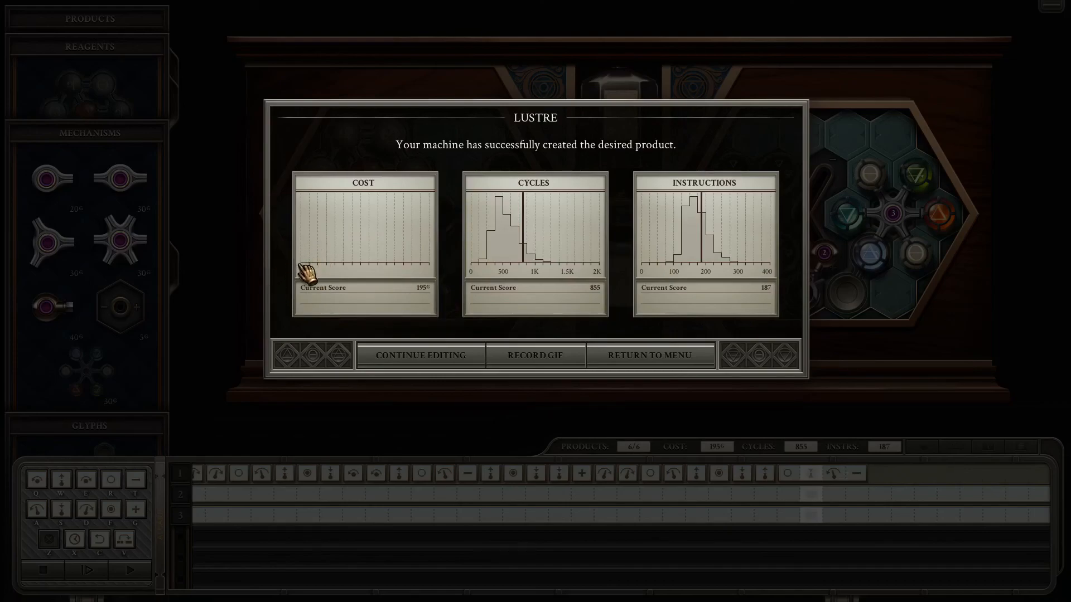
mouse_move(744, 447)
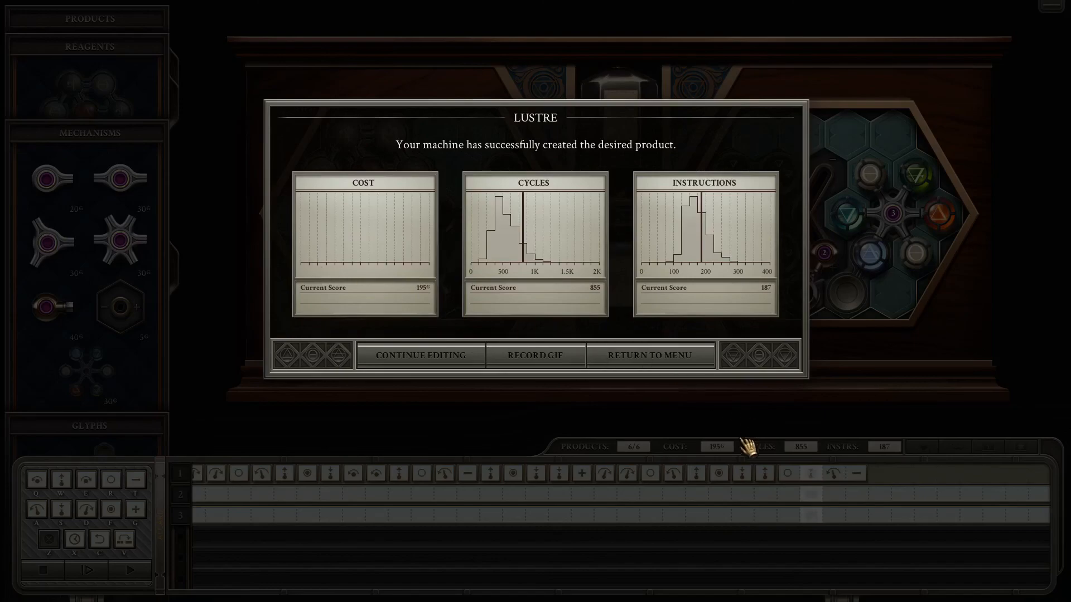
mouse_move(299, 266)
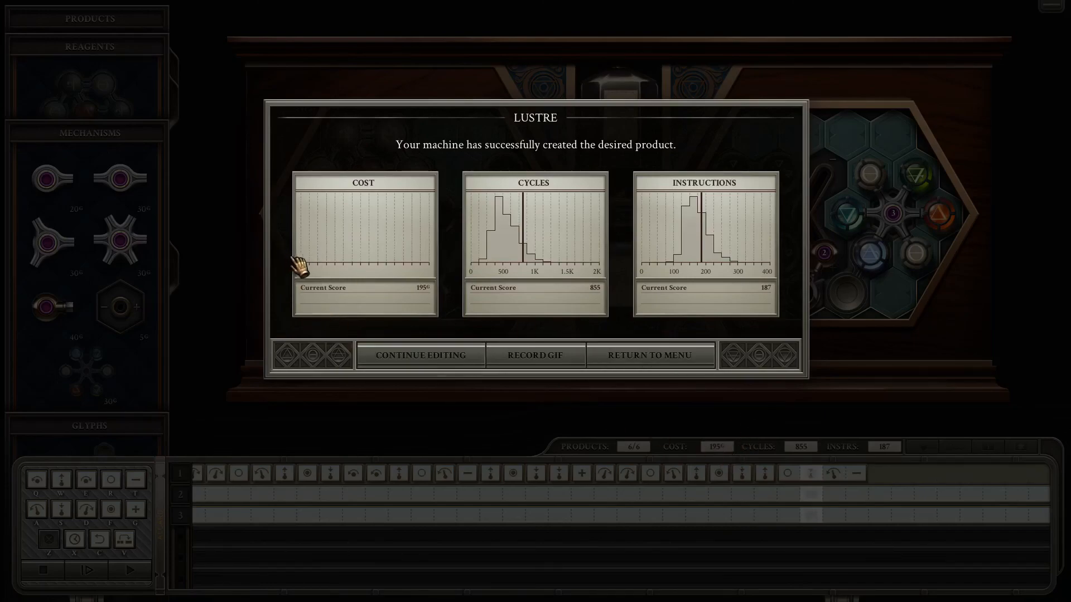
mouse_move(324, 238)
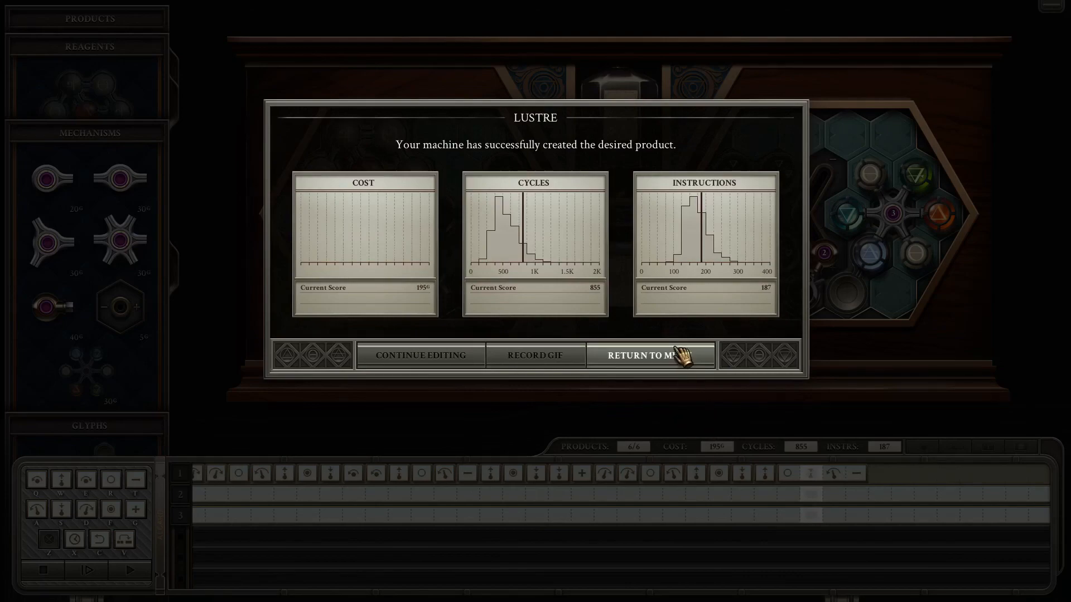
Leave the Lustre results (cost 195, 855 cycles, 187 instructions) and return to the journal
click(649, 355)
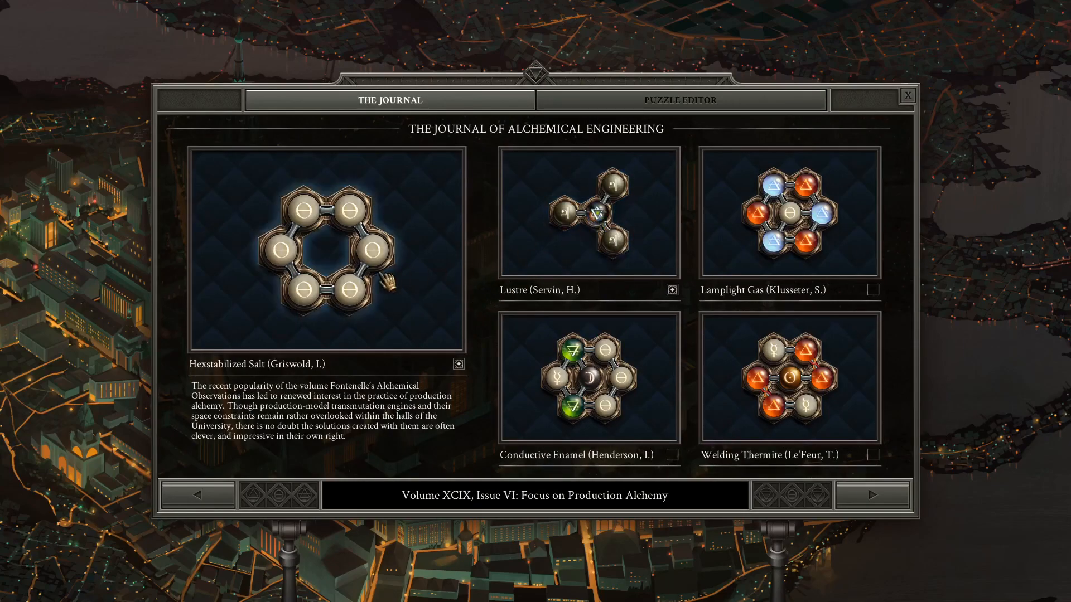
mouse_move(625, 222)
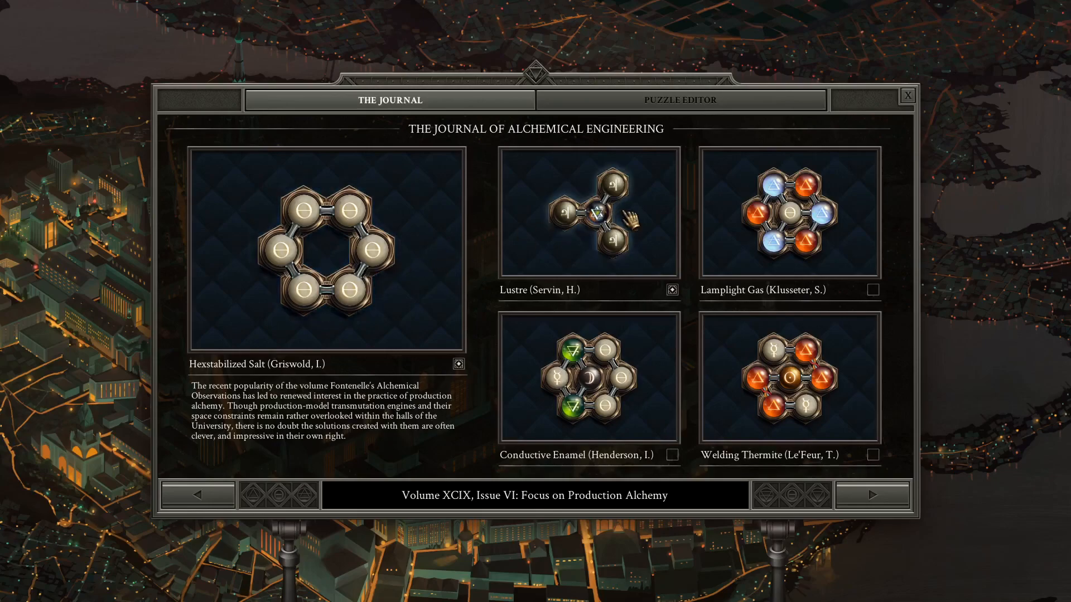